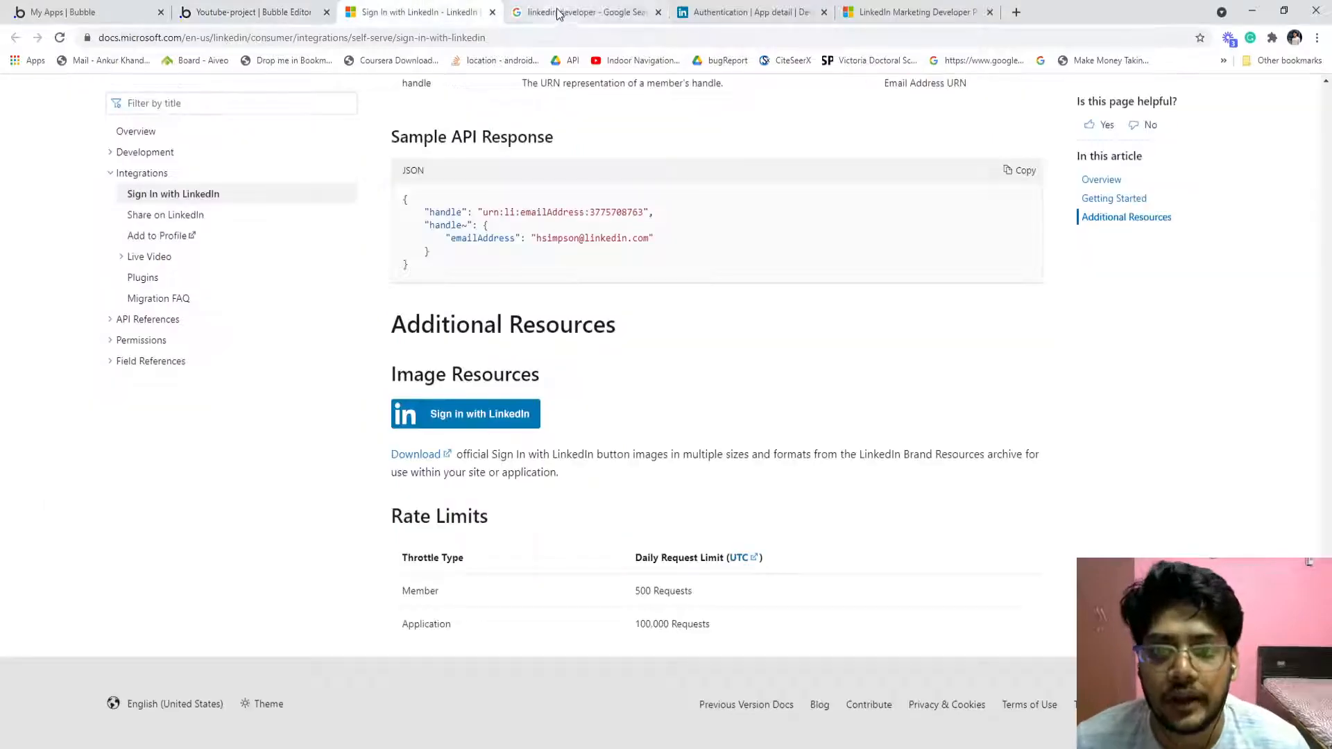
Reach the LinkedIn Developers home page from the Google search results
left_click(747, 13)
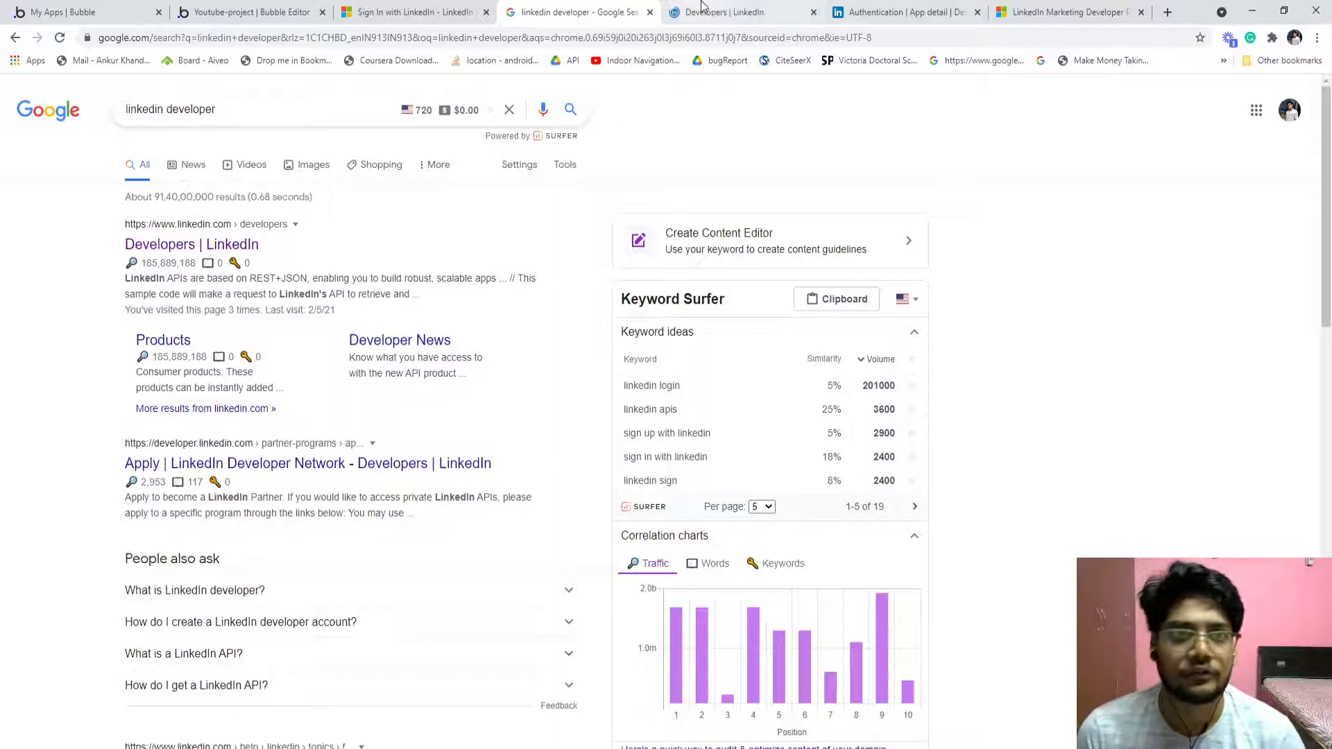
left_click(739, 13)
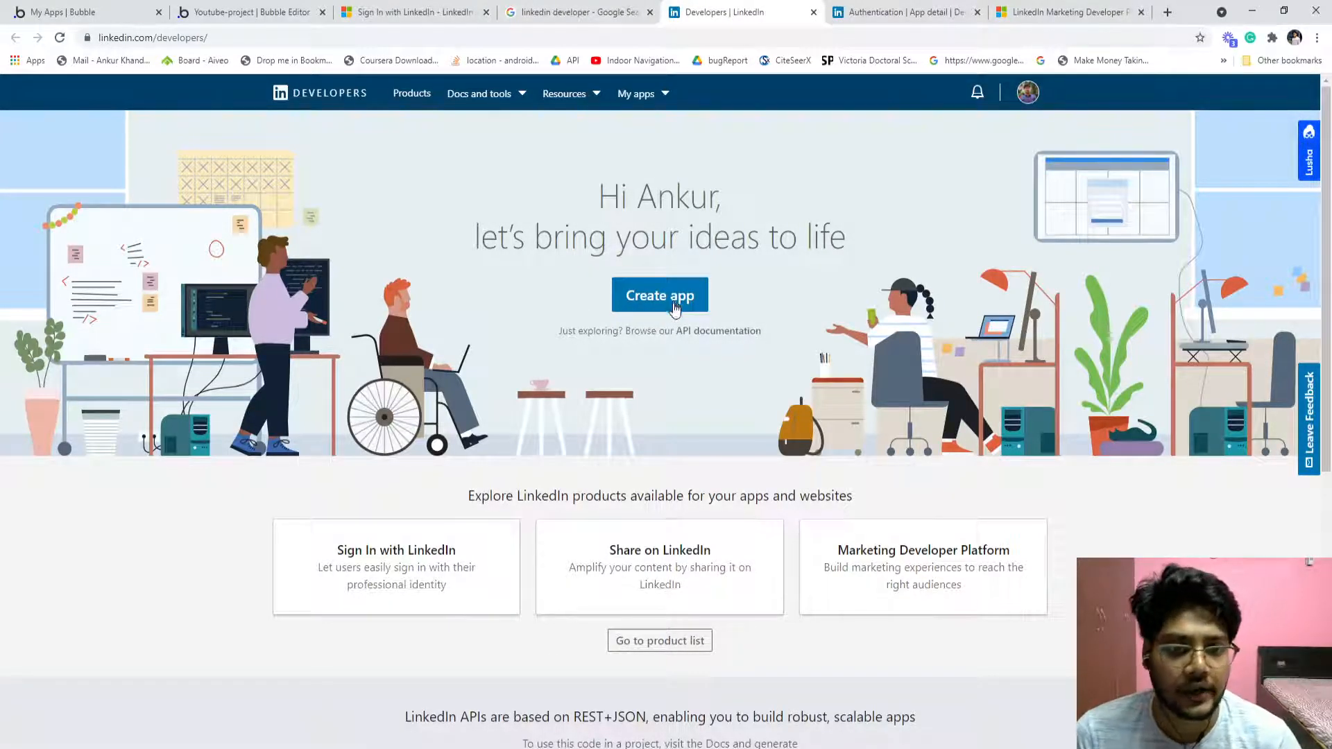
Look over the Create an app form, then move to the existing Hiretheverified app's settings
left_click(658, 294)
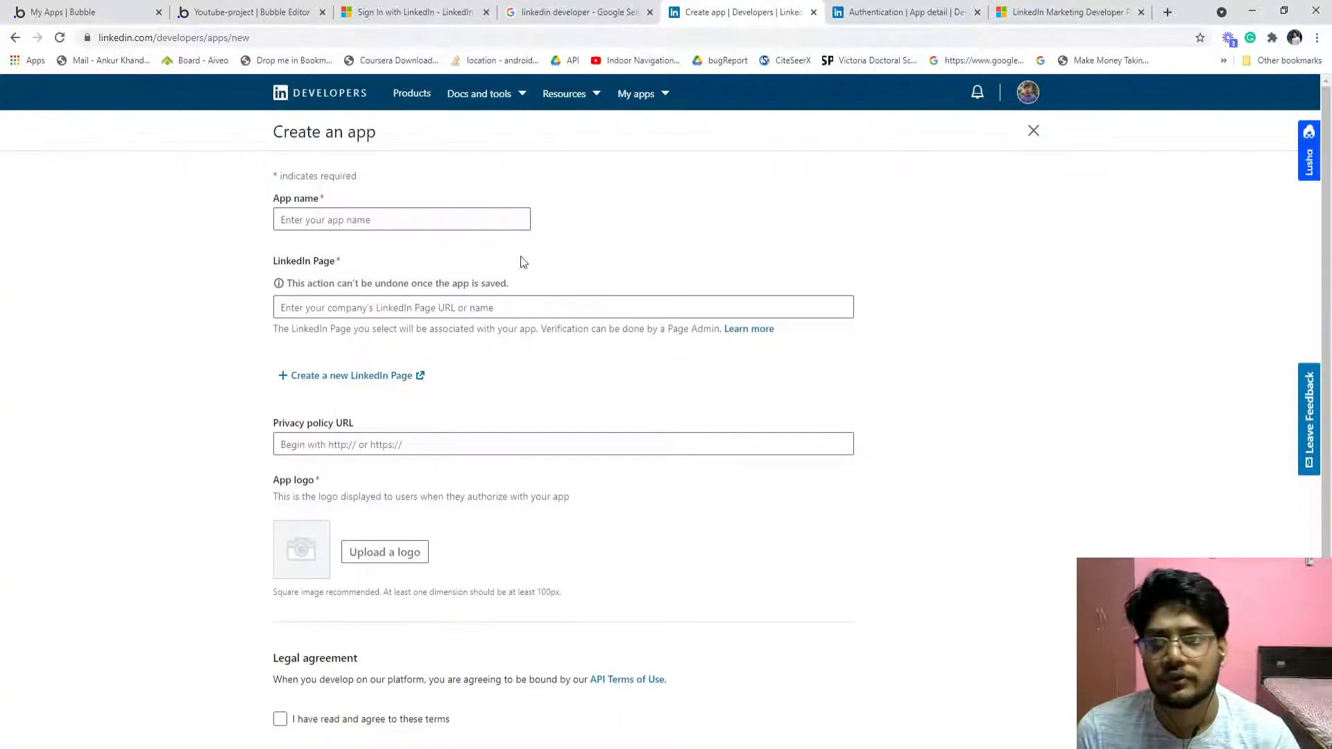
scroll("down", 3)
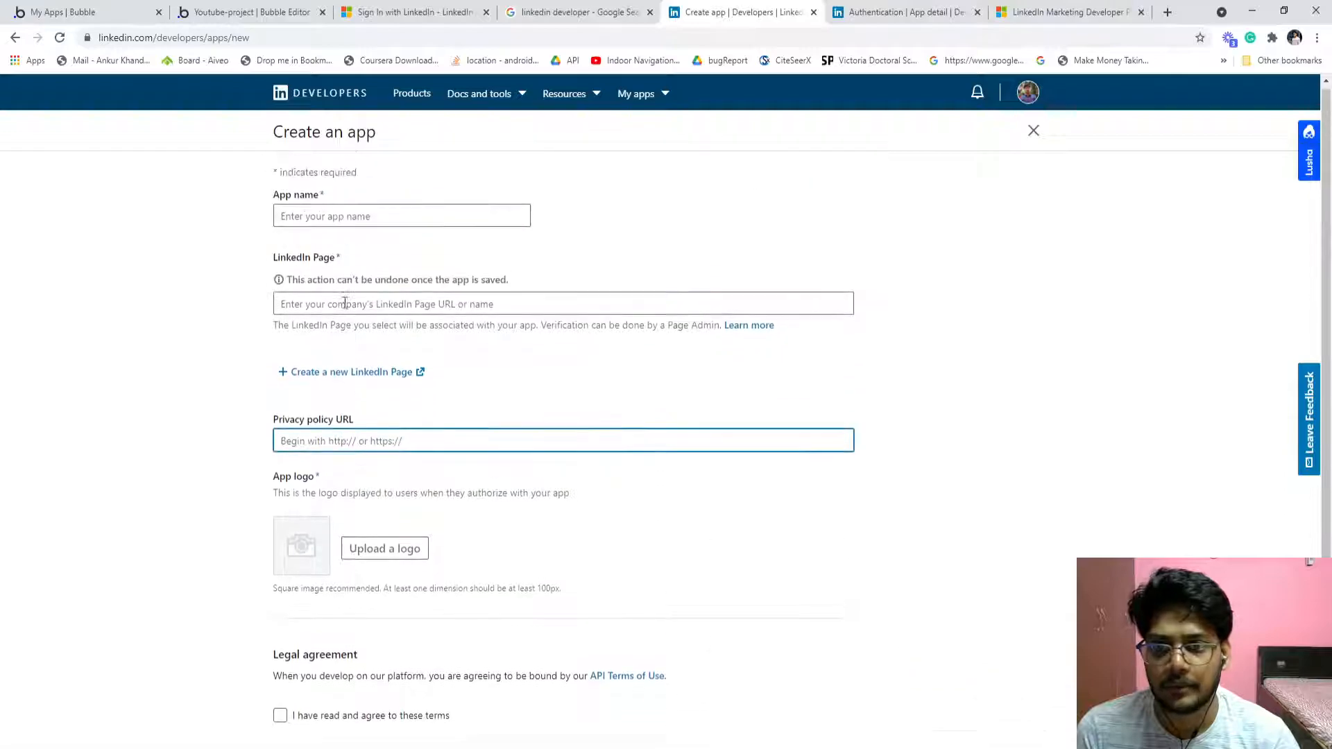
left_click(564, 303)
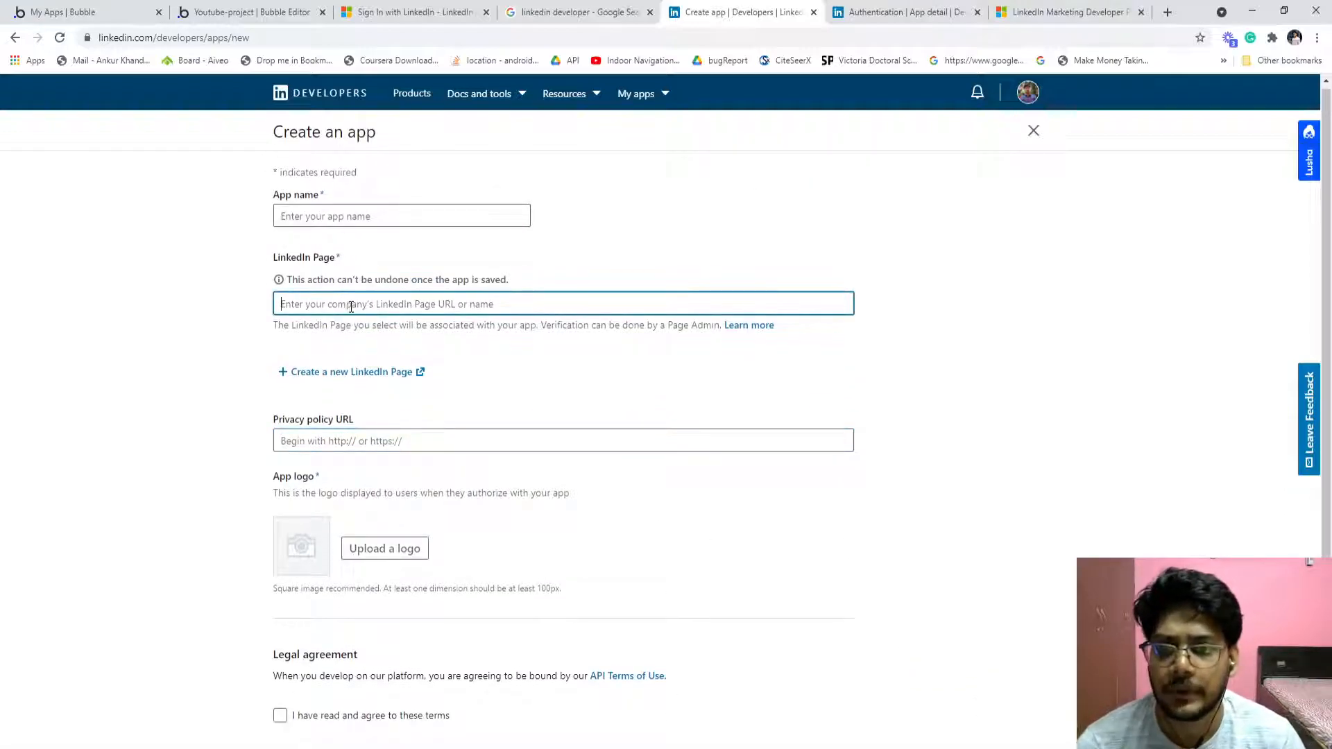
mouse_move(547, 359)
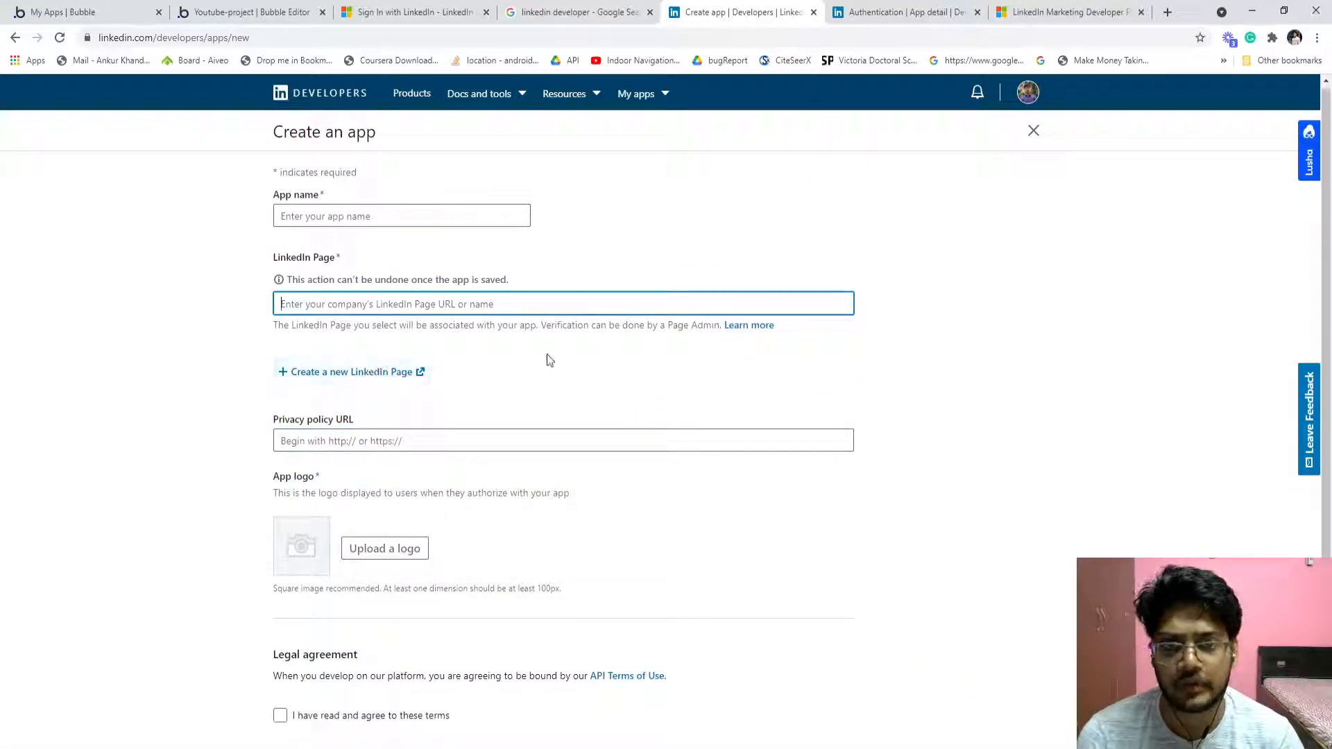
scroll("down", 3)
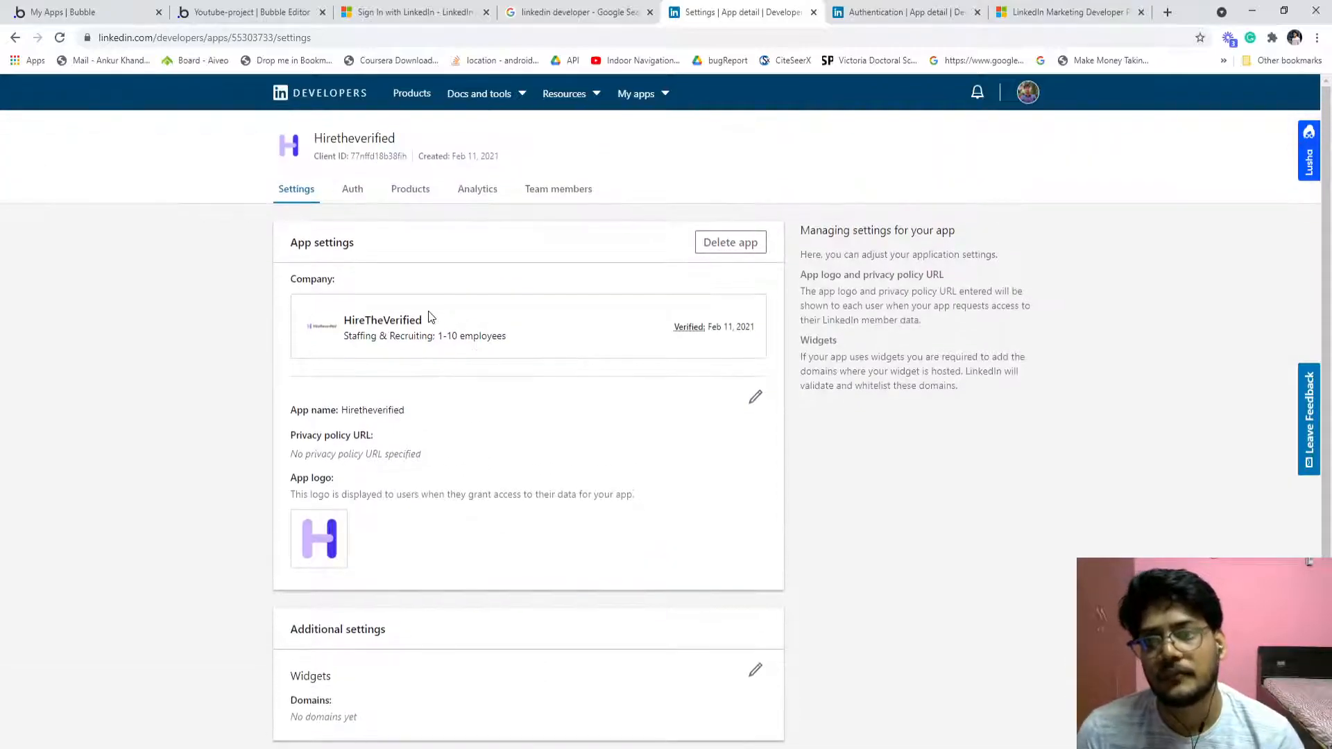
Review the app's Products and Auth details (redirect URL, OAuth 2.0 scopes), then return to the Bubble editor
scroll("down", 3)
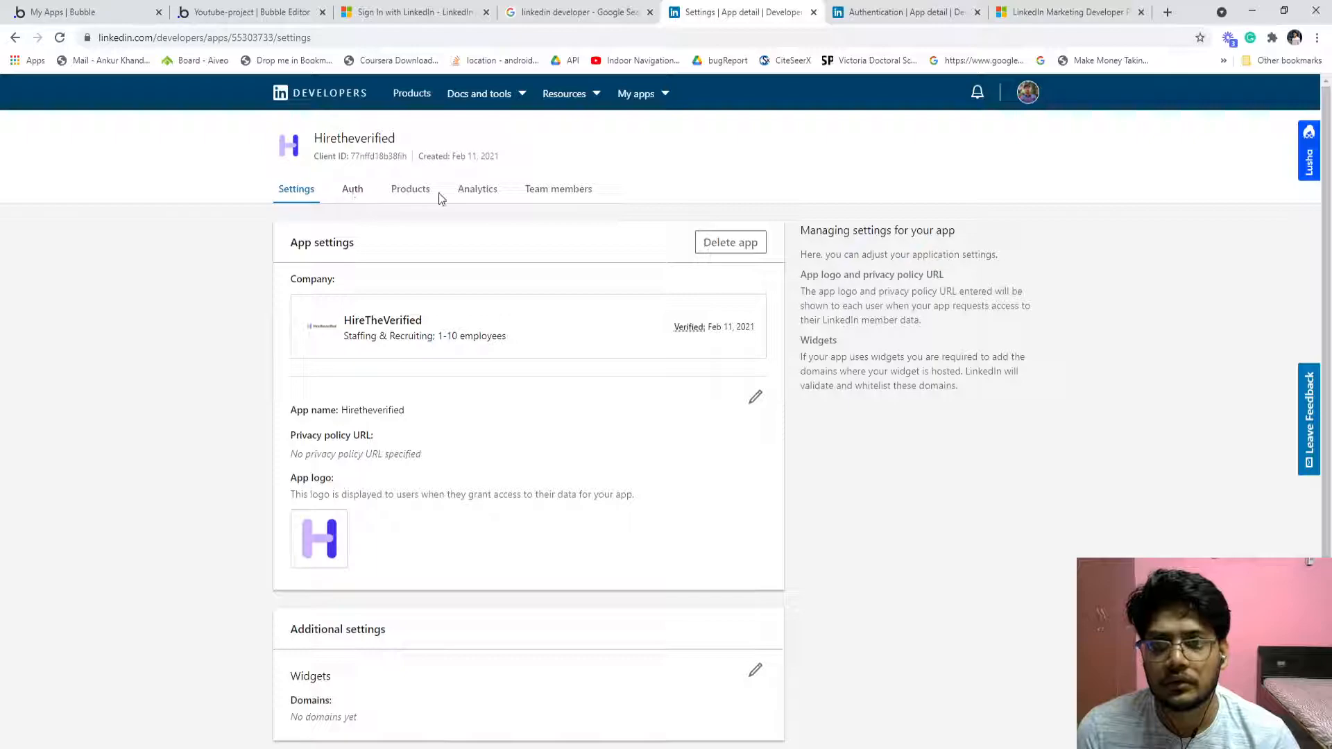
left_click(409, 189)
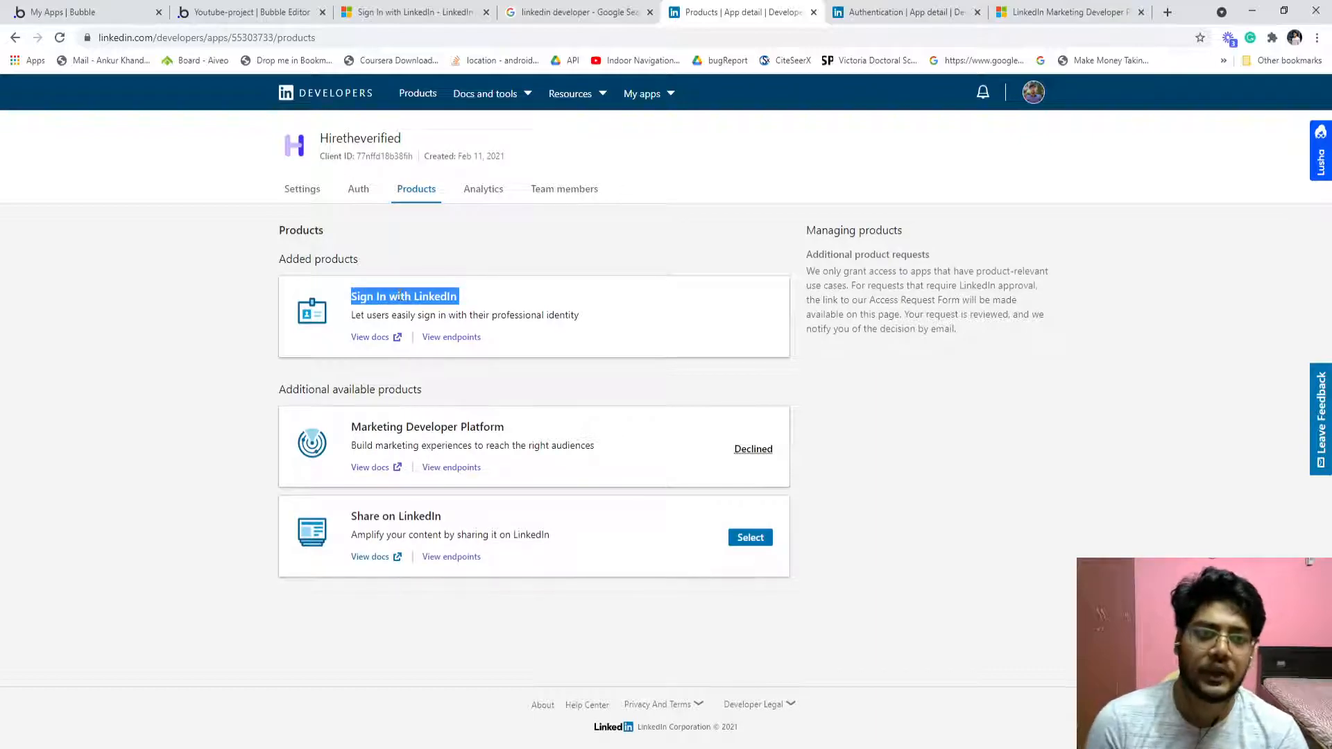
mouse_move(357, 238)
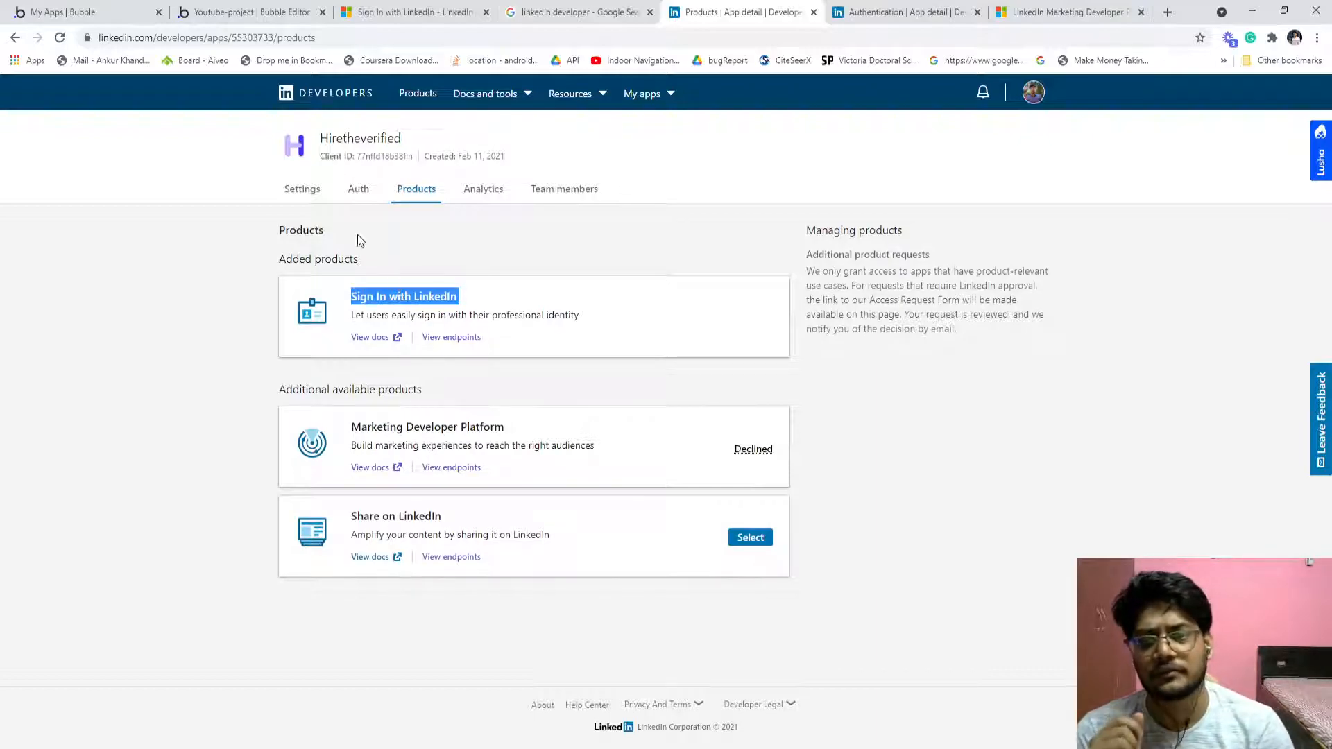
left_click(358, 189)
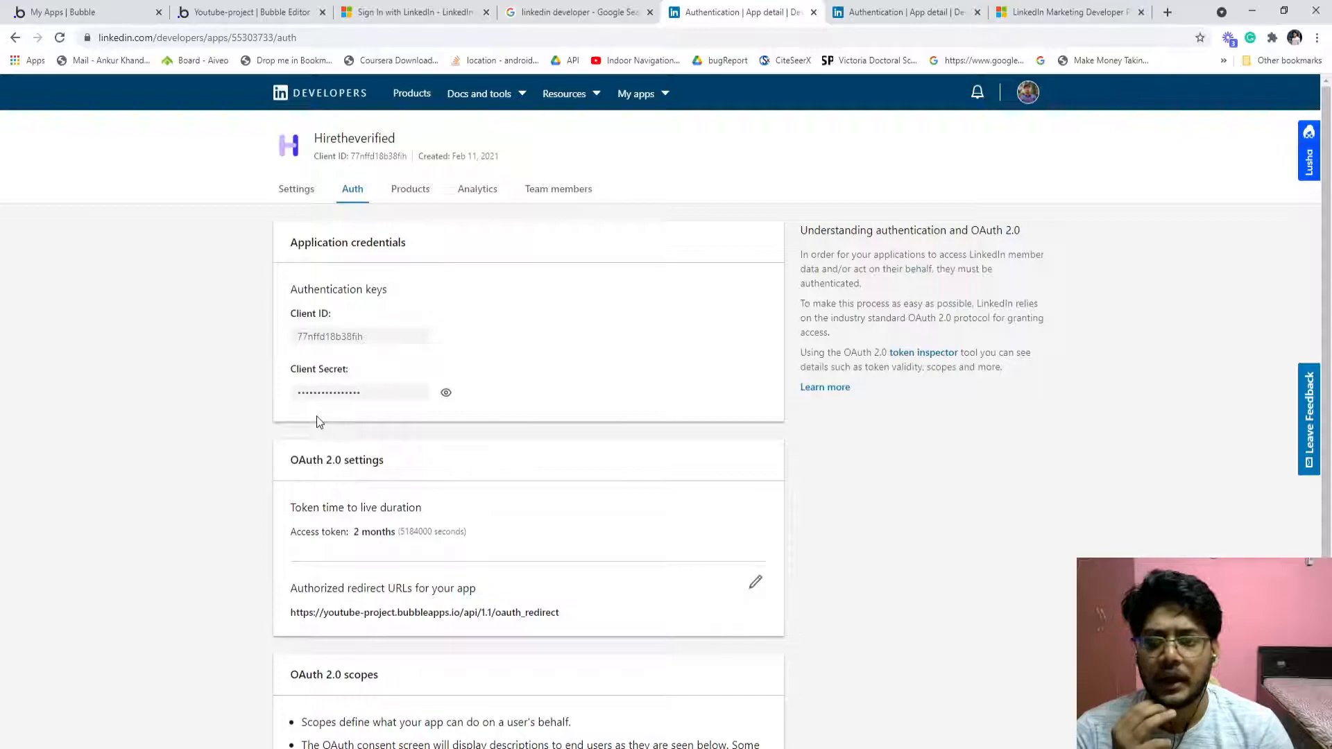
scroll("down", 3)
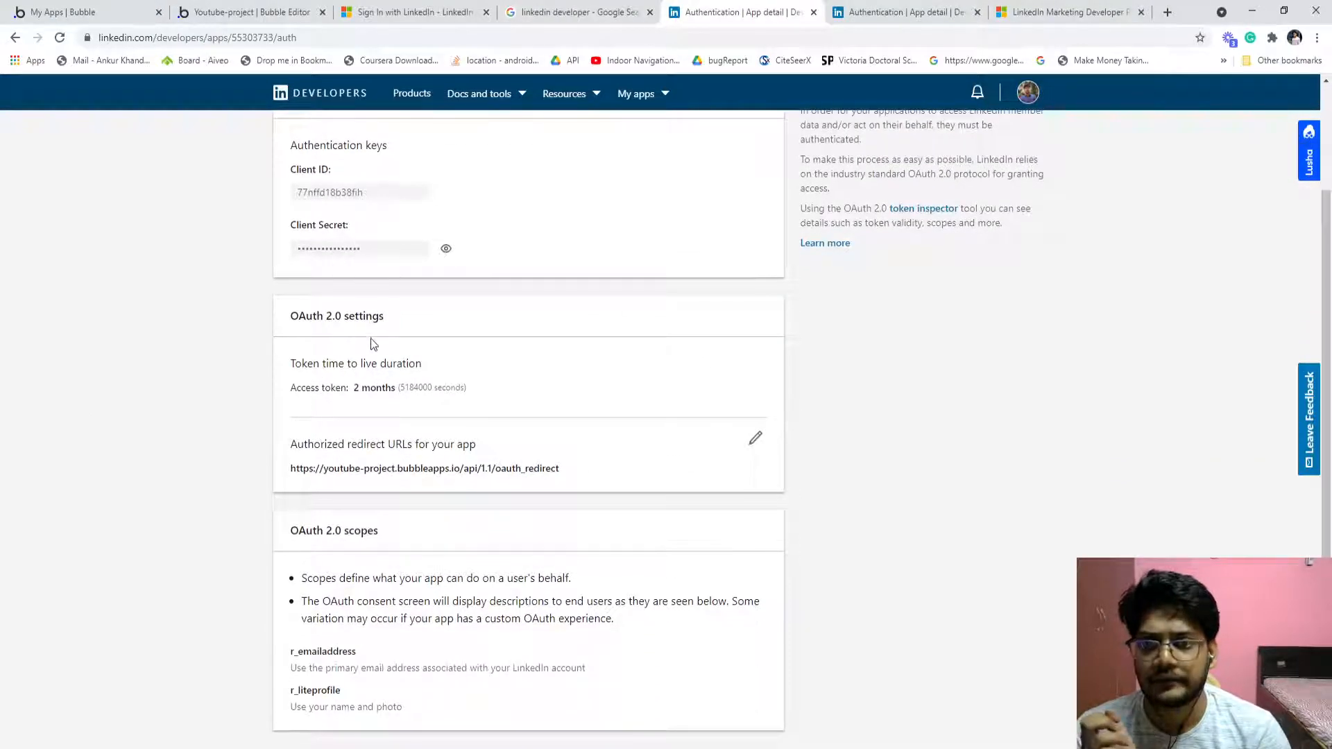
scroll("down", 3)
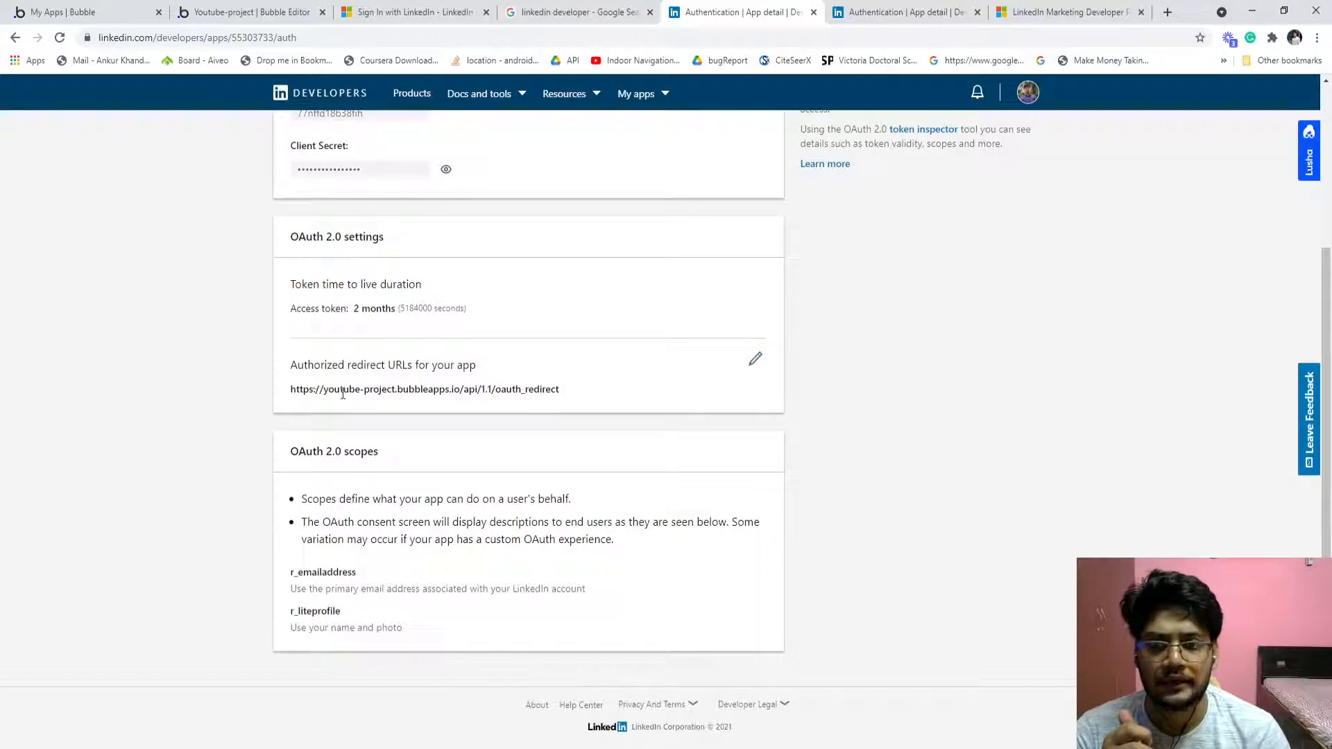
left_click(247, 13)
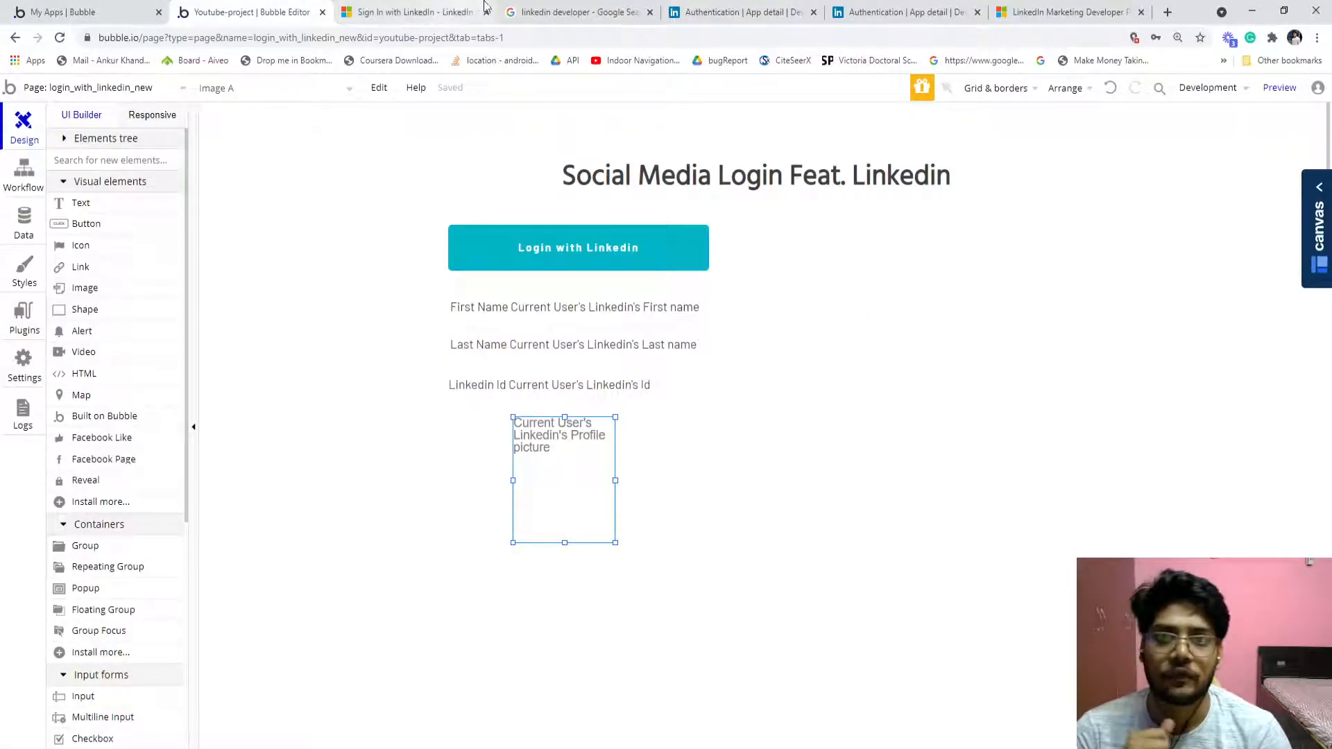
Search the plugin catalogue for 'linked' and confirm the LinkedIn plugin shows Uninstall
left_click(412, 13)
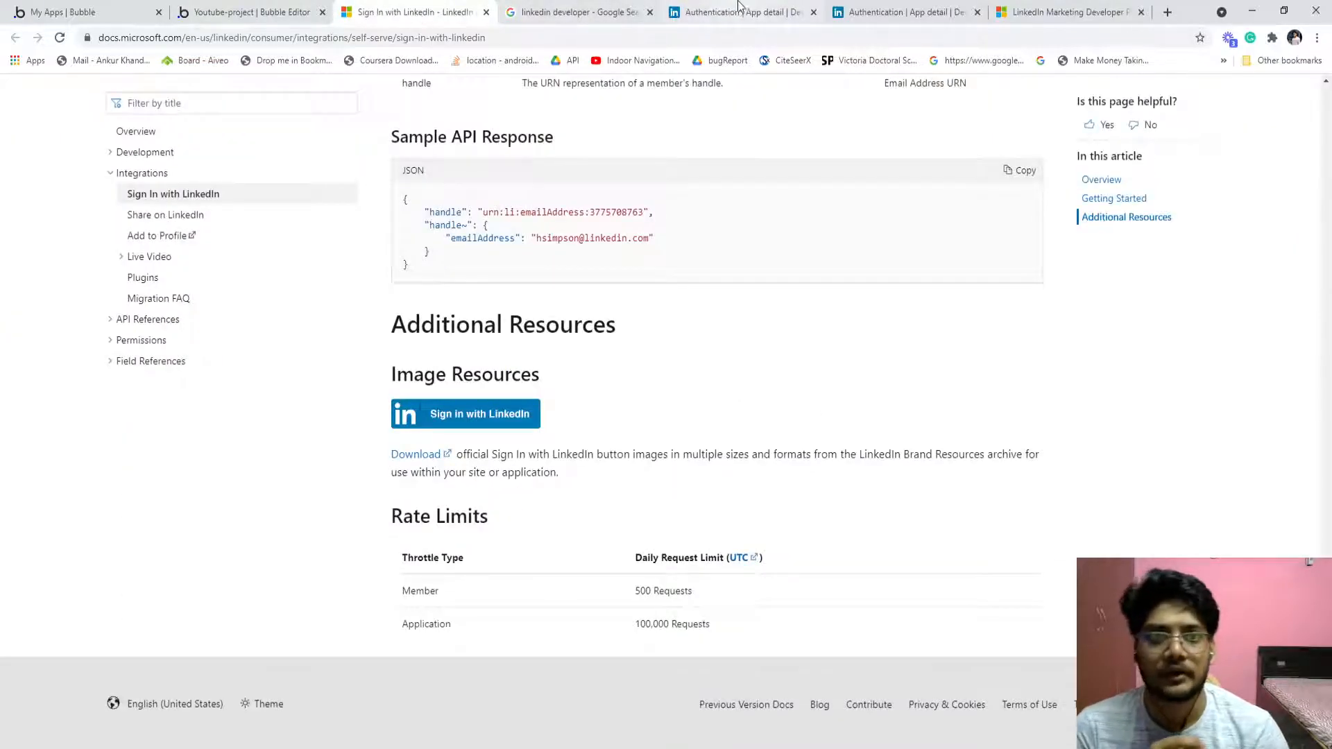
left_click(247, 12)
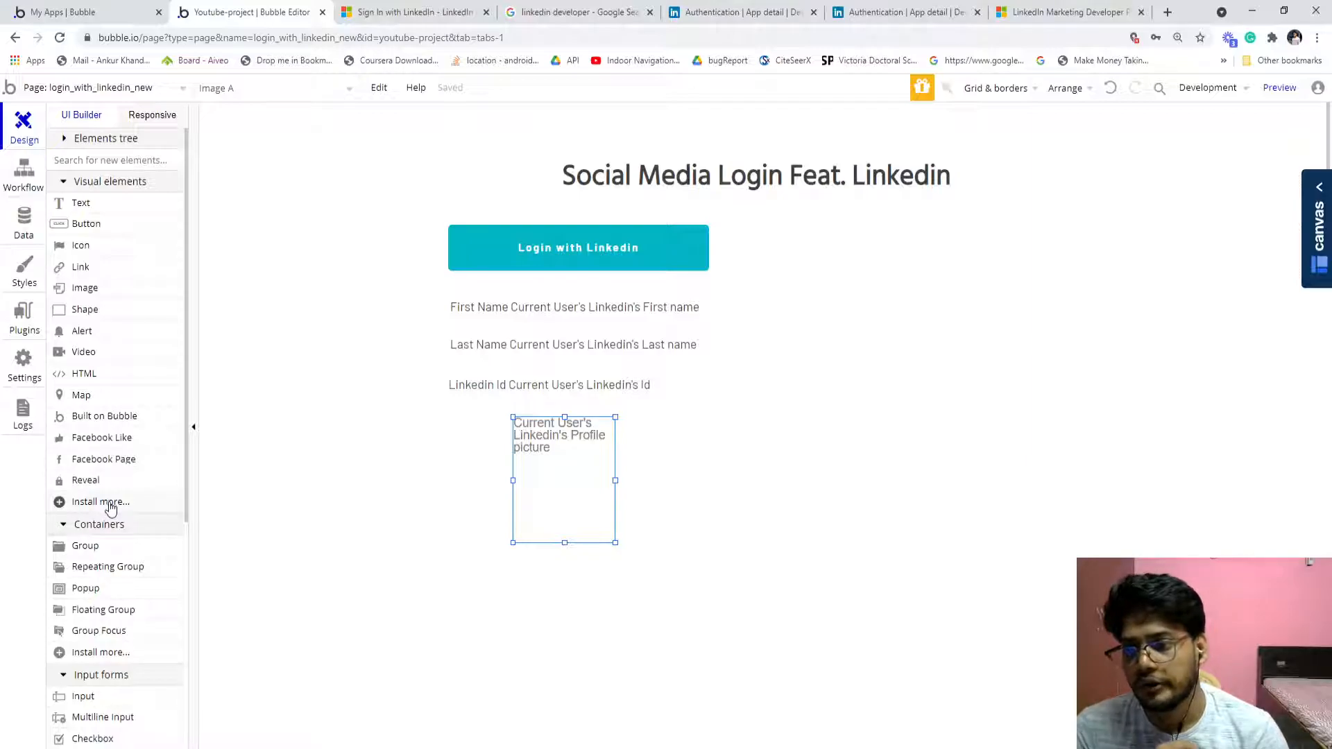
left_click(100, 501)
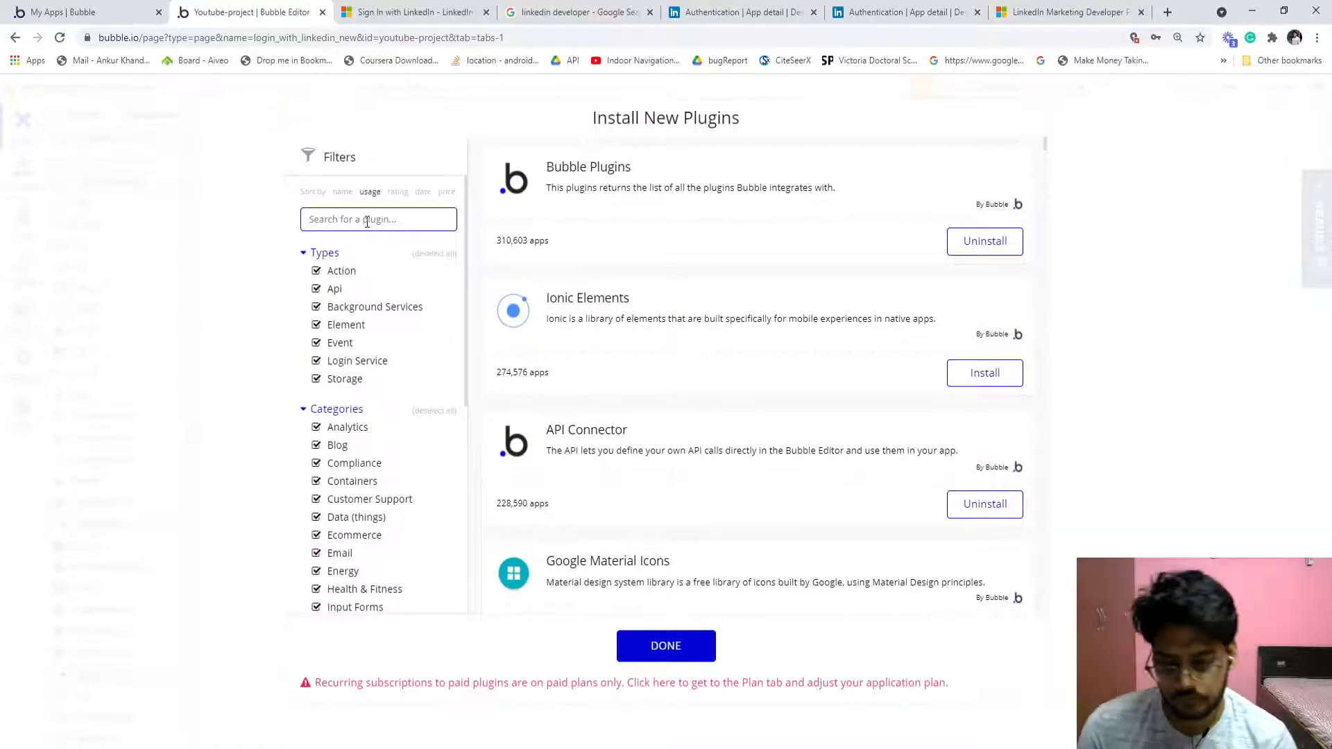
left_click(377, 219)
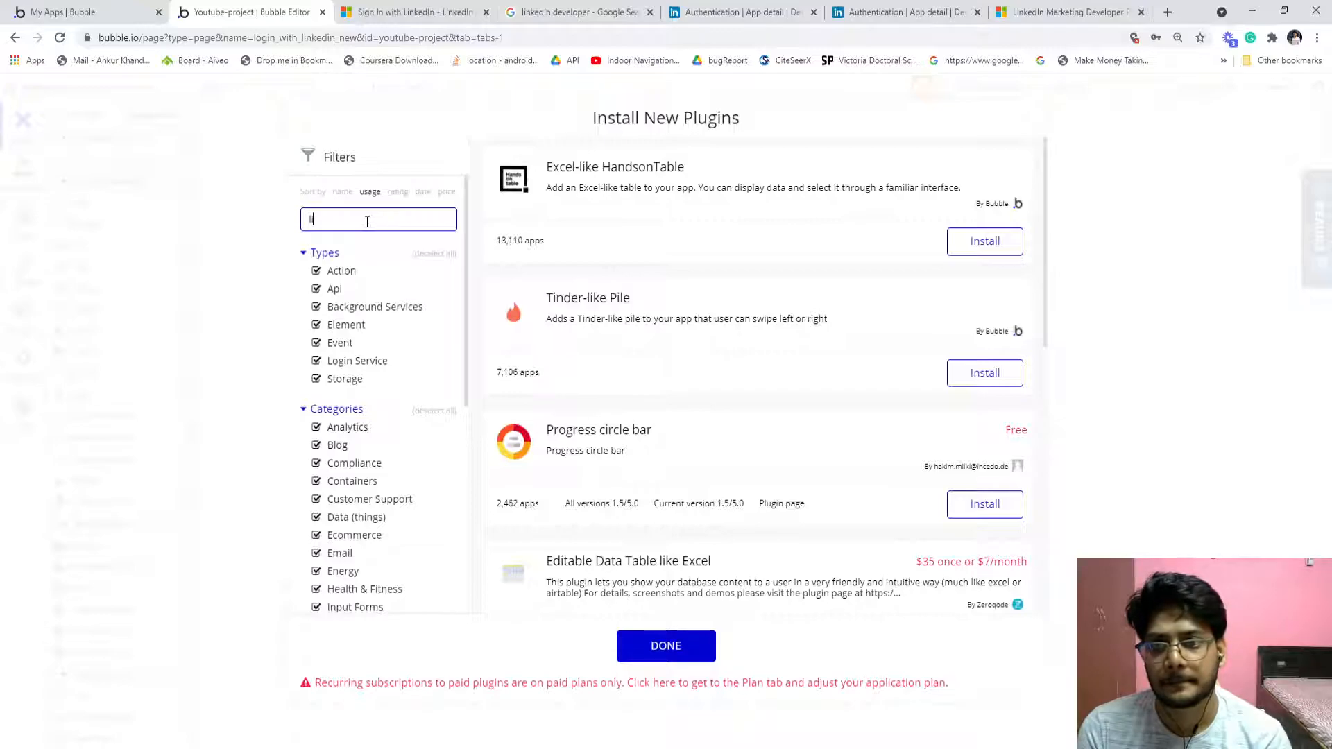
type("linked")
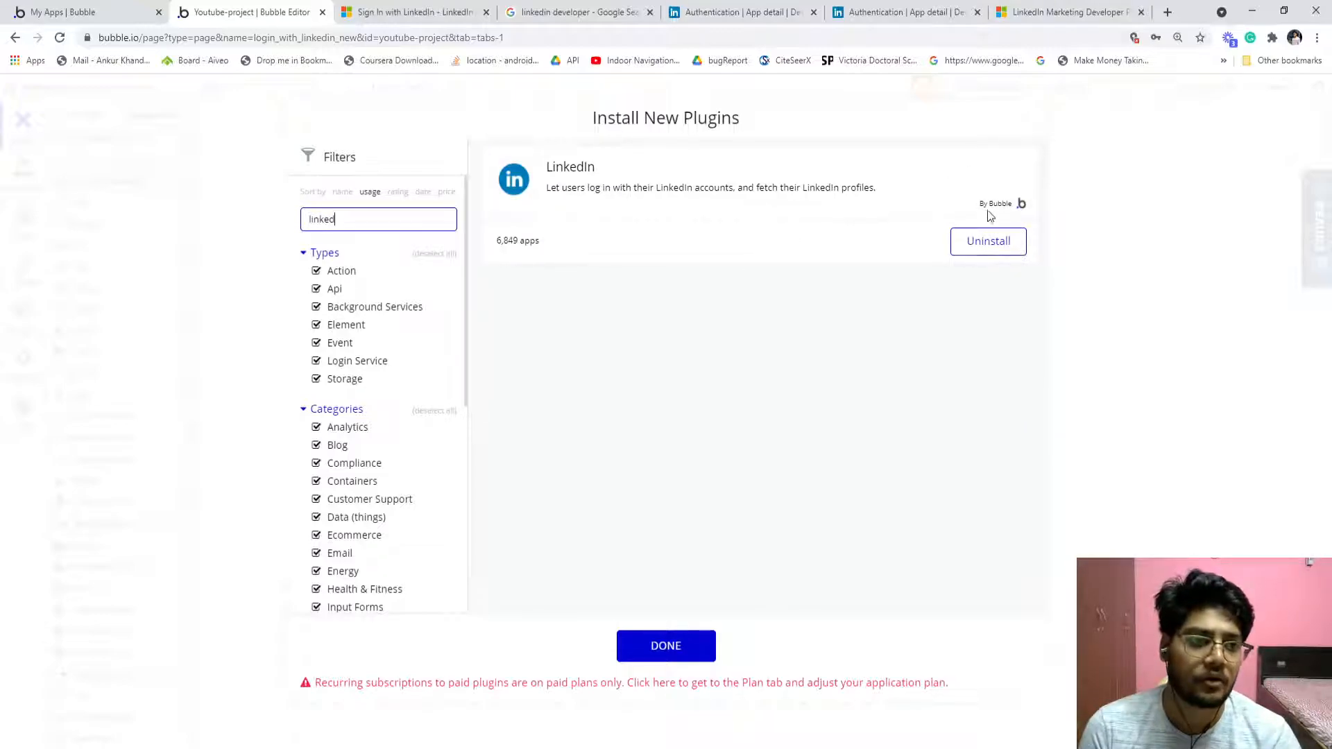
mouse_move(982, 219)
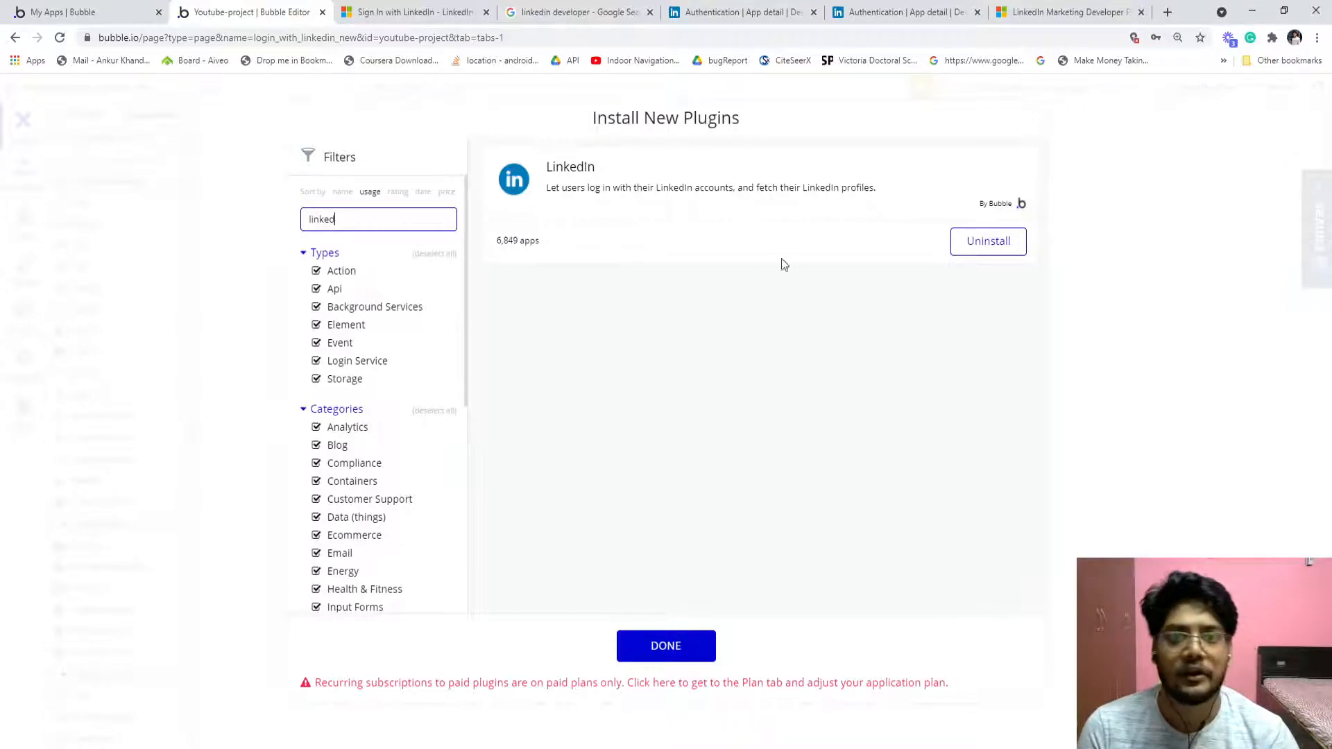
left_click(664, 645)
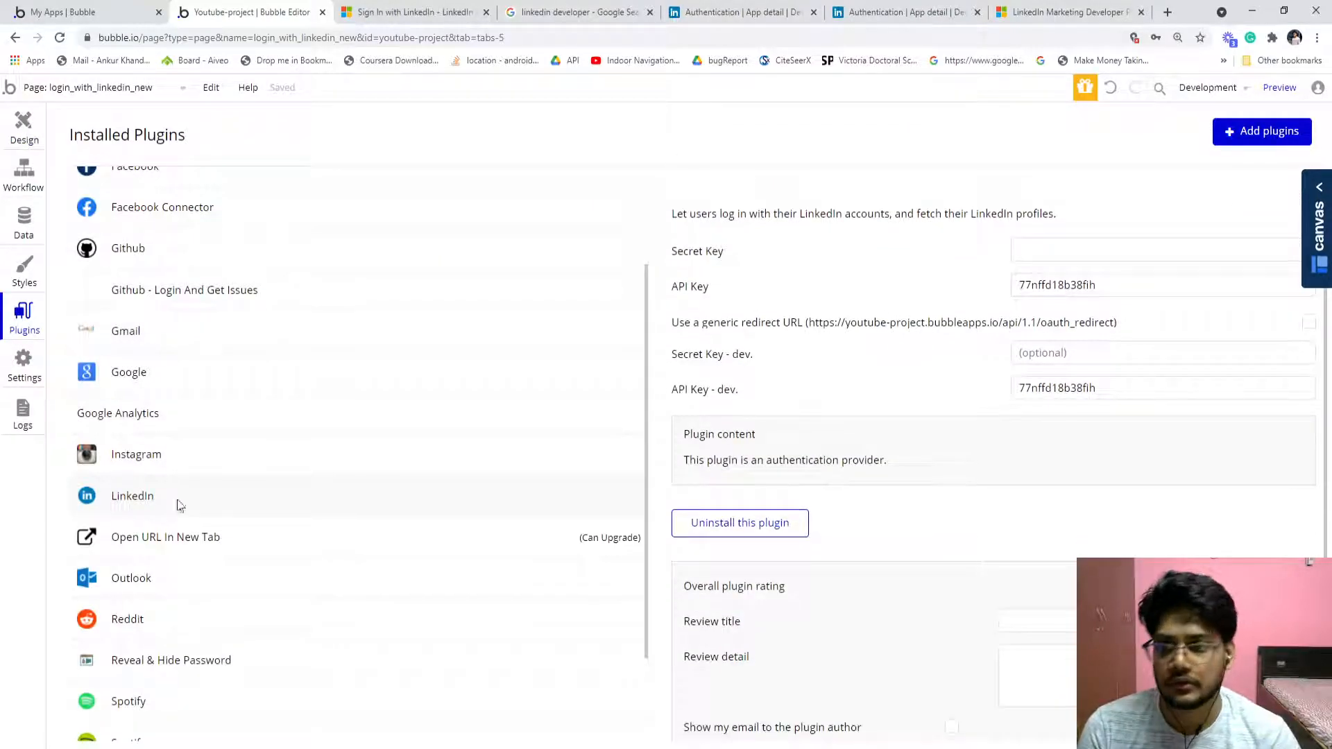
Inspect the LinkedIn plugin's API Key, Secret Key and redirect URL, then return to the LinkedIn Auth page
left_click(133, 495)
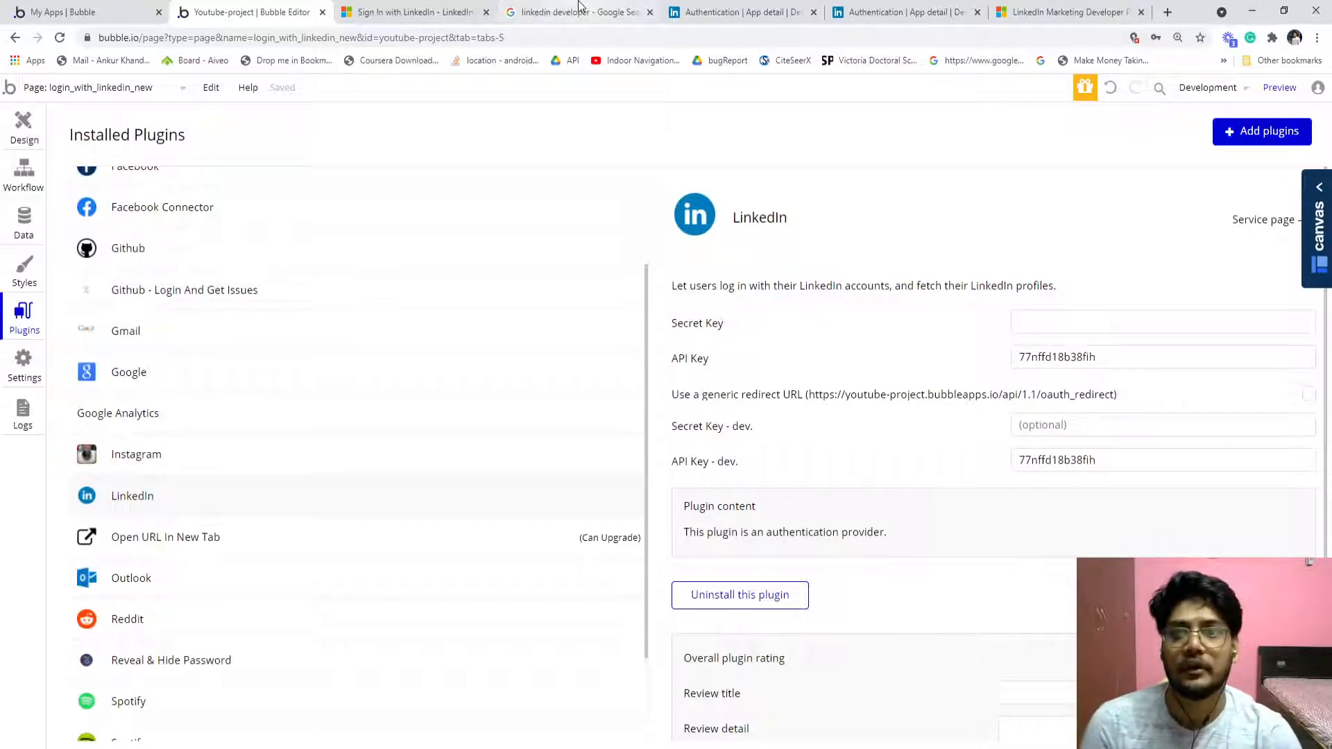
left_click(741, 12)
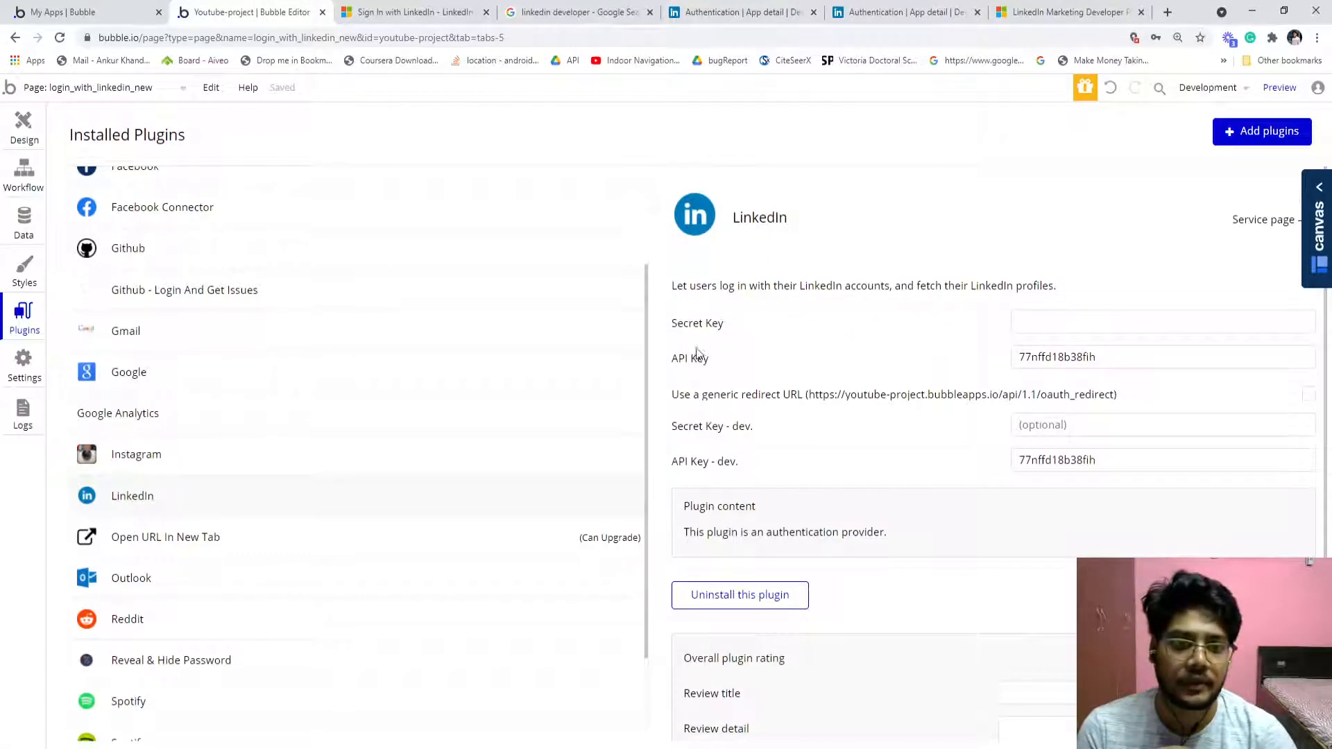
scroll("down", 3)
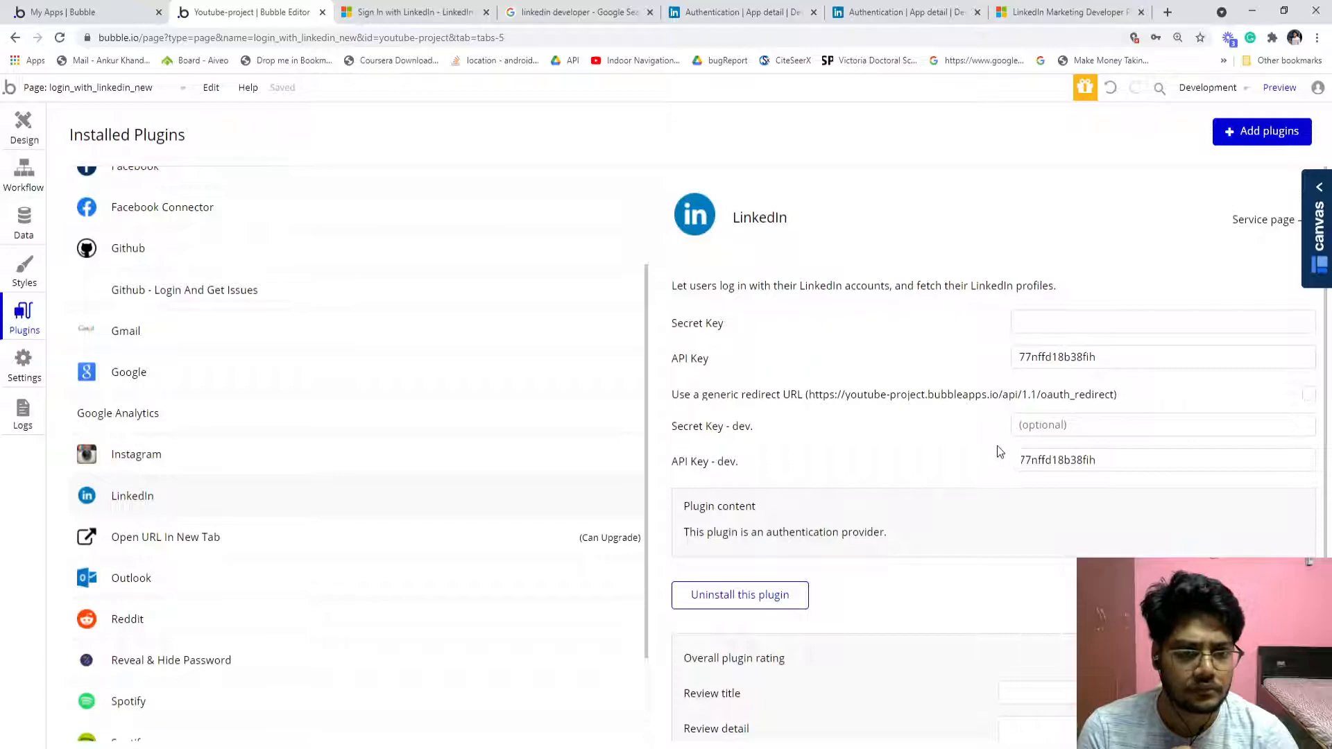
scroll("down", 3)
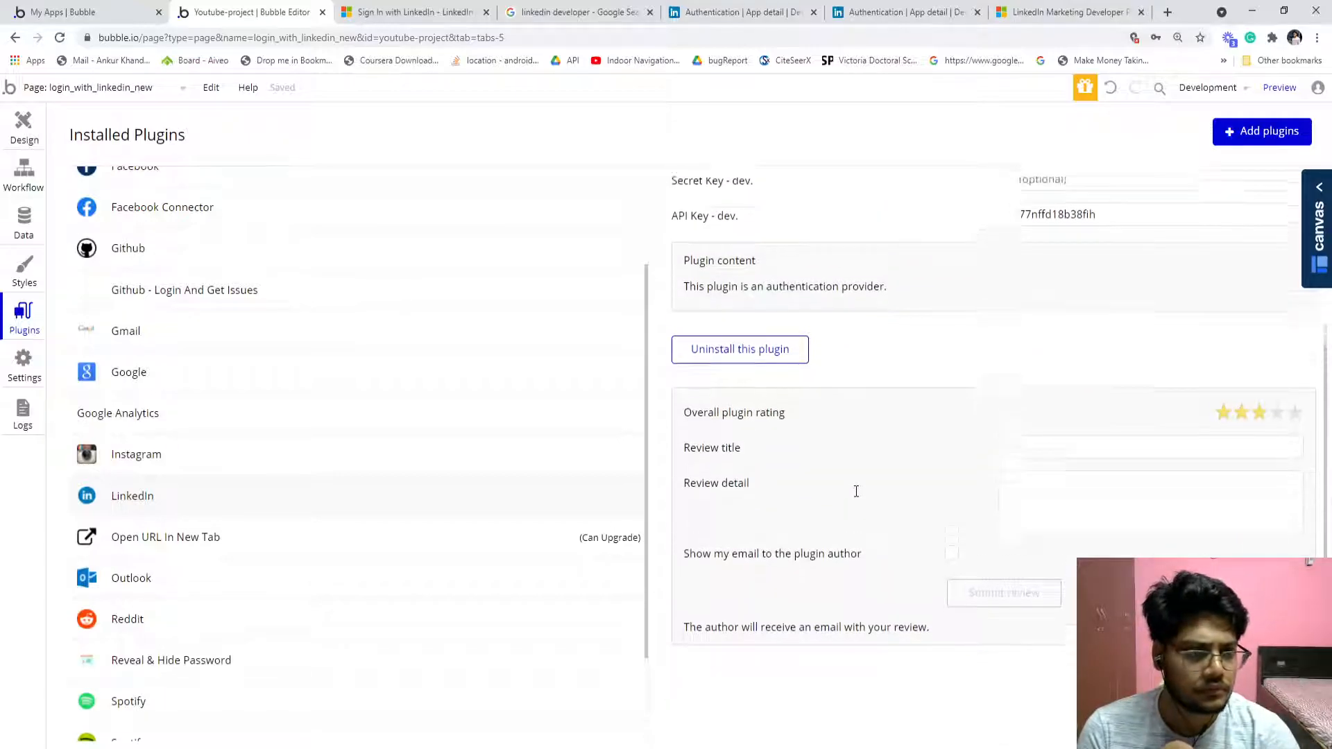
scroll("down", 3)
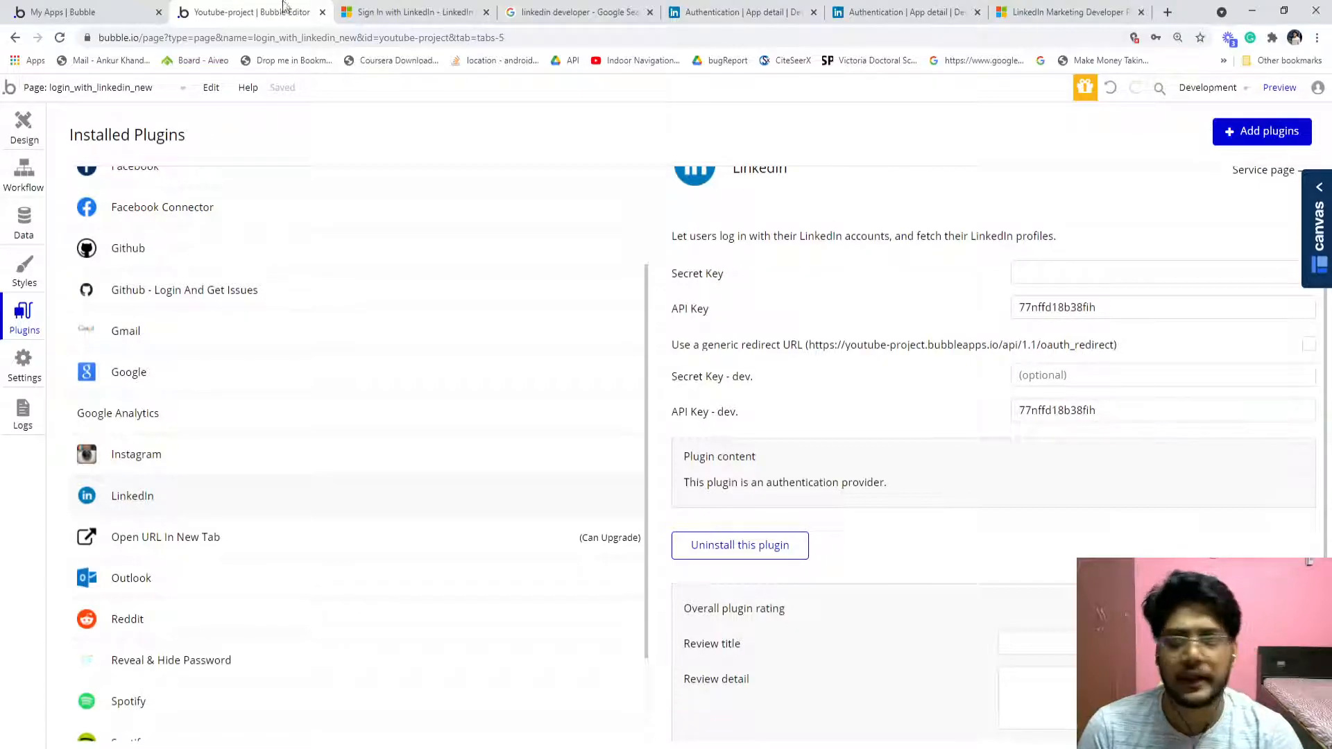
left_click(577, 13)
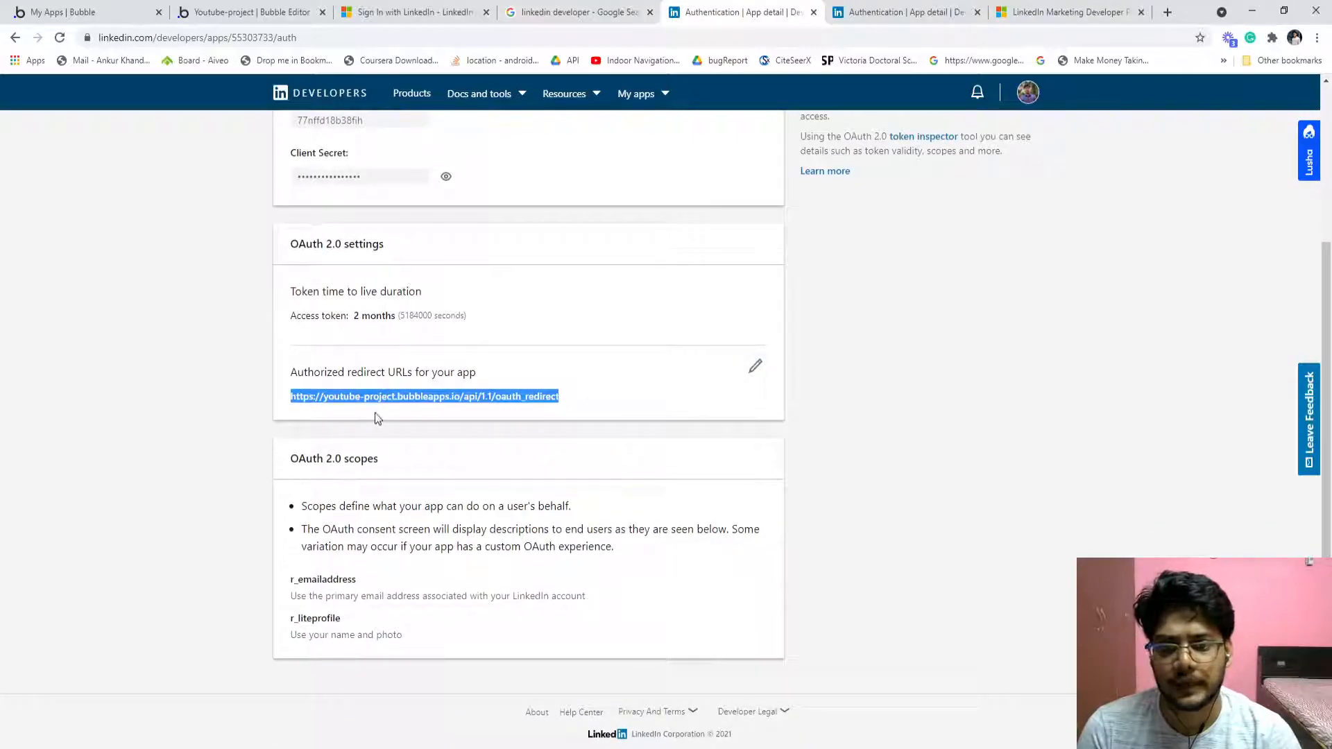
Review the app's OAuth 2.0 redirect URL and scopes including email address, then go back to Bubble
scroll("down", 3)
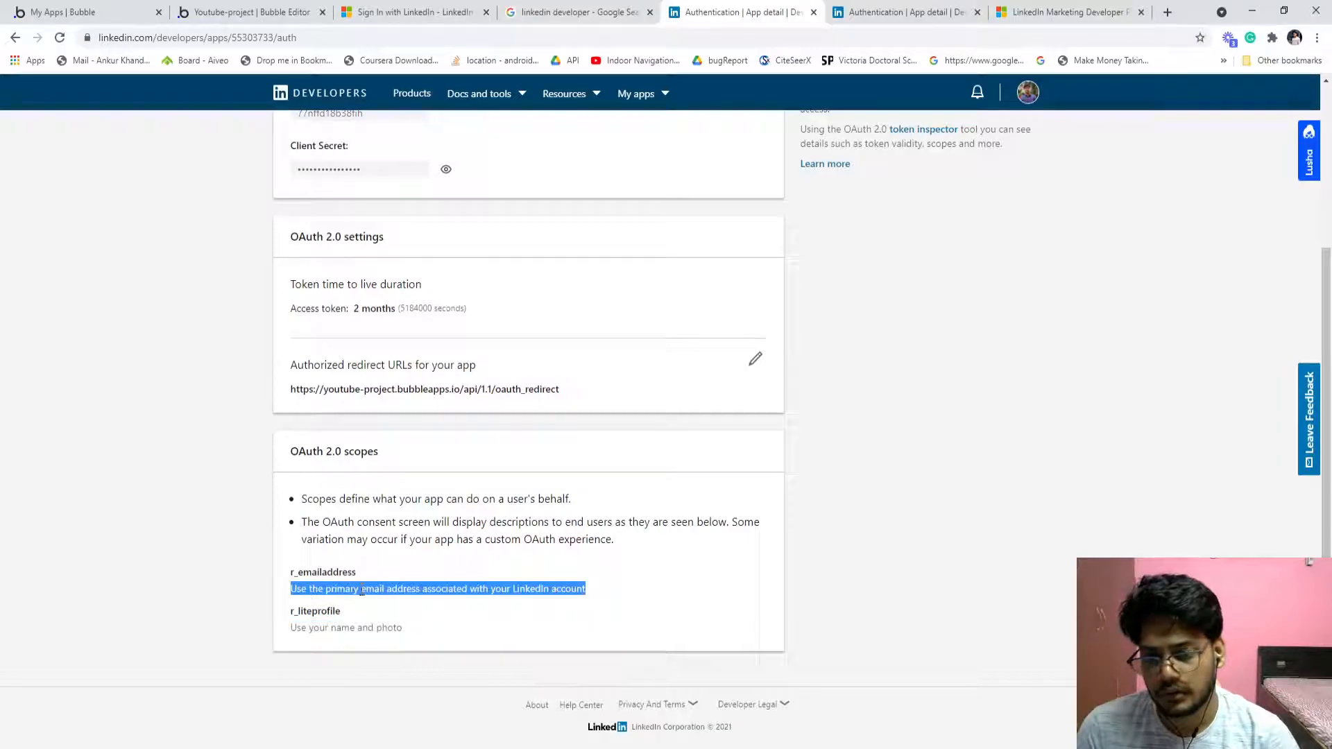
scroll("up", 3)
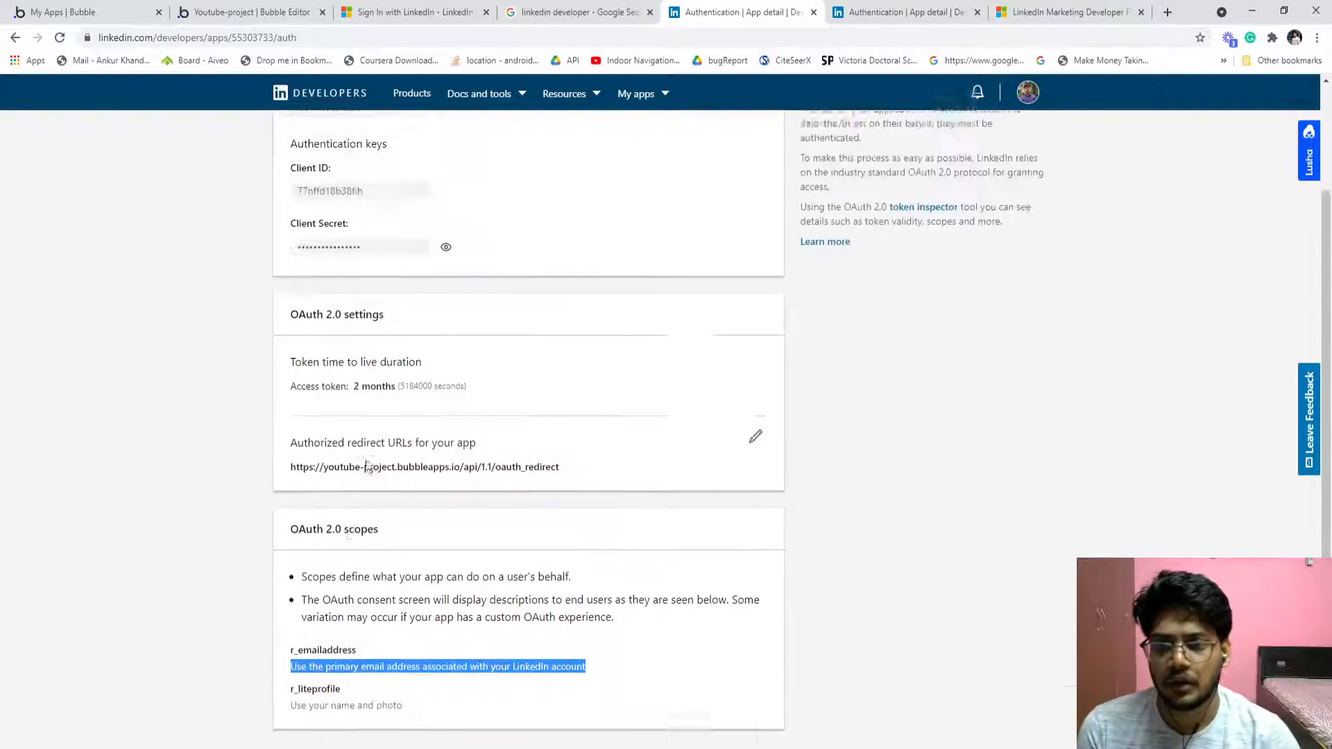
scroll("down", 3)
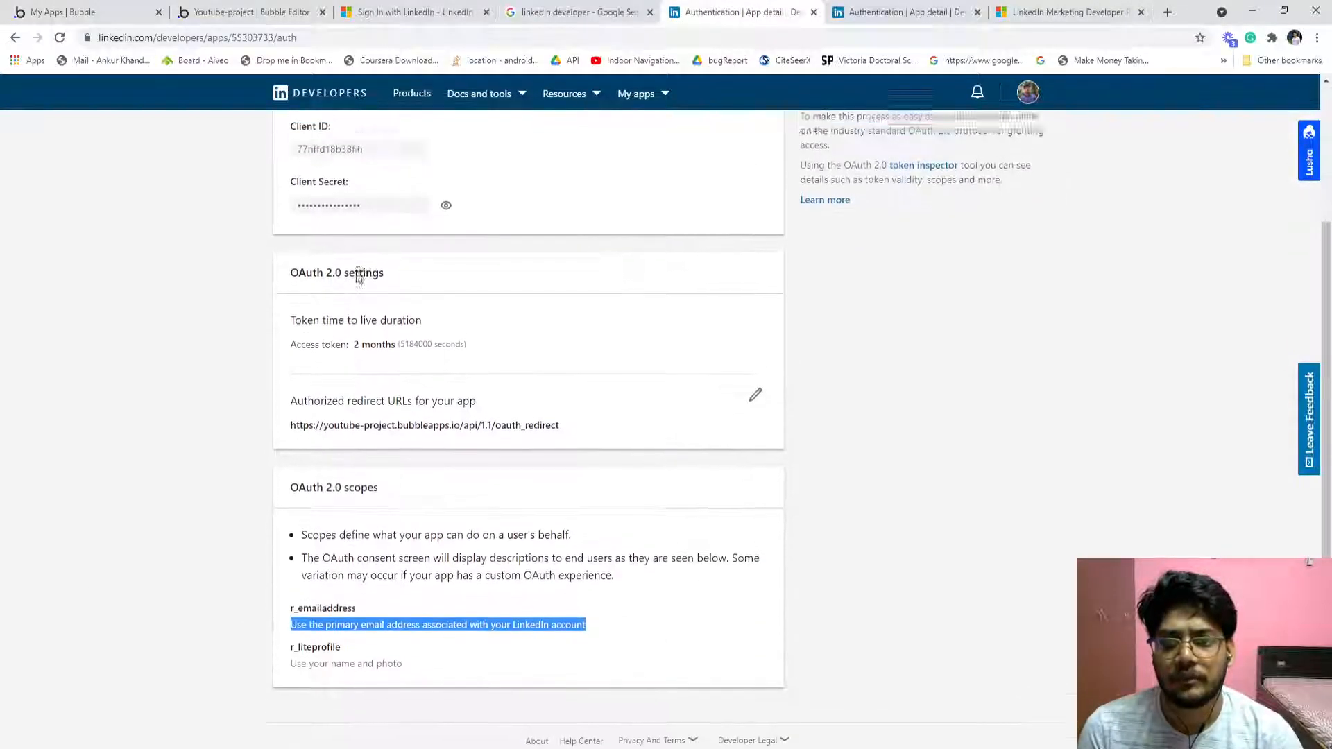
left_click(247, 13)
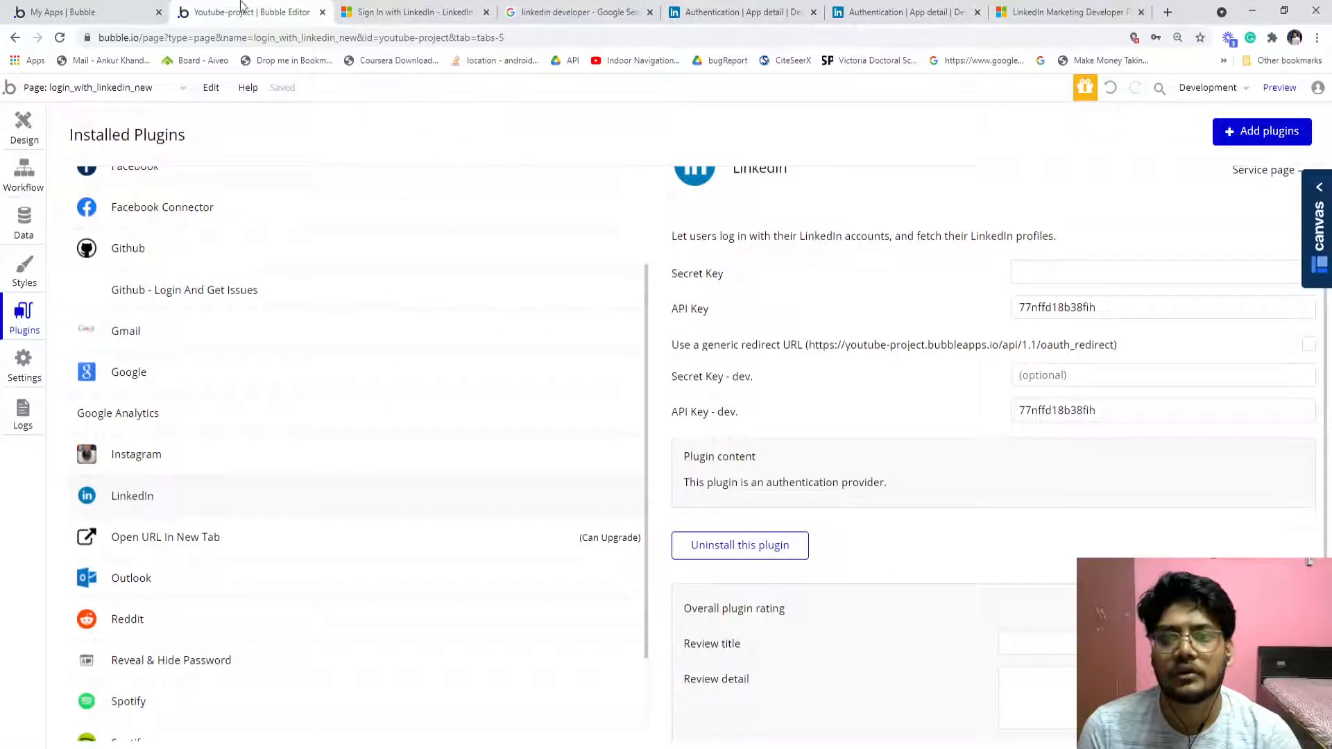
Inspect the First Name text element's dynamic content: Current User's LinkedIn's First name
left_click(24, 126)
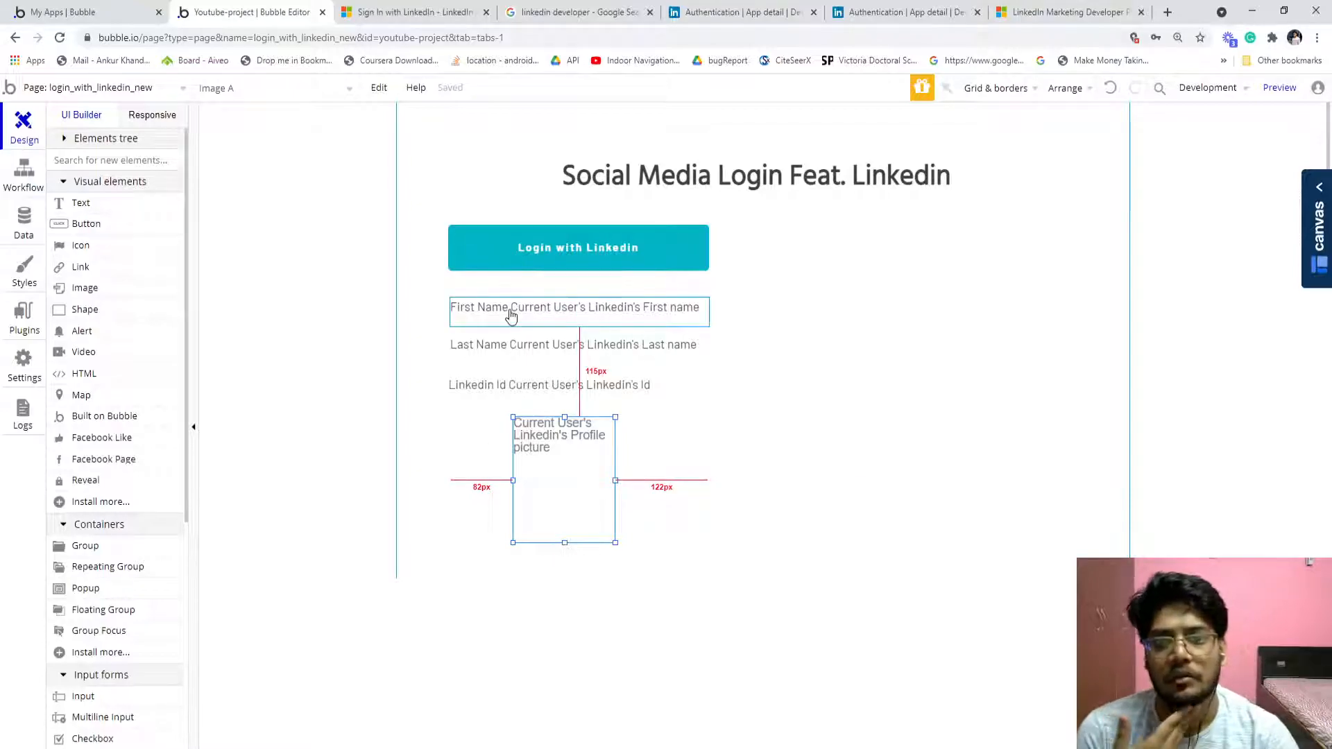
left_click(509, 307)
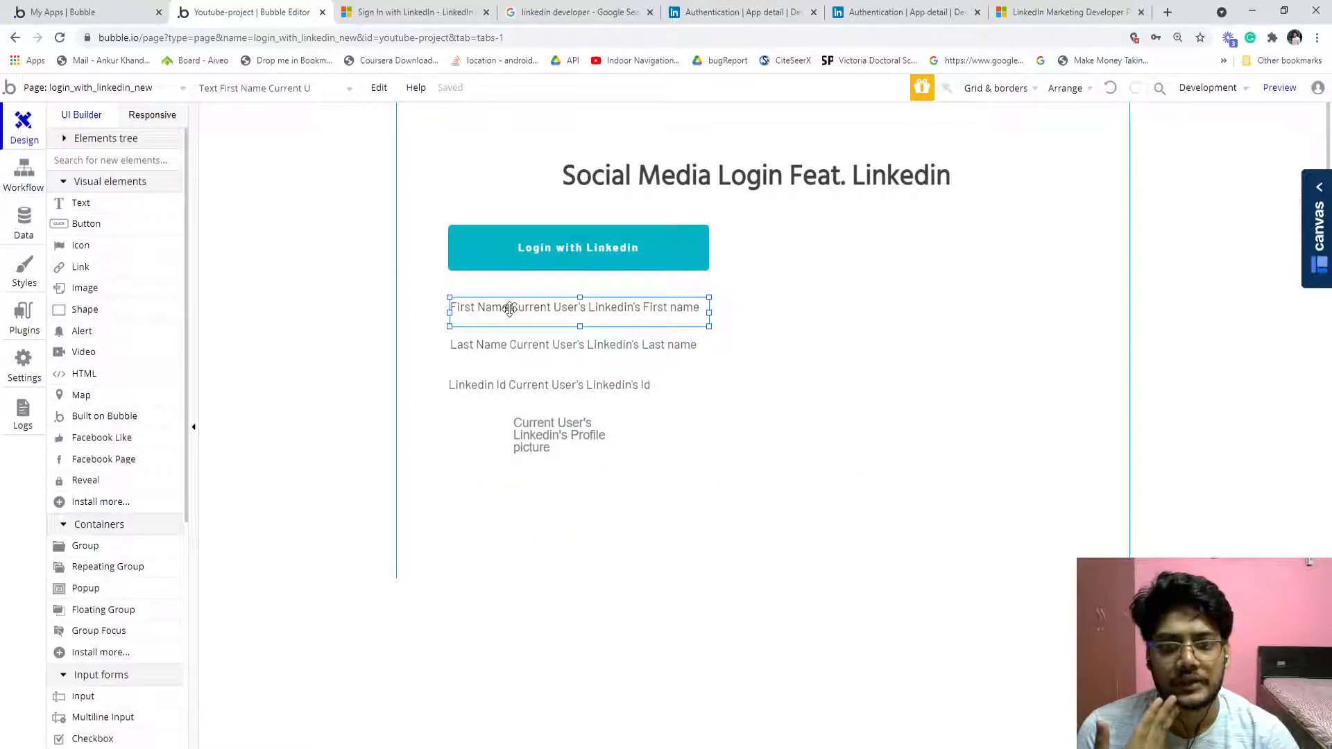
double_click(577, 307)
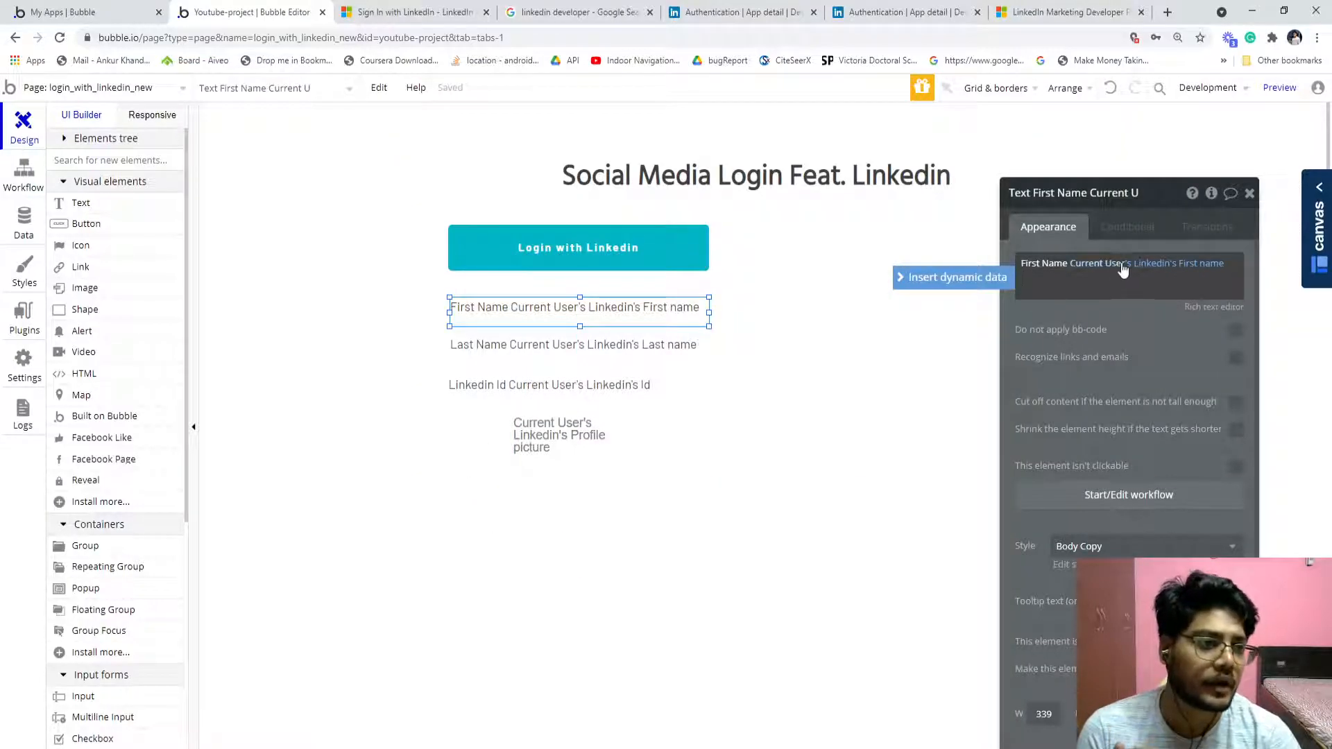
left_click(1121, 276)
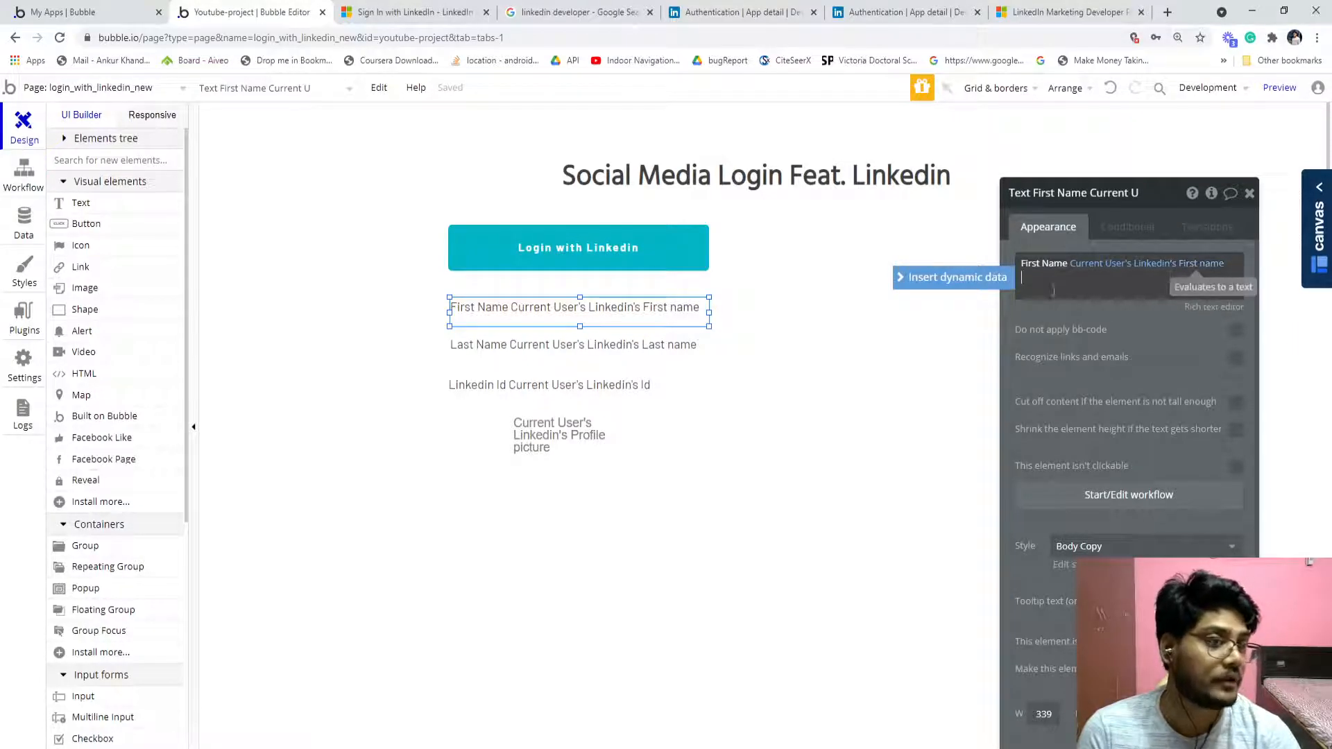
mouse_move(1325, 336)
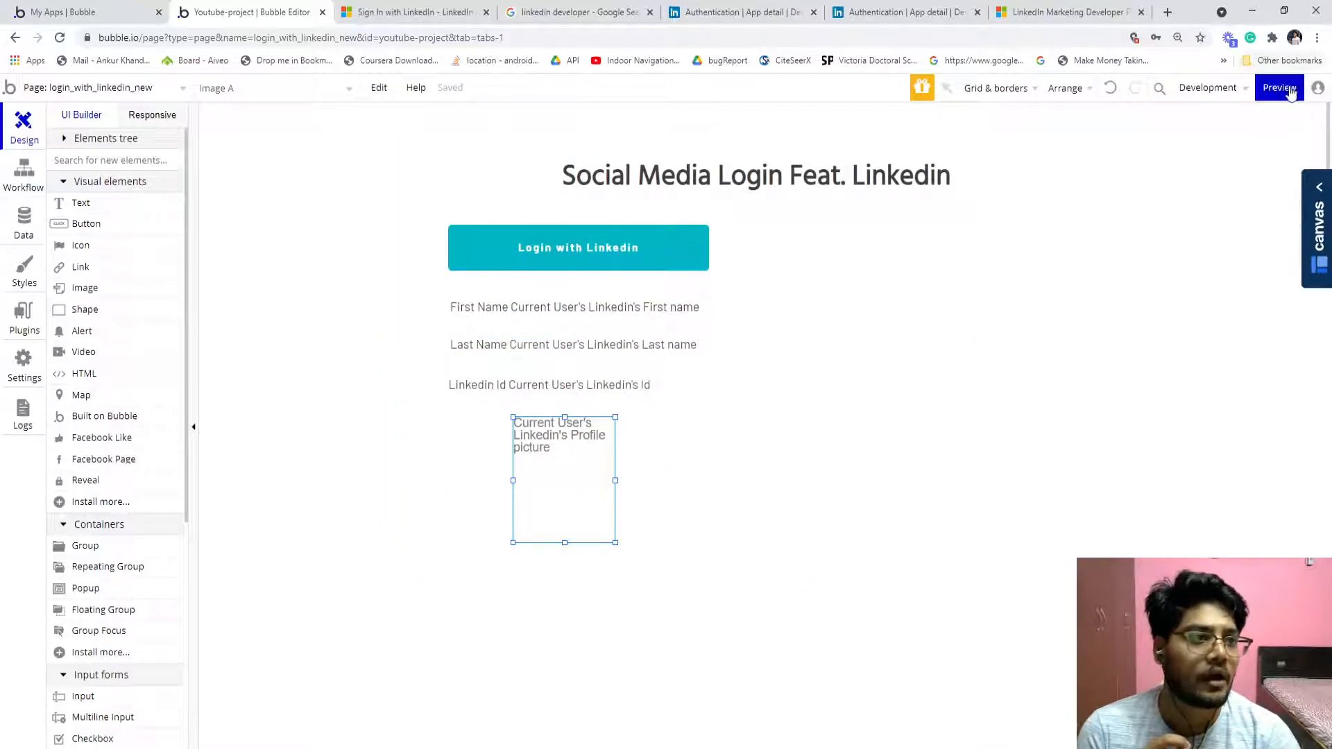
Preview the login page showing the Login with LinkedIn button and empty name and id fields
left_click(1278, 87)
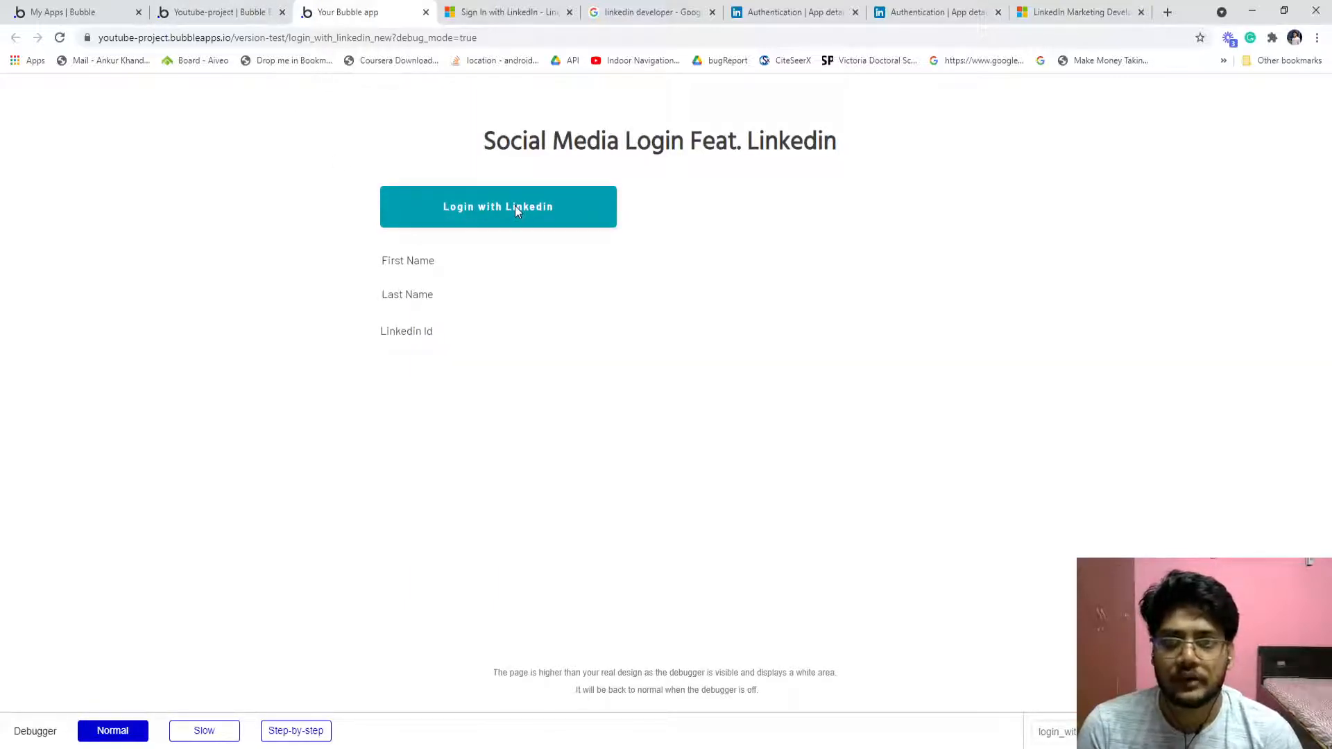
mouse_move(509, 205)
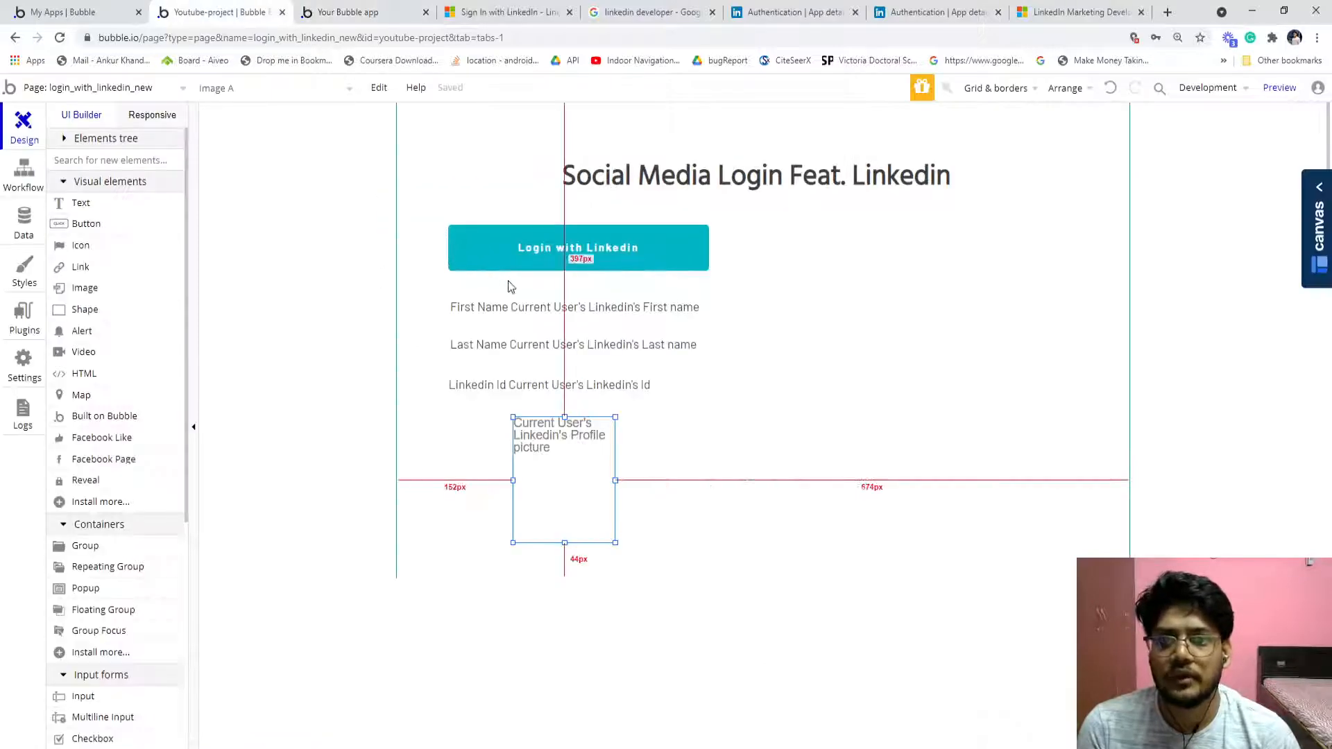
Add a Signup/login with a social network action with LinkedIn as OAuth provider to the button's click workflow
left_click(578, 247)
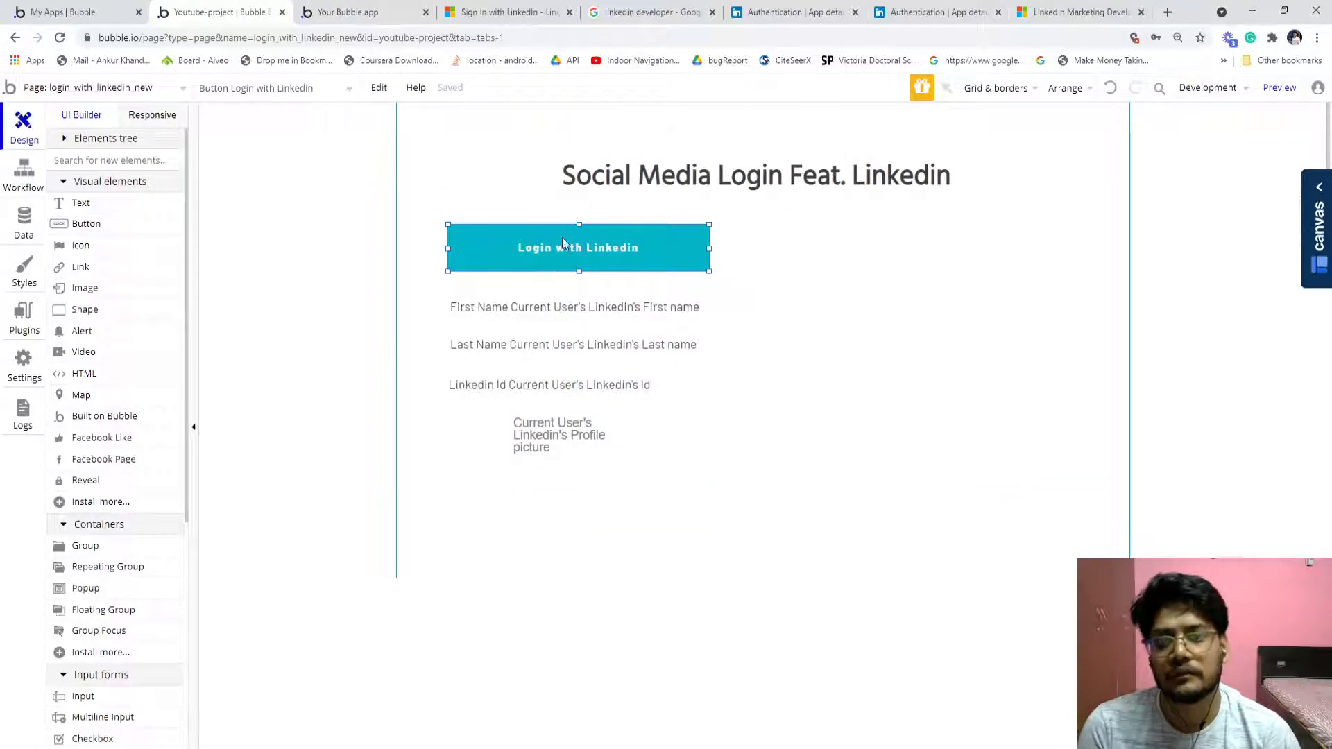
right_click(577, 247)
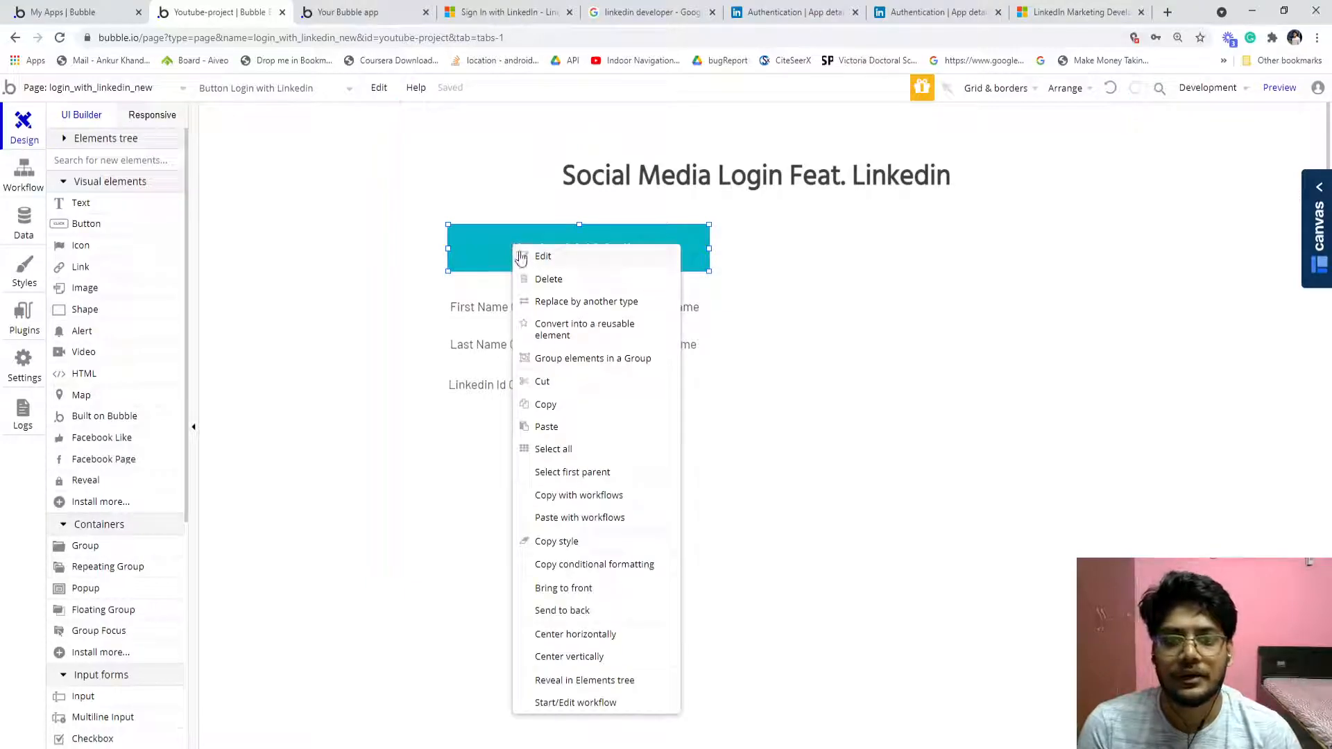
left_click(575, 702)
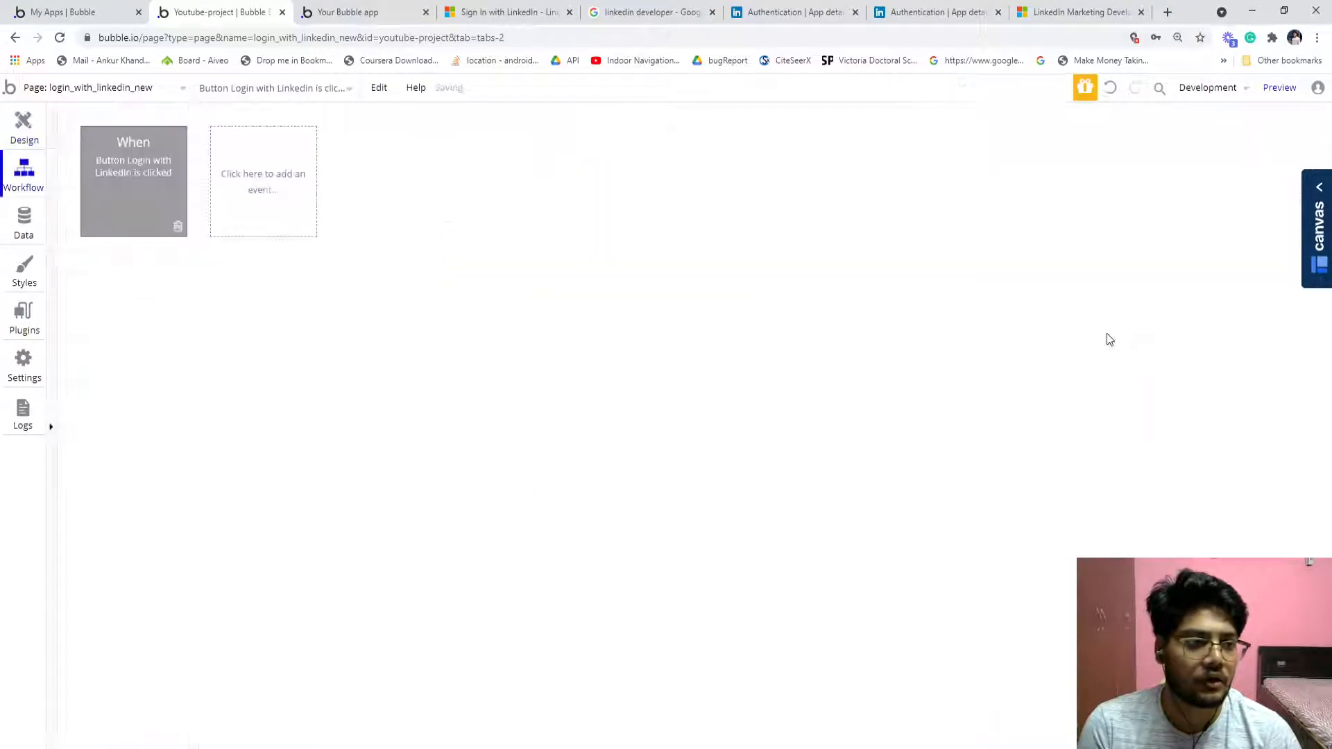
left_click(165, 284)
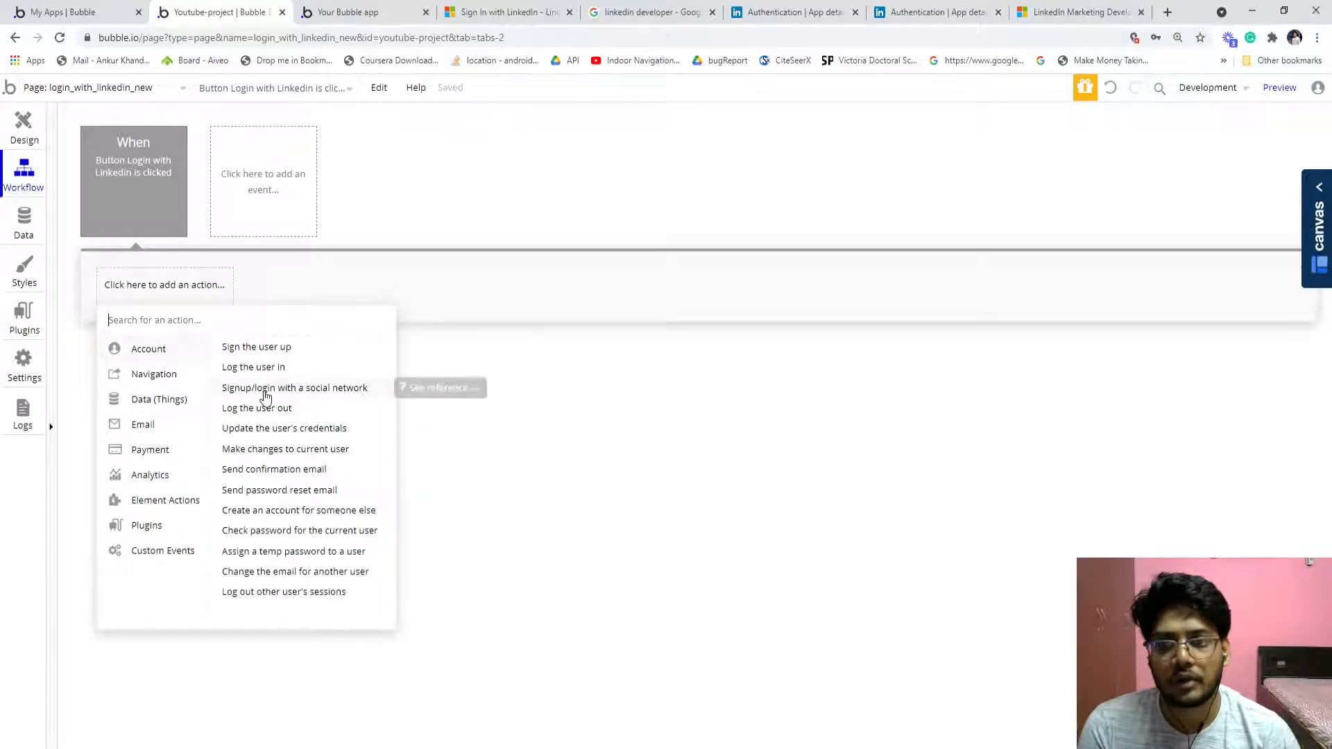
left_click(294, 387)
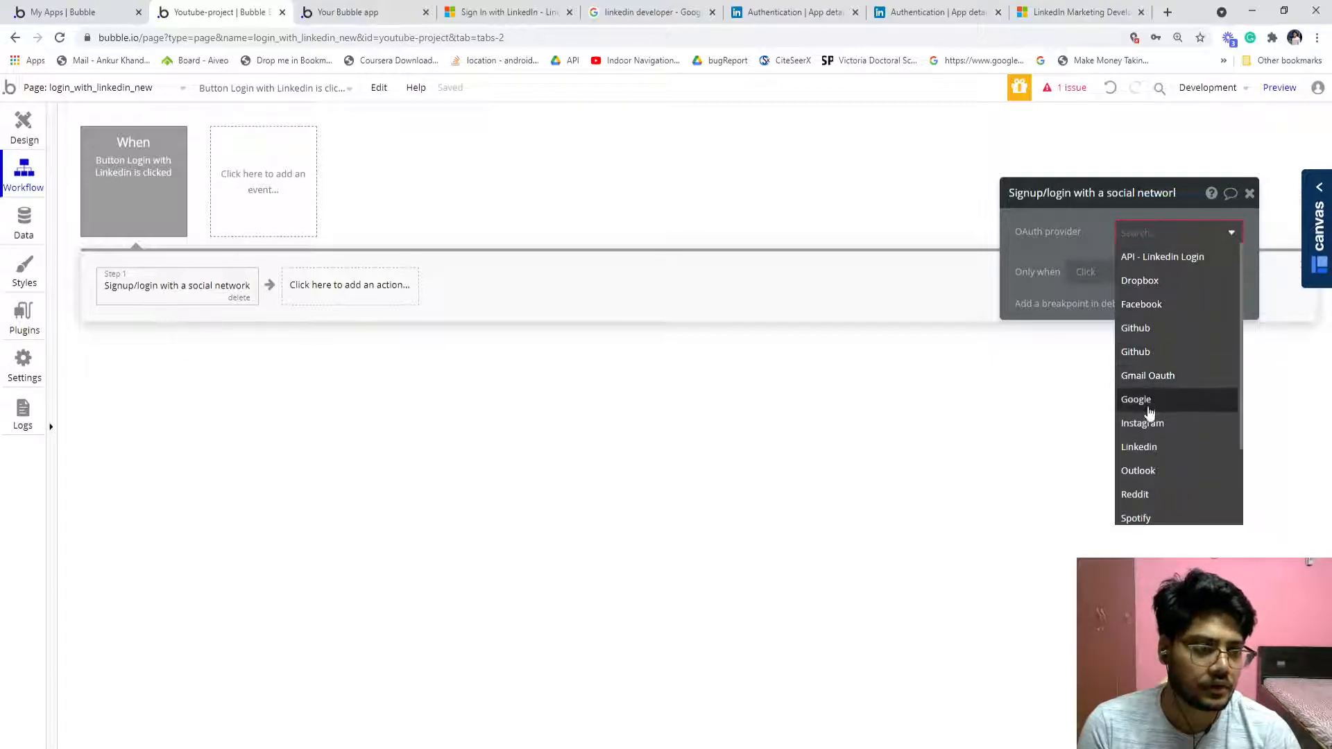
left_click(1137, 446)
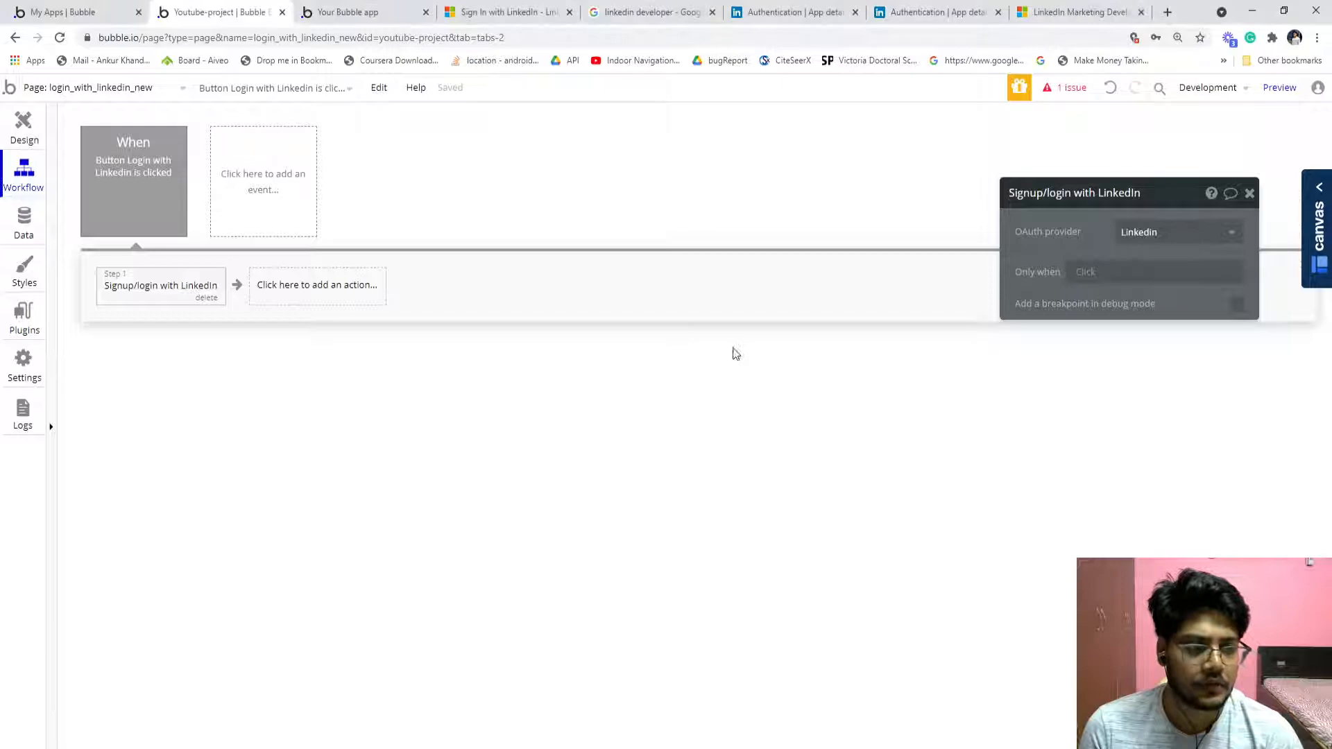
mouse_move(102, 318)
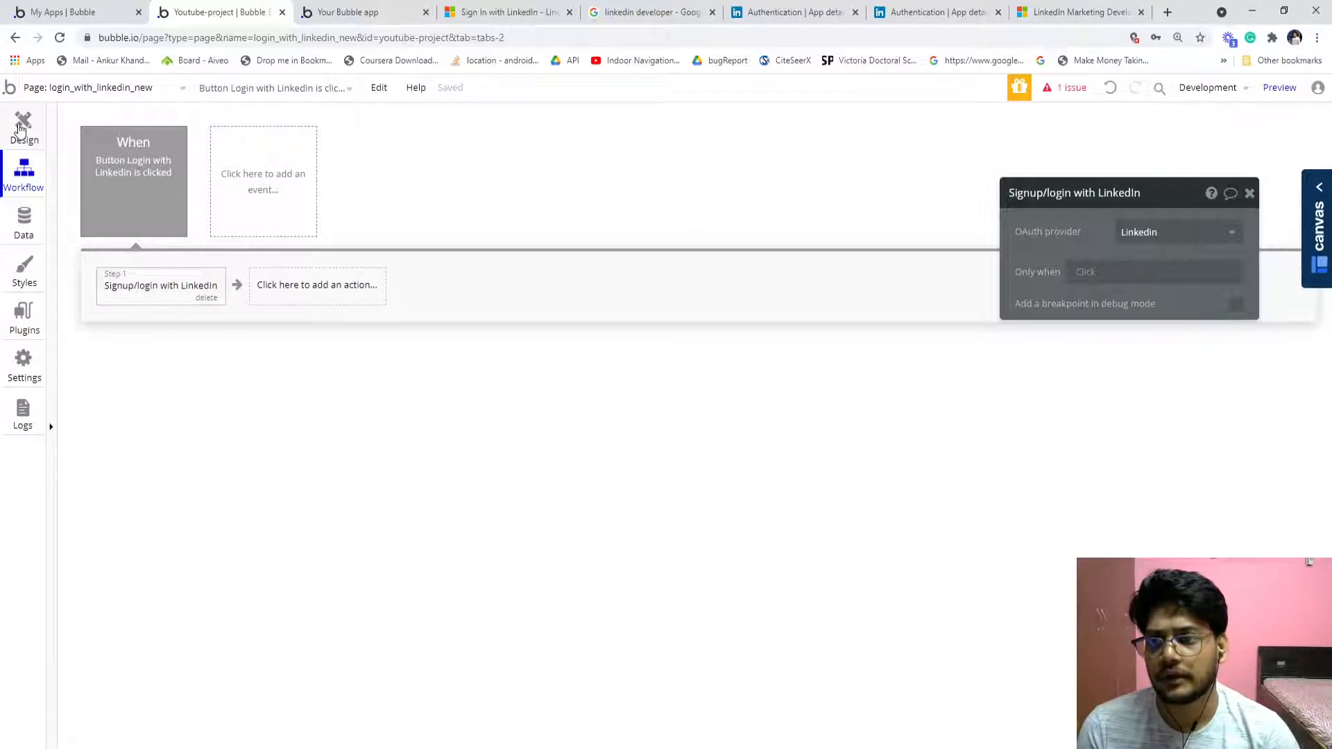
left_click(348, 12)
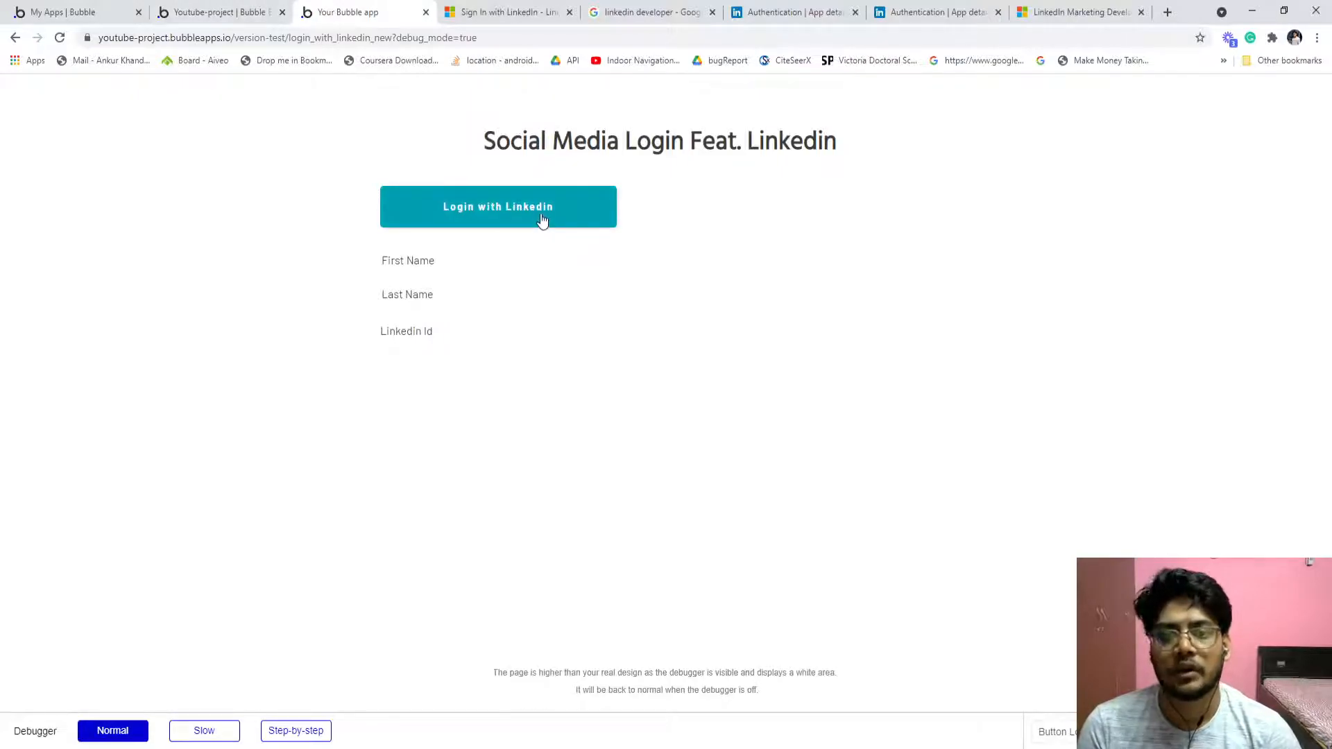
Test the LinkedIn login, hit the redirect mismatch, and grab the preview page's address
left_click(498, 206)
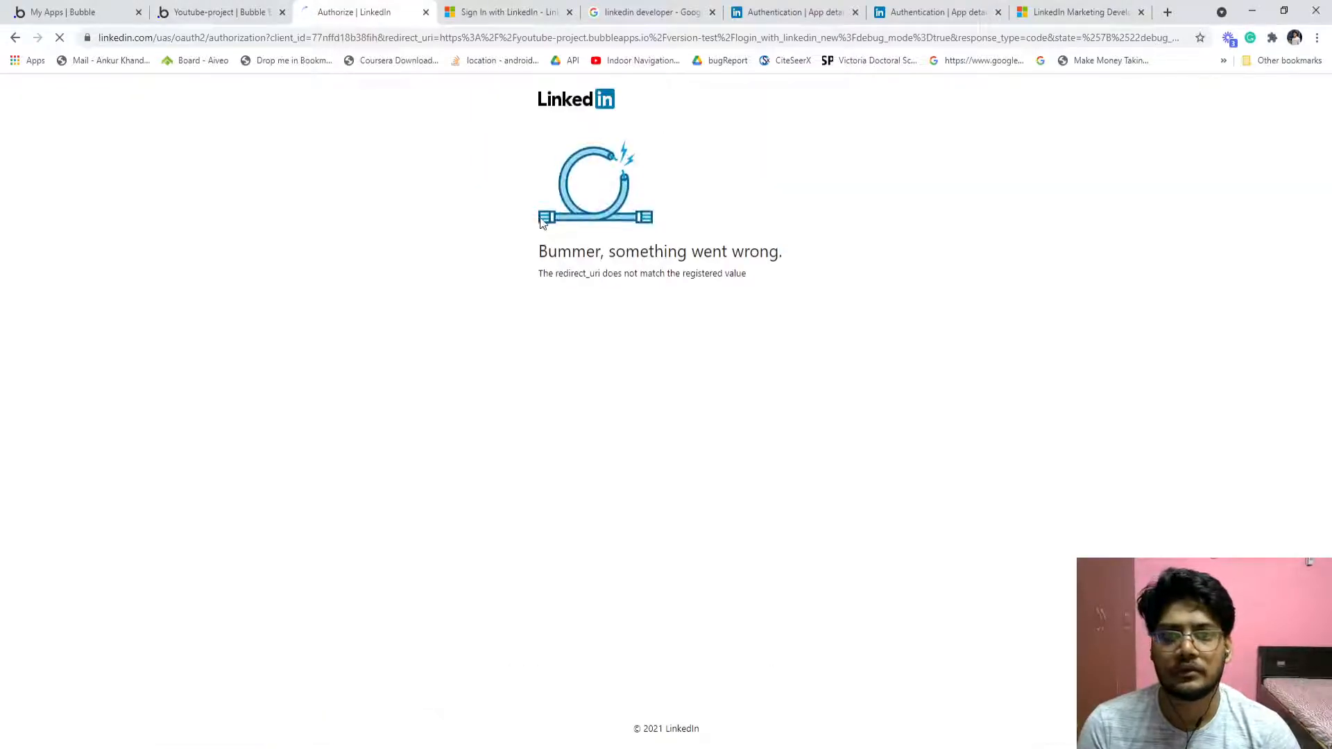
double_click(581, 273)
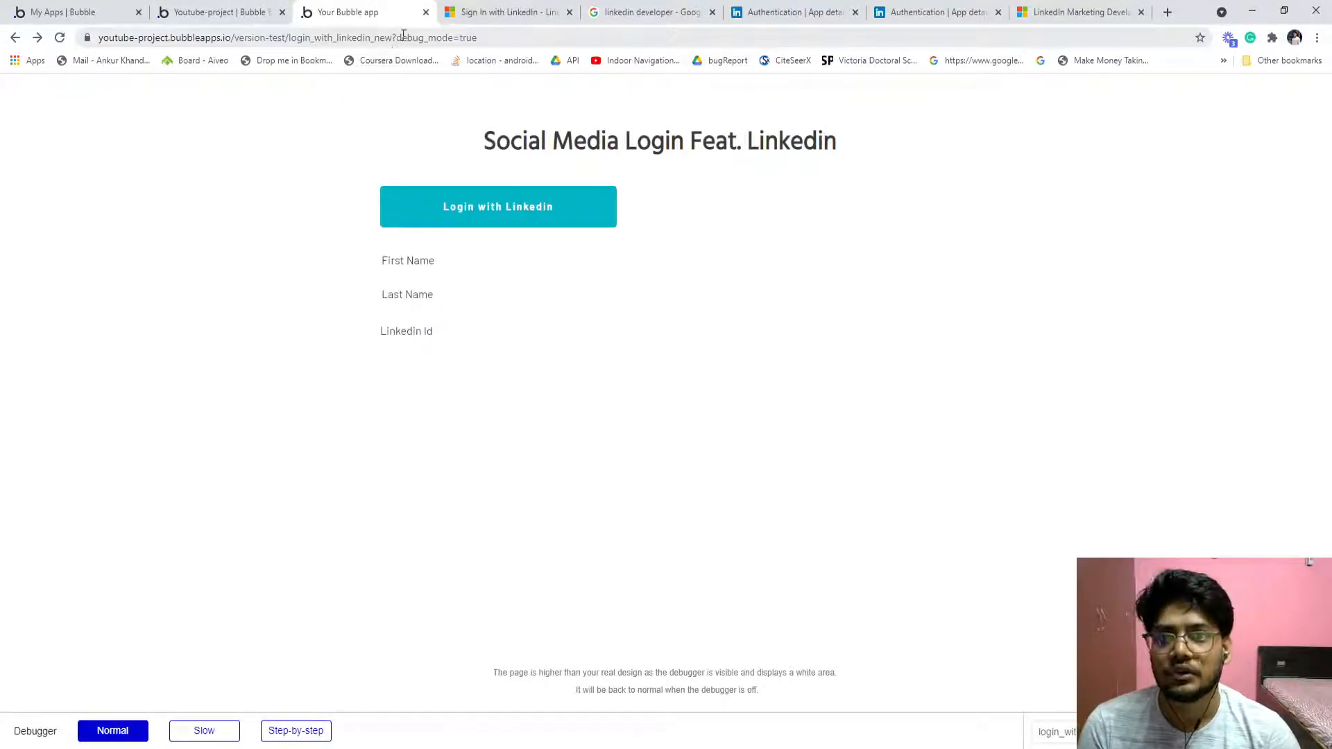
left_click(297, 37)
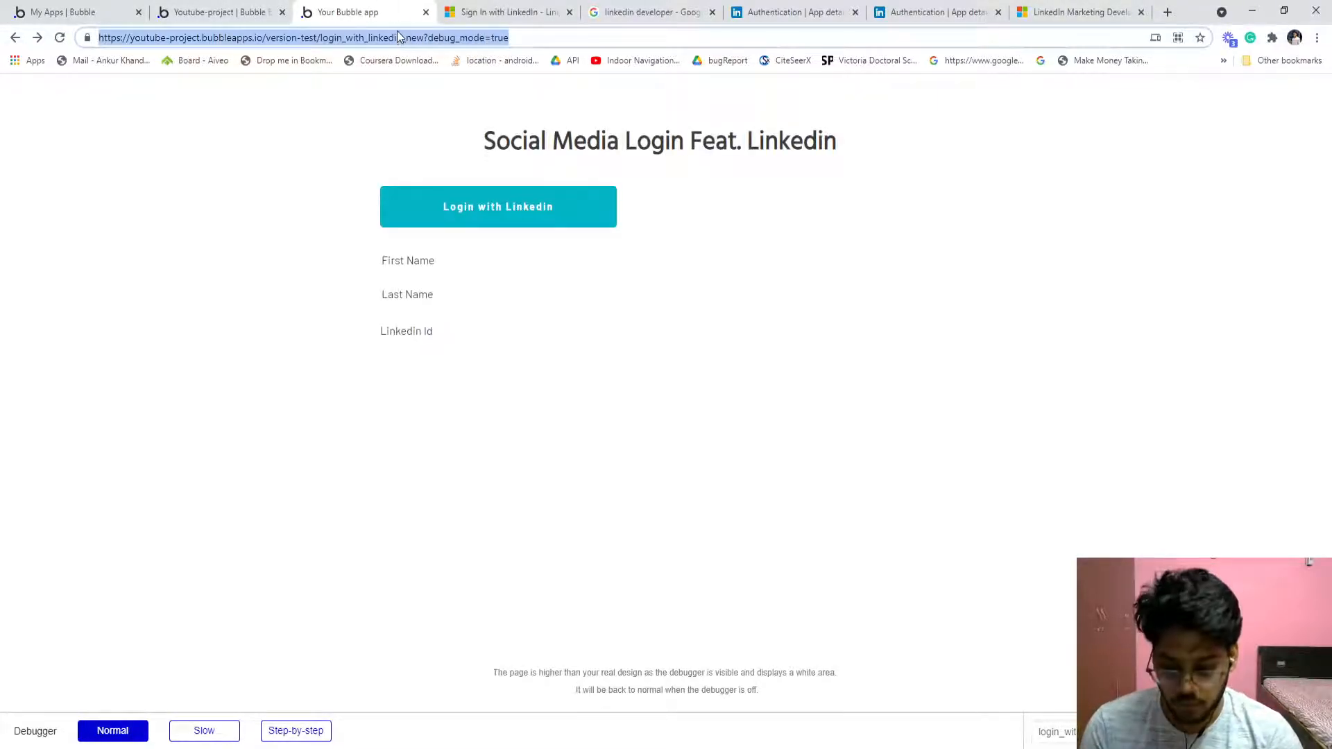
Set the app's authorized redirect URL to the version-test login_with_linkedin_new preview URL and update
left_click(794, 12)
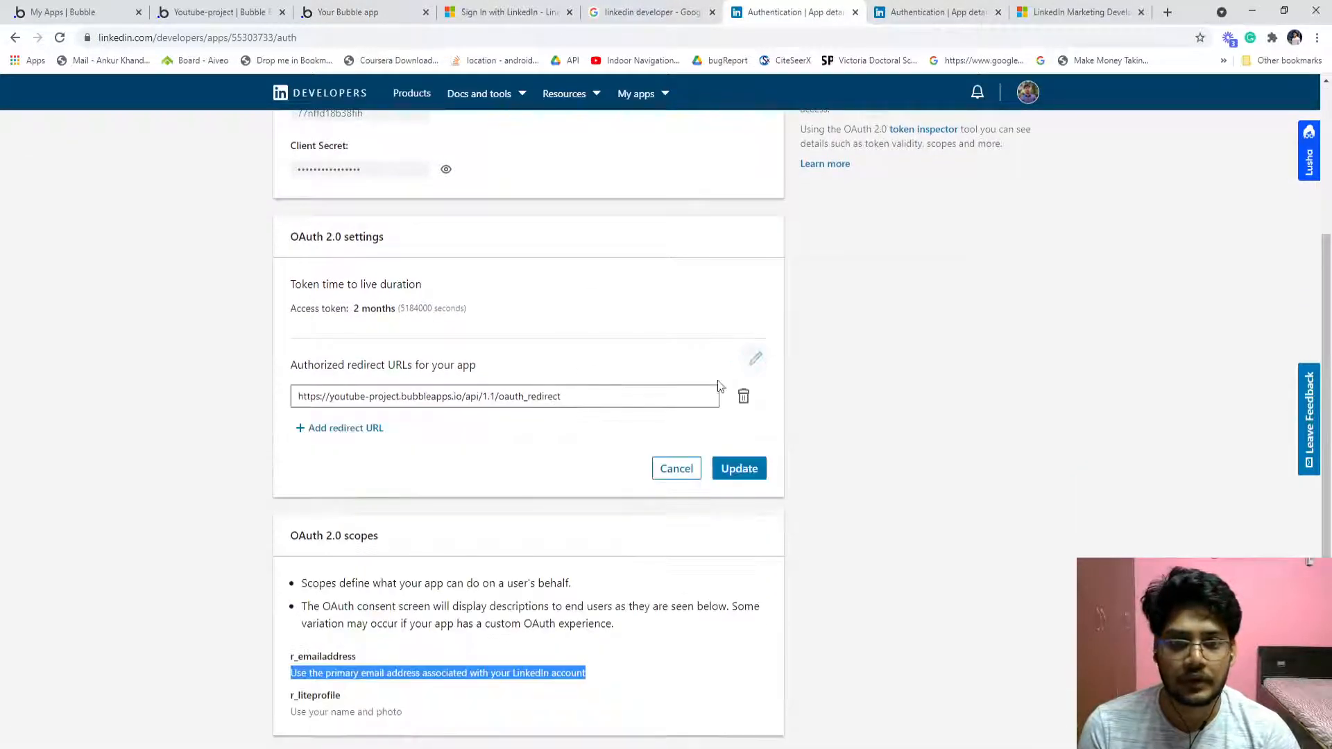
type("https://youtube-project.bubbleapps.io/version-test/login_with_linkedin_new?debug_mode=true")
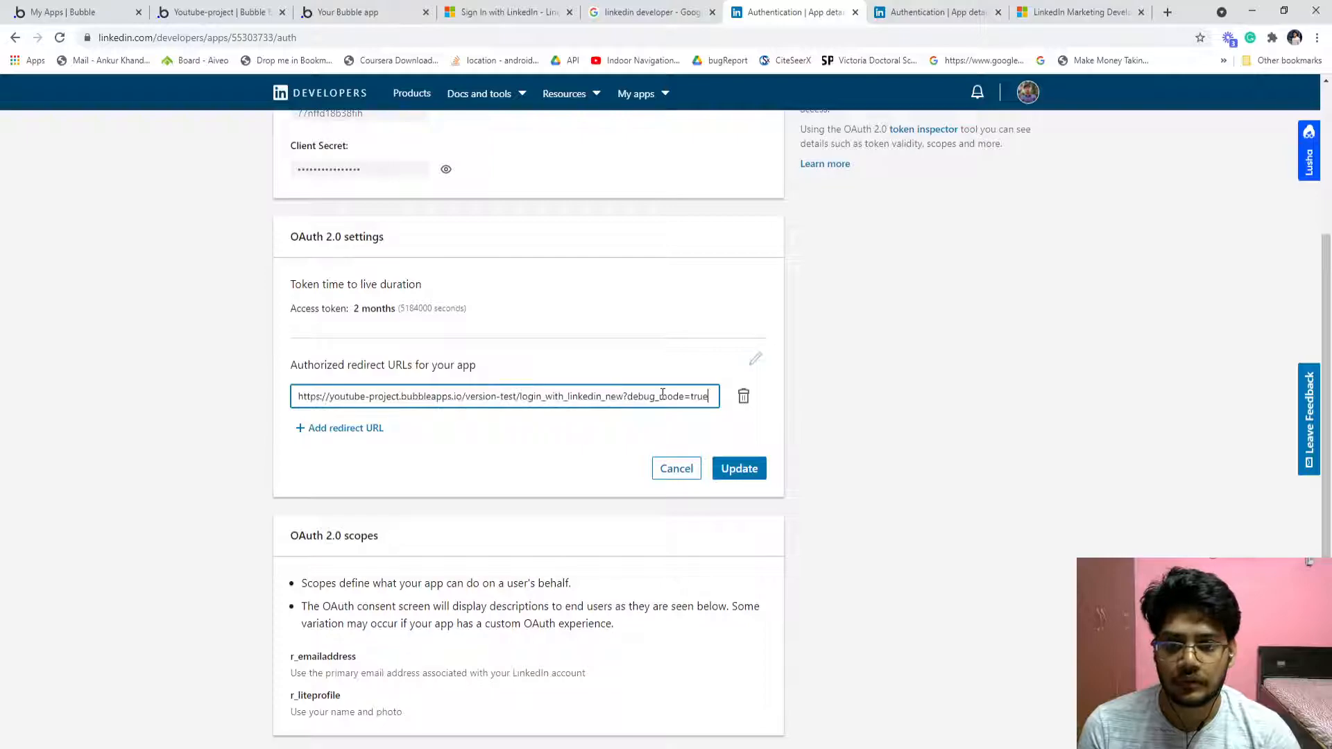
left_click(736, 468)
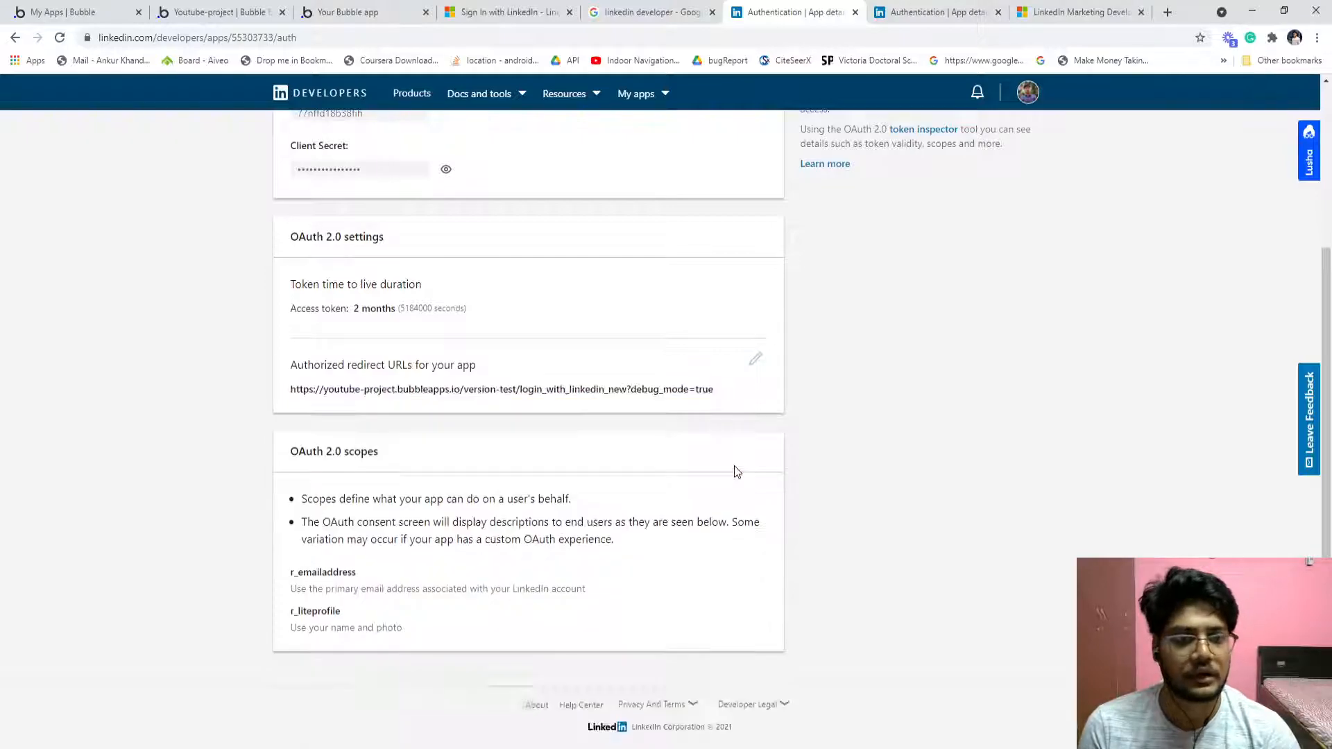
left_click(348, 12)
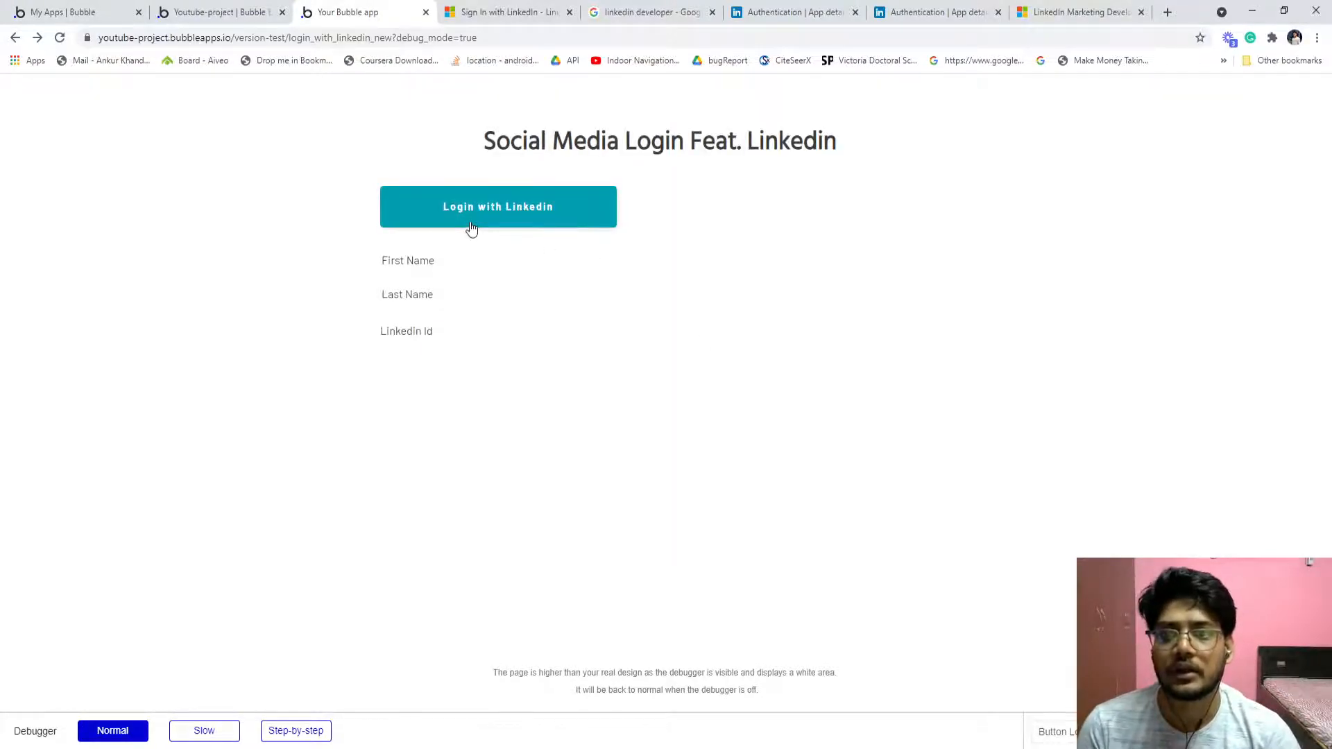
Sign in with LinkedIn from the preview, allow name and photo, and dismiss the account-already-exists error
left_click(498, 207)
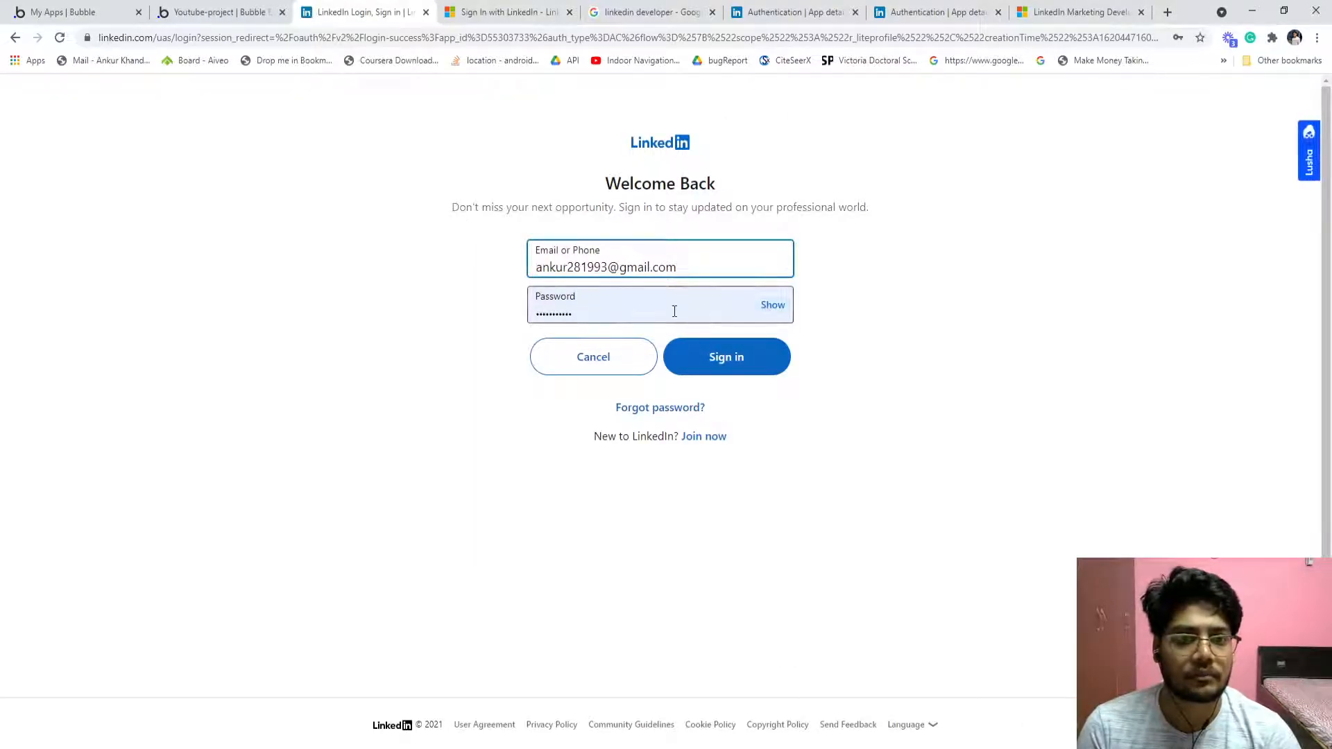
left_click(725, 356)
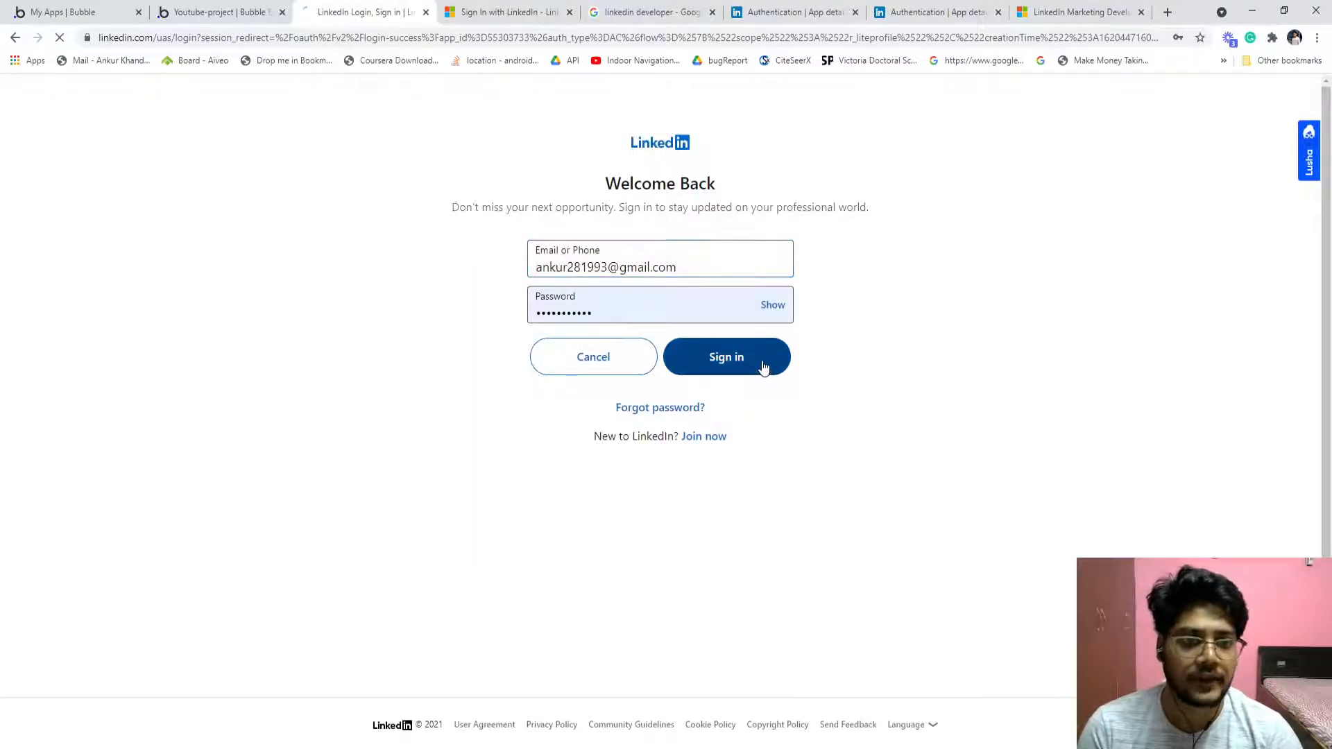
left_click(725, 356)
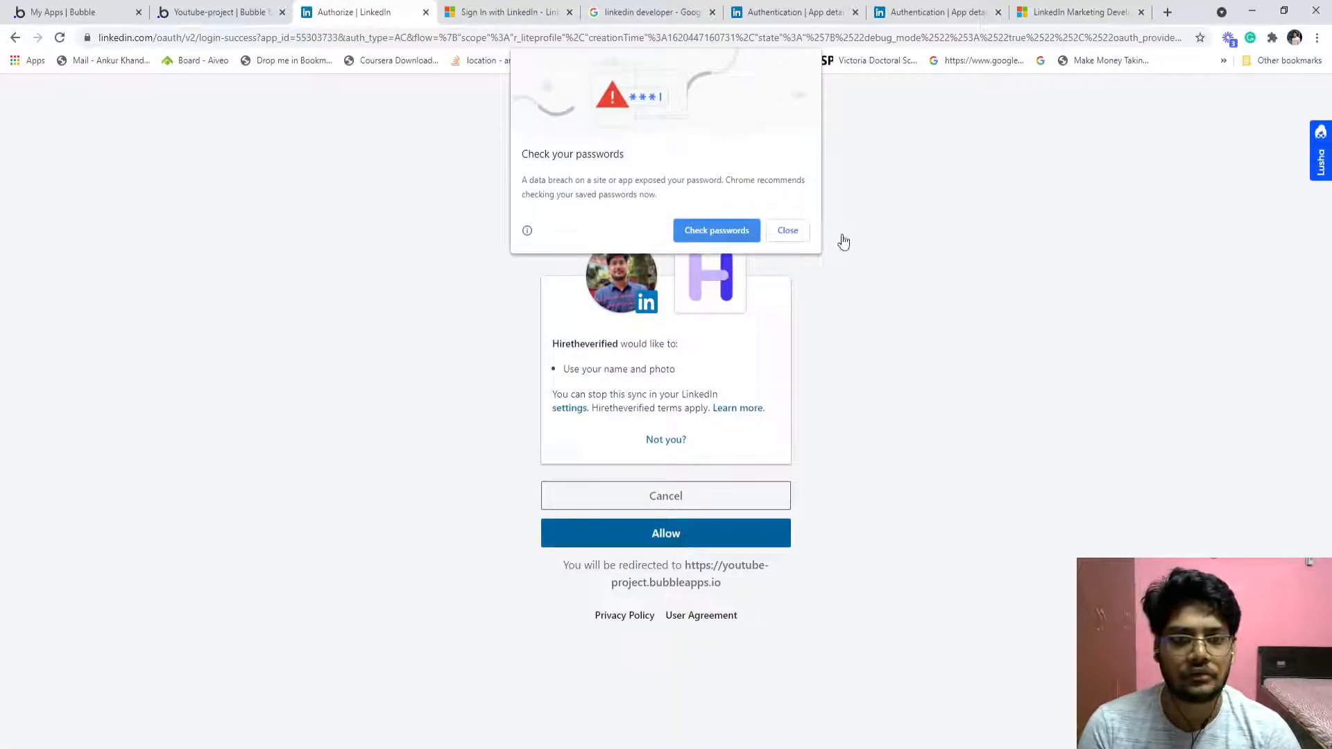
left_click(787, 230)
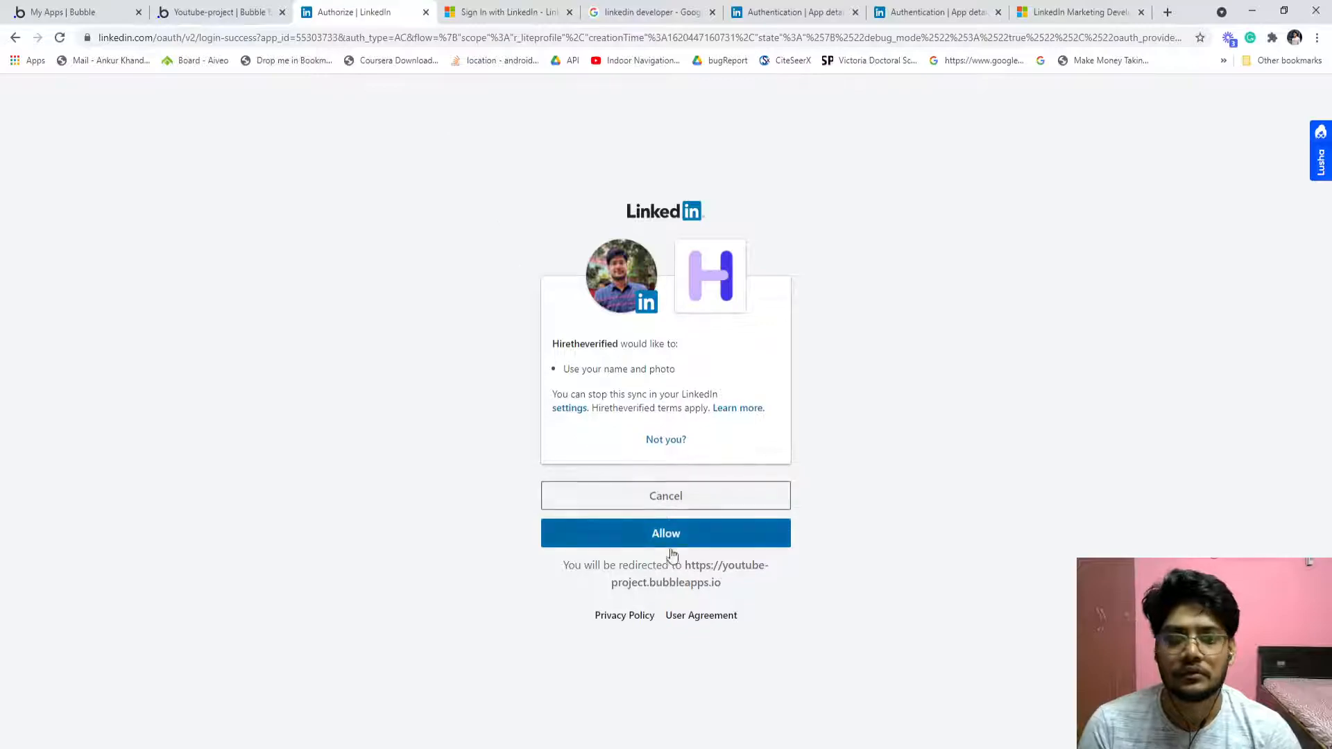
left_click(665, 533)
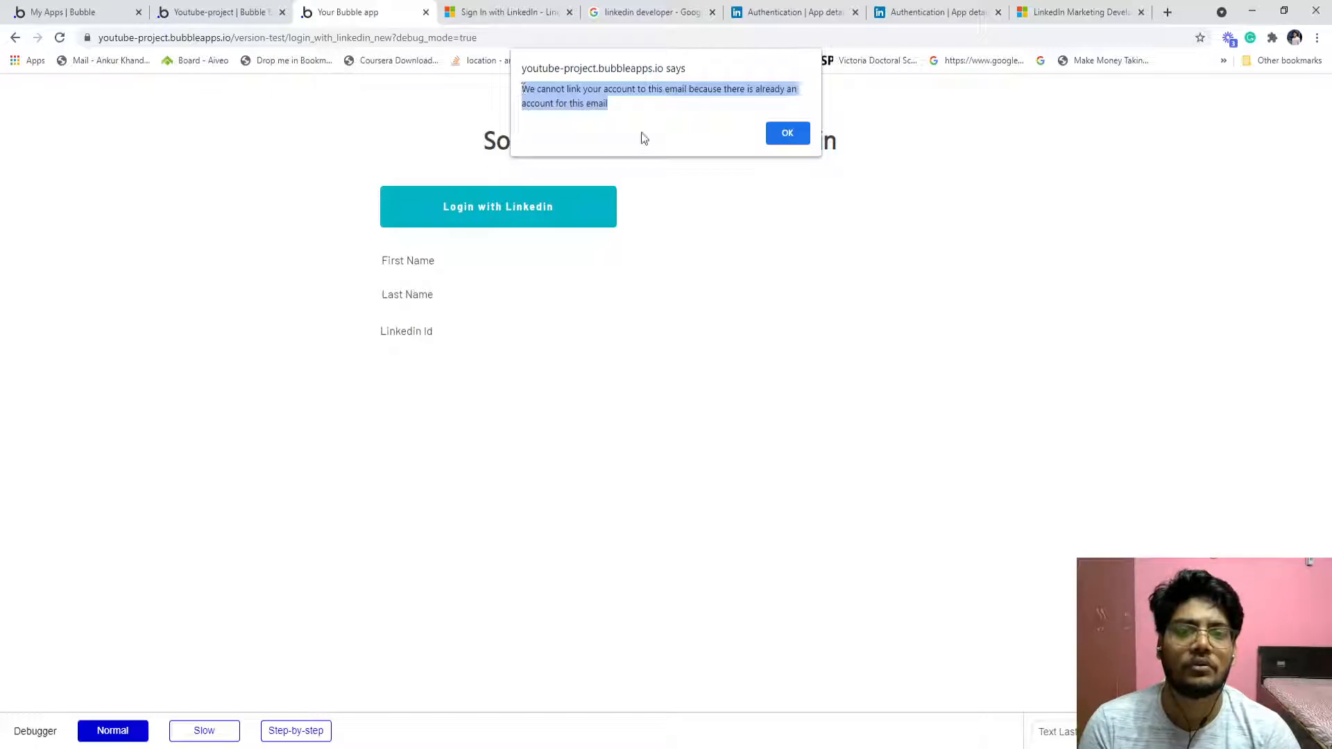
left_click(785, 134)
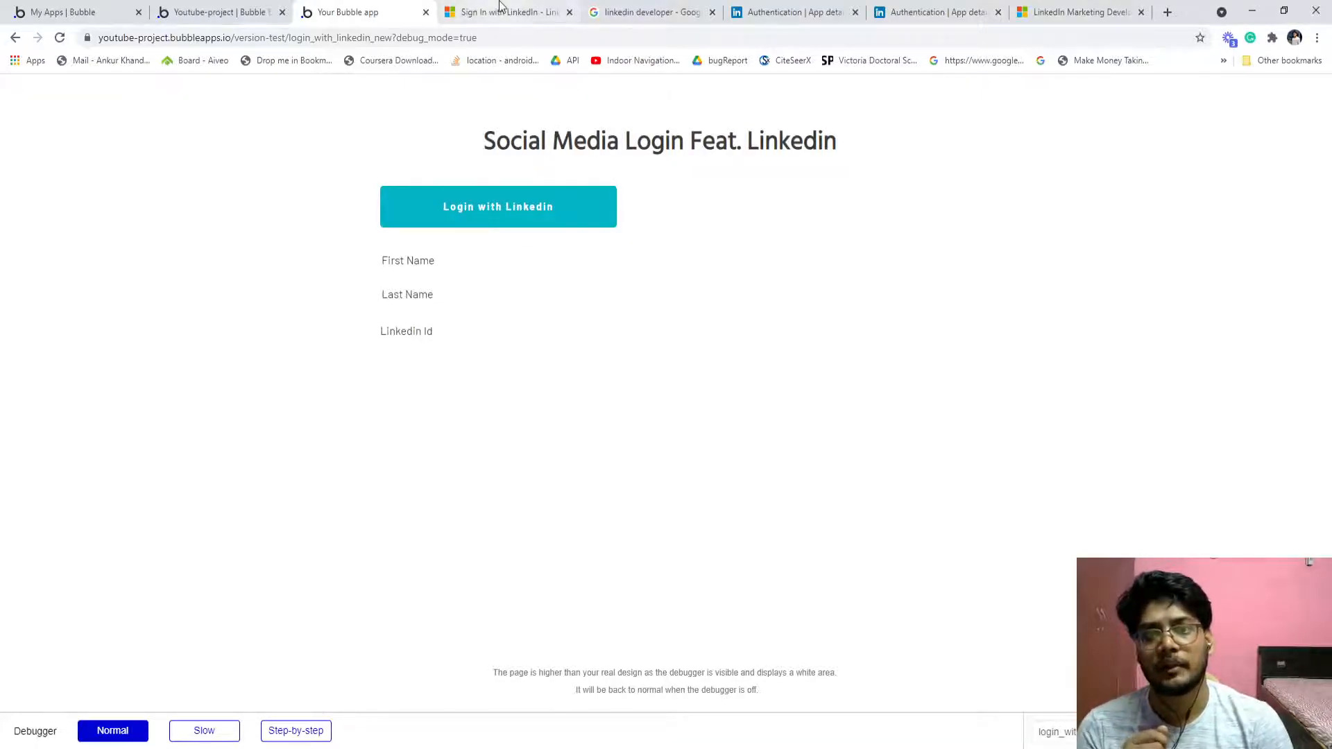
mouse_move(455, 289)
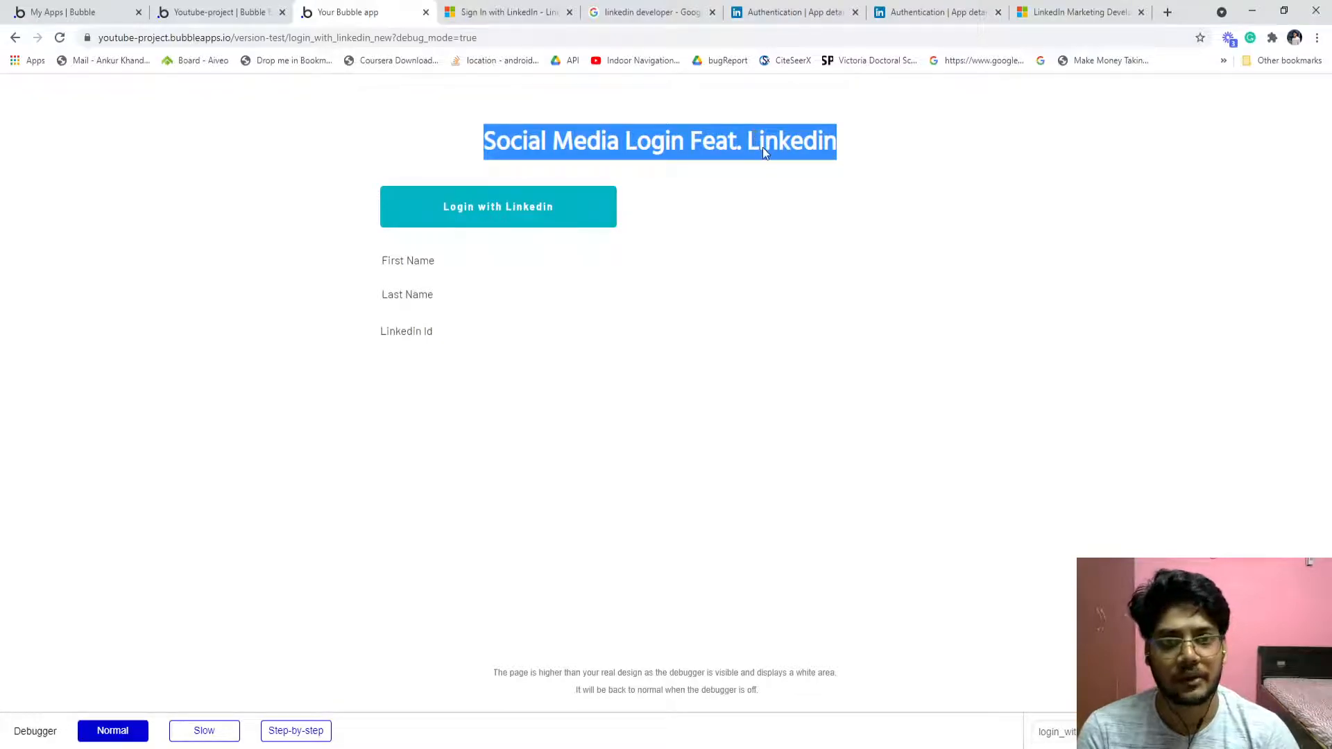
Check the LinkedIn app's Auth settings and return to the Bubble page editor
left_click(505, 12)
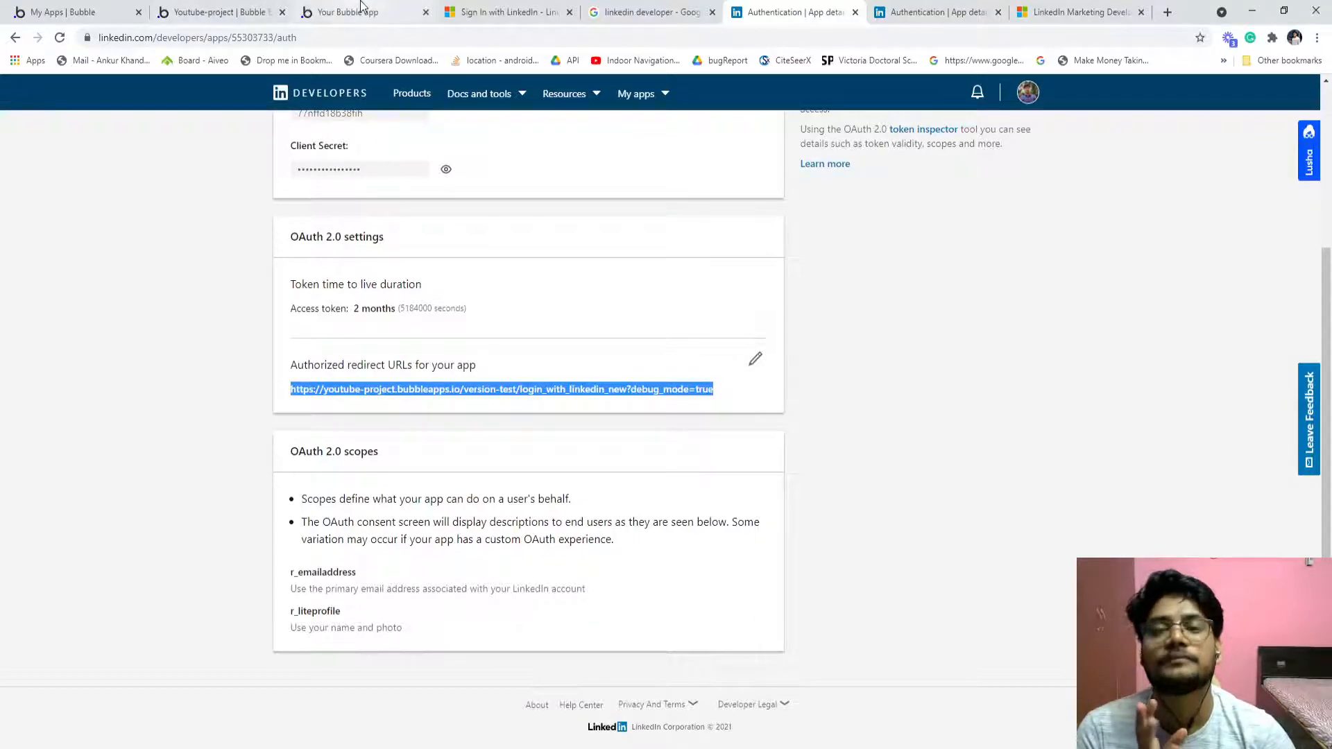
left_click(219, 12)
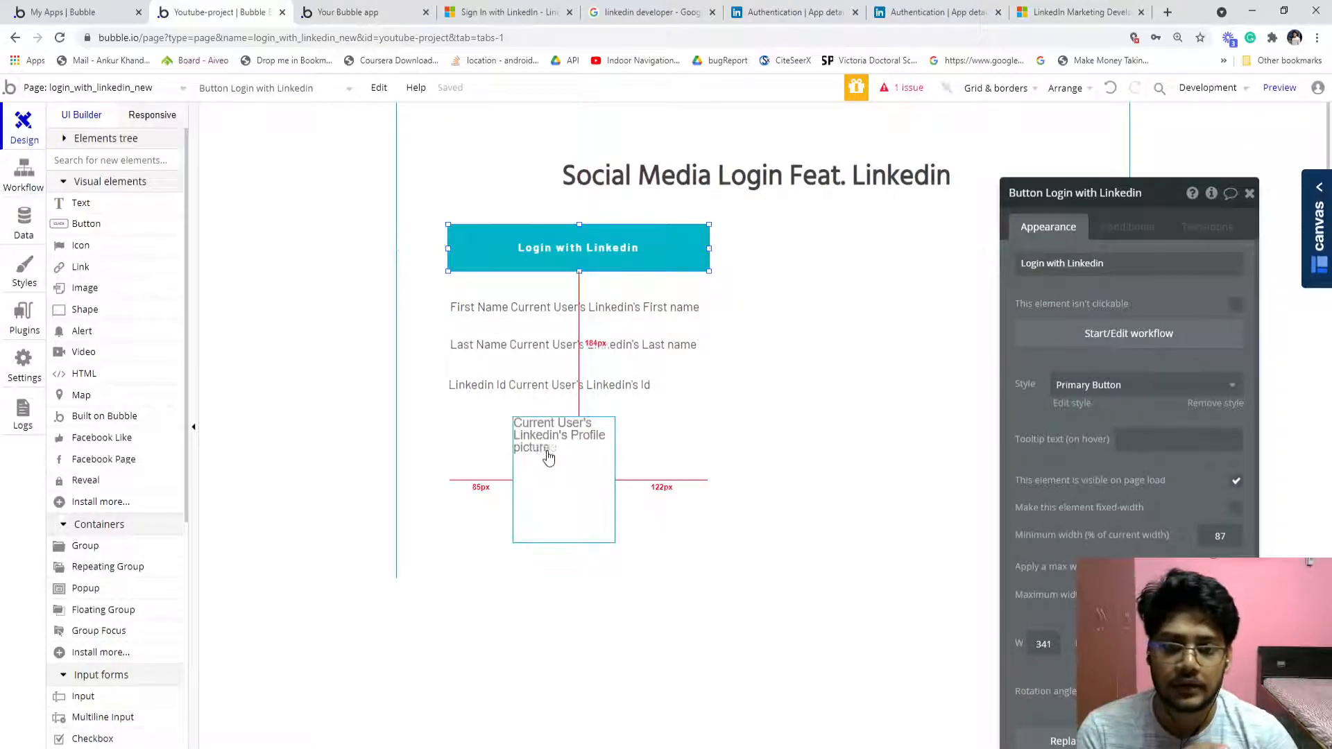
Duplicate the login button, First Name, Linkedin Id and picture elements beside the originals
left_click(763, 577)
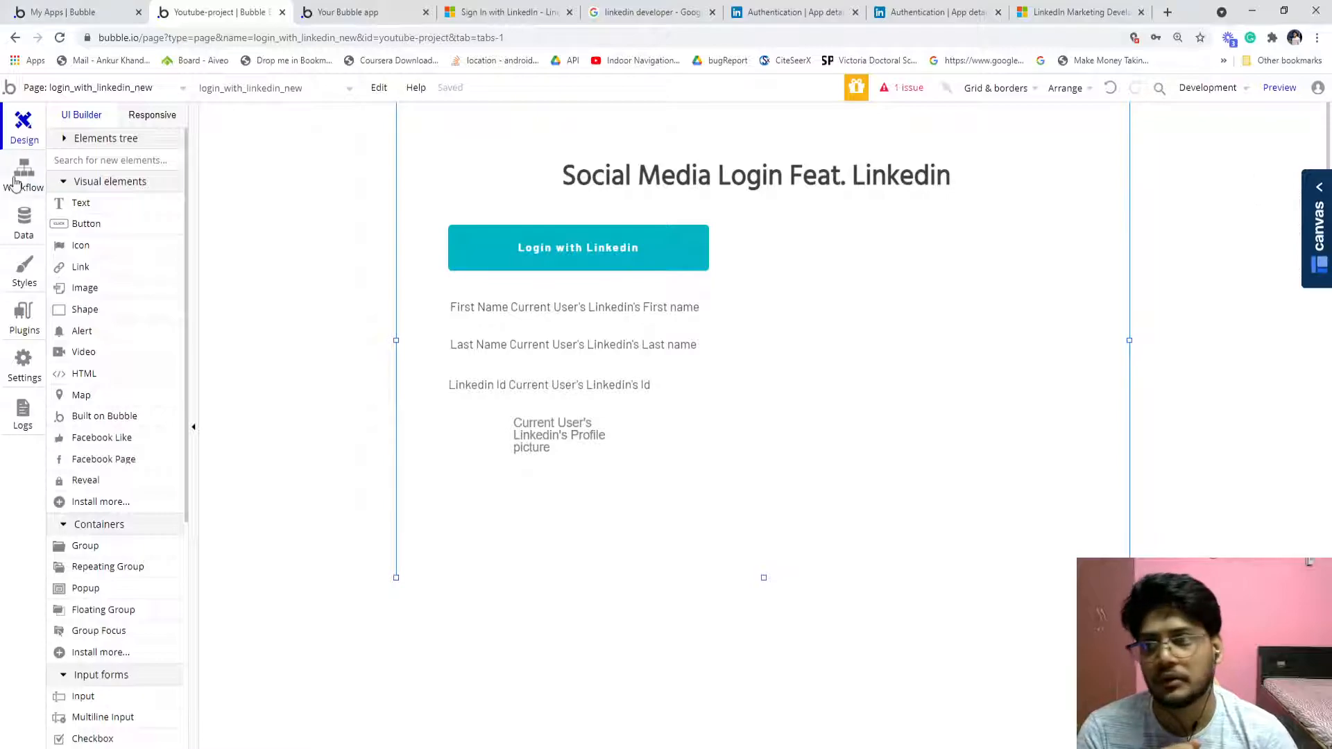
left_click(577, 247)
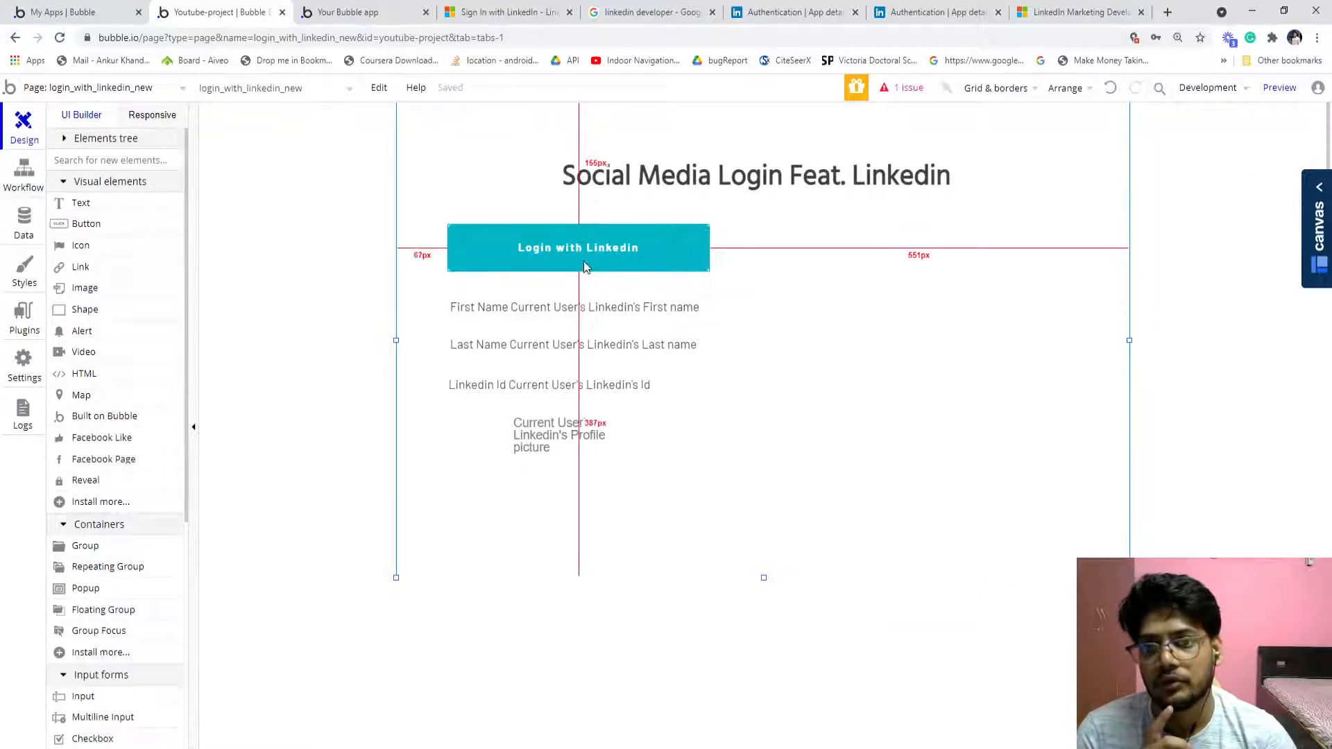
left_click(577, 307)
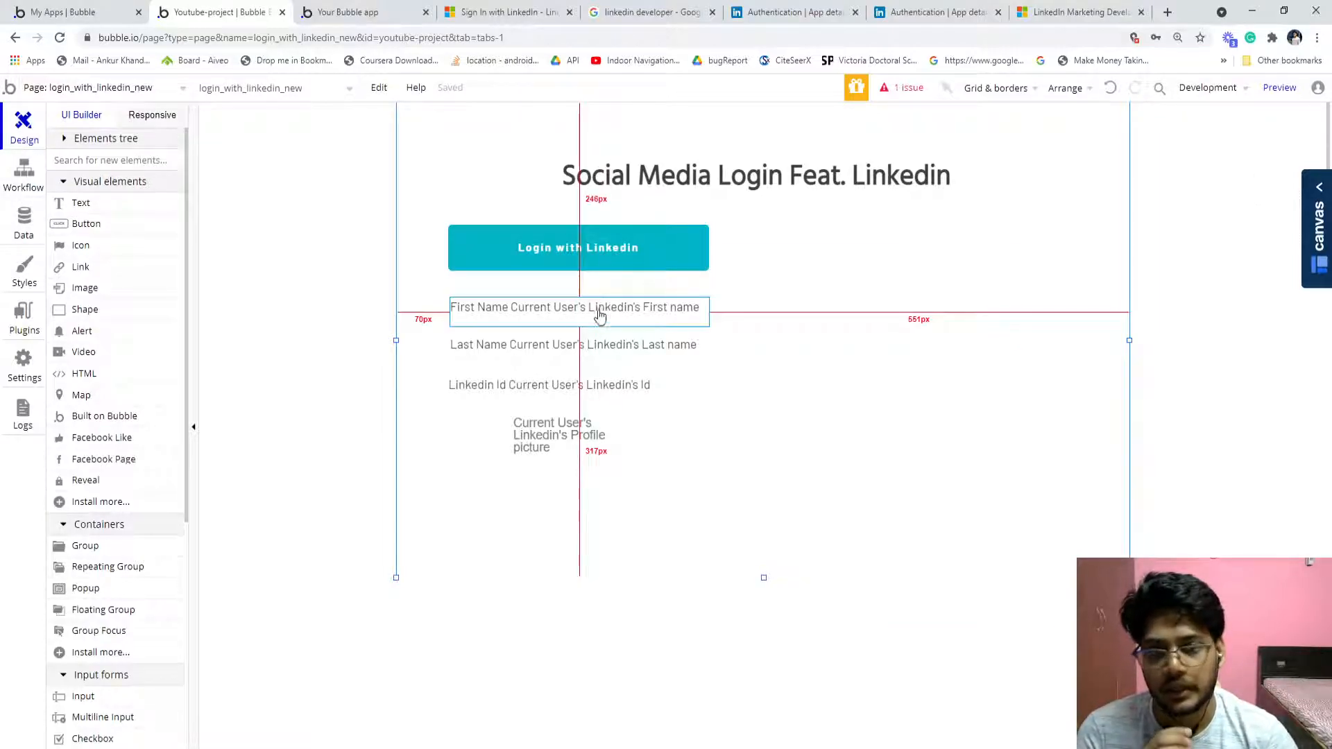
left_click(560, 384)
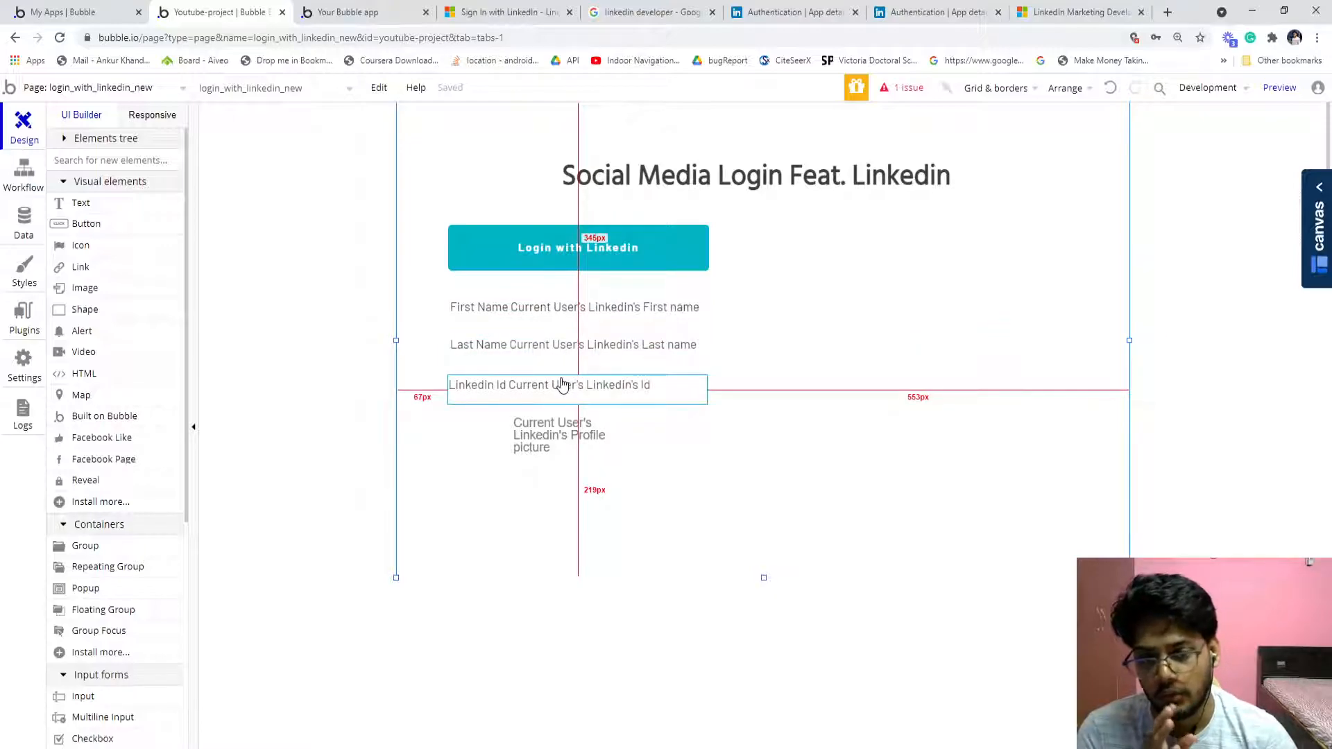
left_click(577, 247)
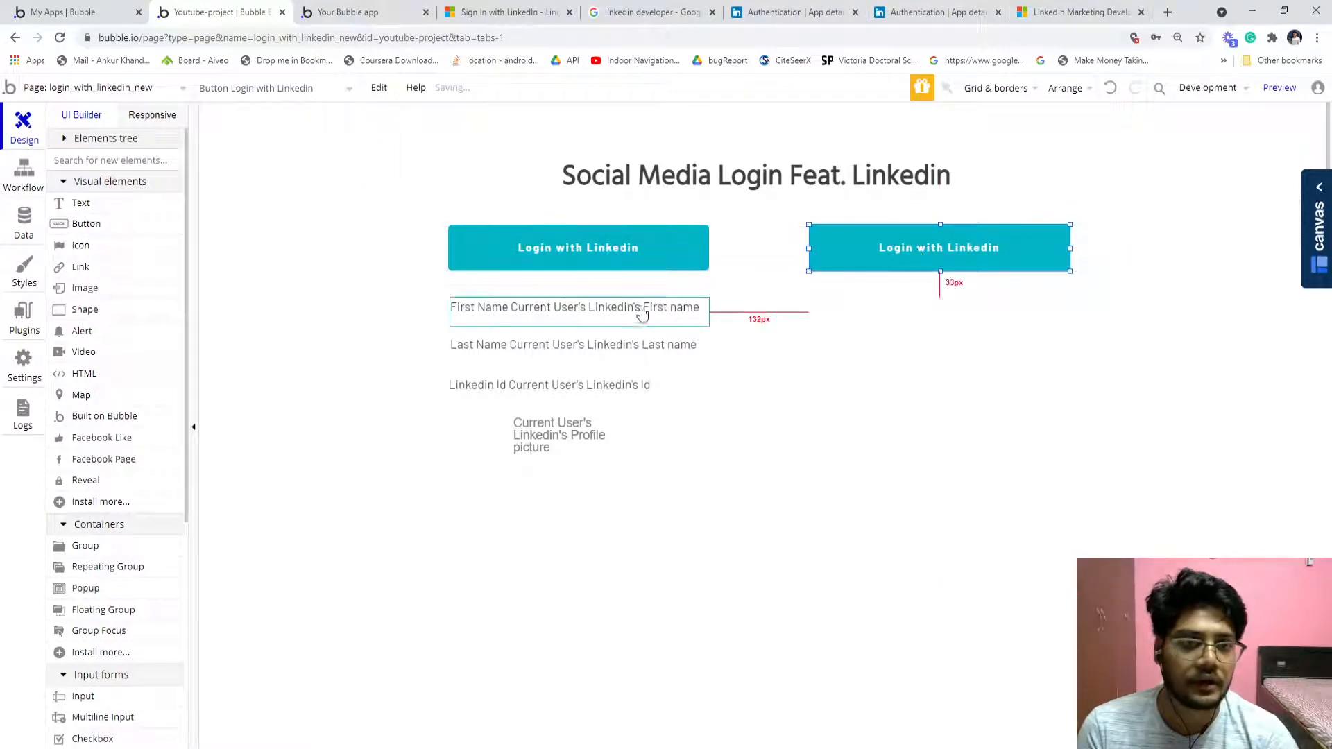
left_click(577, 325)
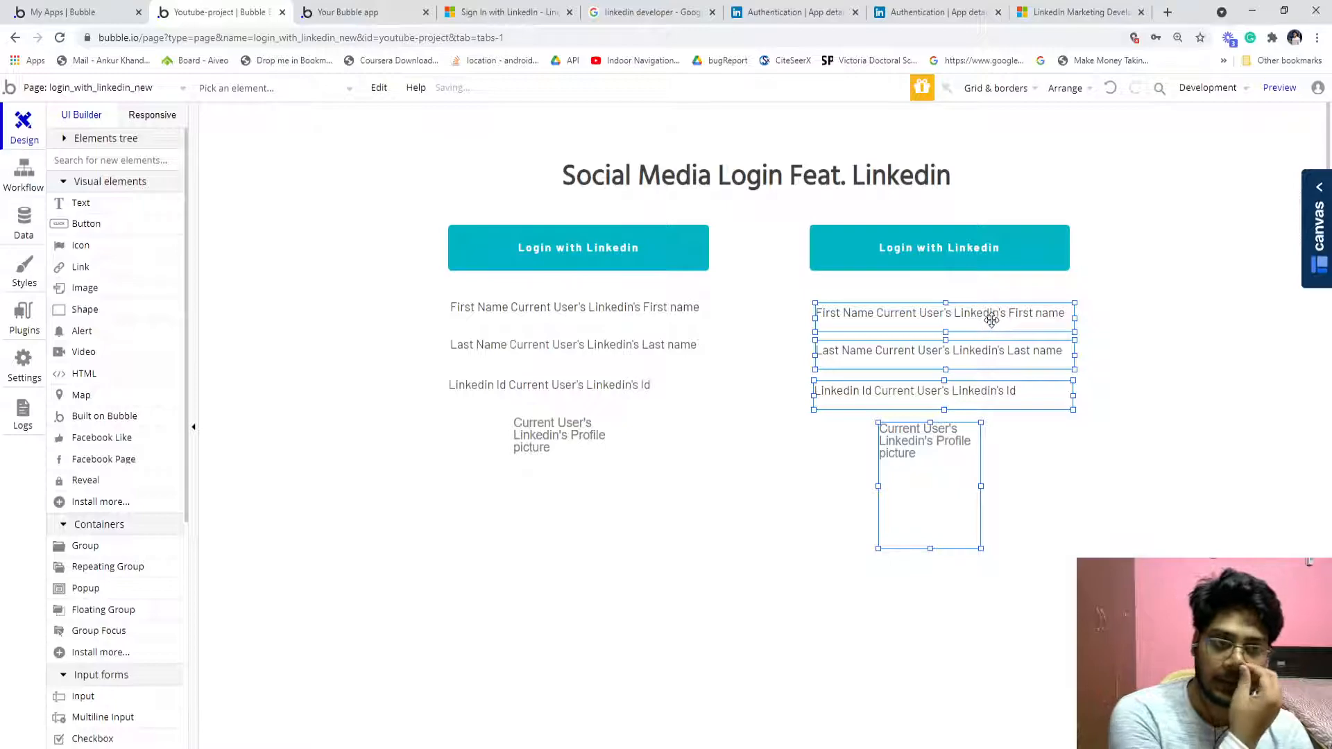
Relabel the copied button 'Login with Linkedin w/o Plugin'
left_click(939, 247)
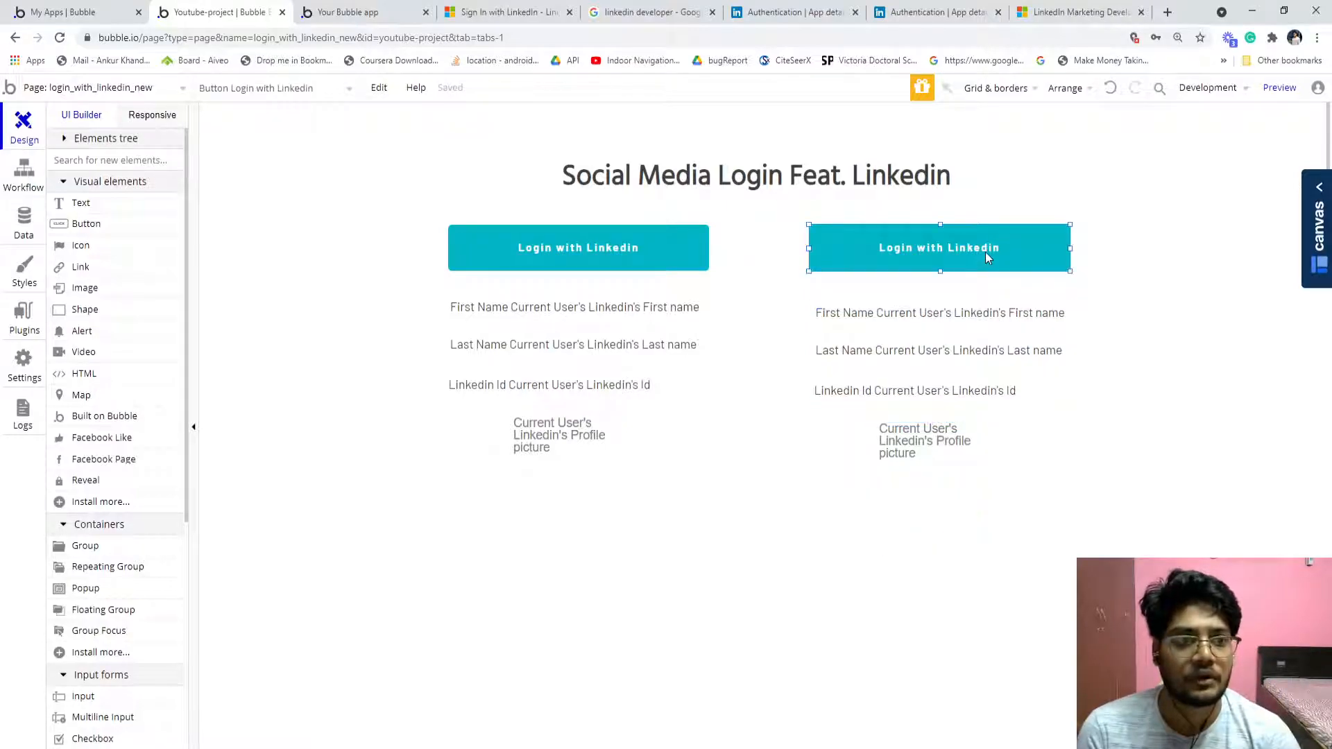
left_click(939, 246)
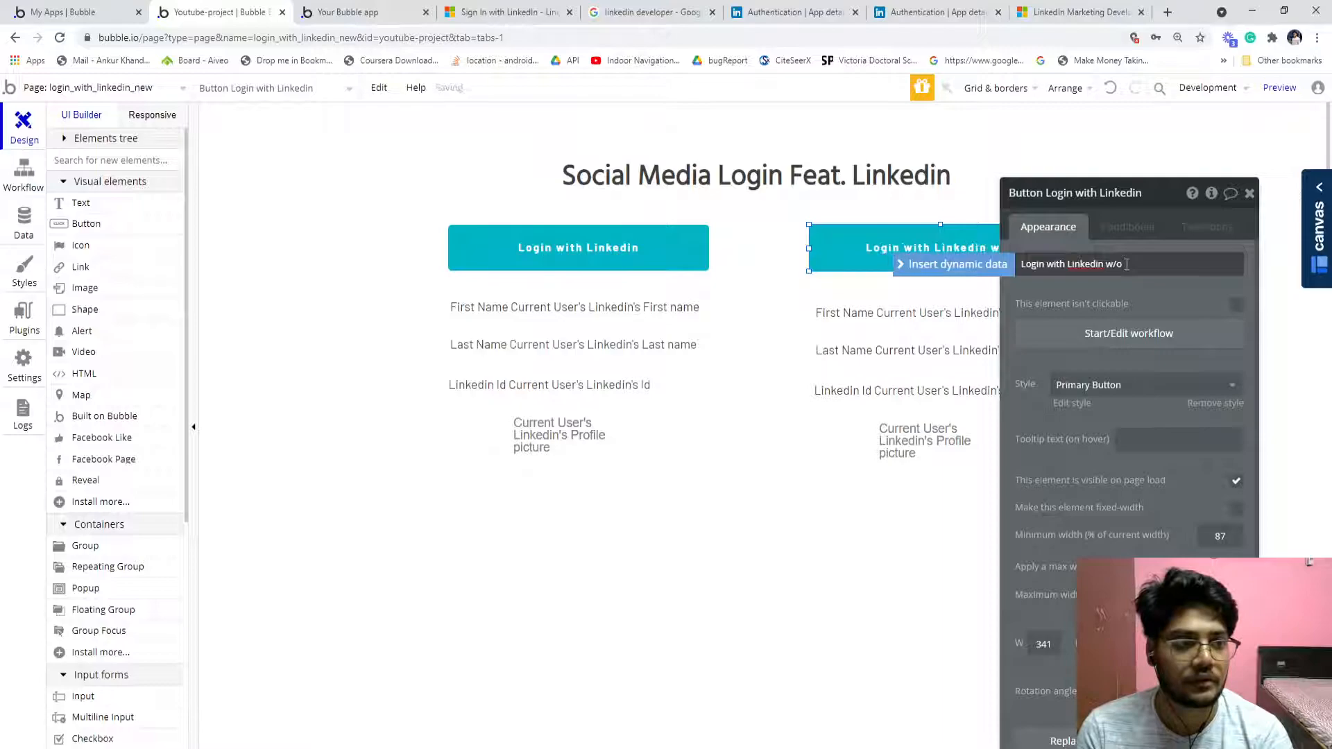
type("PL")
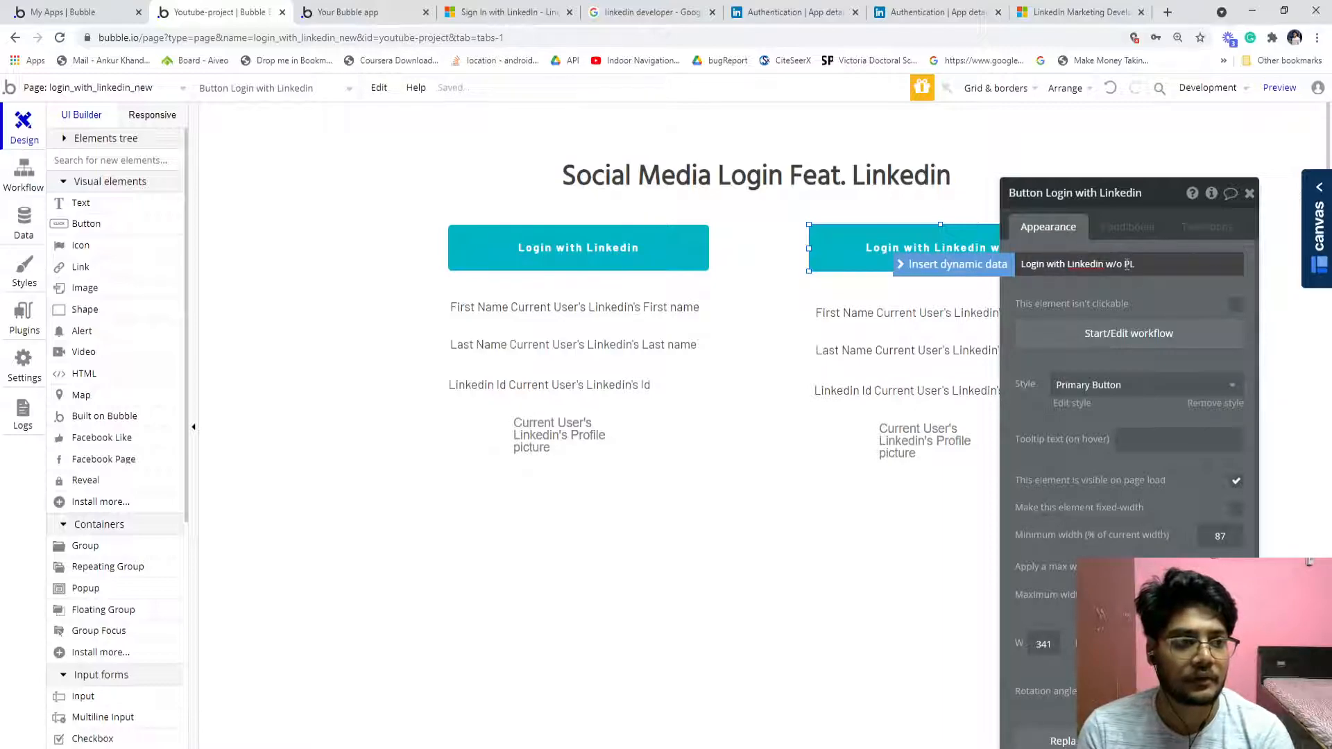
type("plugin")
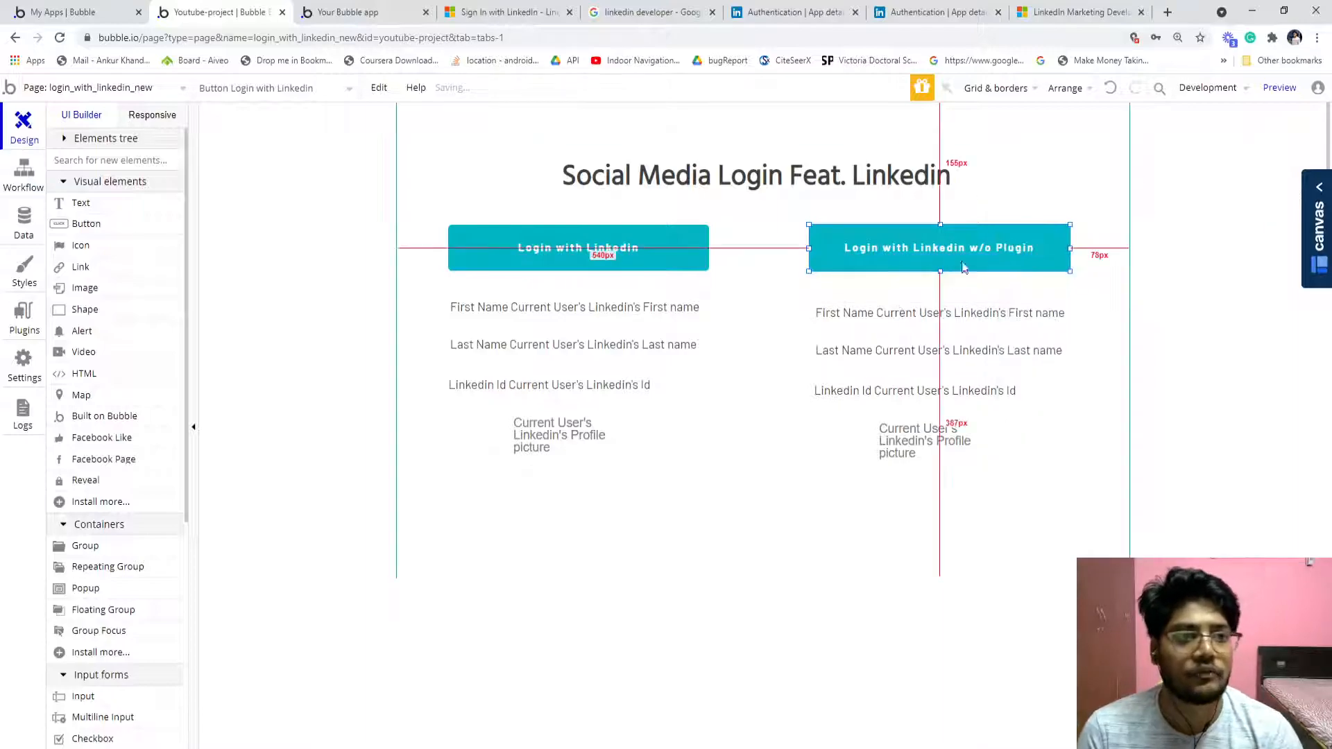
left_click(24, 175)
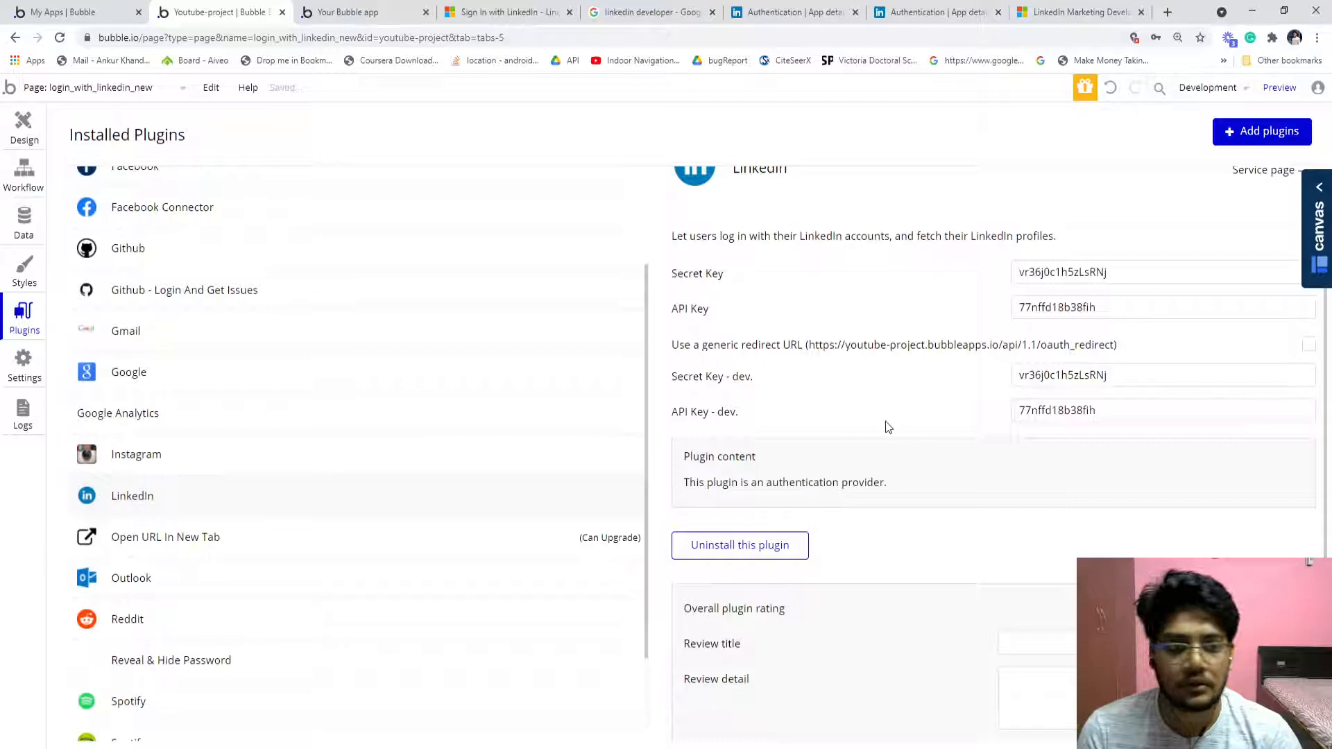
Expand the Linkedin Login API in API Connector and keep OAuth2 User-Agent Flow as authentication
scroll("down", 3)
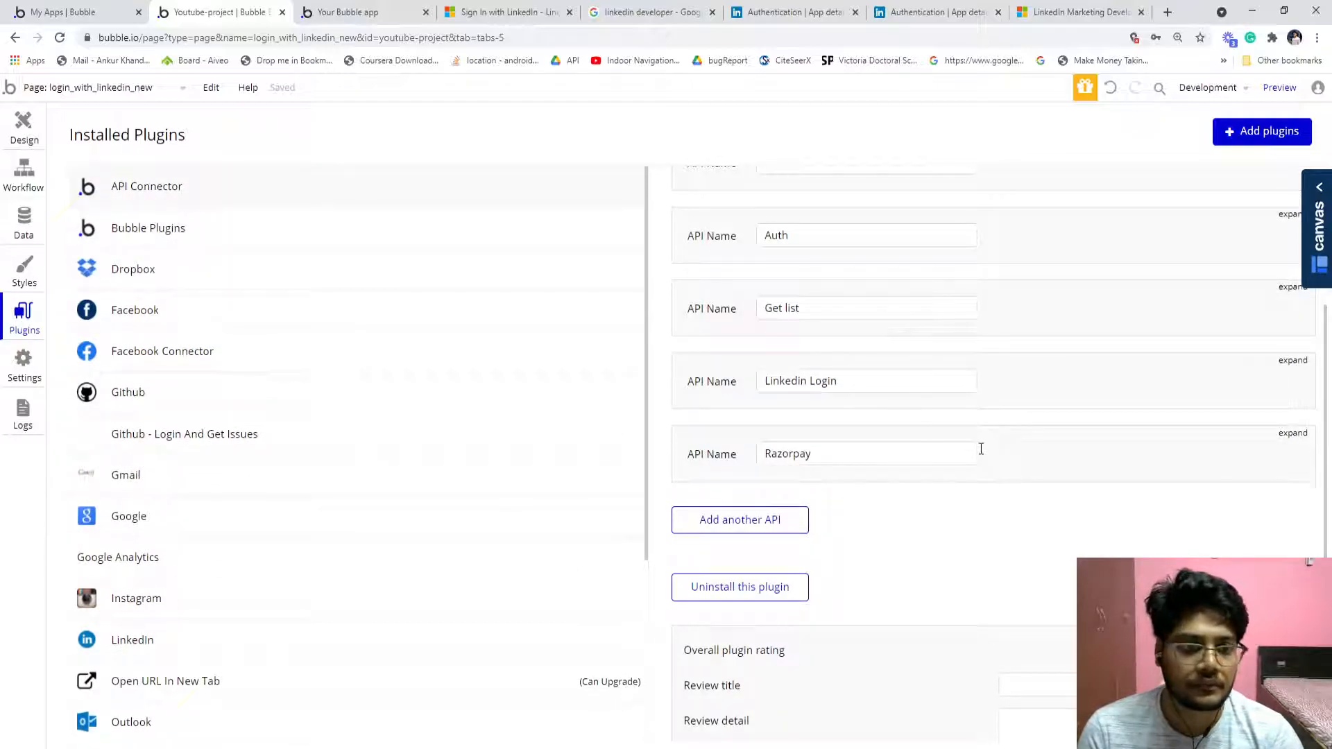
left_click(1292, 359)
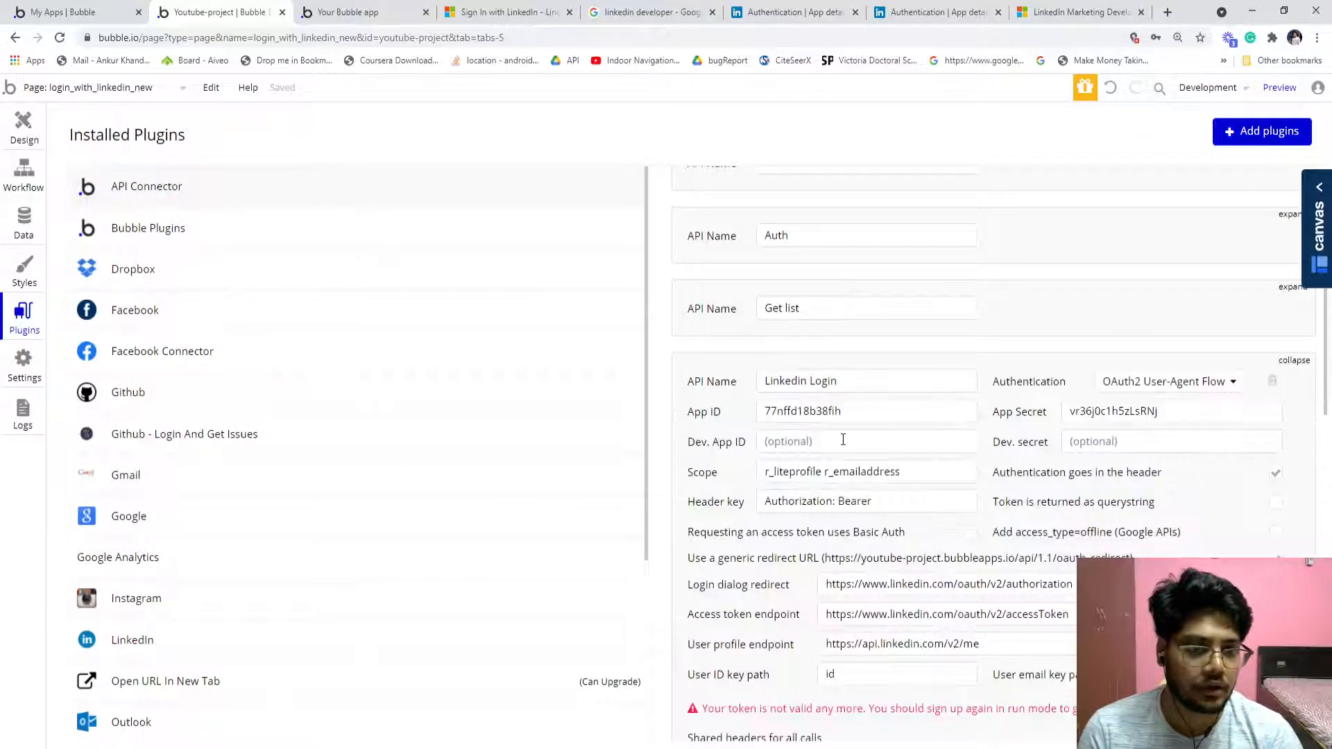
scroll("down", 3)
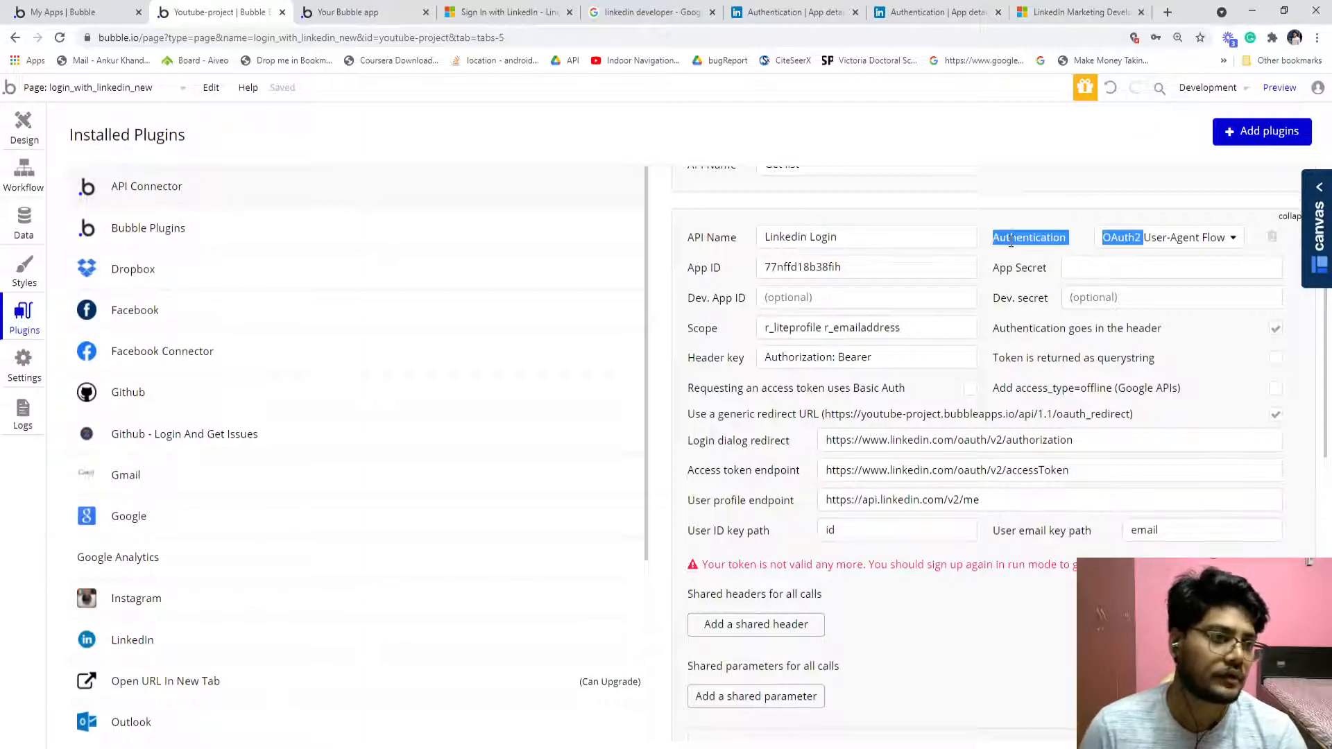
left_click(1168, 237)
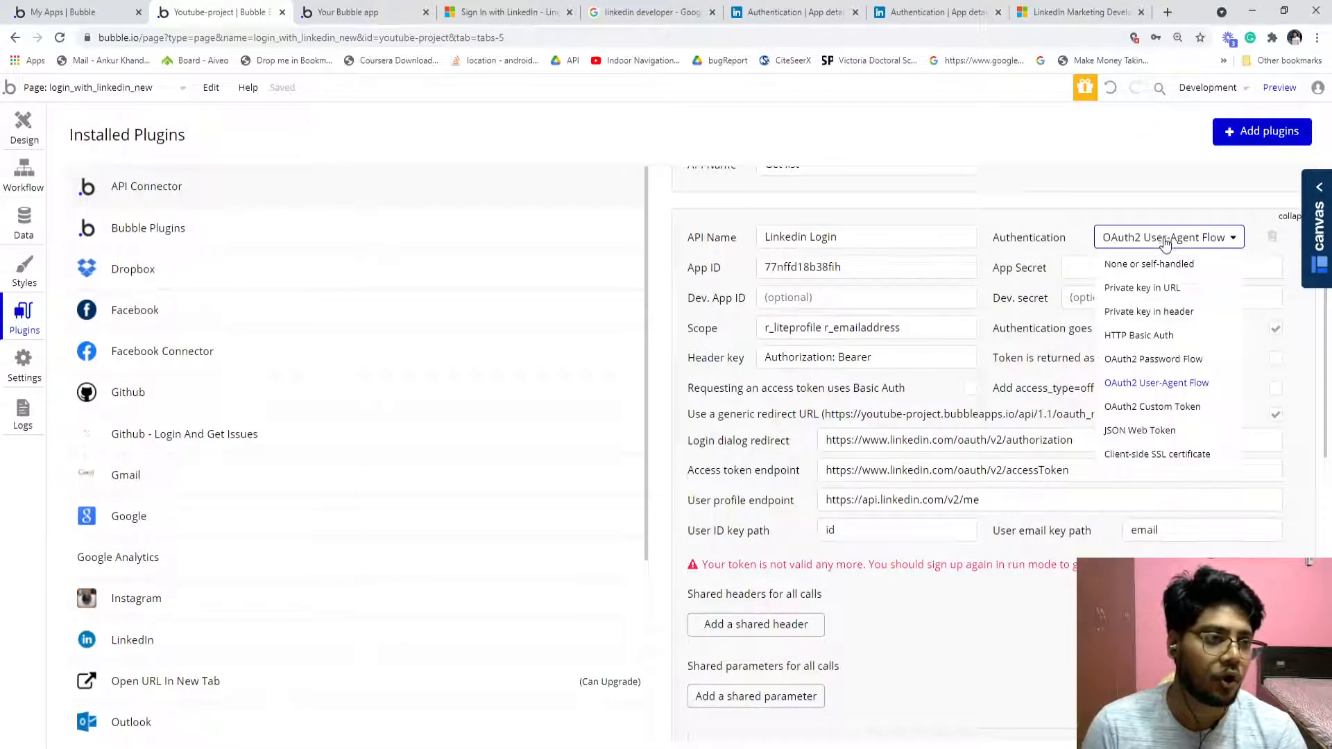
left_click(1156, 382)
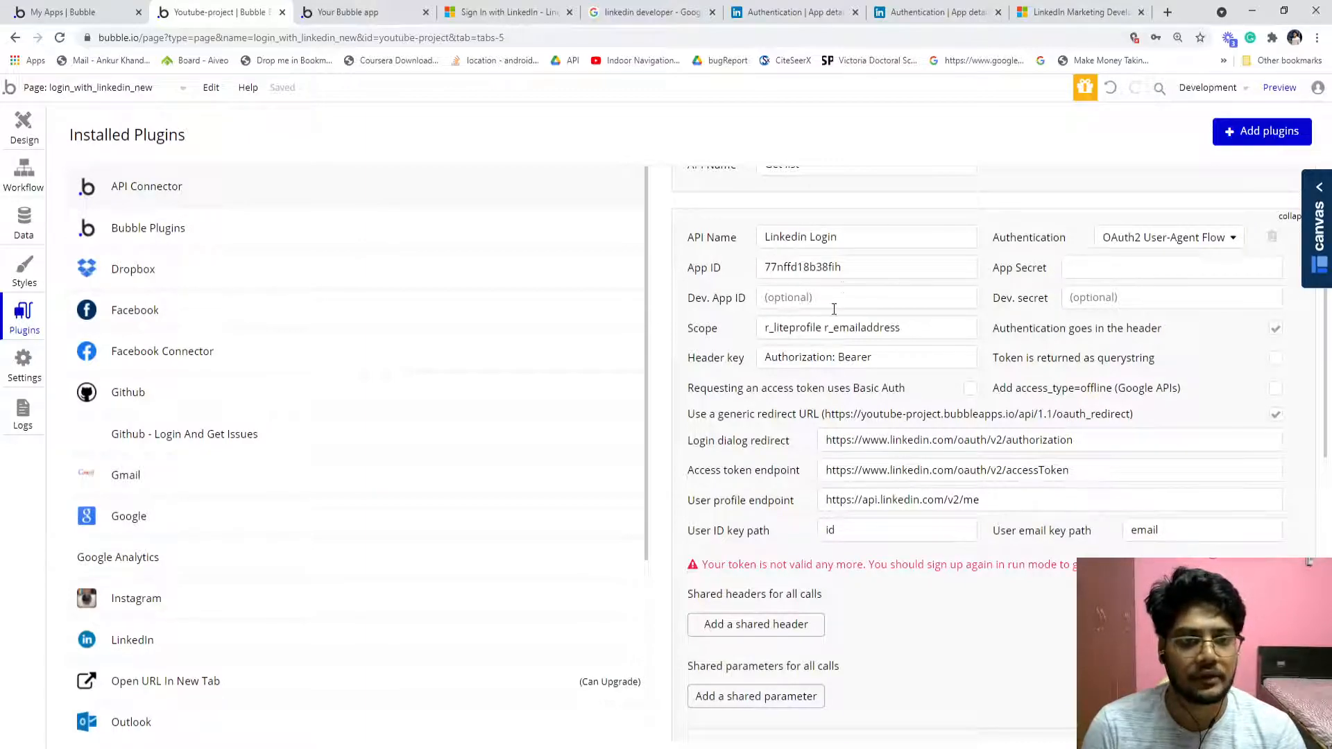
scroll("down", 3)
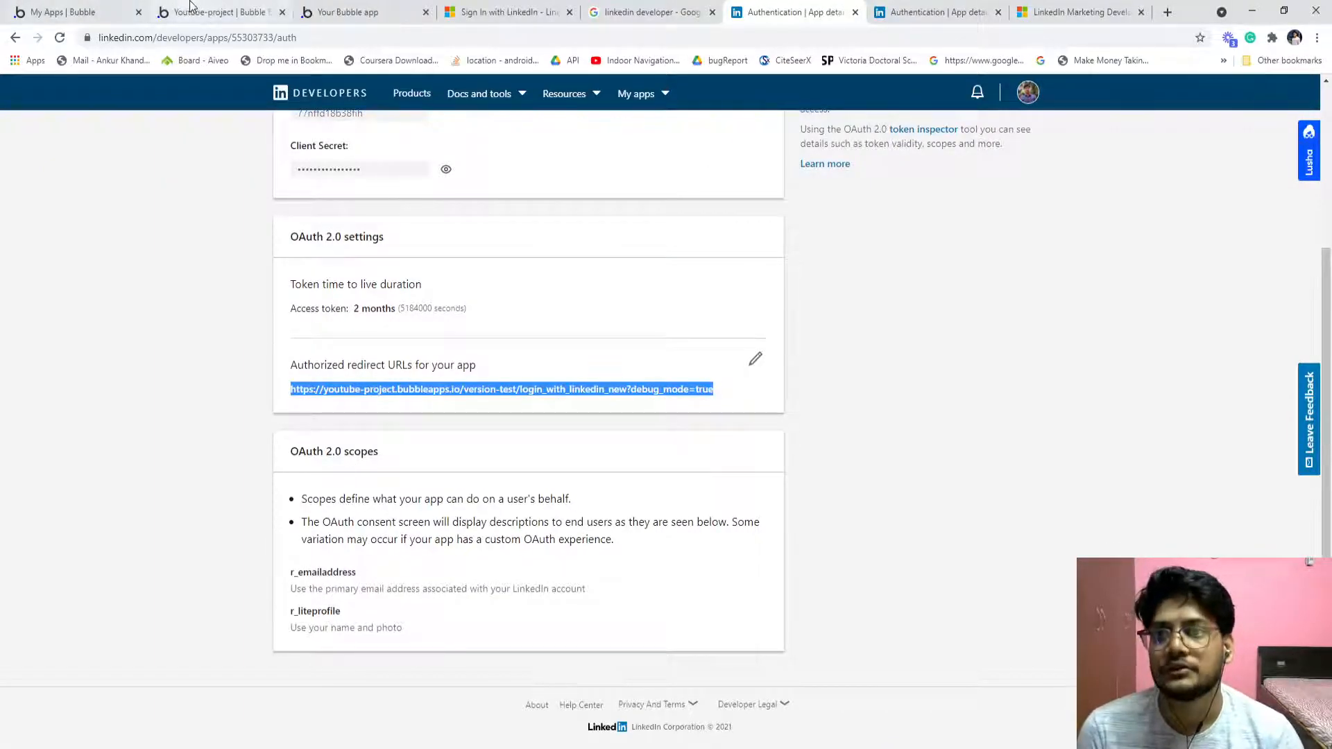
Review the Linkedin Login API's Authorization: Bearer header key in API Connector
left_click(216, 13)
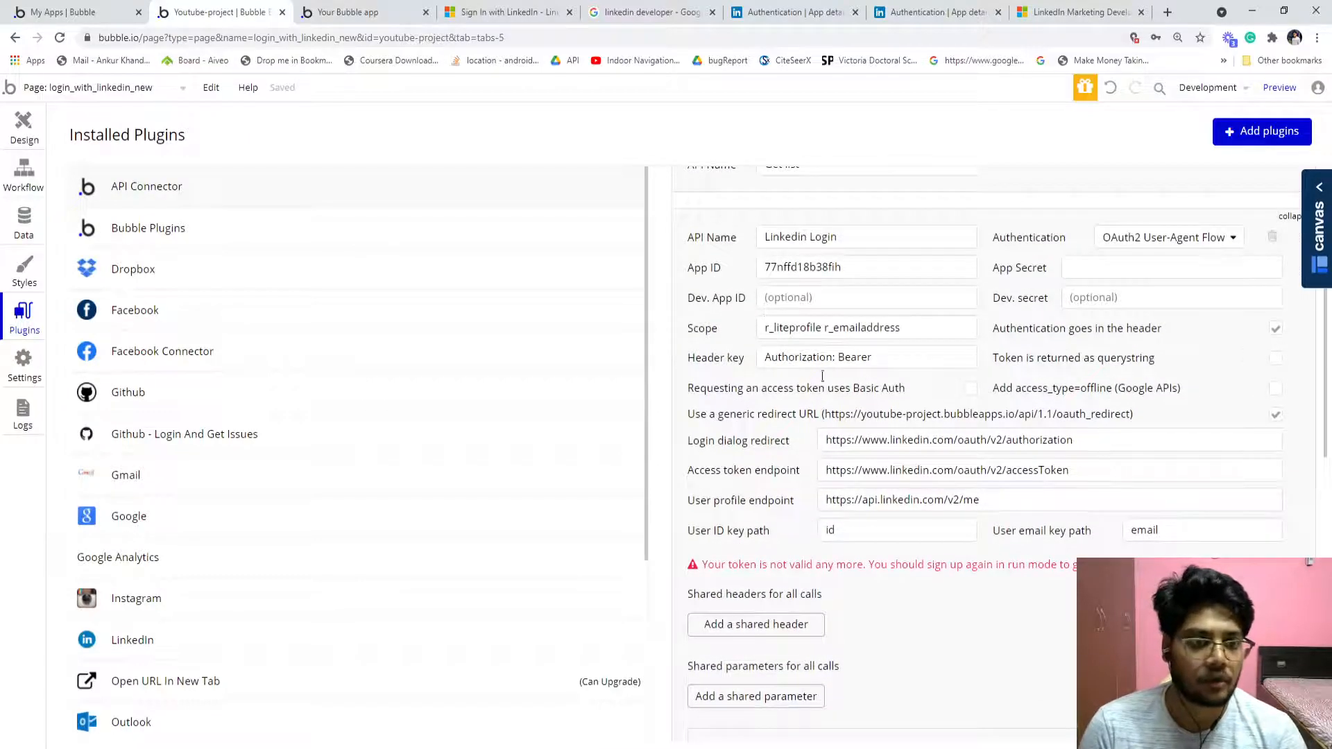
left_click(864, 357)
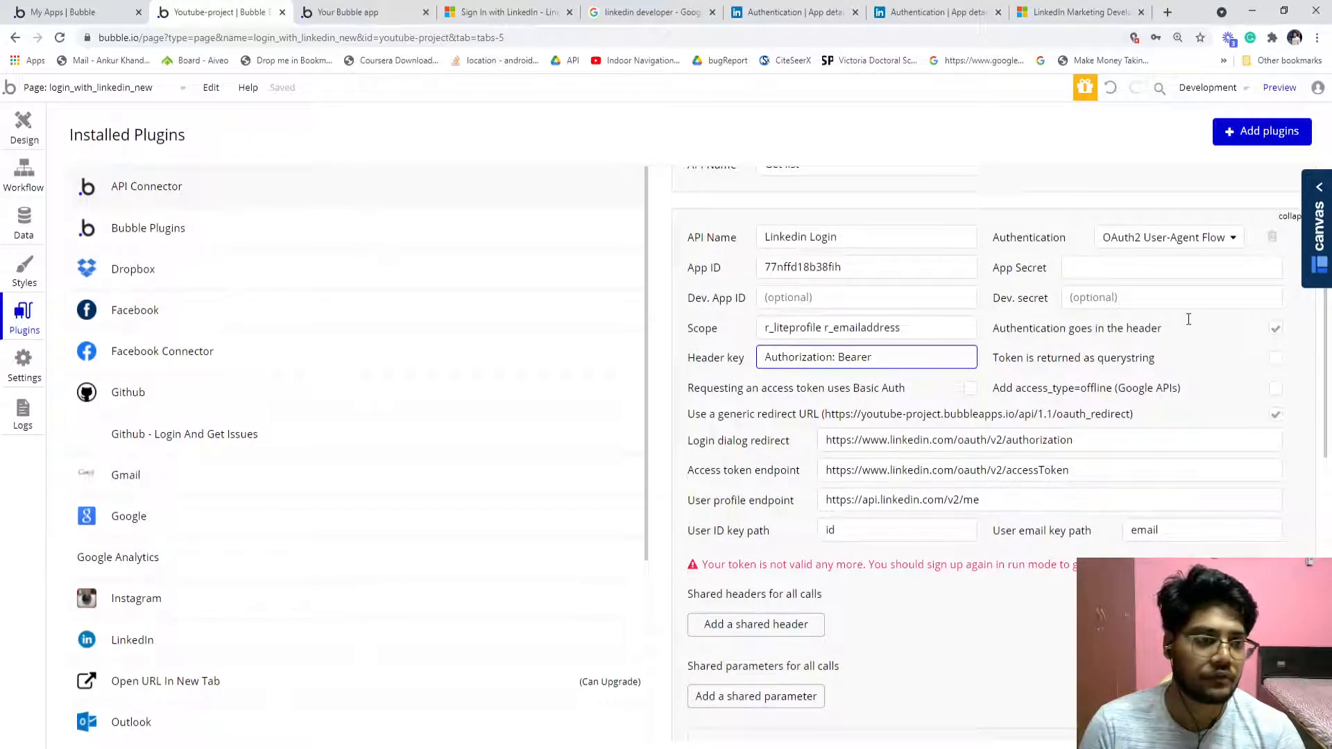
scroll("down", 3)
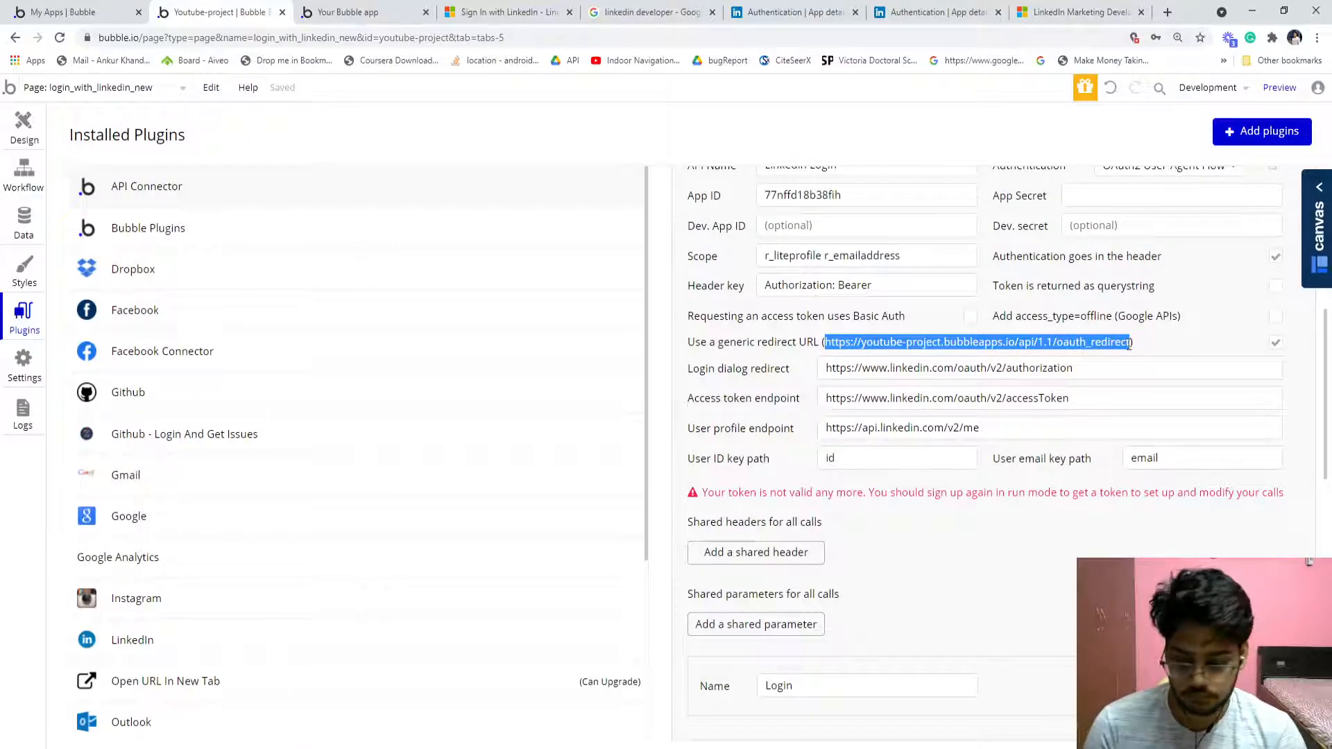
scroll("down", 3)
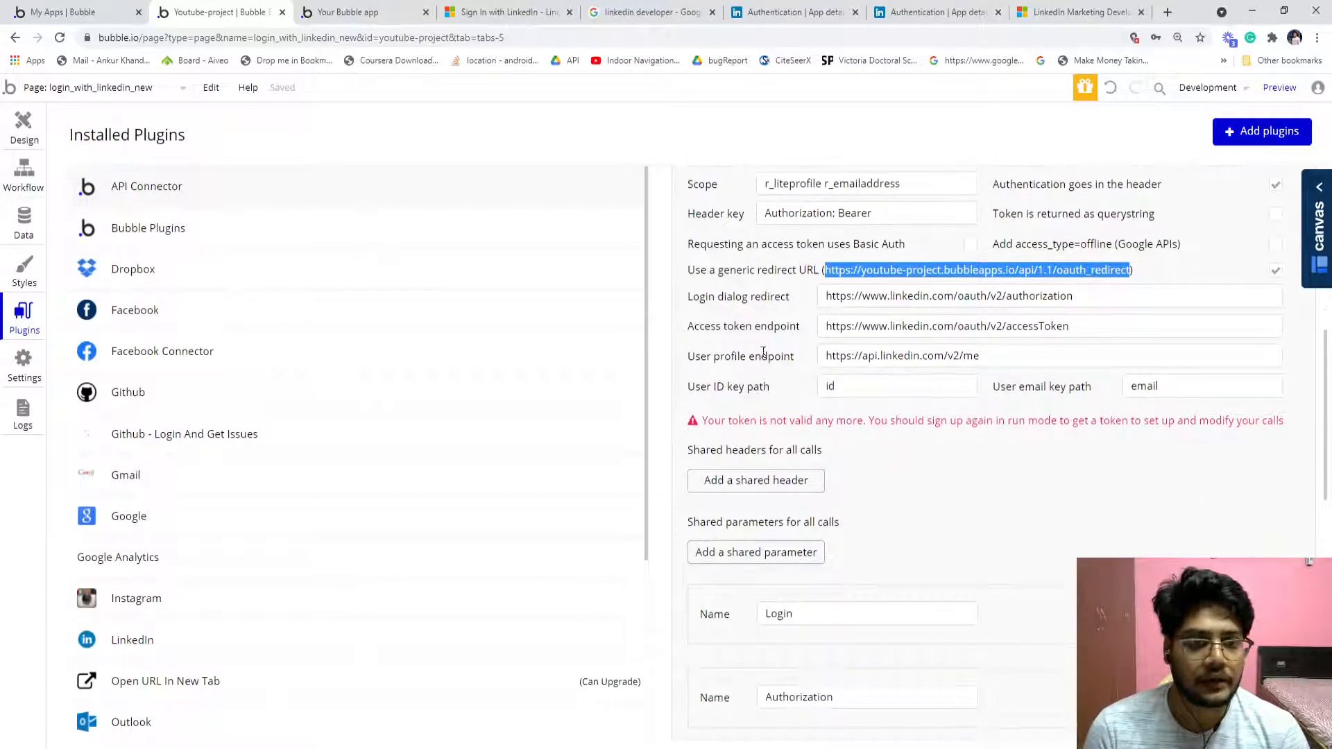
Inspect the Login dialog redirect URL, User profile endpoint and the 'email' user email key path
left_click(960, 296)
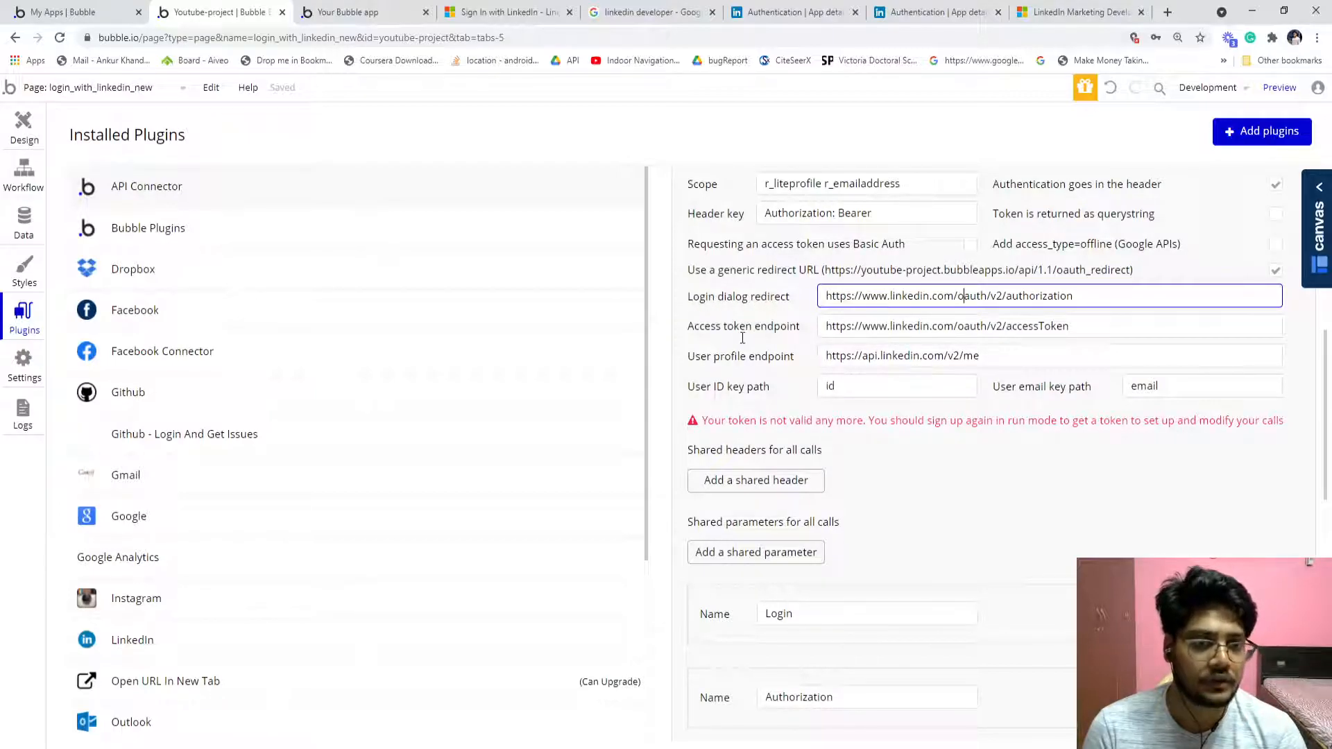
triple_click(947, 325)
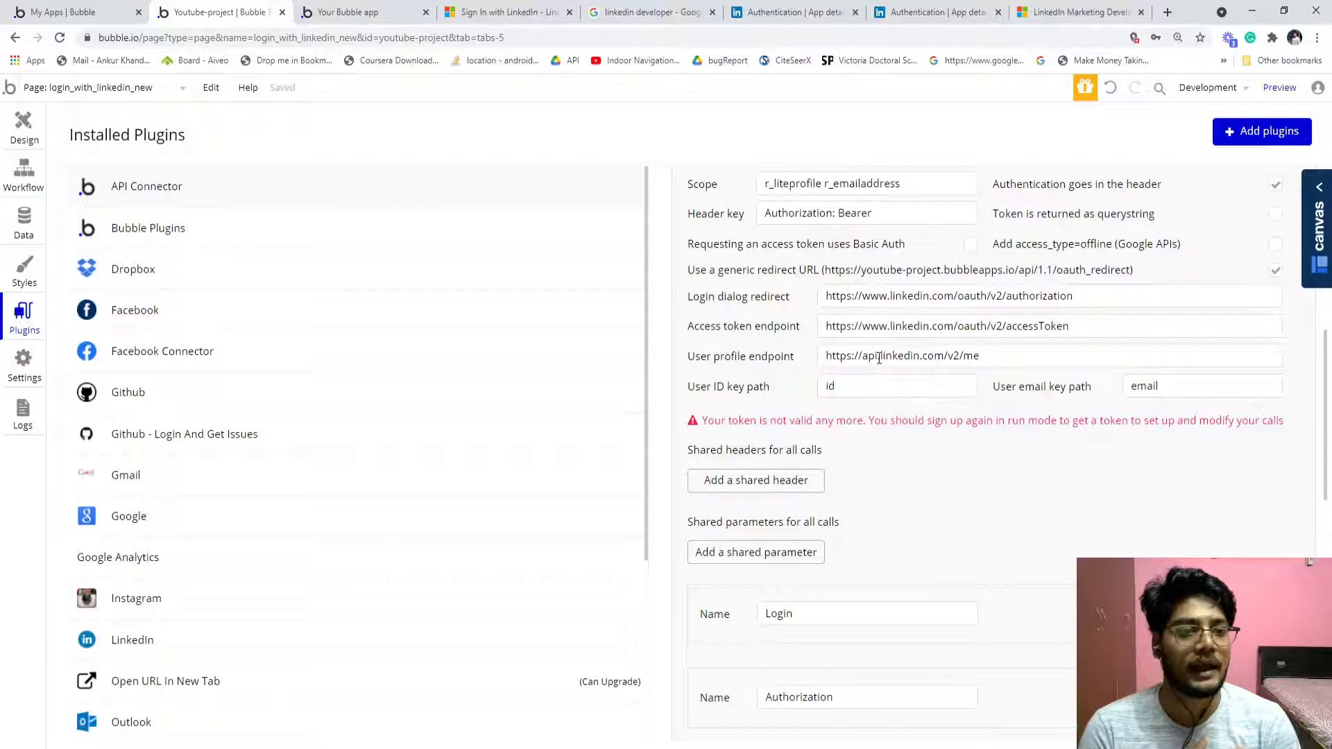
triple_click(898, 355)
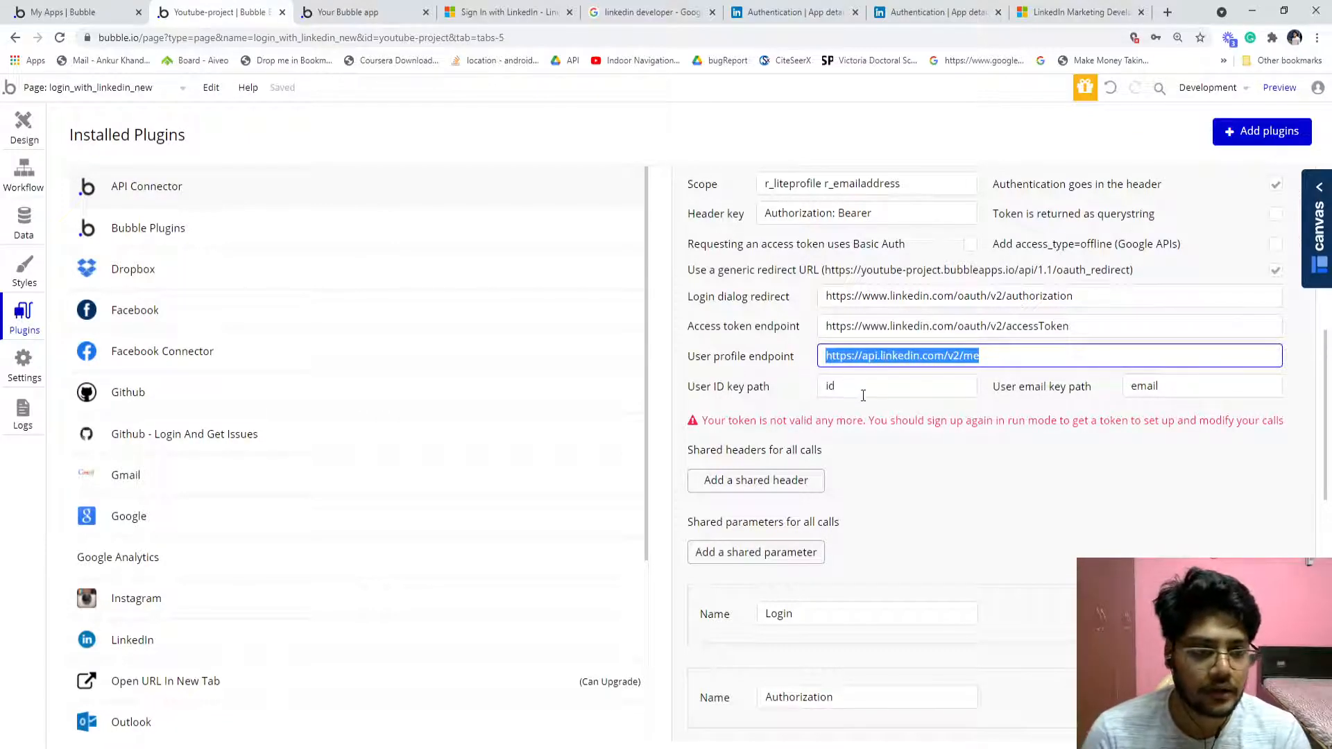
left_click(1200, 385)
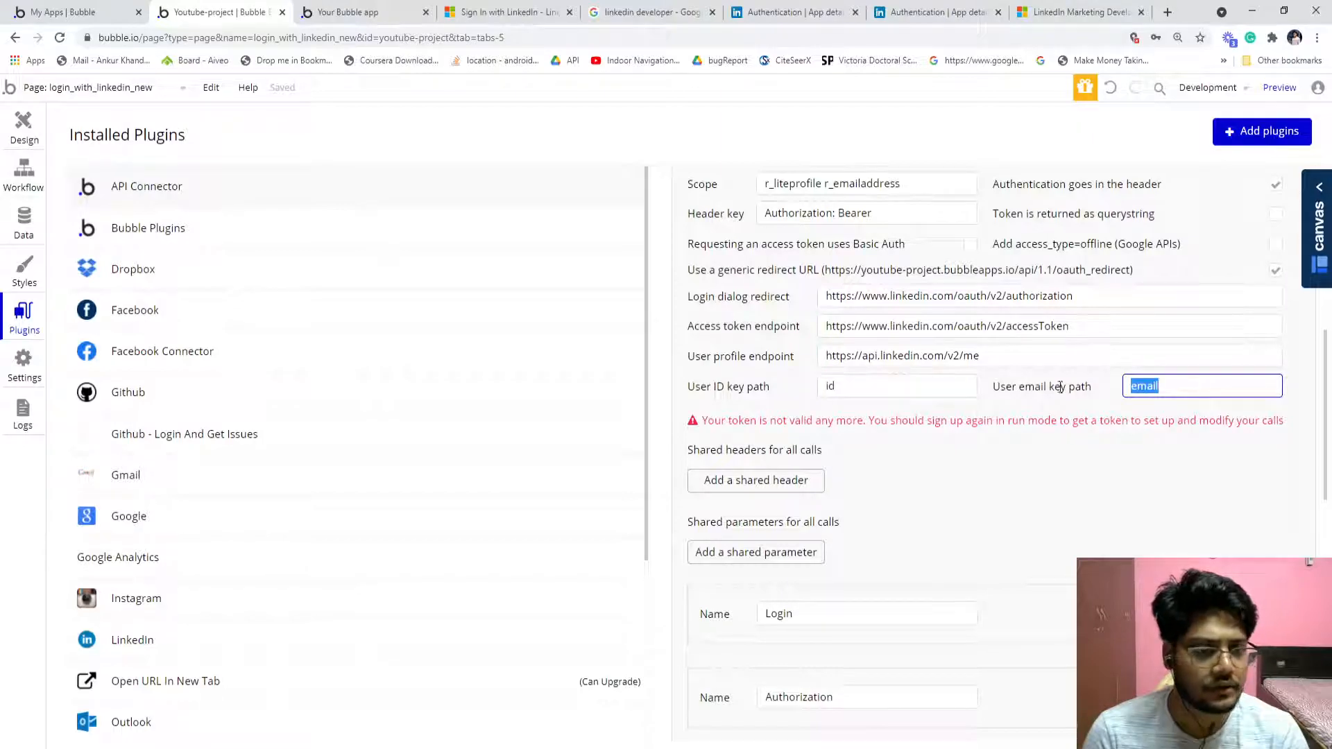
scroll("down", 3)
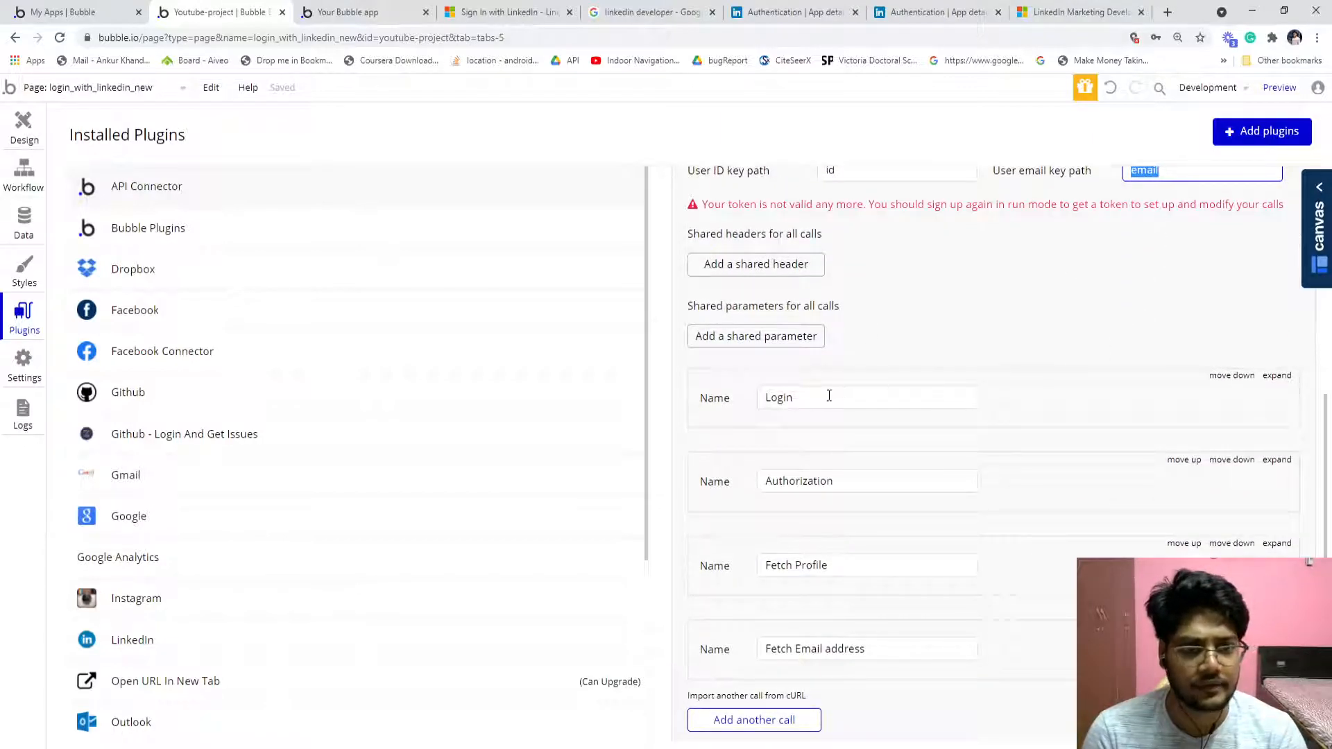
Expand the Login call and read through its GET settings
scroll("down", 3)
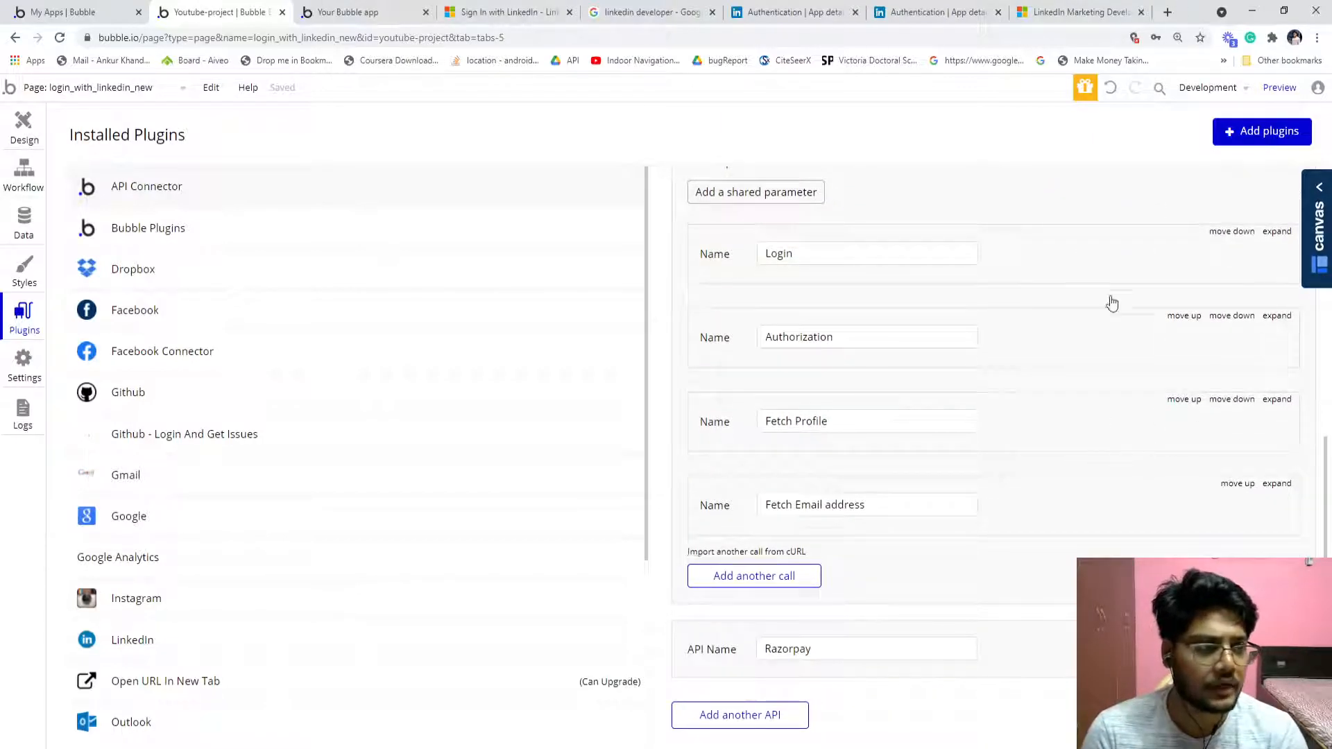
left_click(866, 253)
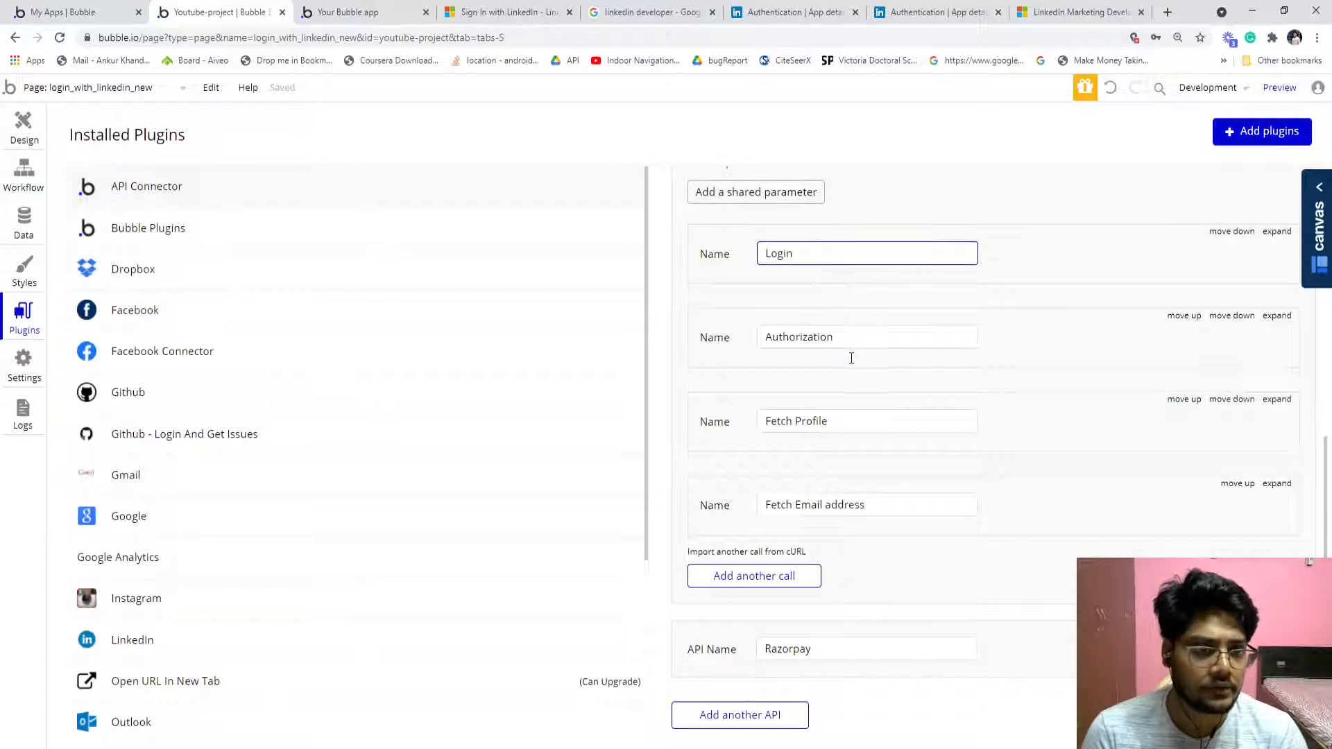
left_click(858, 422)
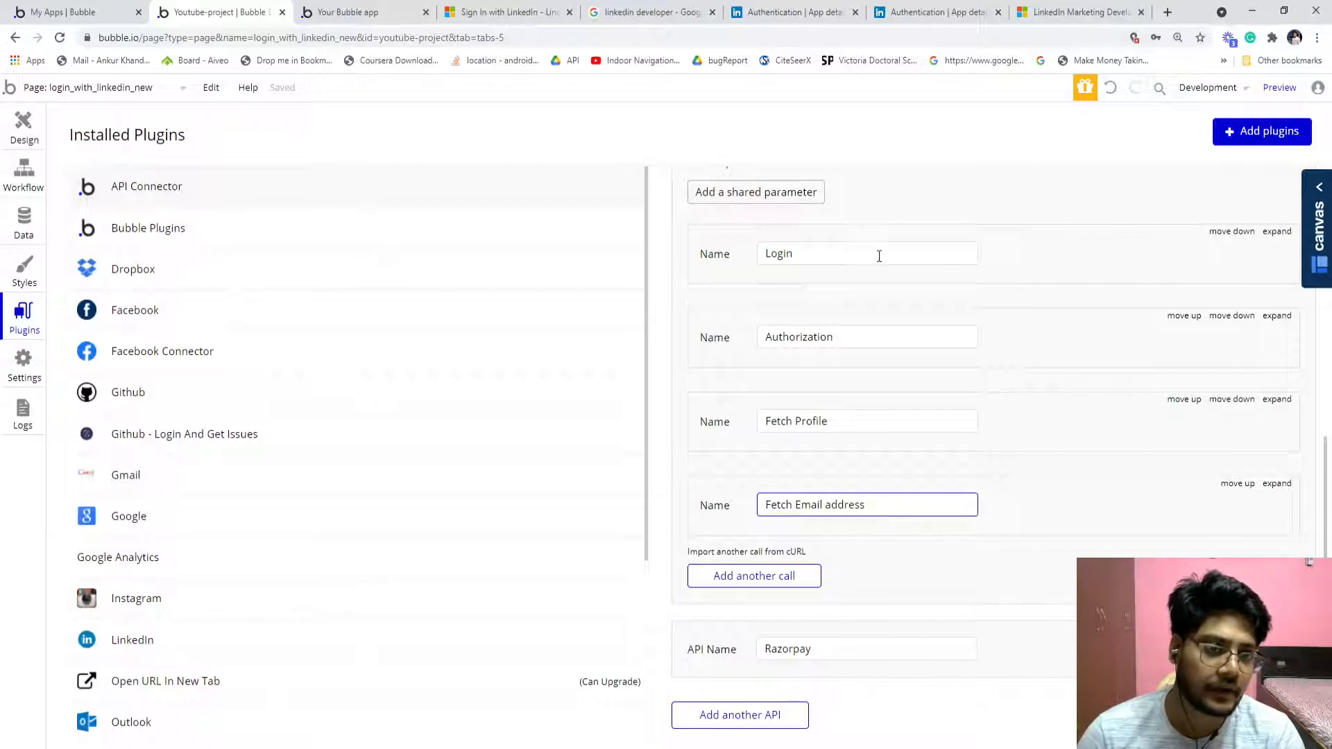
left_click(1276, 231)
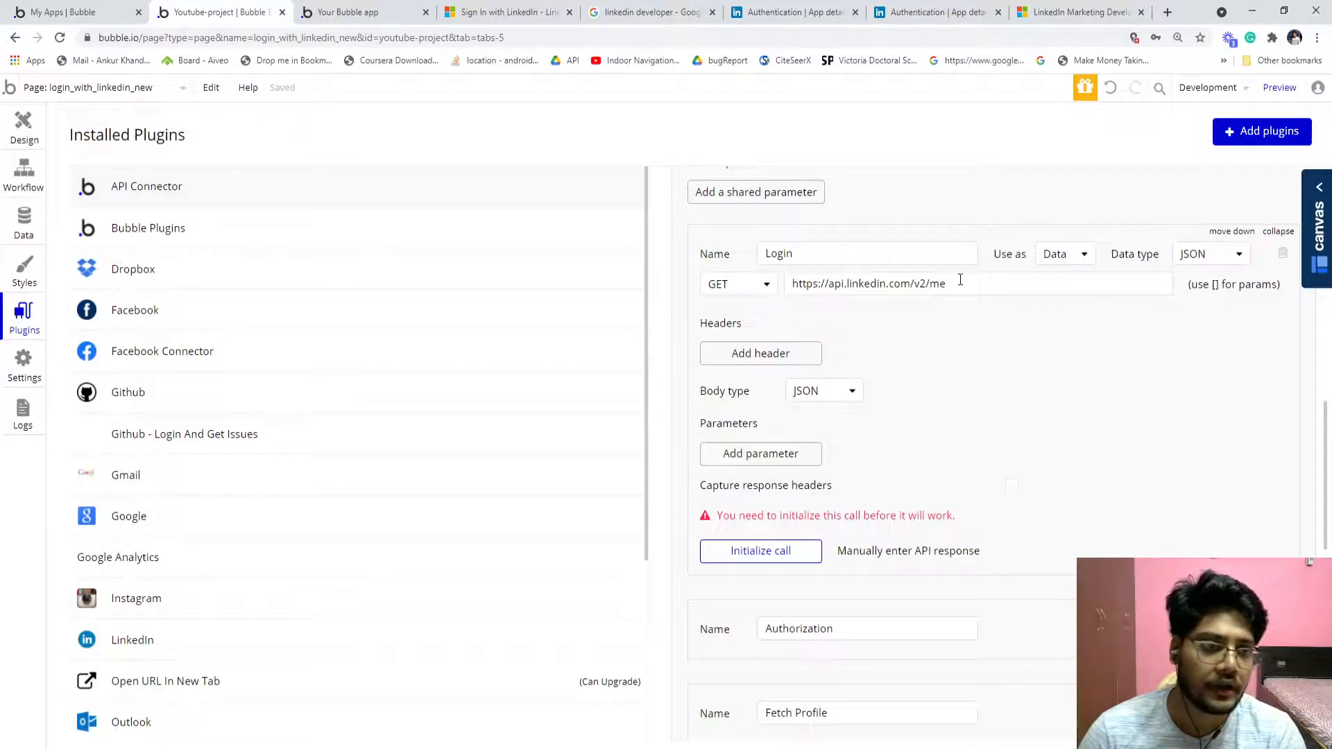
scroll("down", 3)
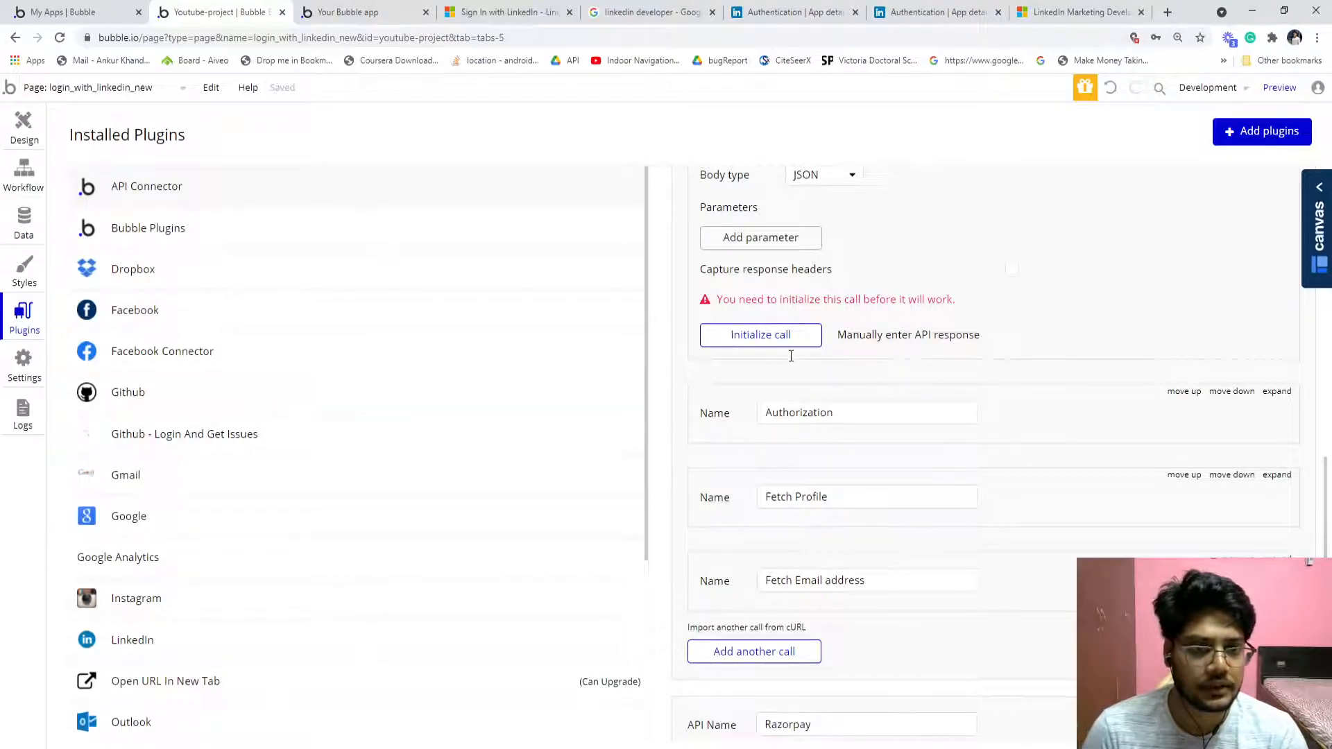
scroll("down", 3)
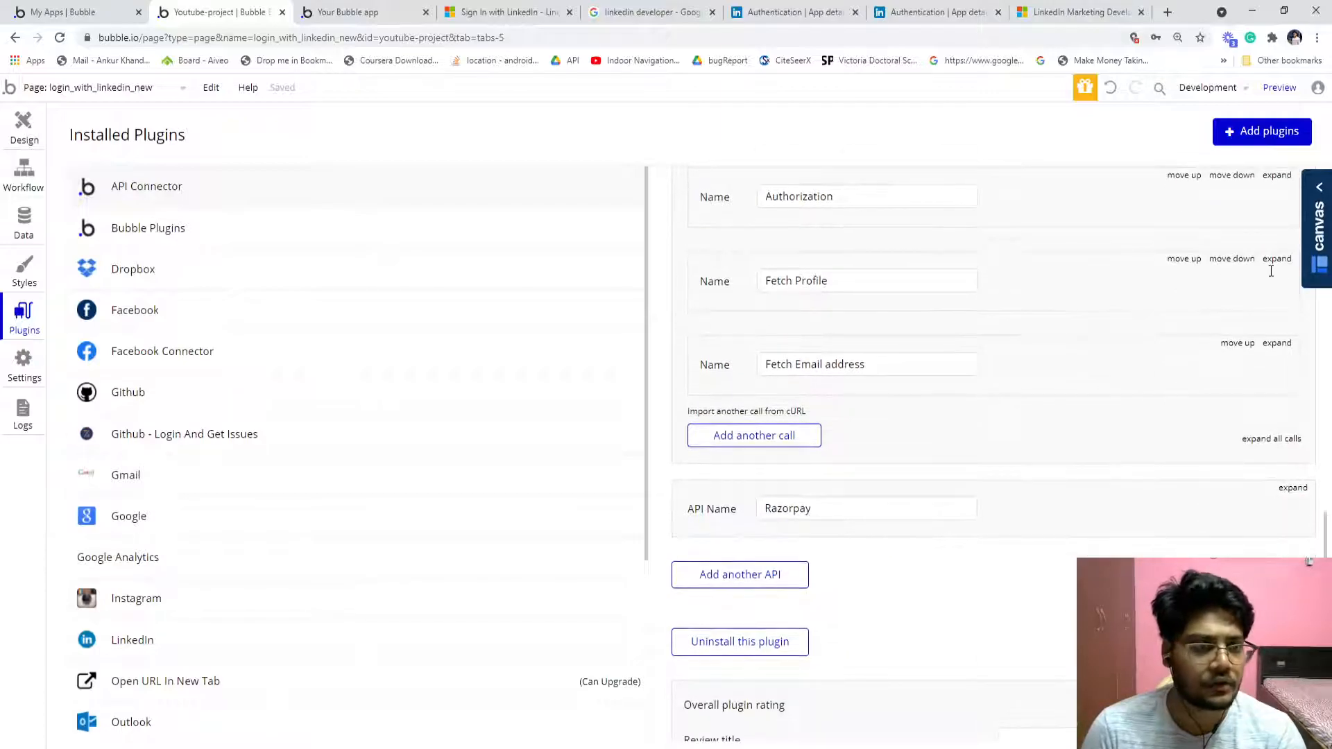
Expand the Fetch Profile and Fetch Email address calls and read their LinkedIn v2 endpoint URLs
left_click(1276, 258)
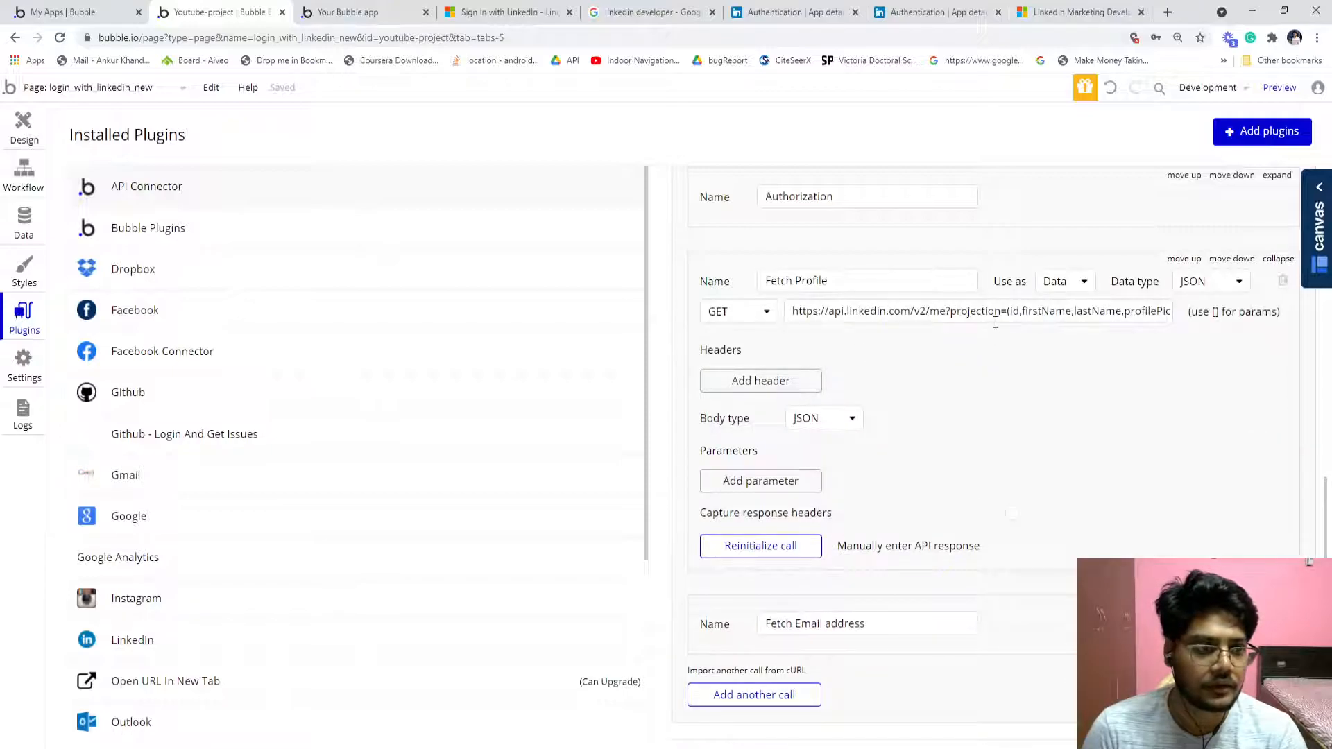
left_click(994, 310)
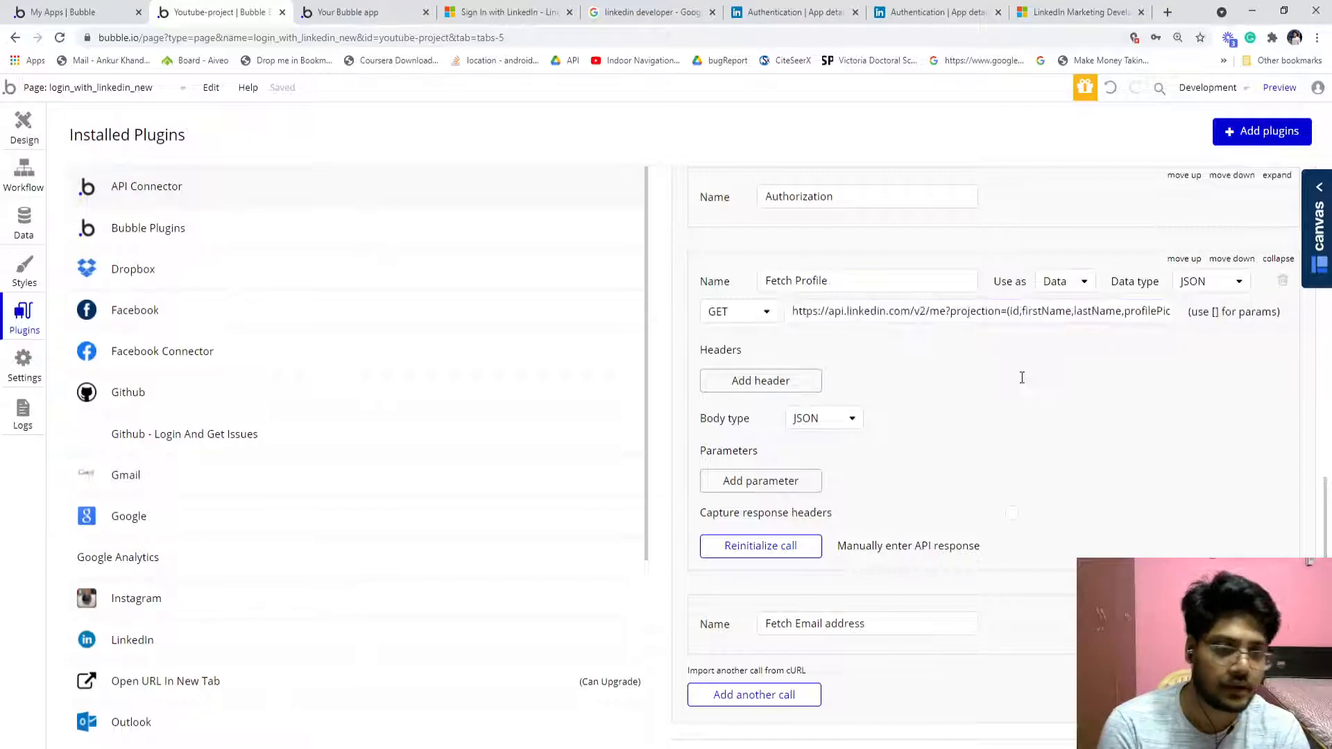
scroll("down", 3)
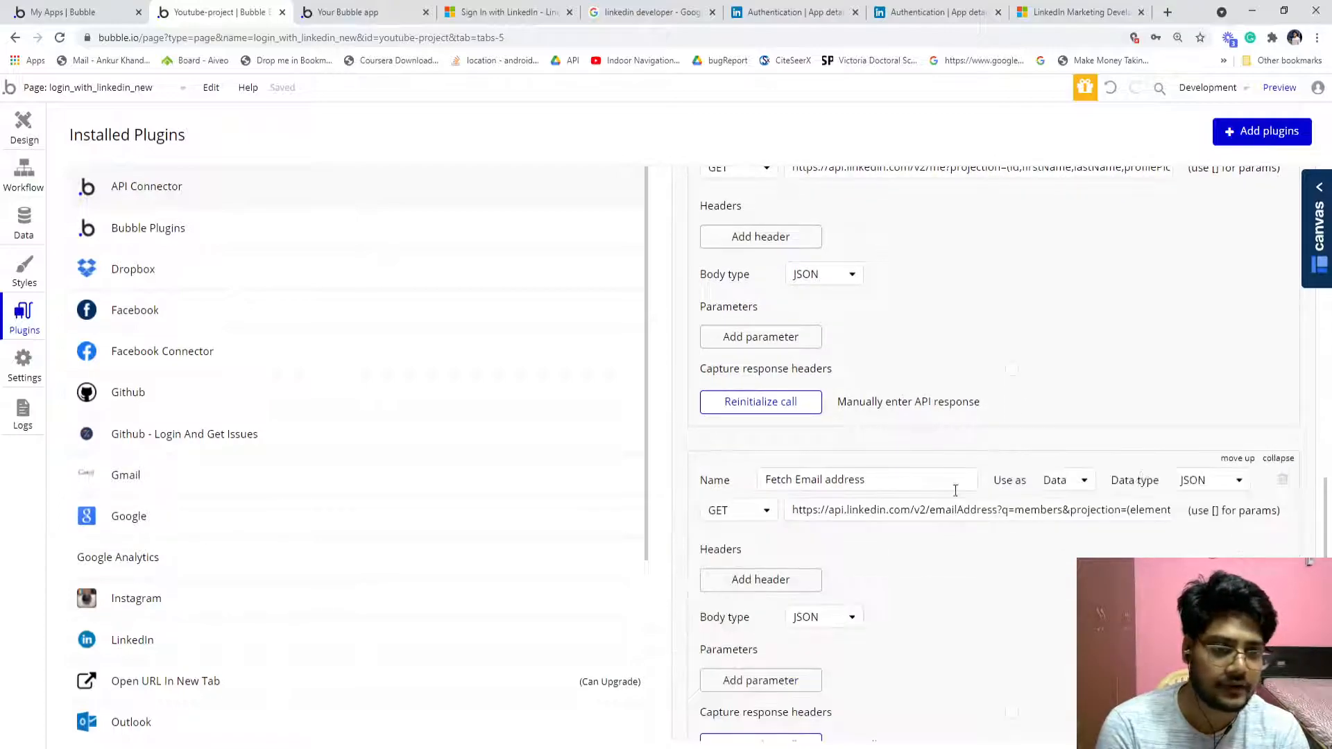
scroll("down", 3)
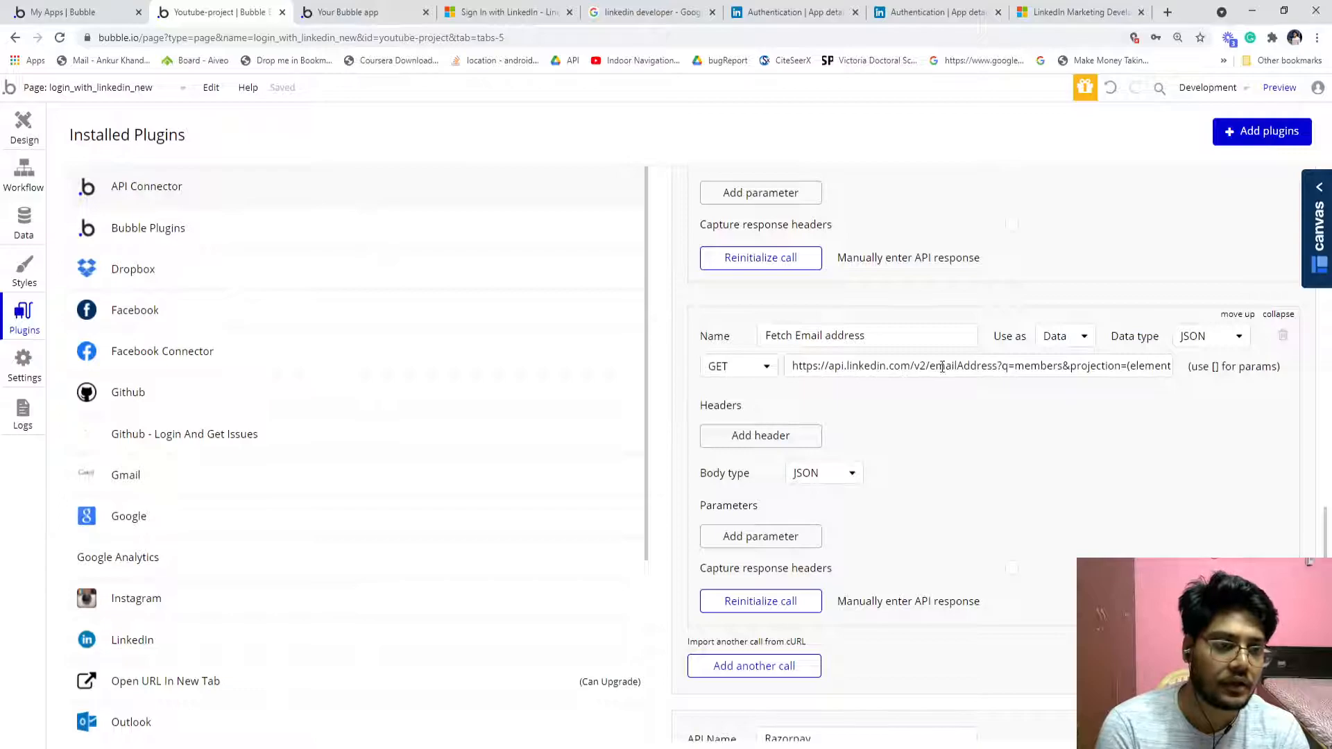
double_click(962, 366)
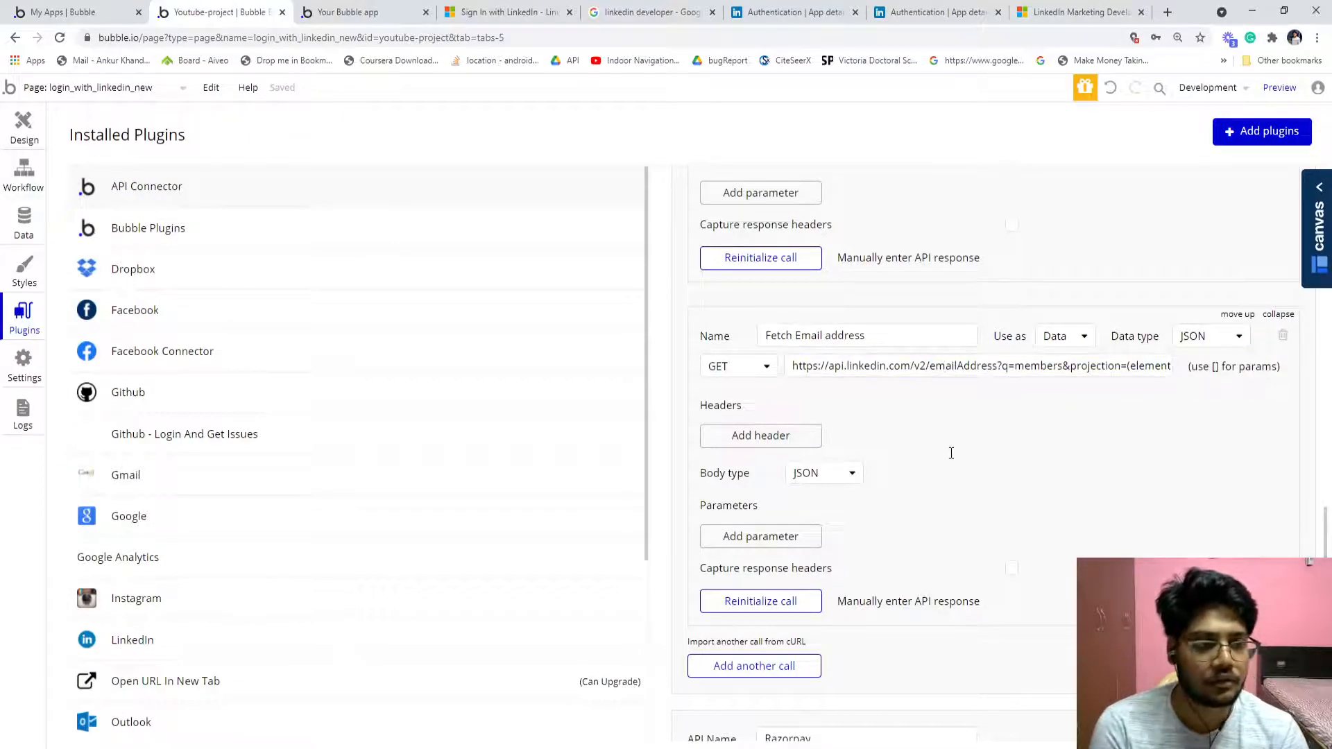
left_click(977, 366)
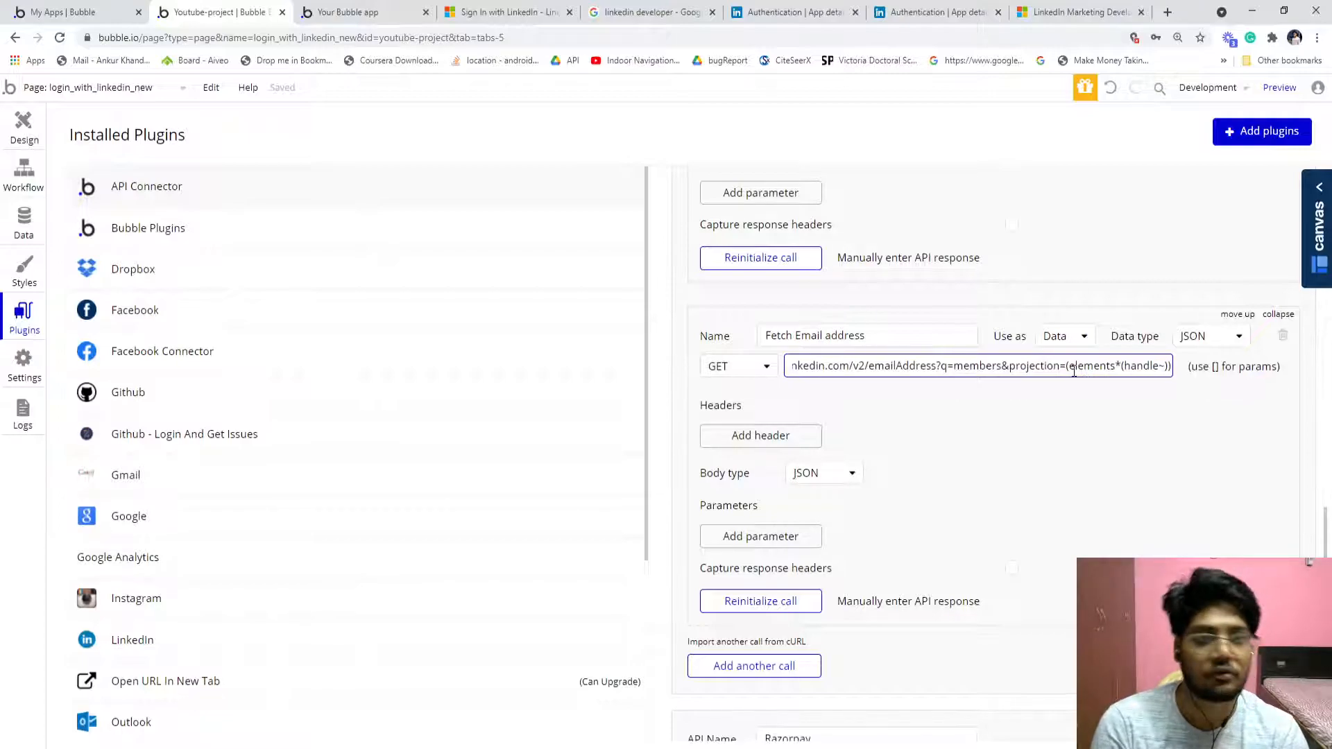
left_click(505, 12)
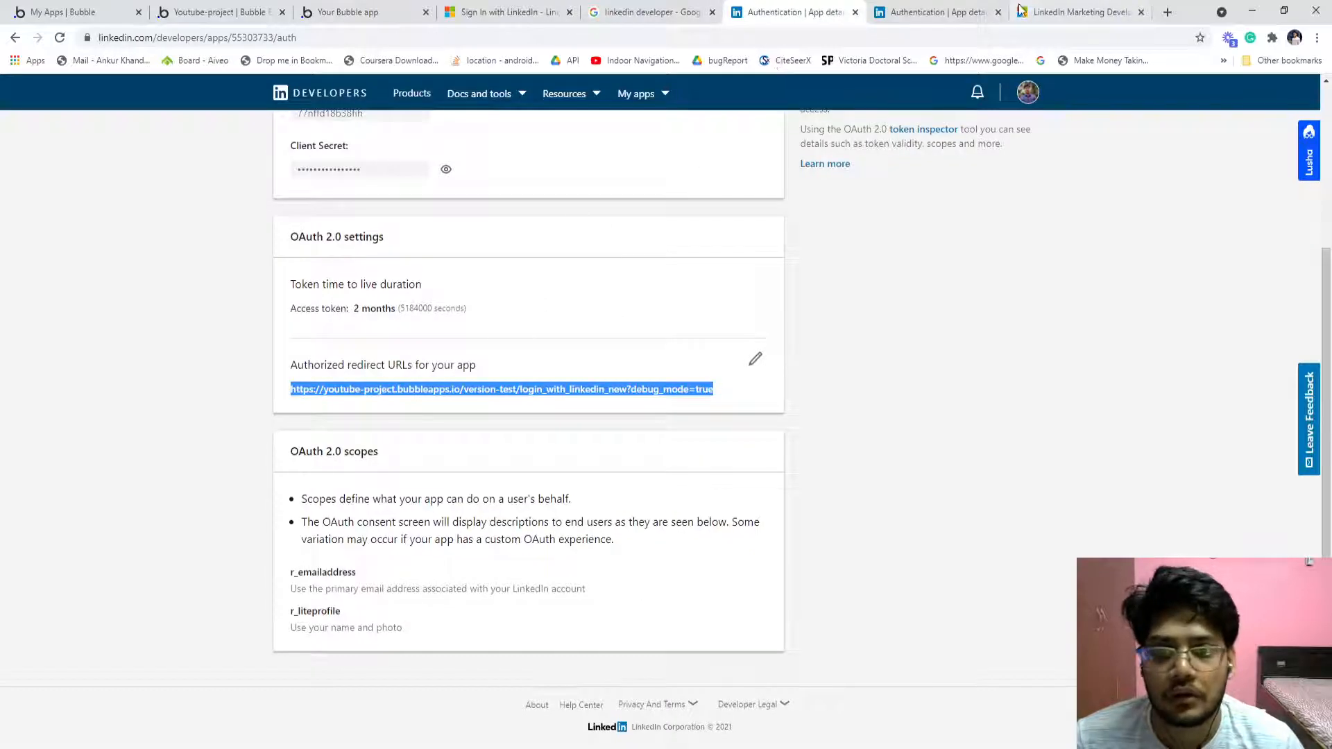
View the Sign In with LinkedIn endpoints (/me, /emailAddress) on the app's Products page, then return to Bubble
left_click(416, 188)
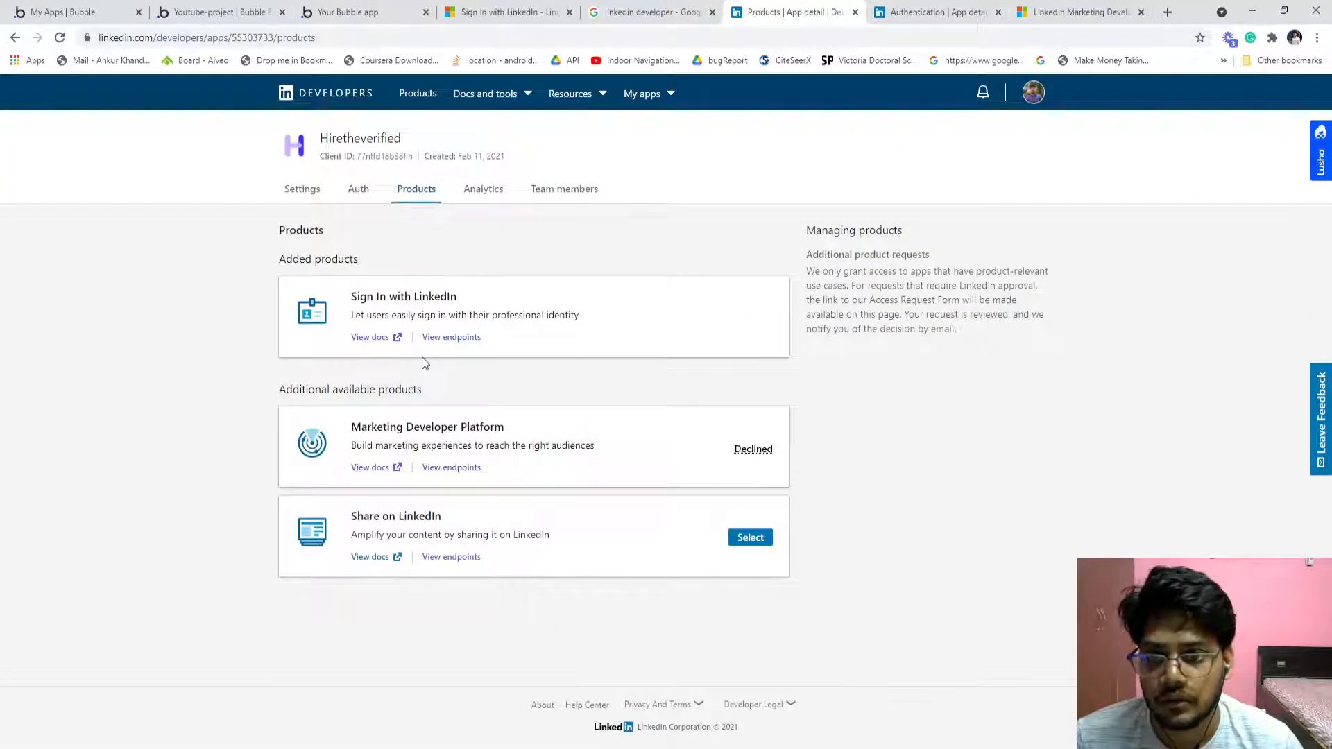
left_click(451, 335)
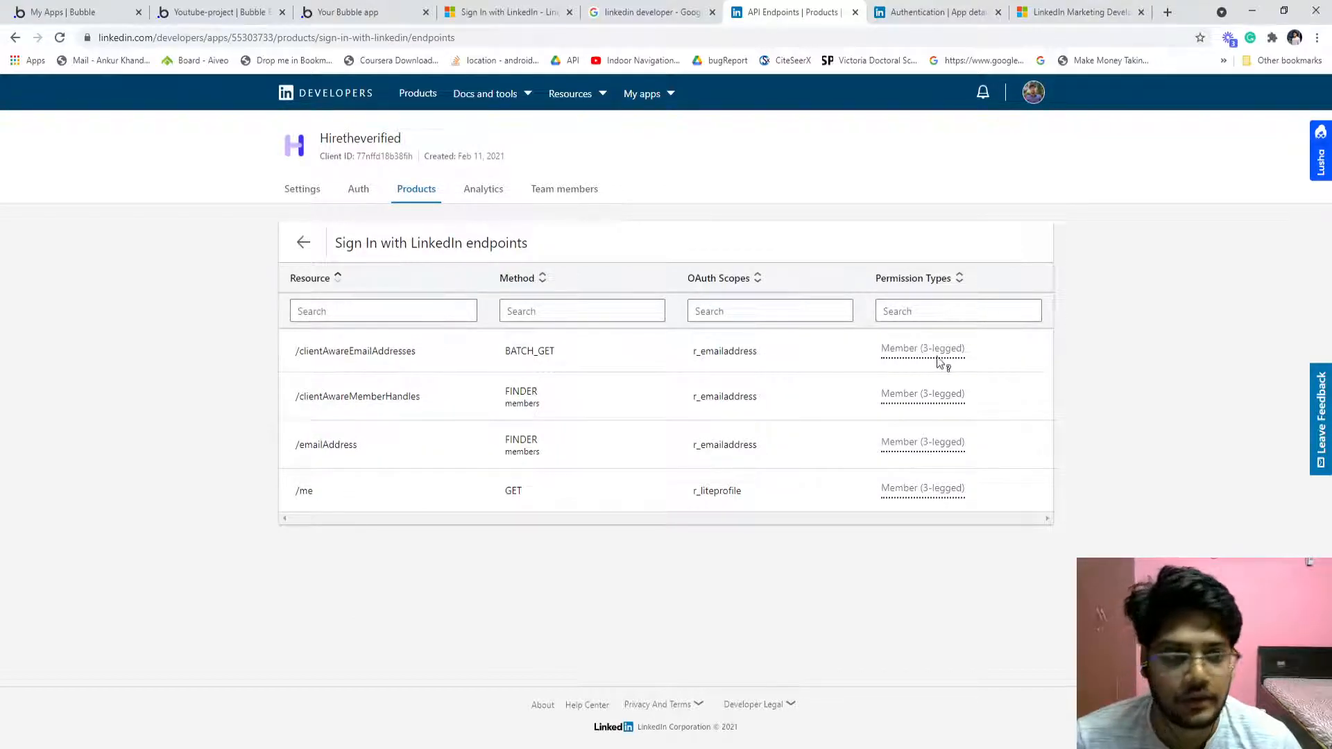
left_click(304, 242)
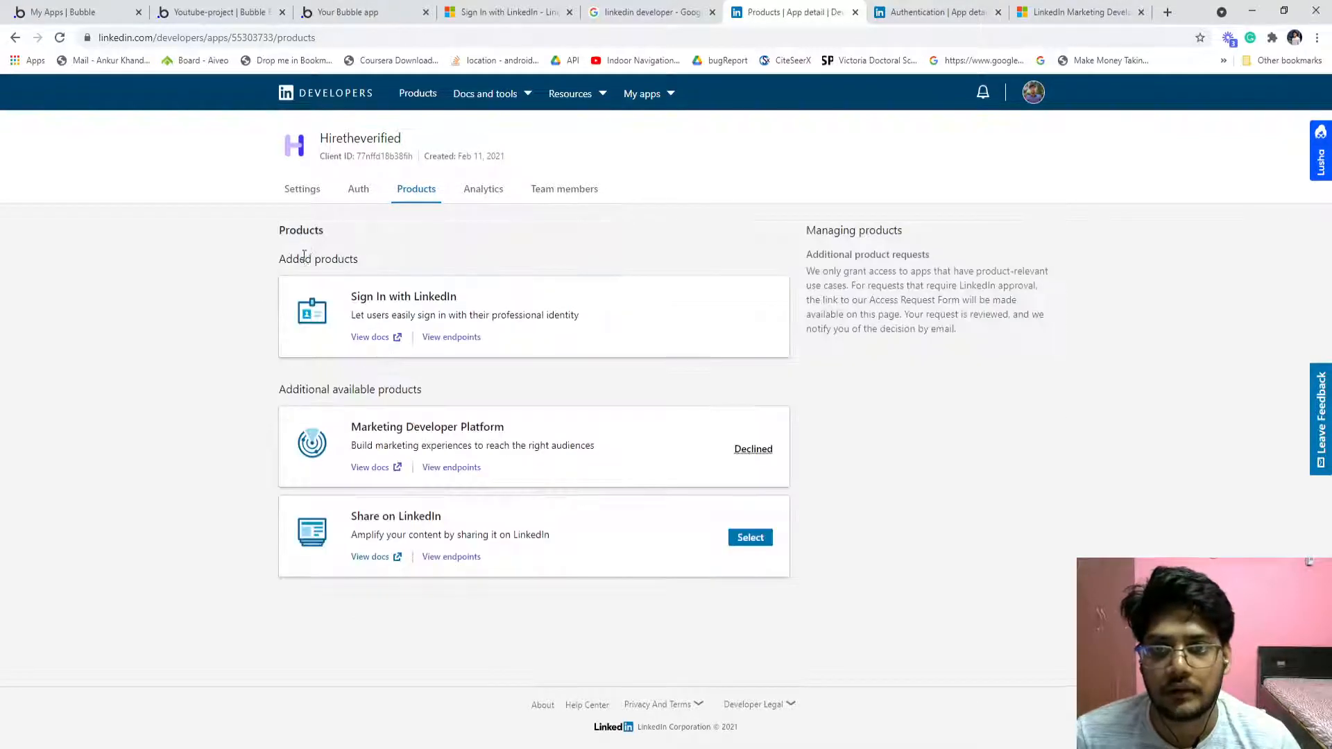
left_click(345, 12)
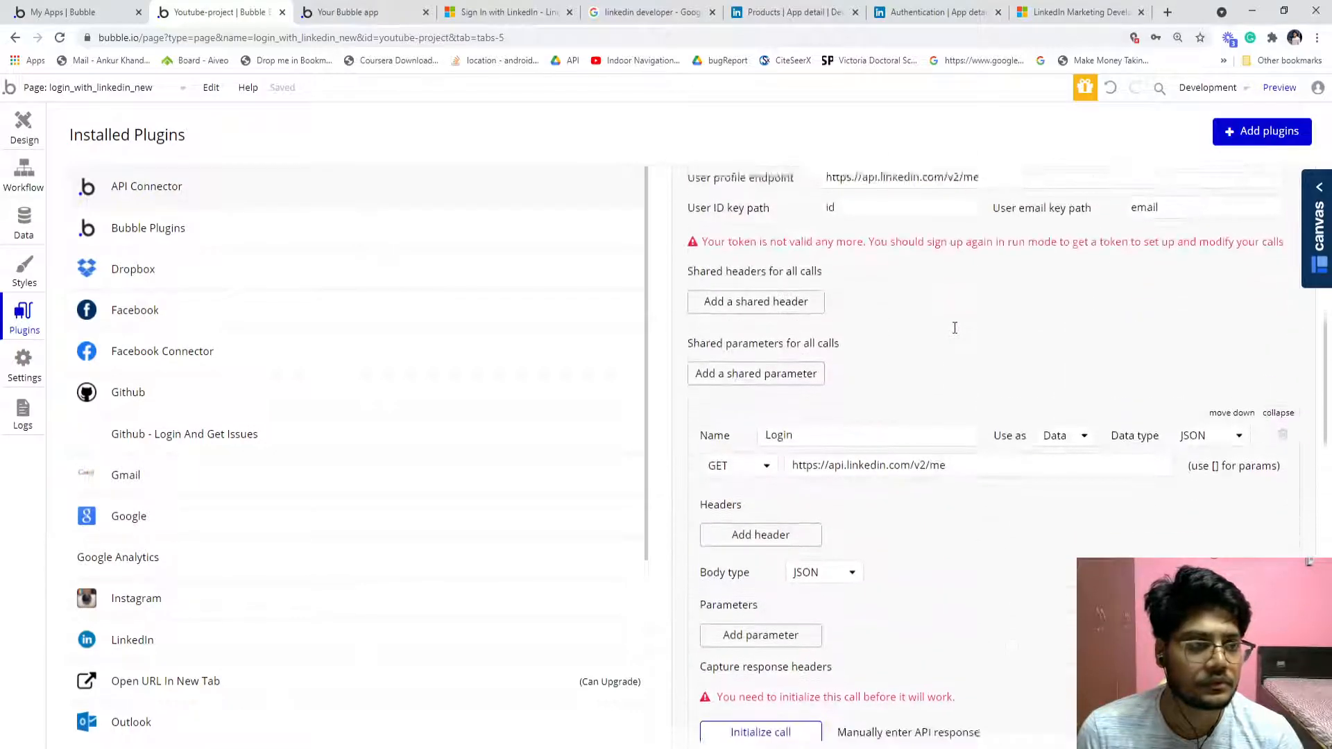
Initialize the Login call, which fails with a 401 invalid access token, and acknowledge the error
scroll("down", 3)
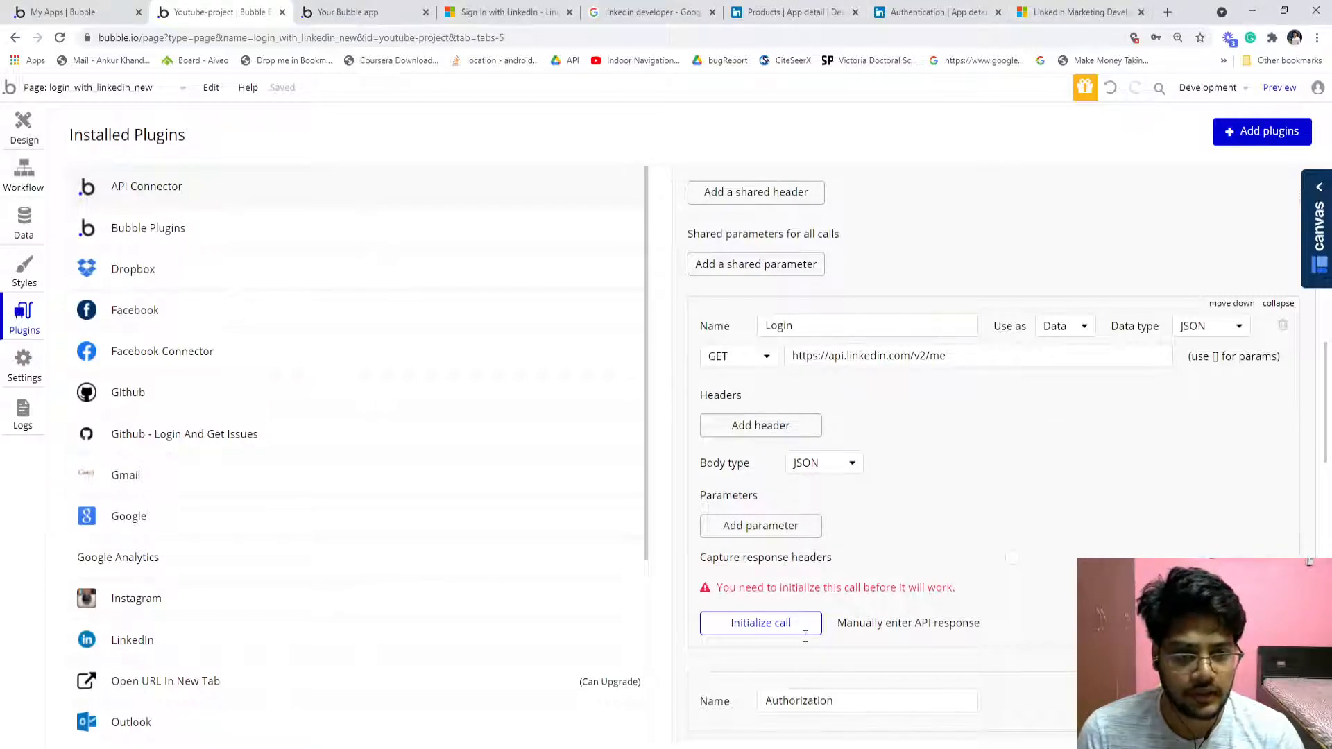
left_click(759, 622)
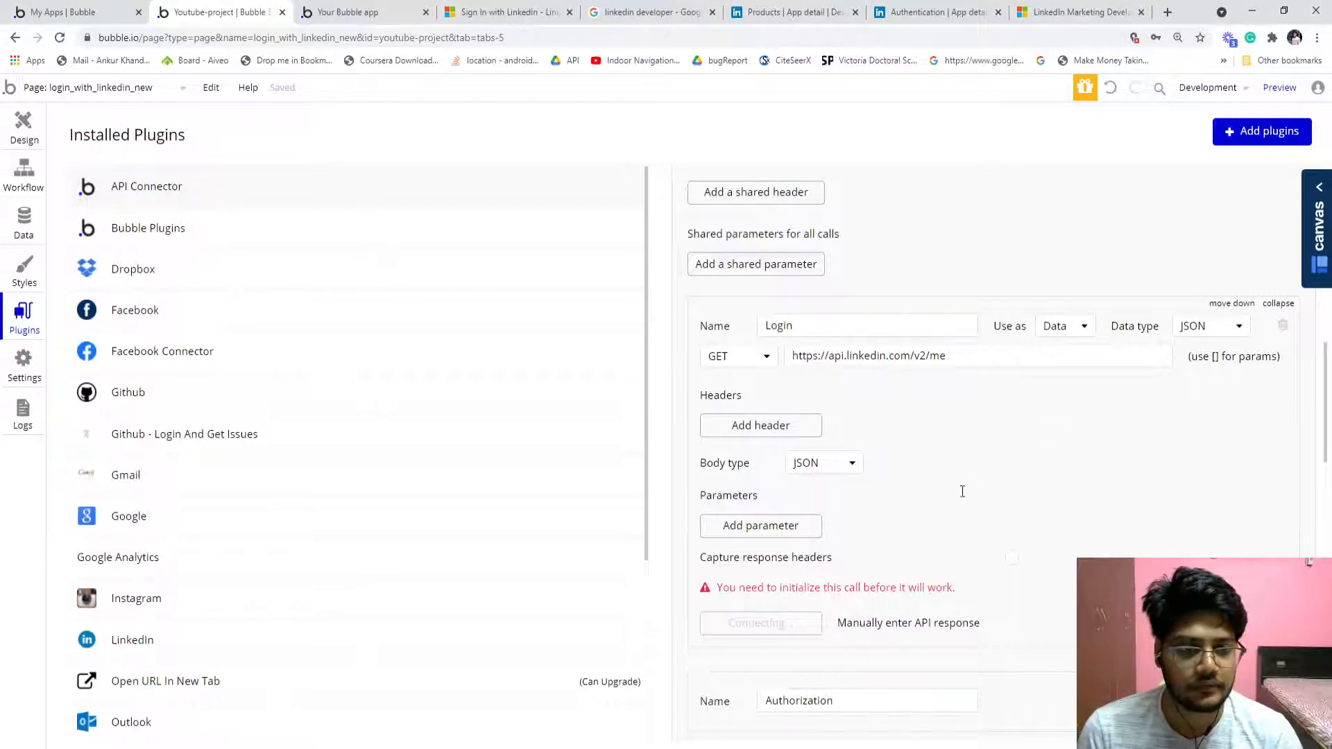
left_click(754, 622)
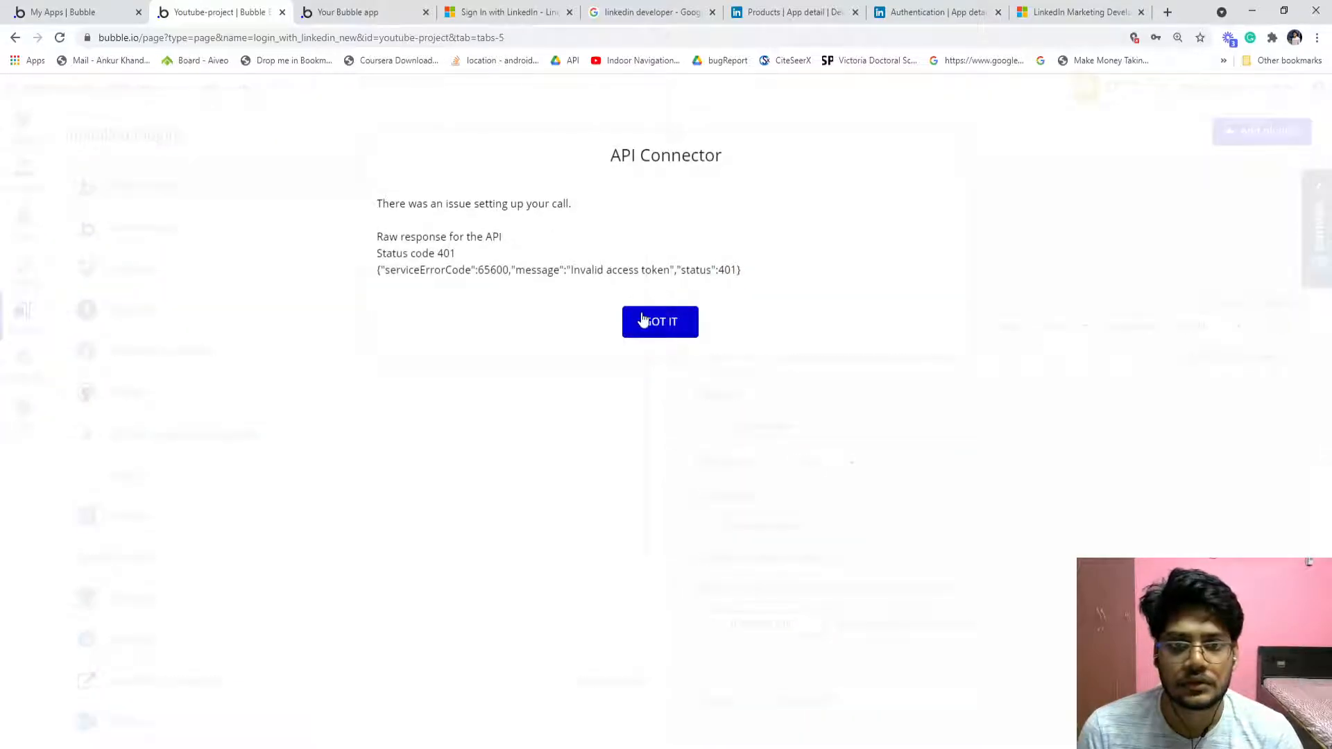
left_click(660, 321)
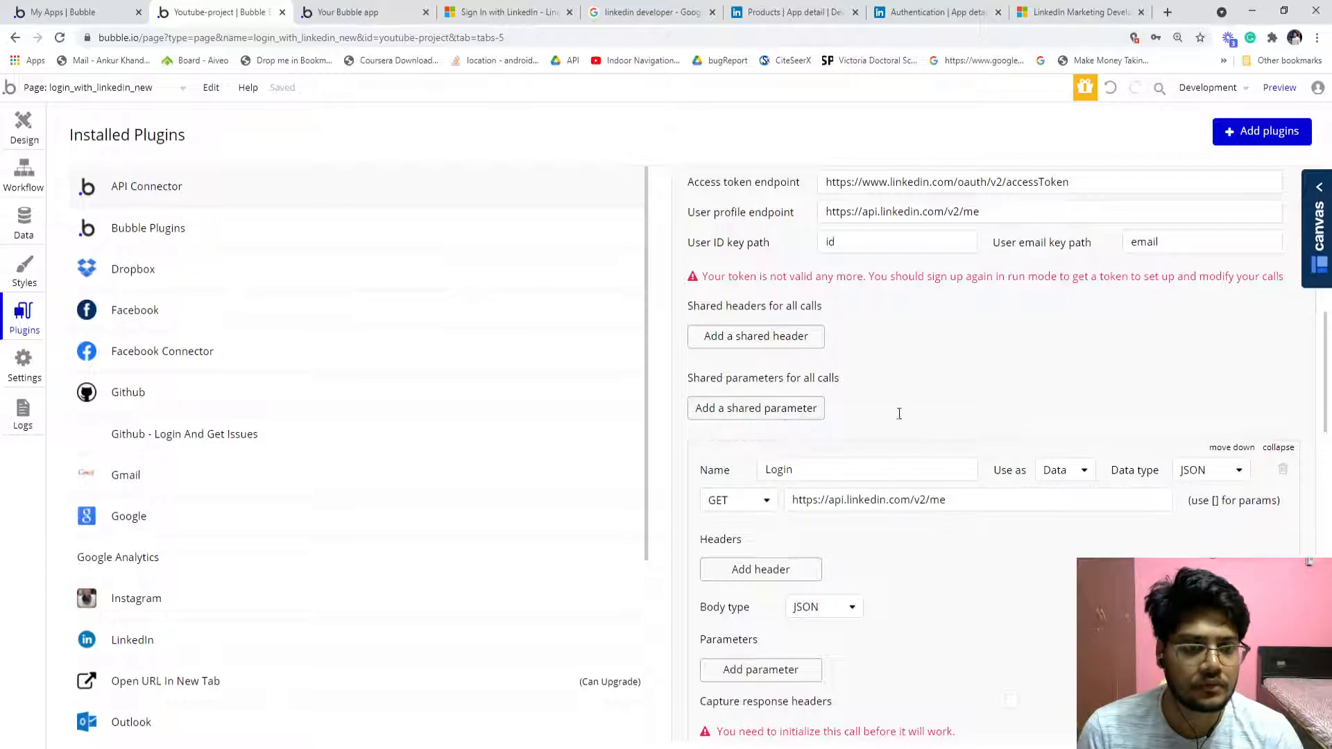
mouse_move(933, 300)
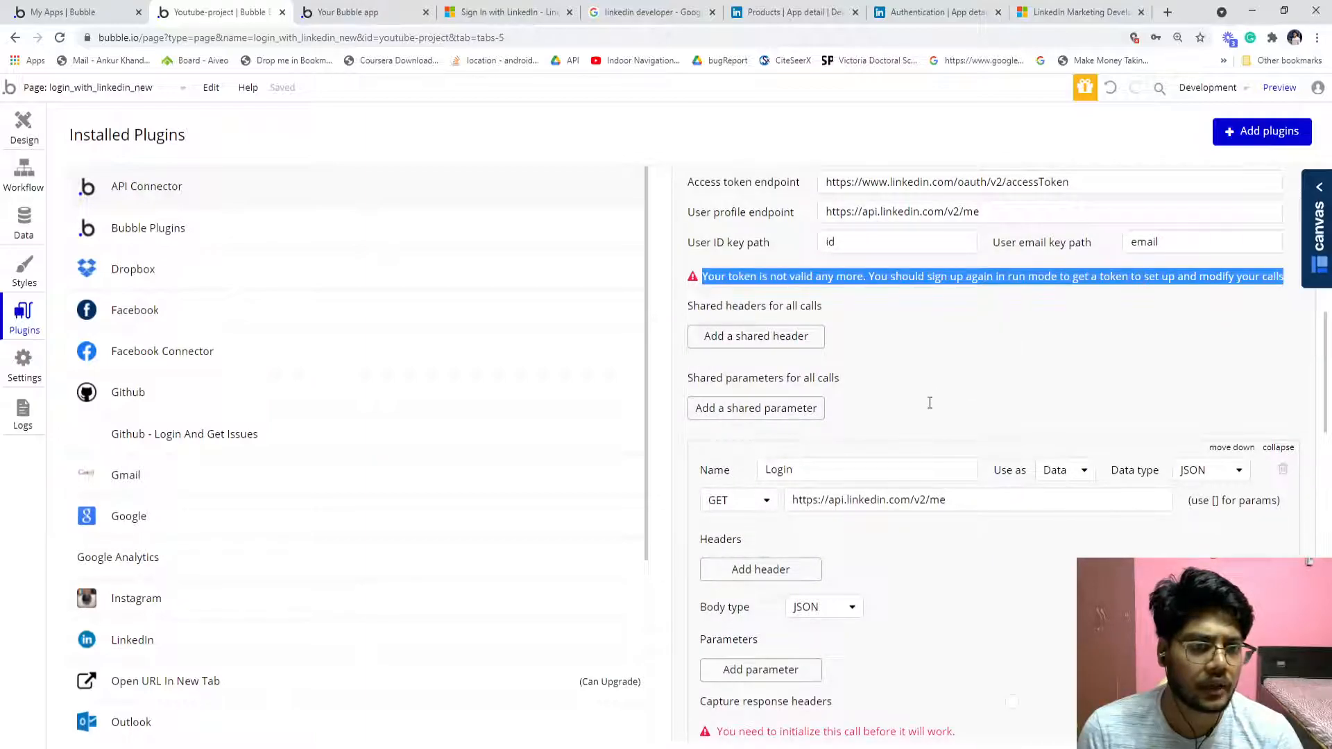
scroll("down", 3)
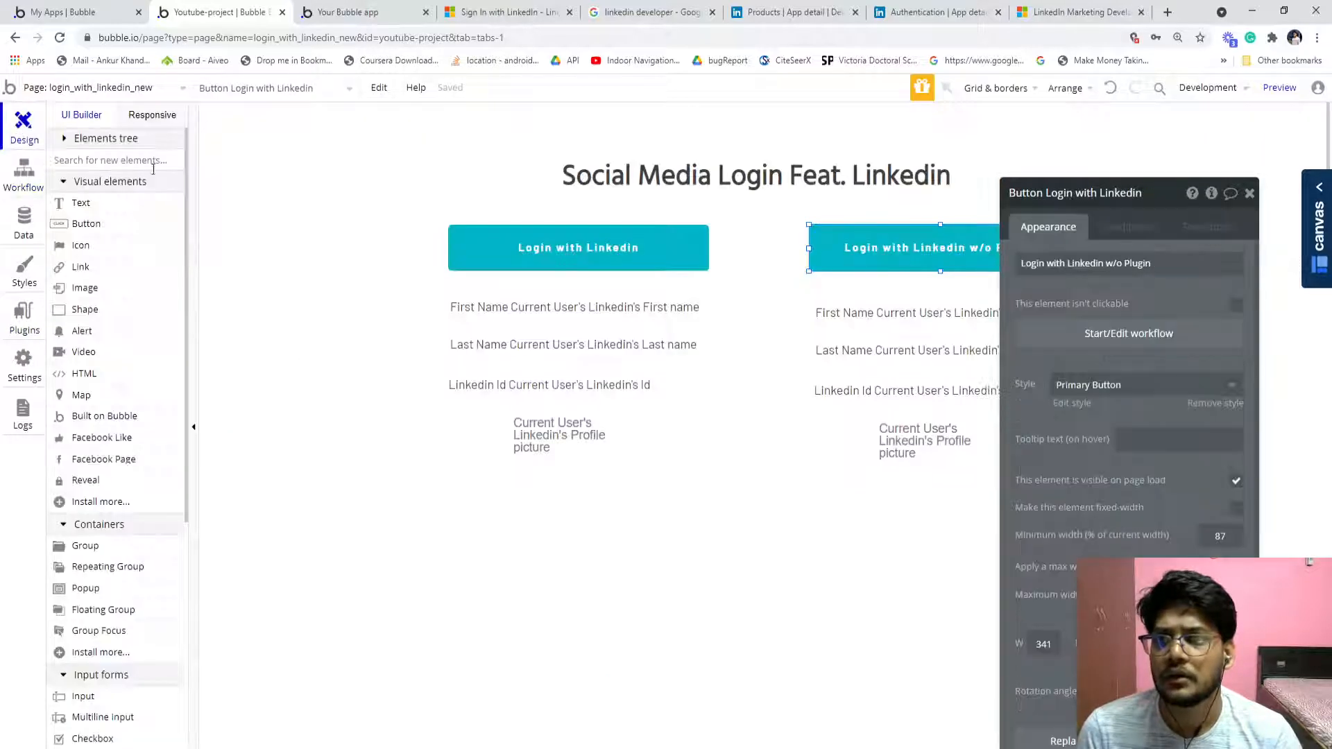
Review the original login button's click workflow and its action options
left_click(23, 175)
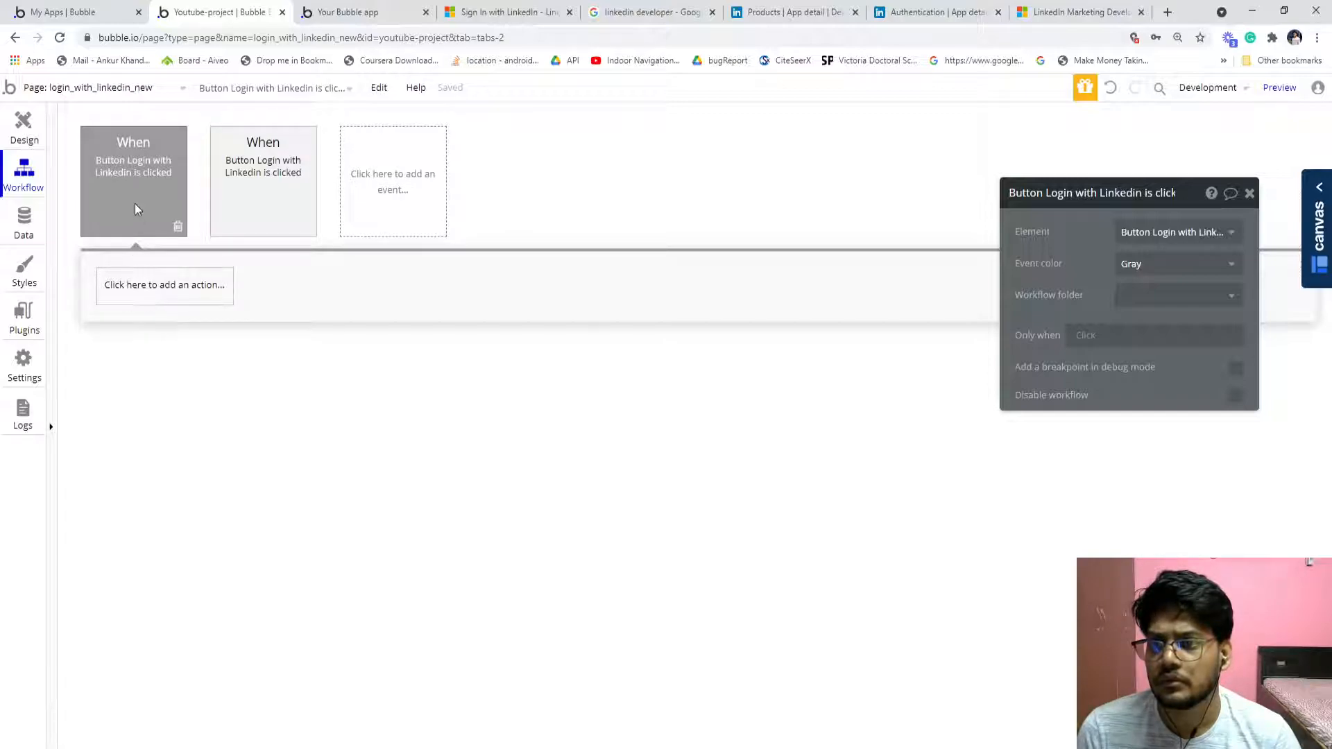
left_click(1176, 232)
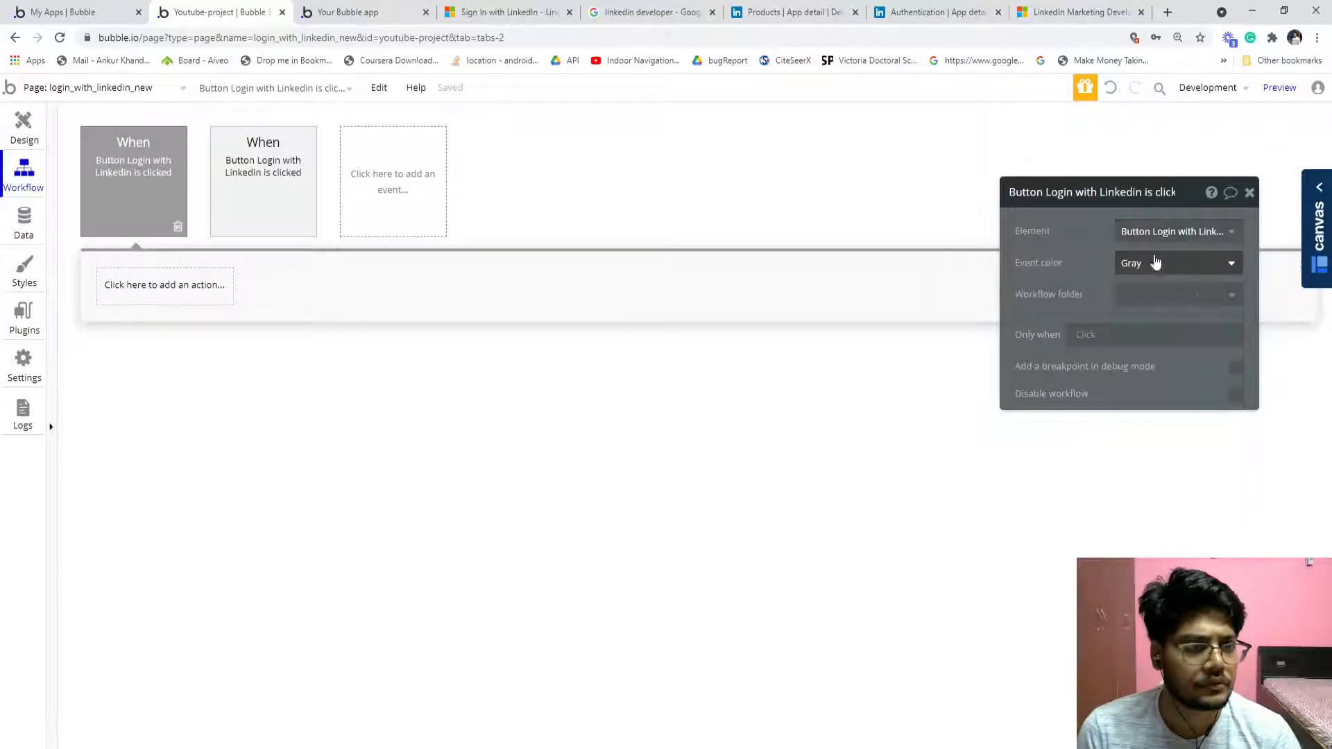
left_click(165, 285)
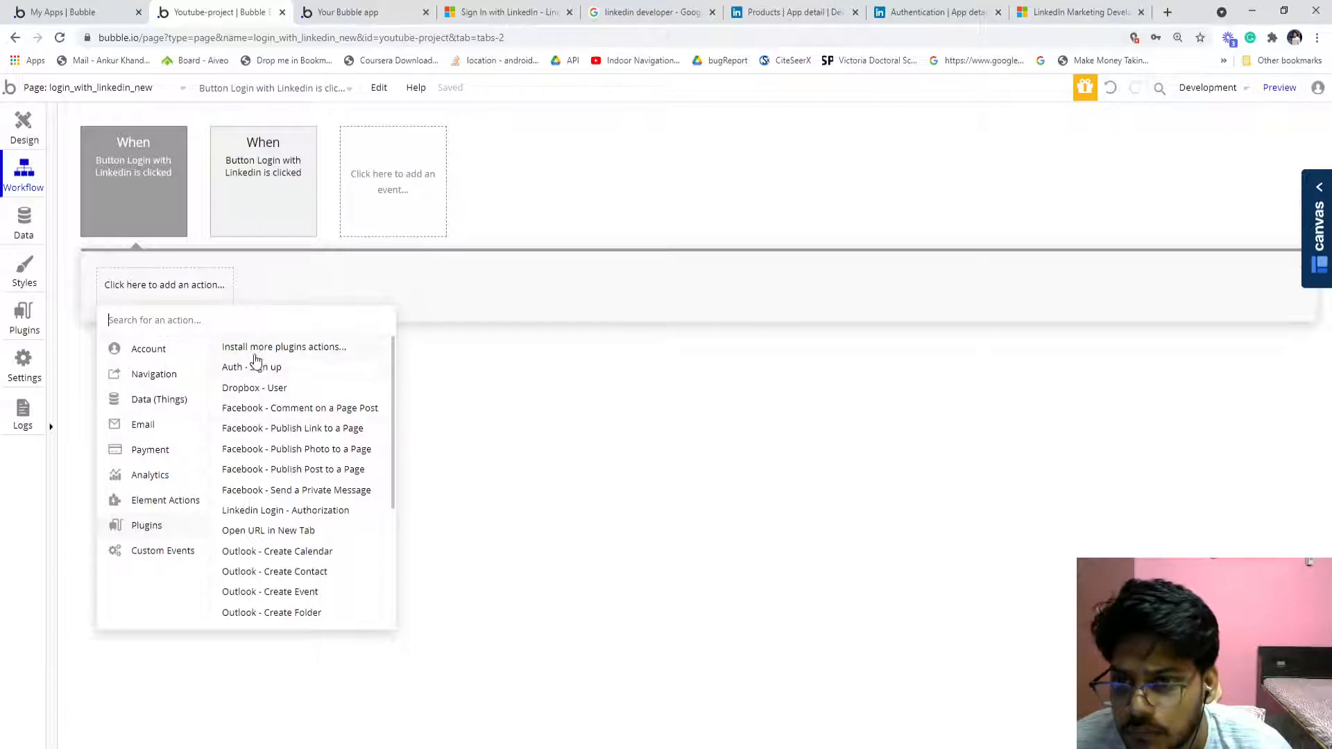
mouse_move(281, 516)
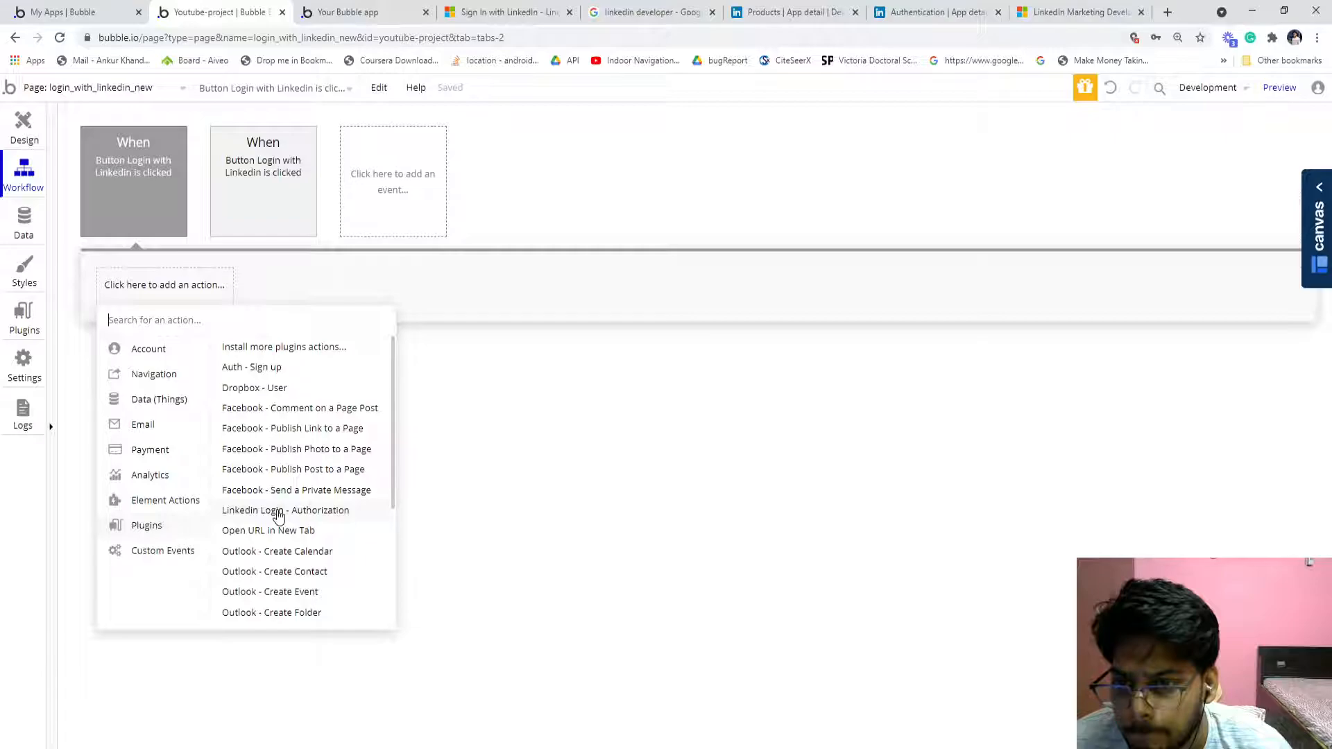
scroll("down", 3)
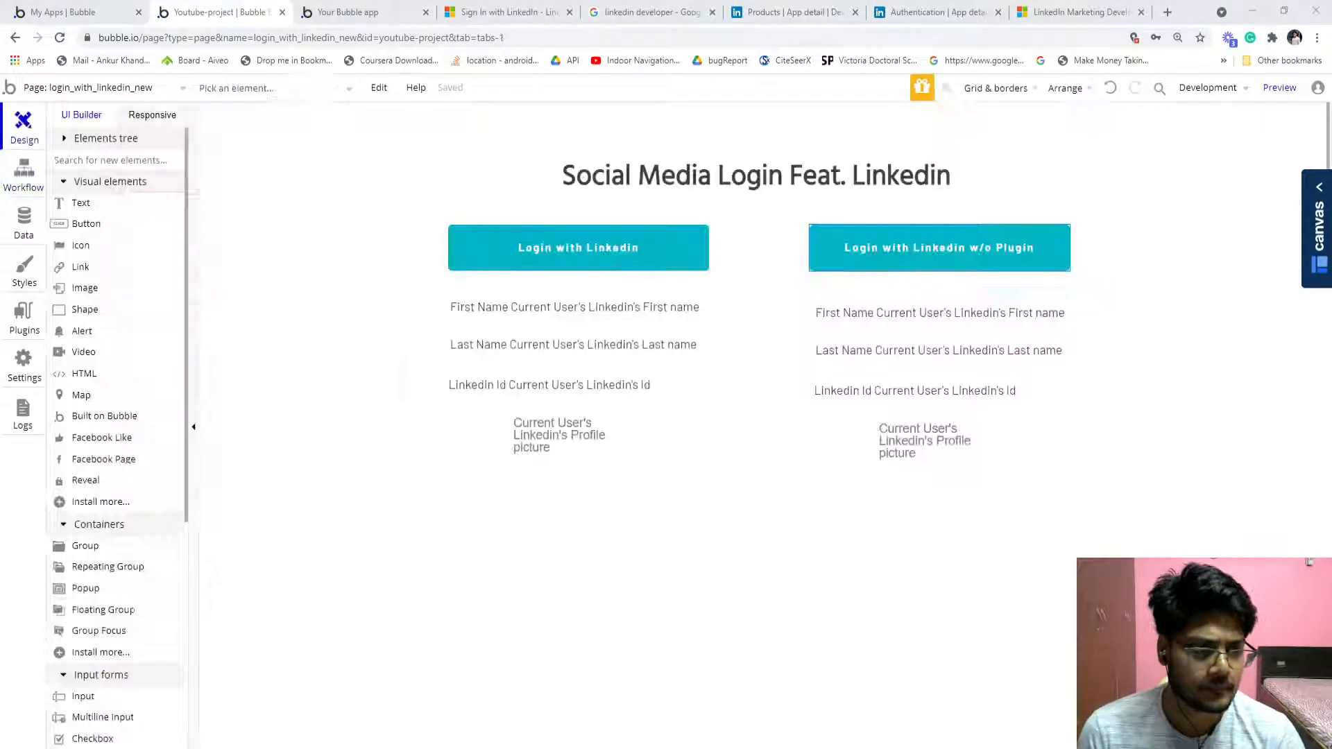
Add a Signup/login with a social network action to the w/o Plugin button's click workflow
left_click(939, 247)
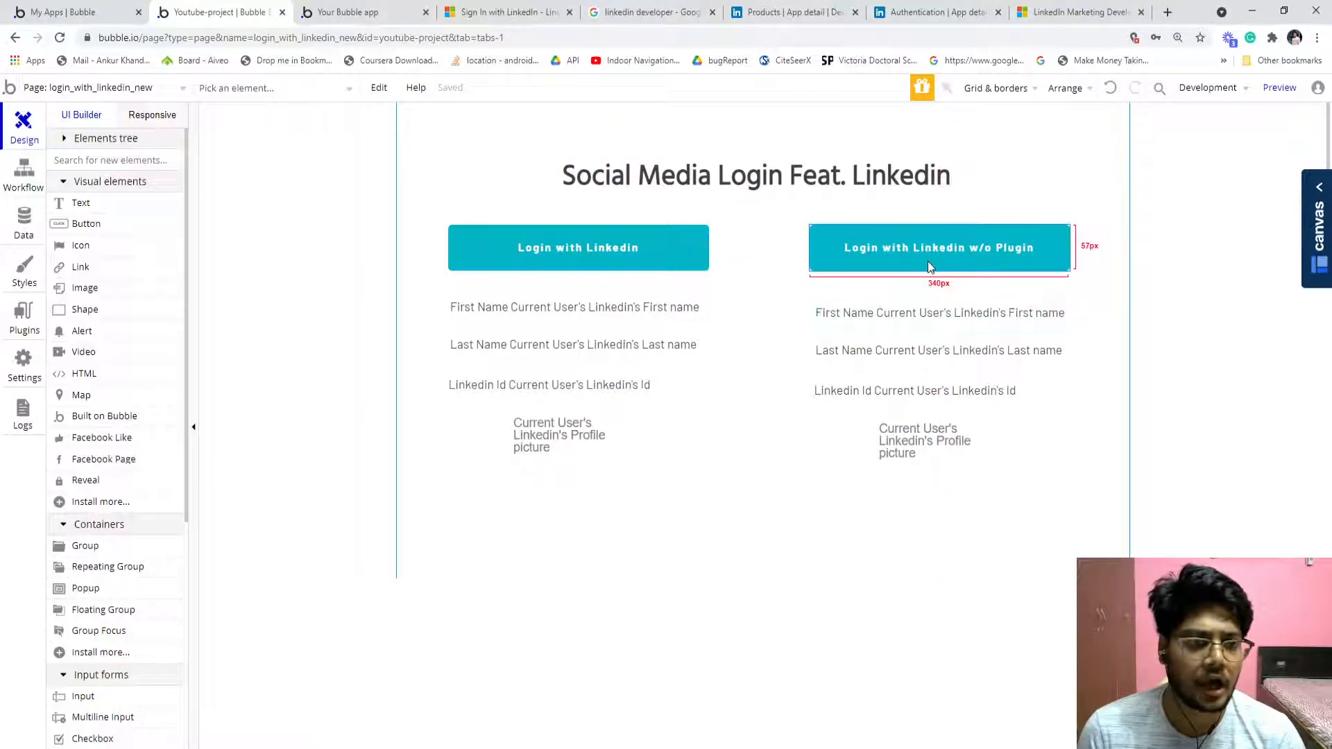
left_click(939, 247)
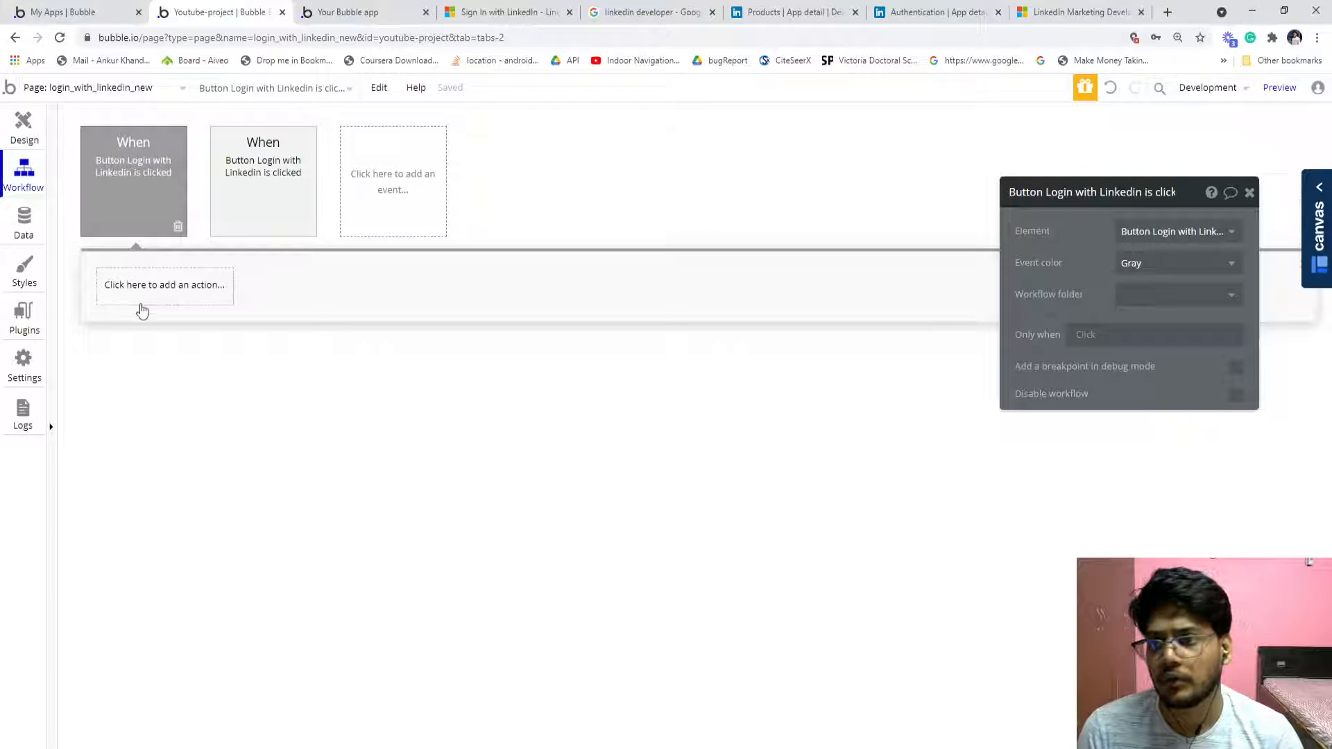
left_click(163, 284)
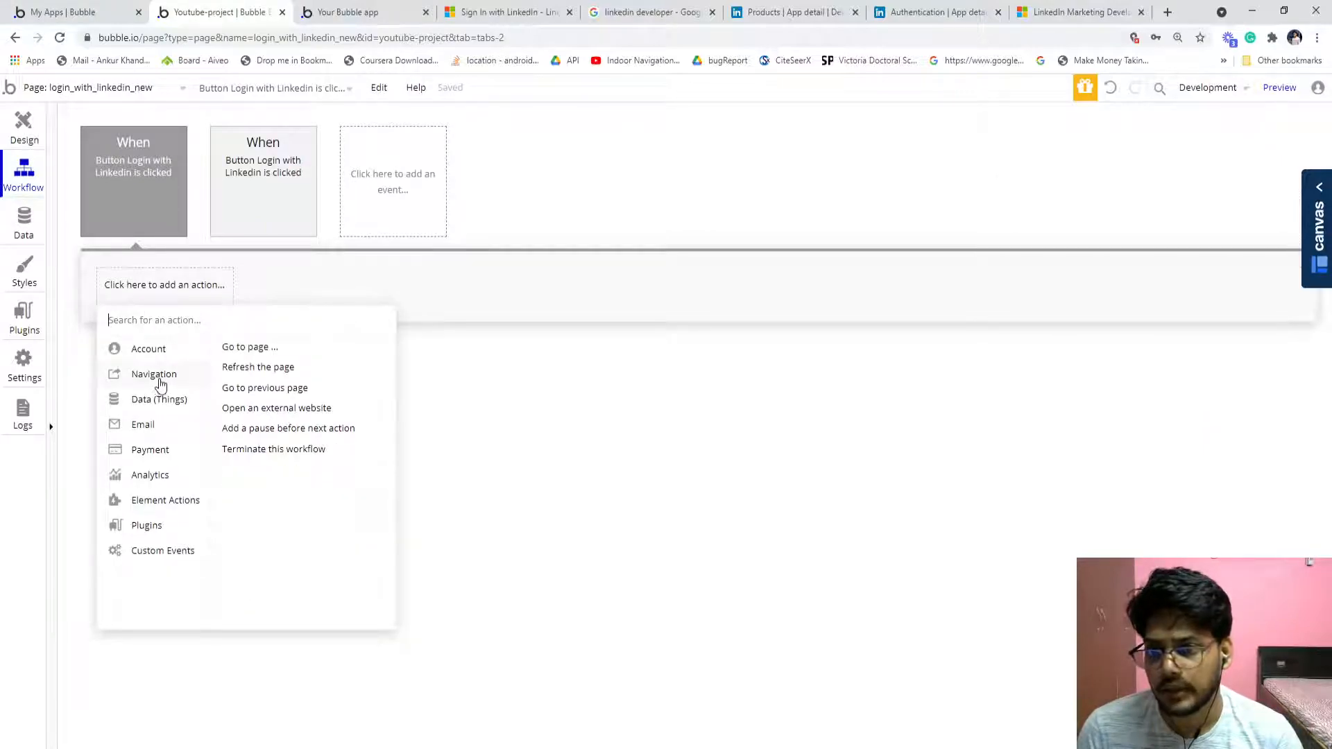
left_click(149, 349)
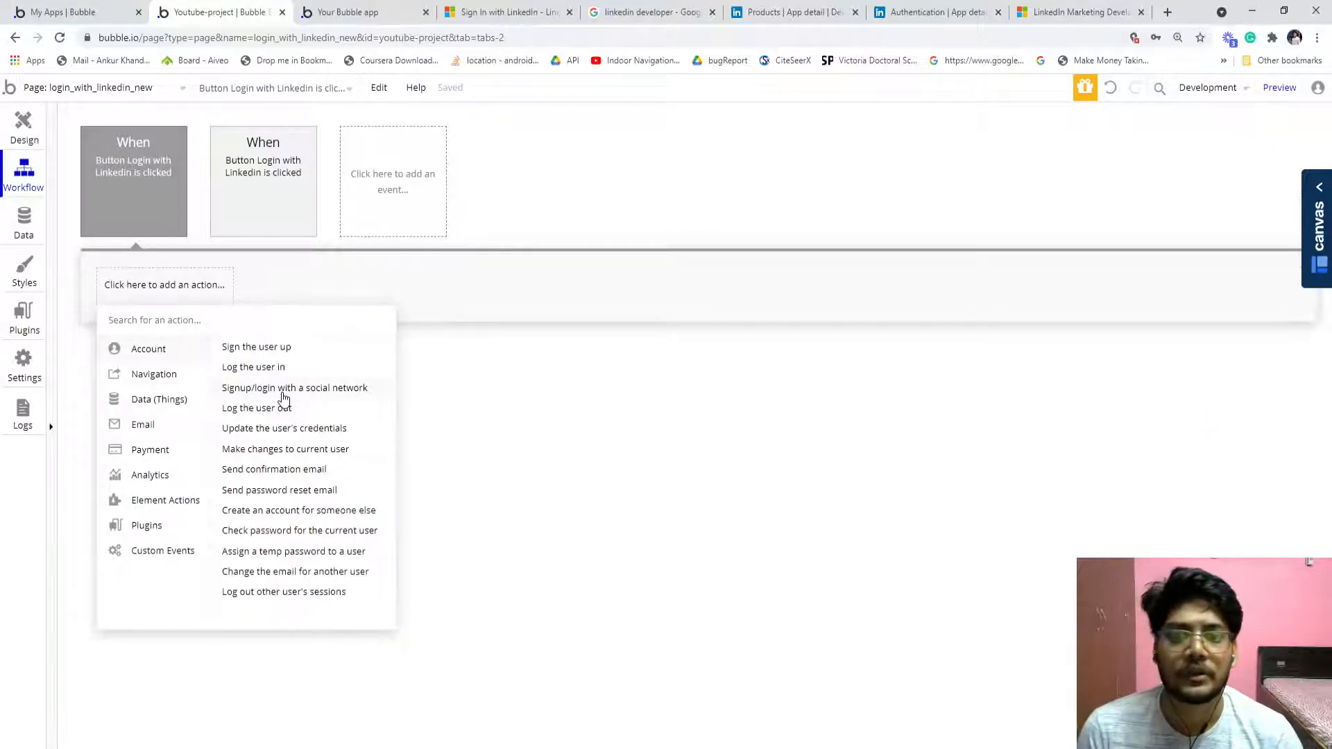
left_click(294, 387)
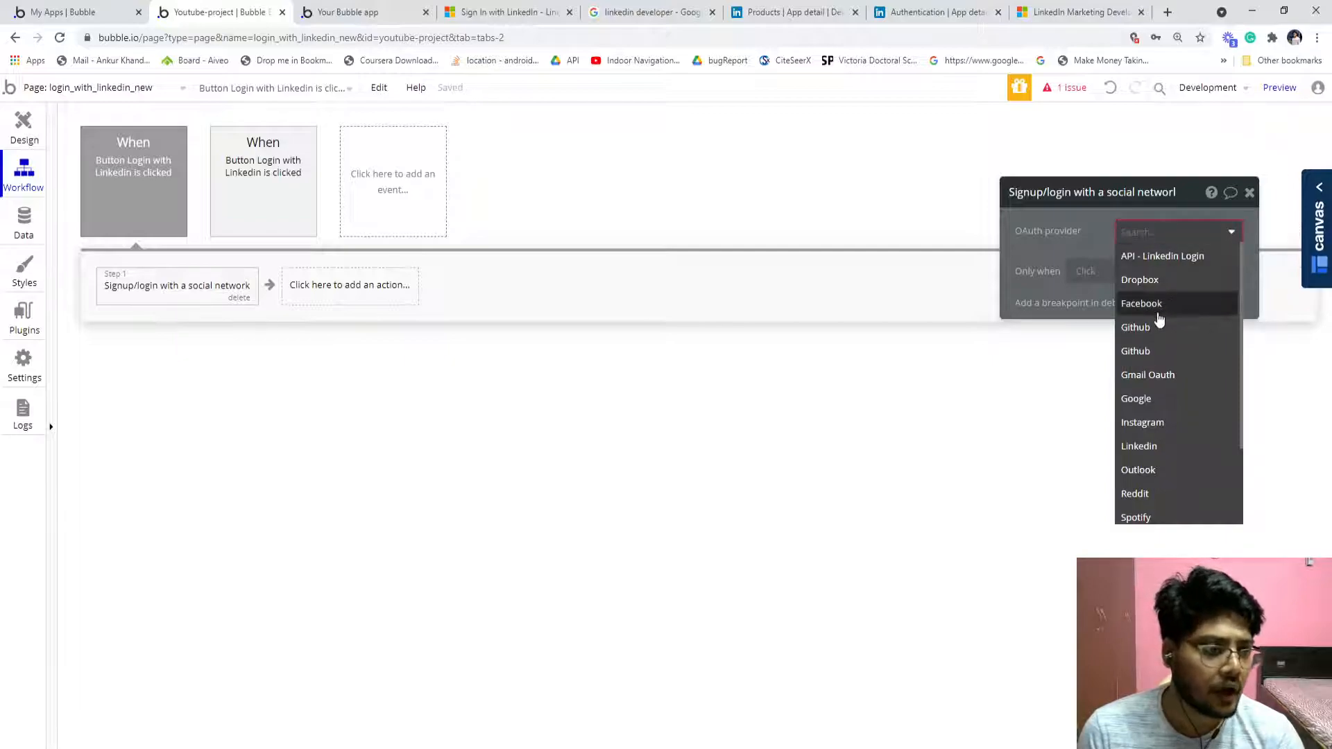
scroll("down", 3)
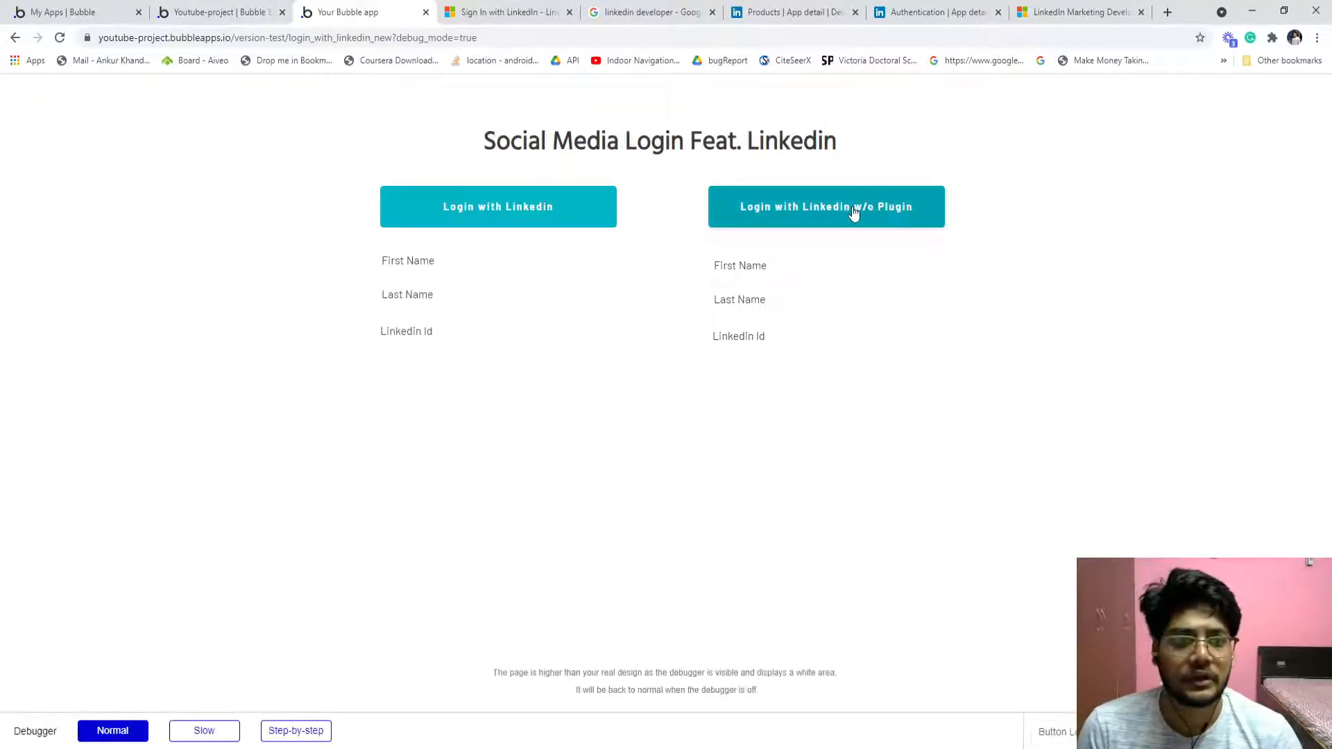
Test the w/o Plugin login in preview, hitting LinkedIn's redirect_uri mismatch, and return to the editor
left_click(824, 206)
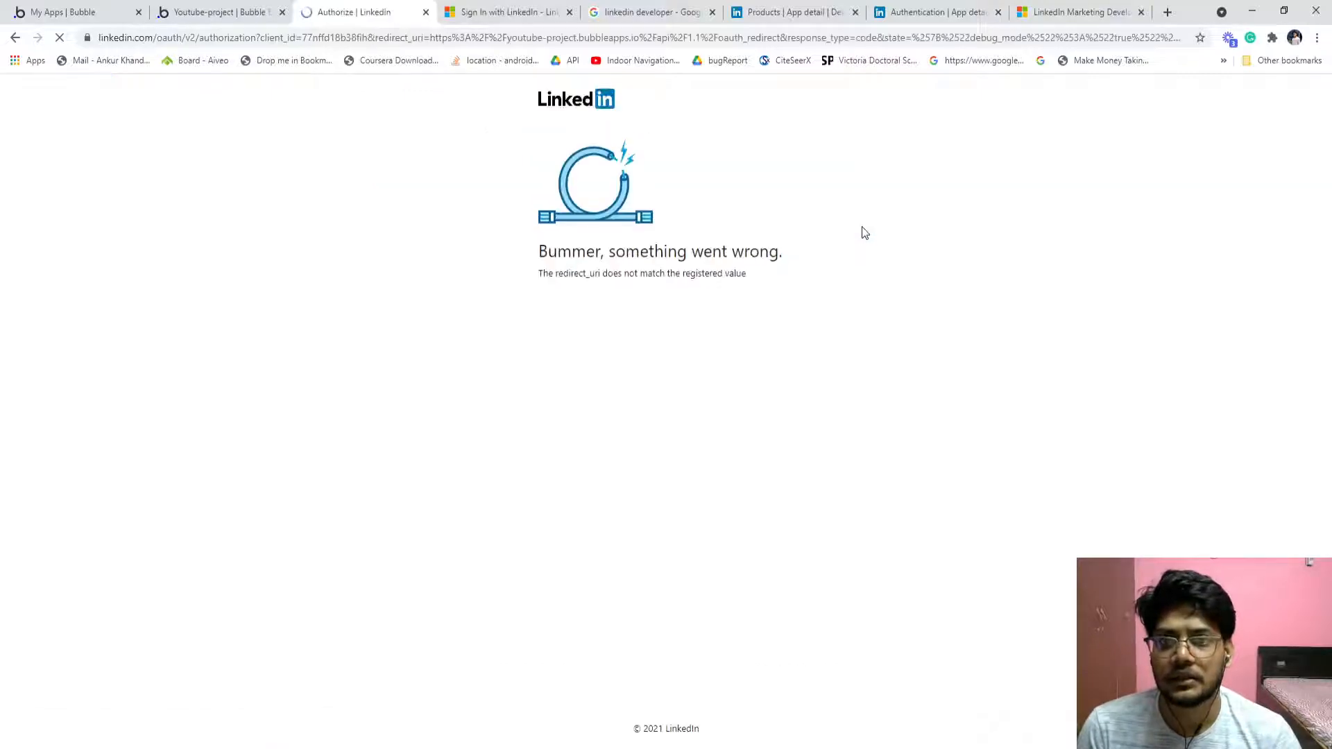
left_click(221, 12)
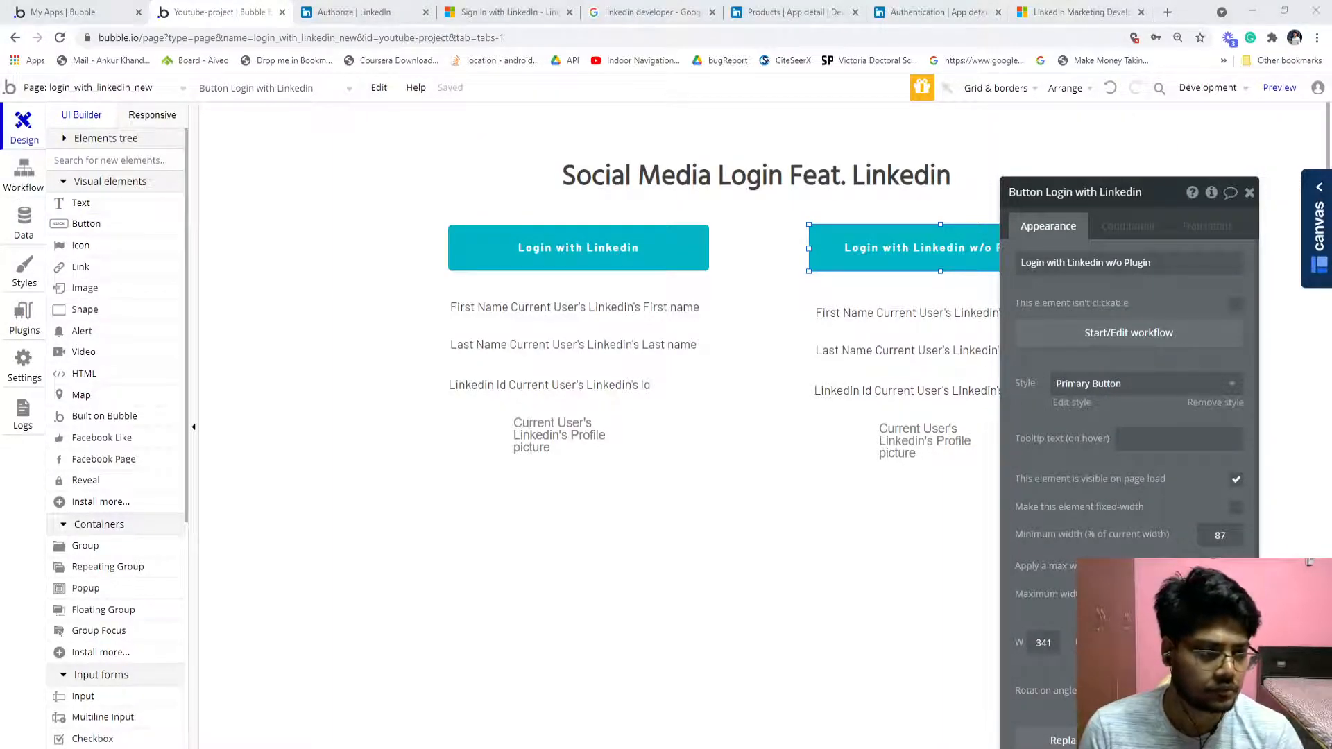
Copy Bubble's generic oauth_redirect URL and register it under the LinkedIn app's authorized redirect URLs
left_click(23, 315)
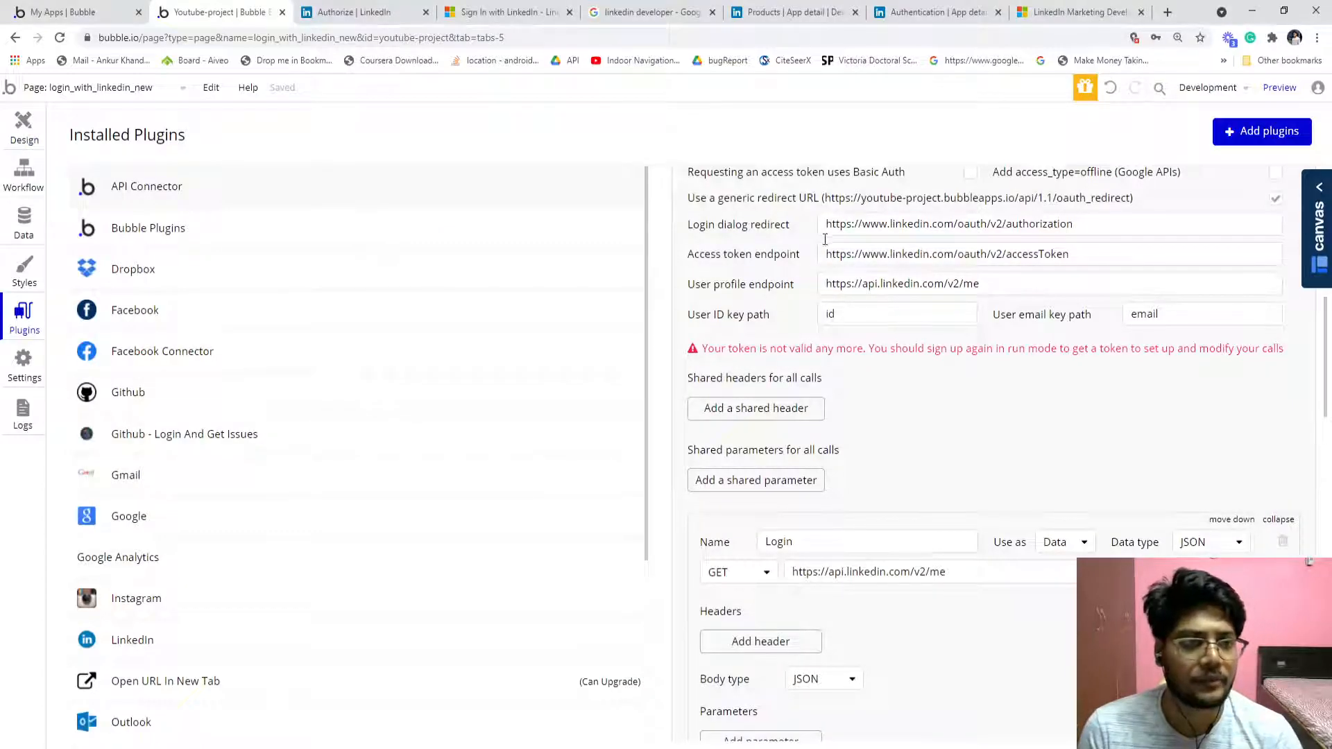
double_click(834, 197)
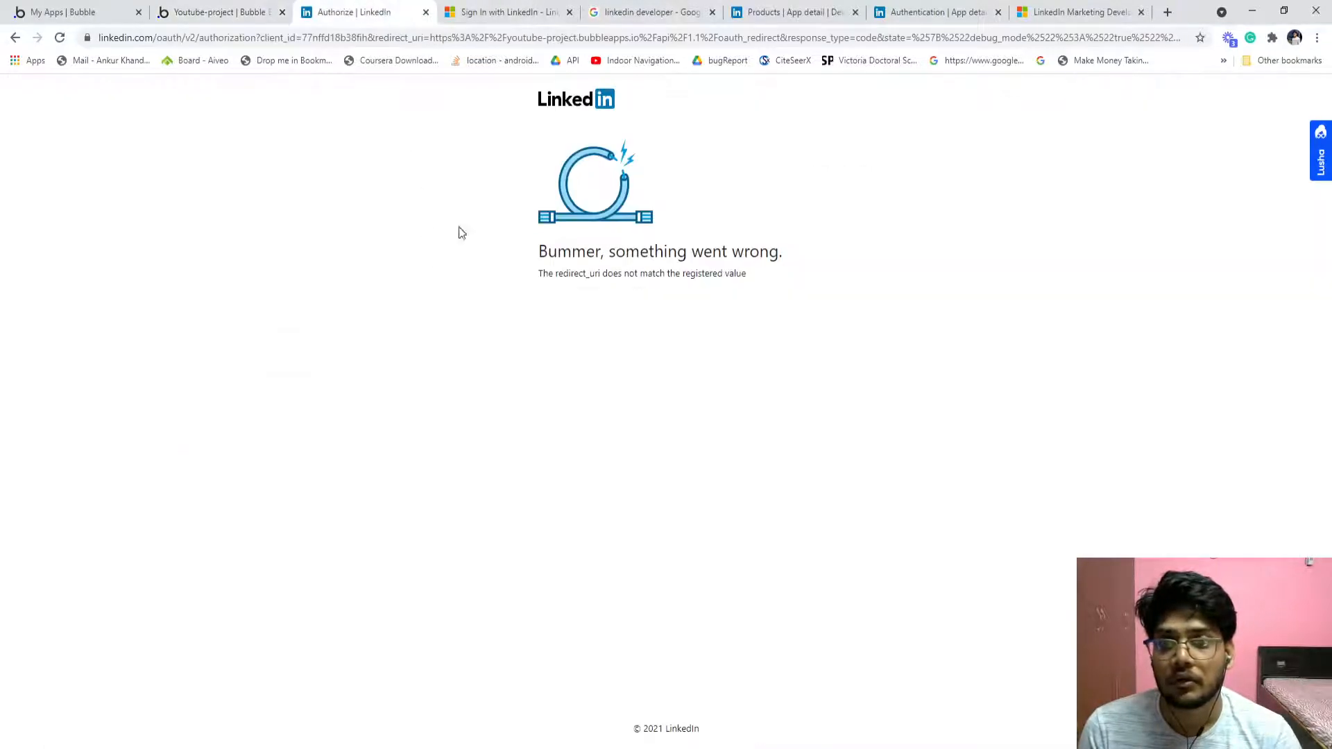
left_click(793, 12)
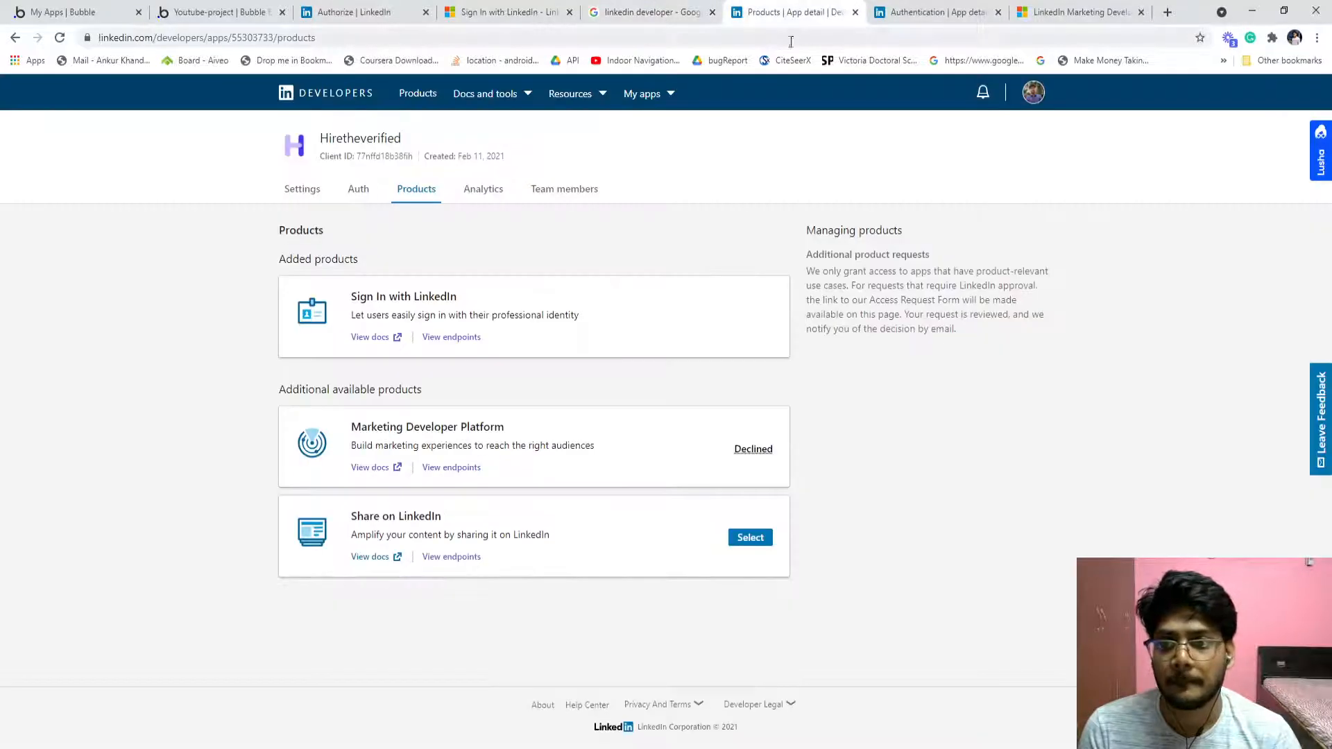
left_click(351, 189)
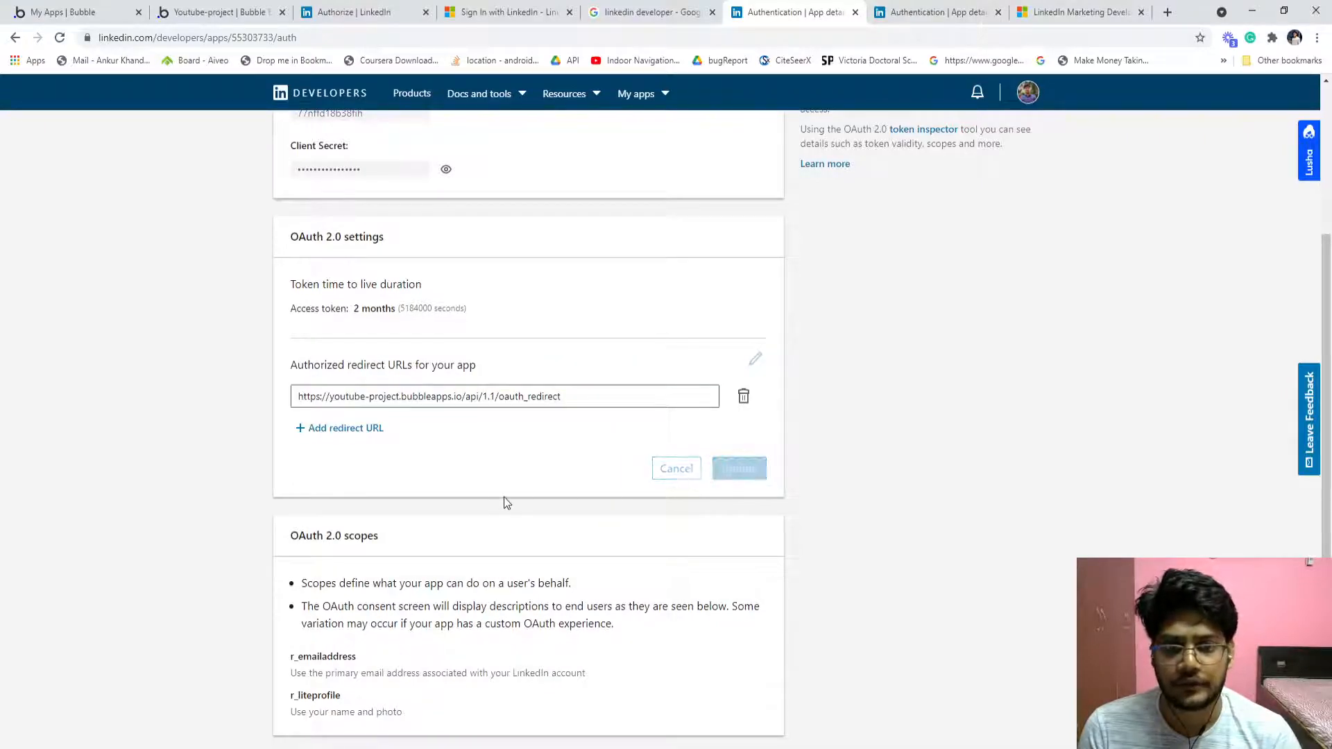
left_click(219, 12)
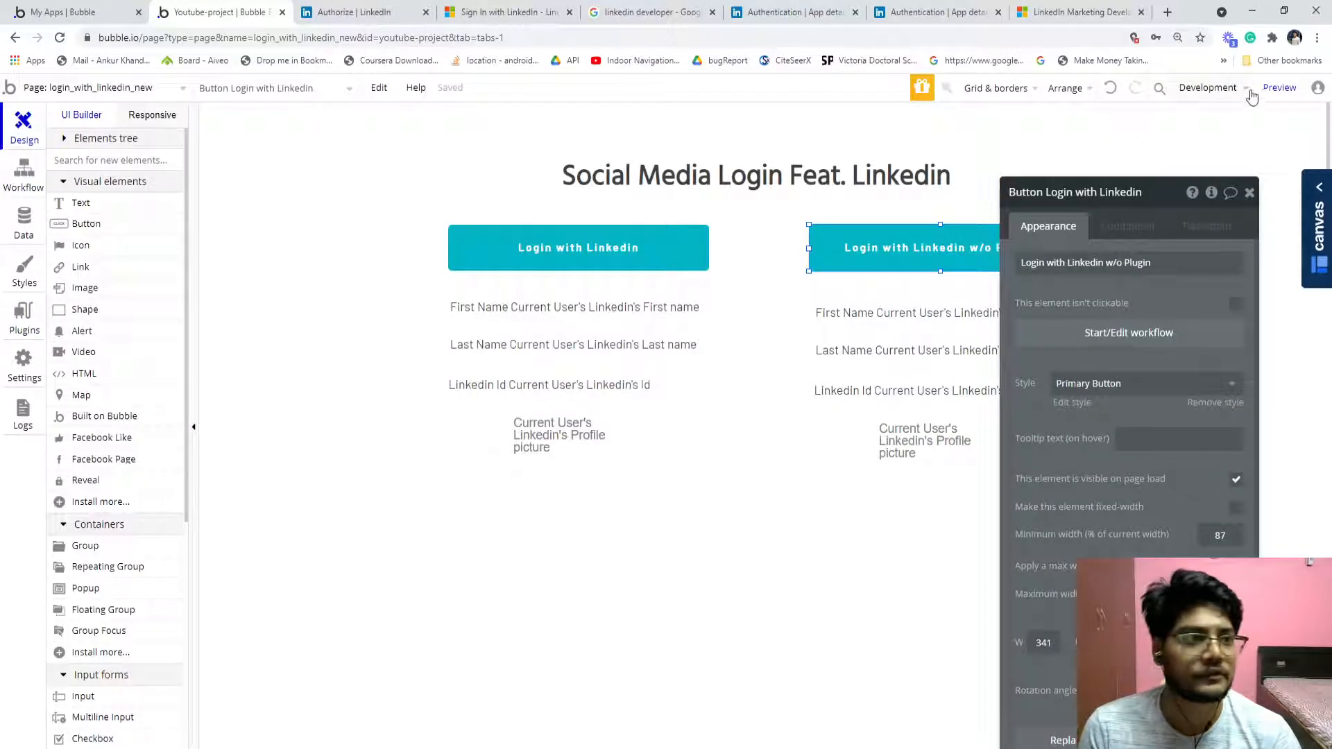
Preview the page, log in via the LinkedIn button, allow access on LinkedIn's consent screen and confirm the success alert
left_click(1278, 86)
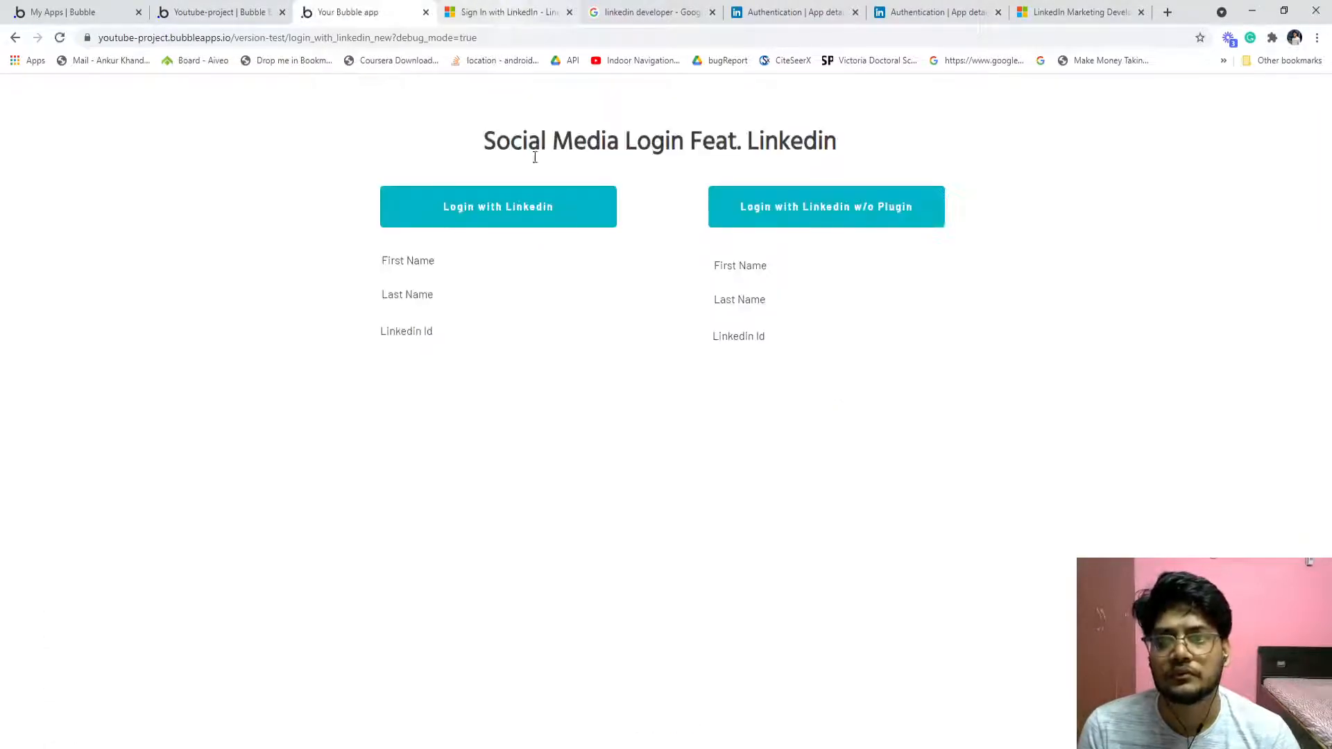
left_click(496, 207)
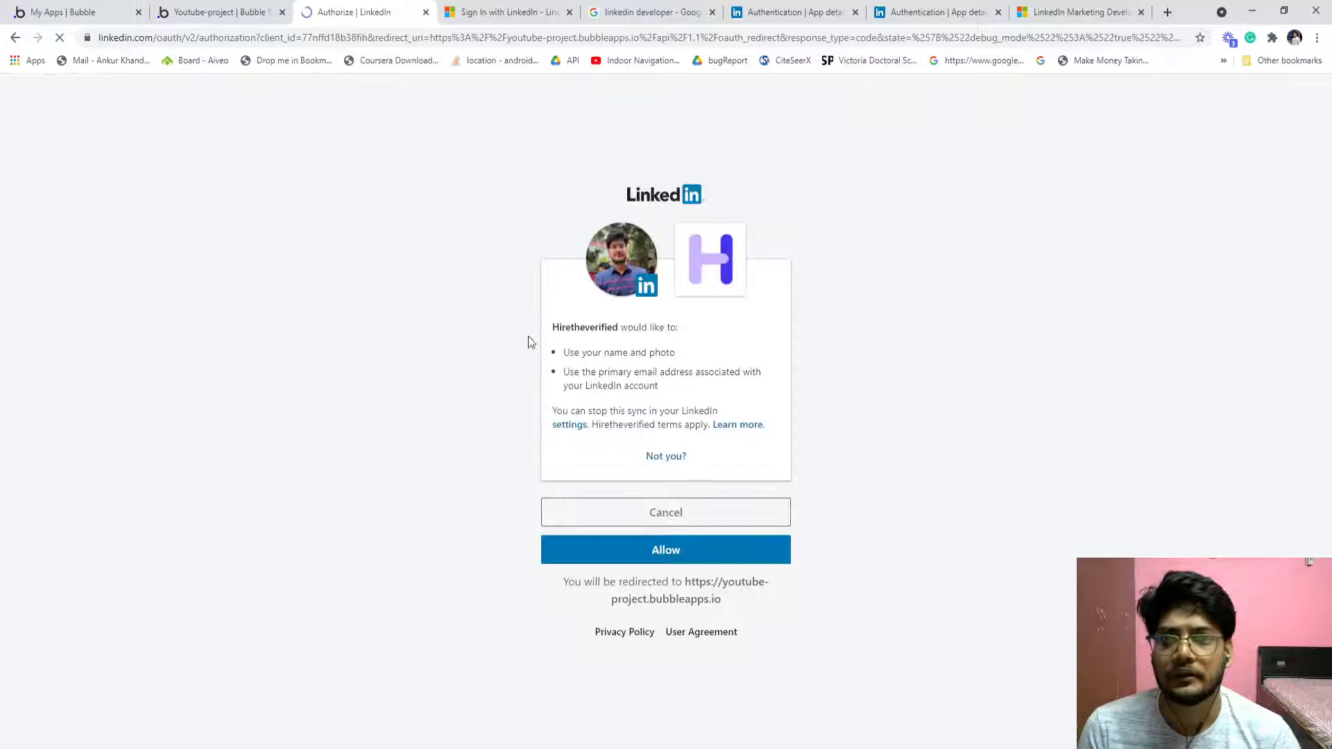
left_click(665, 549)
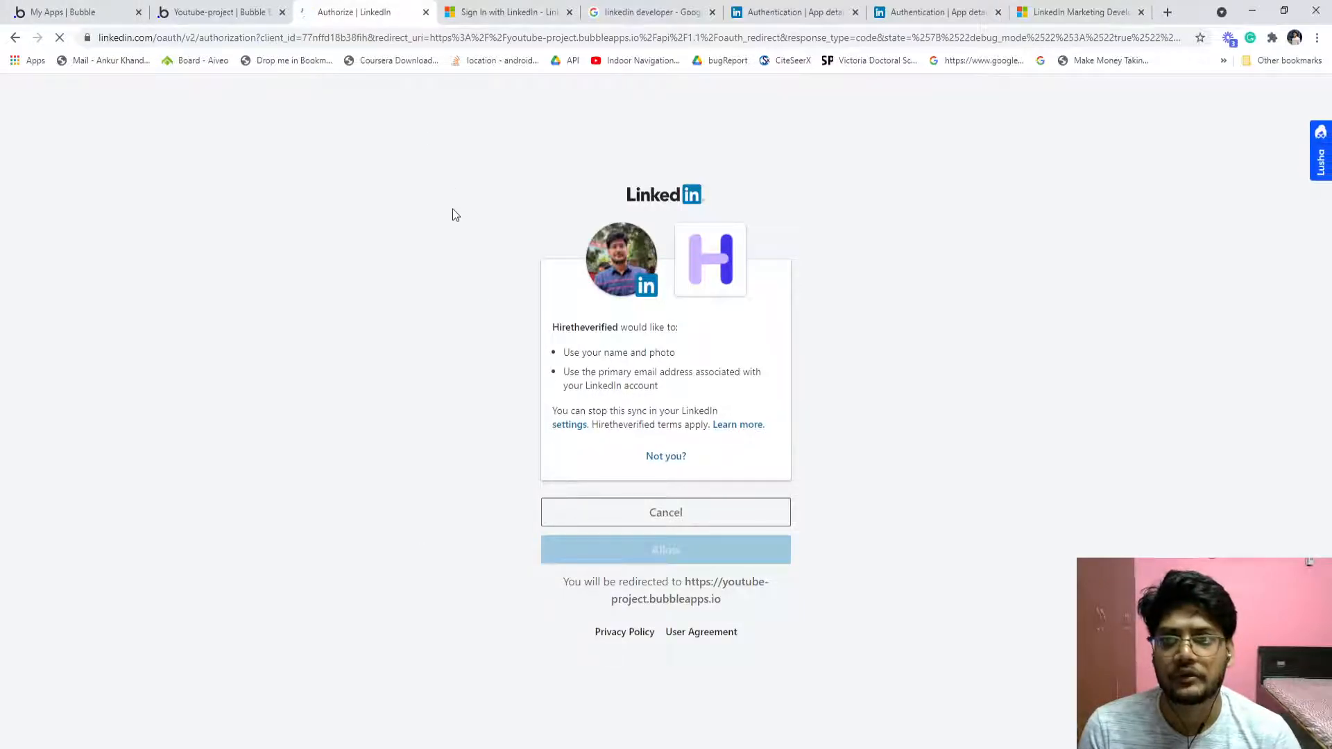
left_click(664, 549)
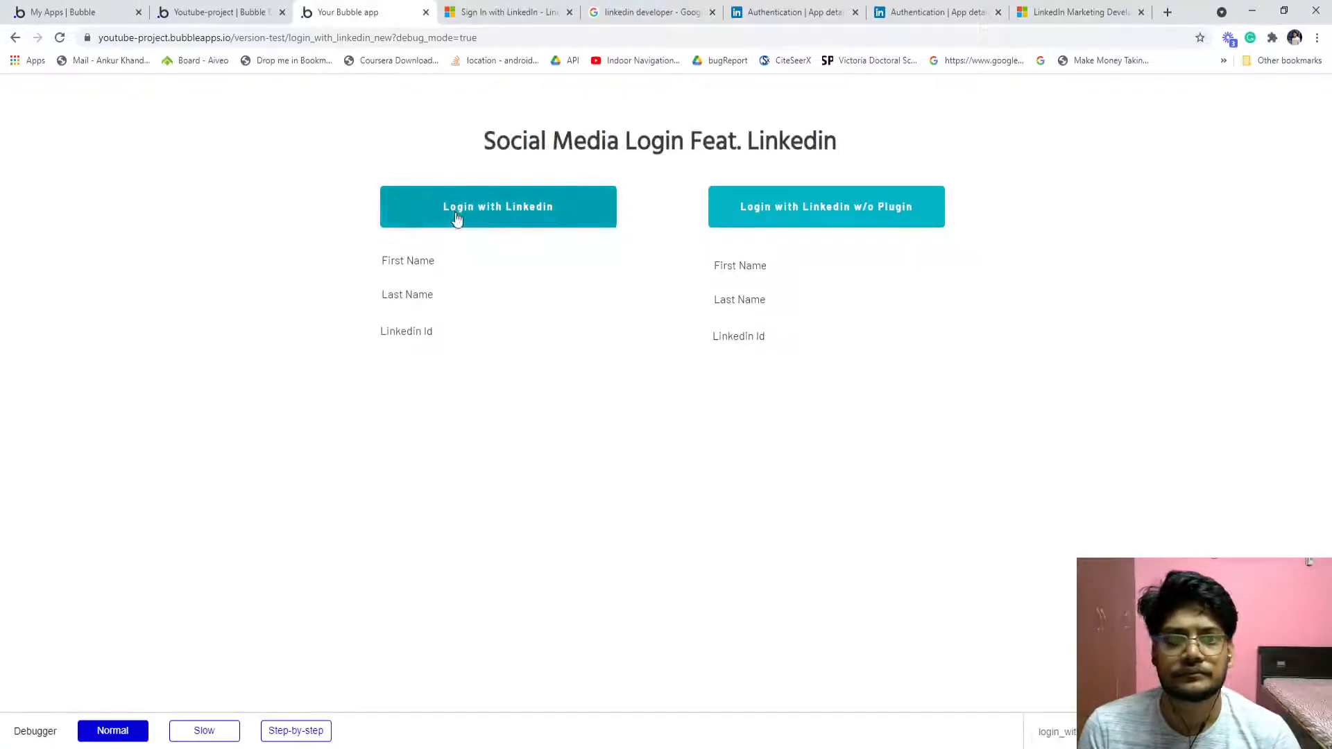
left_click(498, 207)
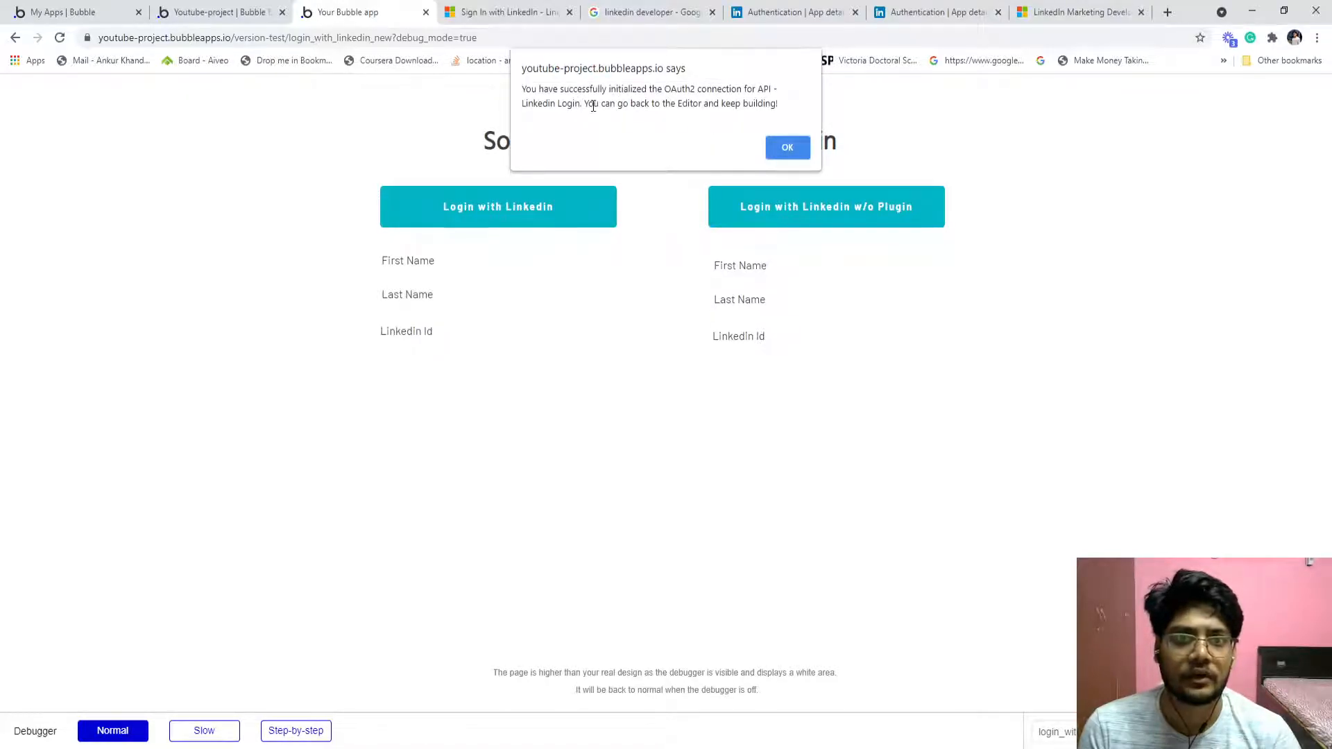
left_click(786, 147)
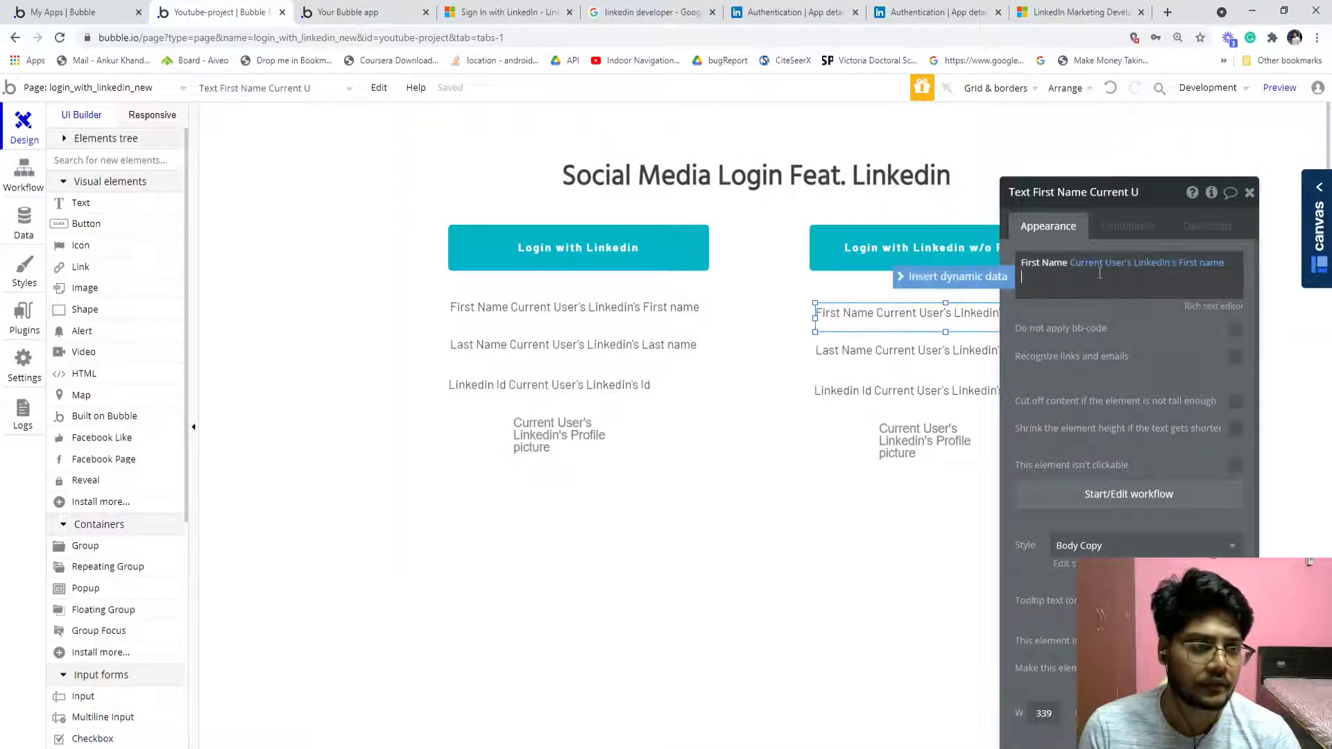
Trim the First Name text back to Current User and bring up the API Connector's Login call
left_click(1121, 262)
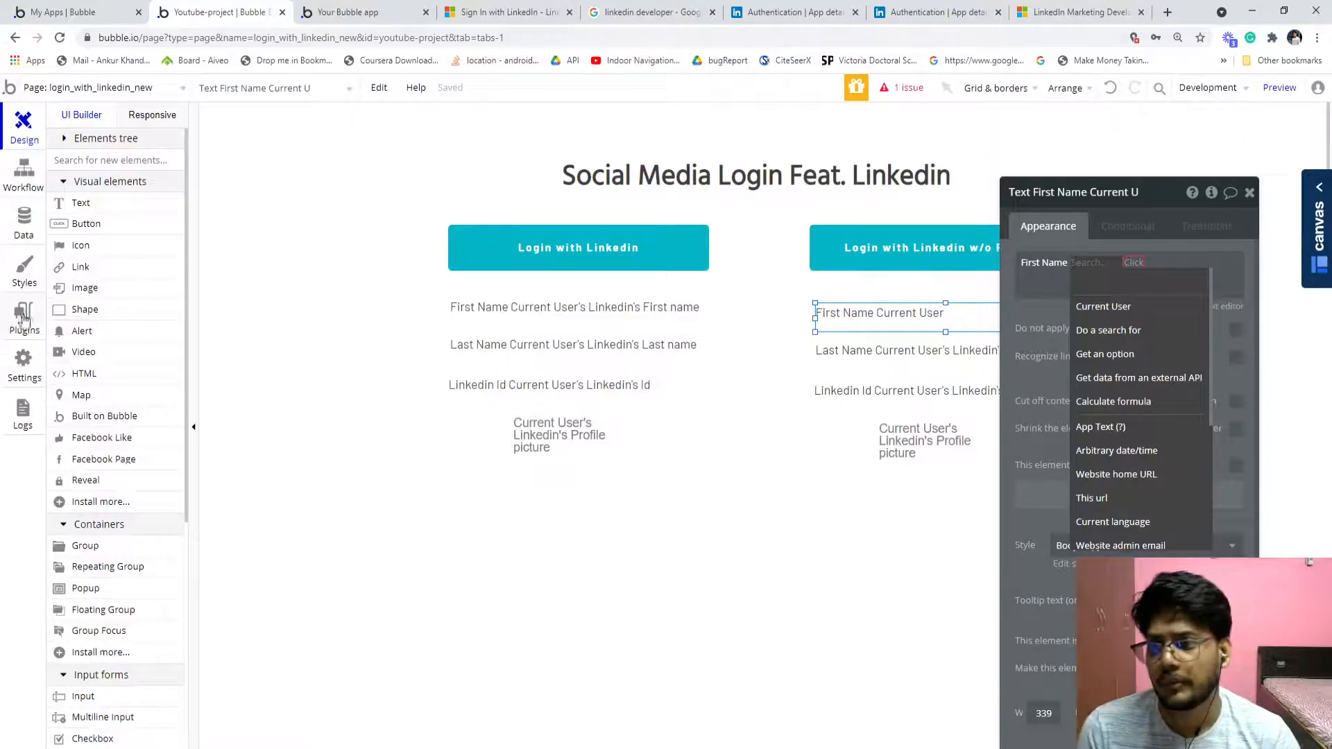
left_click(24, 319)
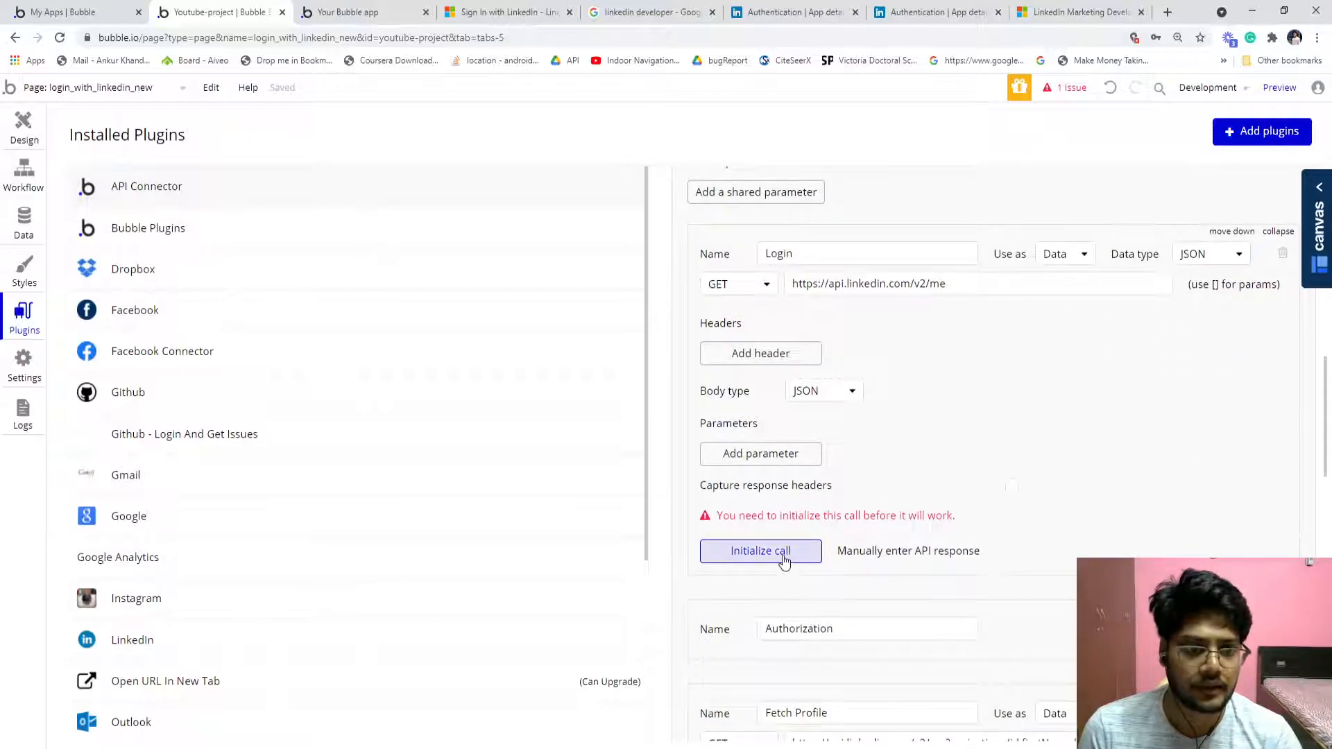
Initialize the Login call twice, dismissing the 401 revoked-token error, then go to the button's workflow
left_click(758, 551)
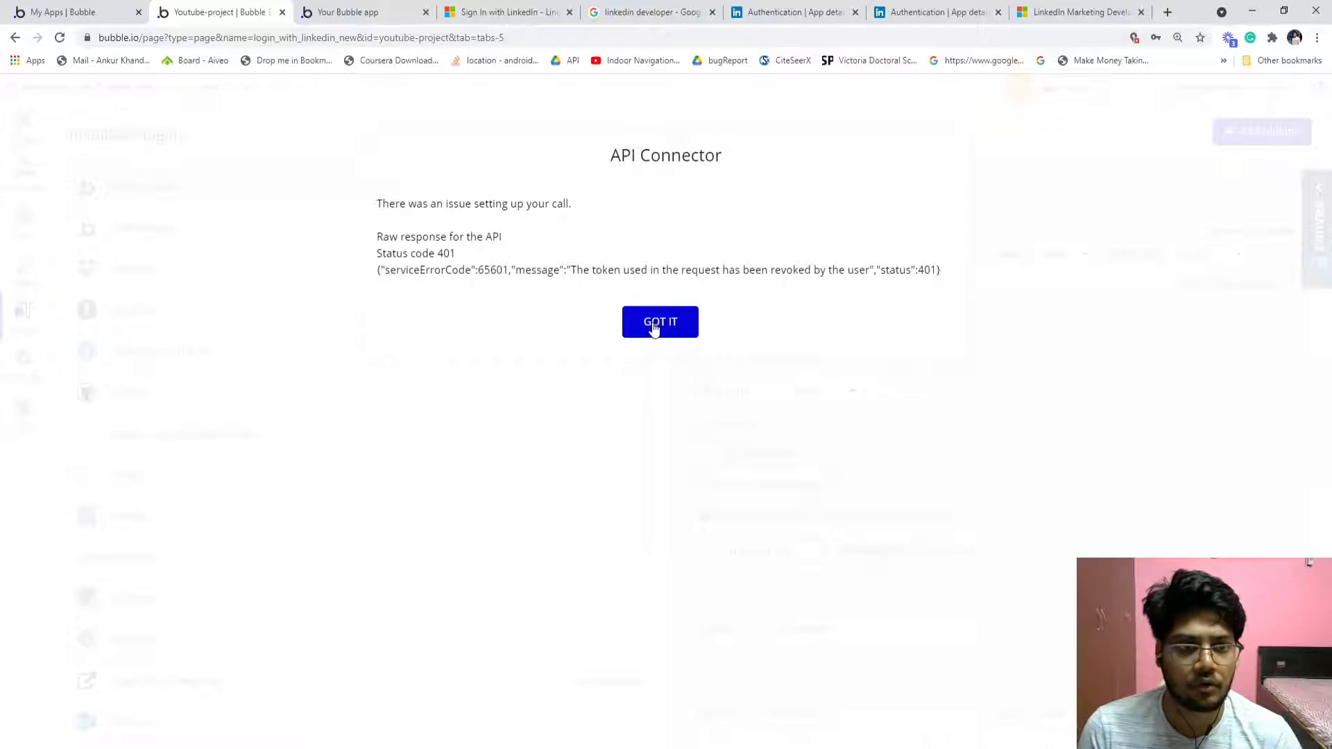
left_click(660, 322)
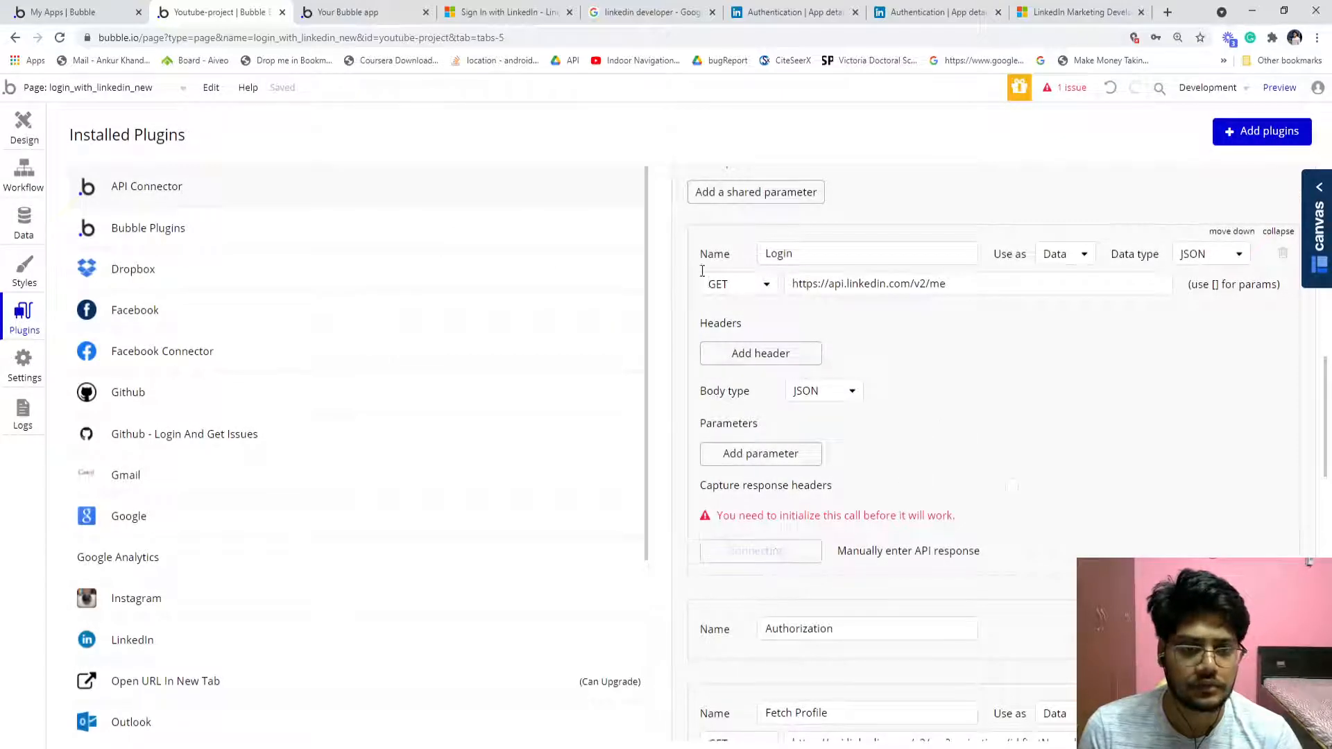
left_click(754, 550)
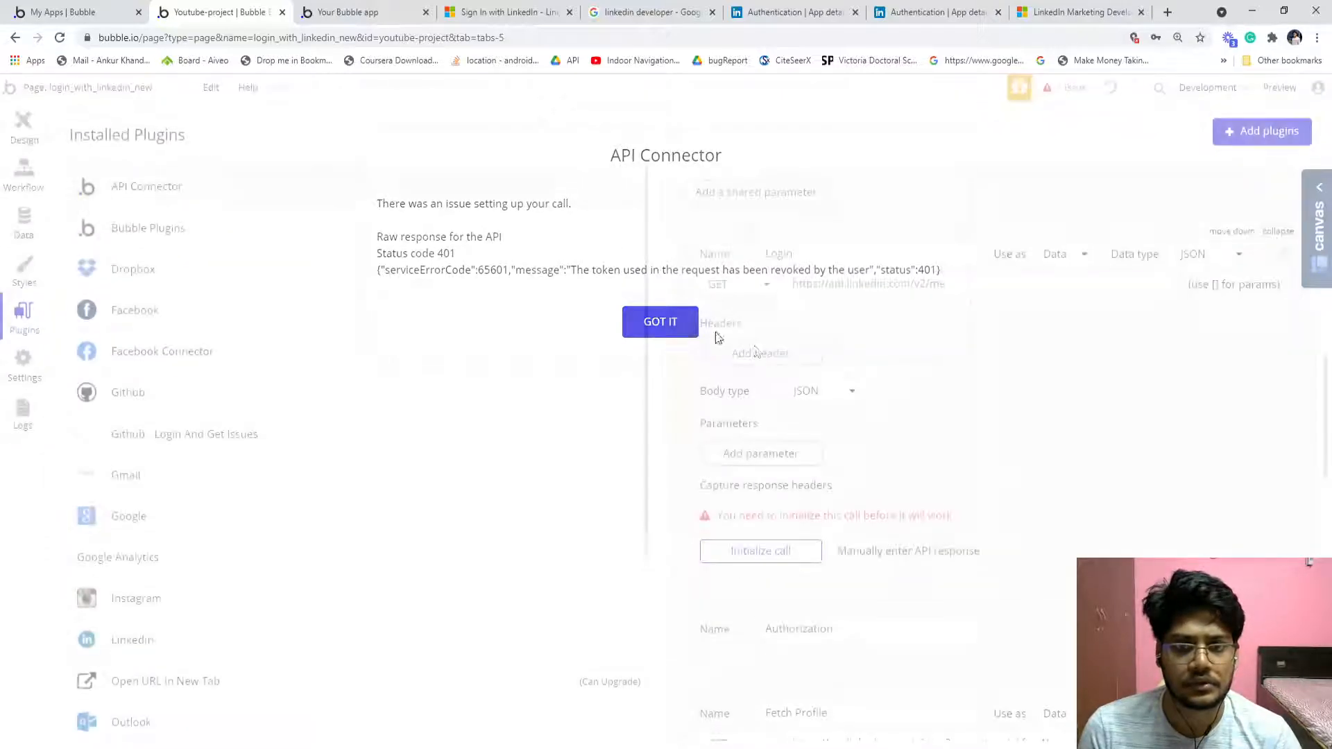
left_click(660, 321)
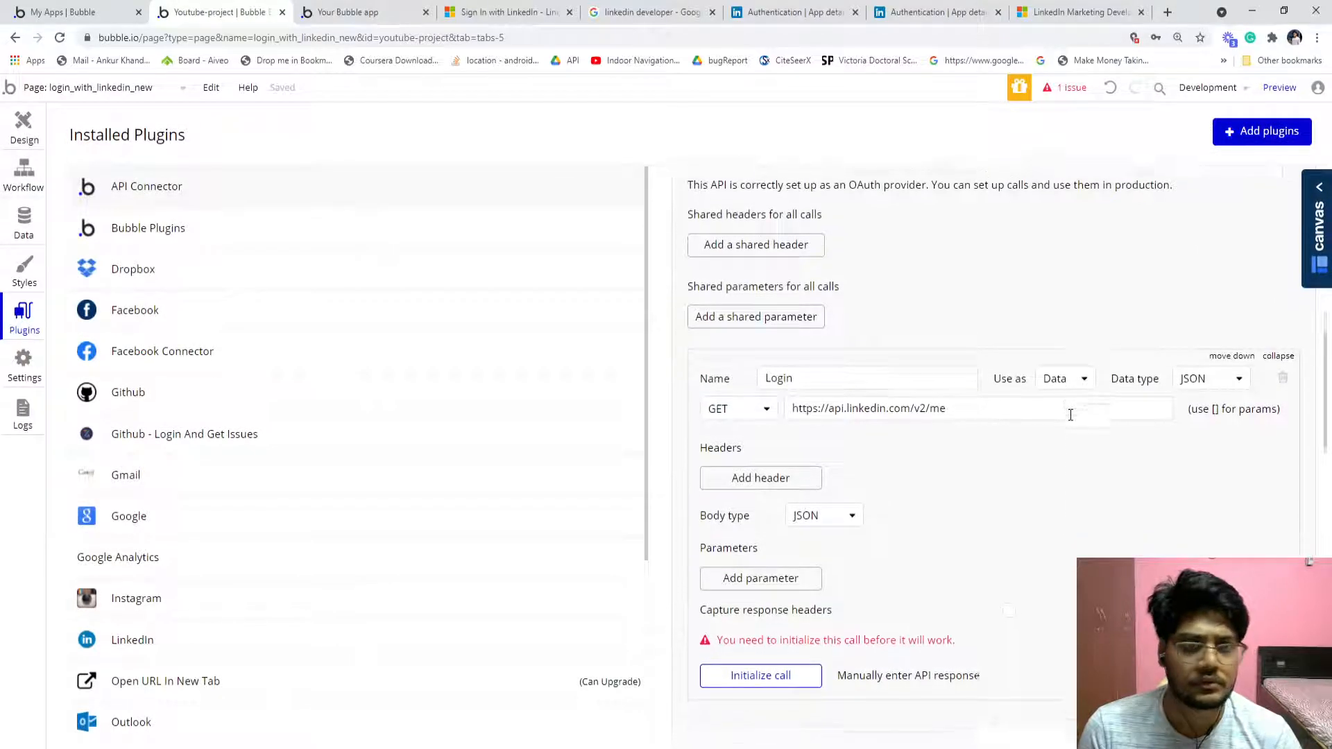
left_click(24, 176)
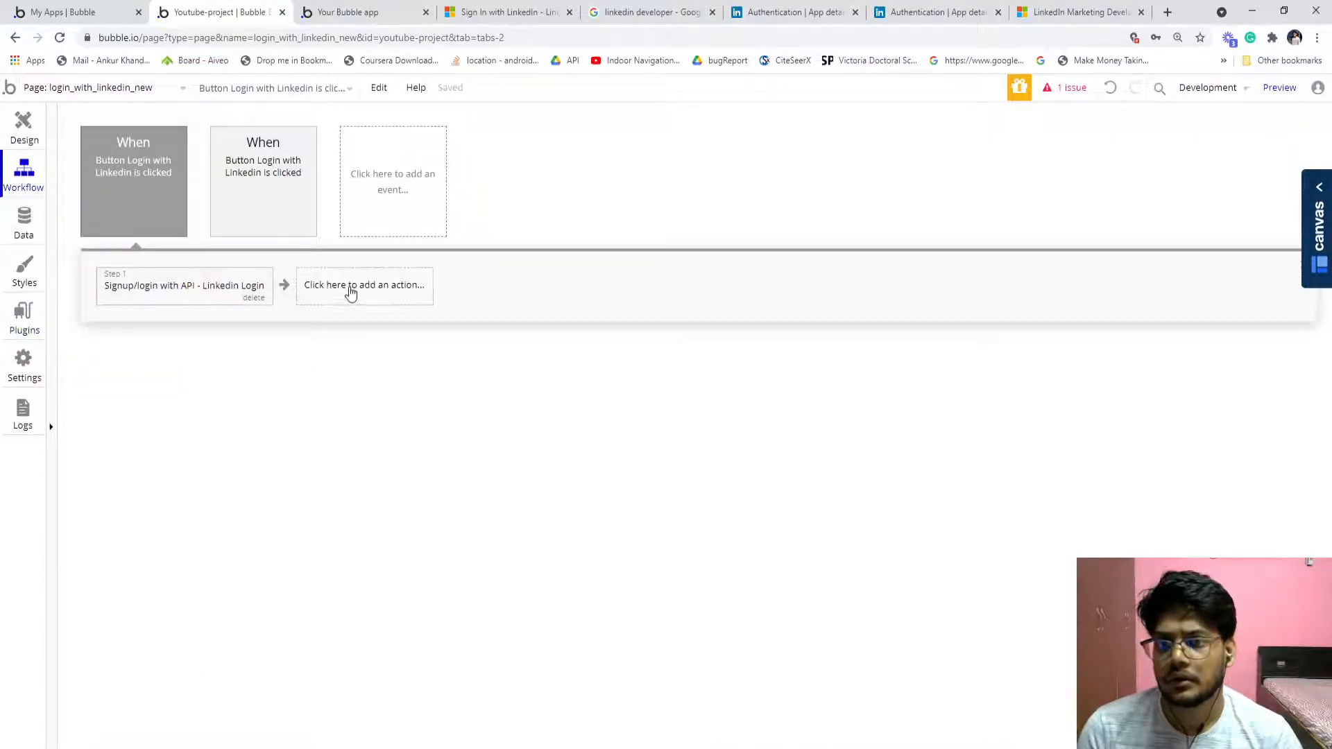
Add a Make changes to User step setting status_id = This User's Linkedin Login, then return to Design
left_click(363, 285)
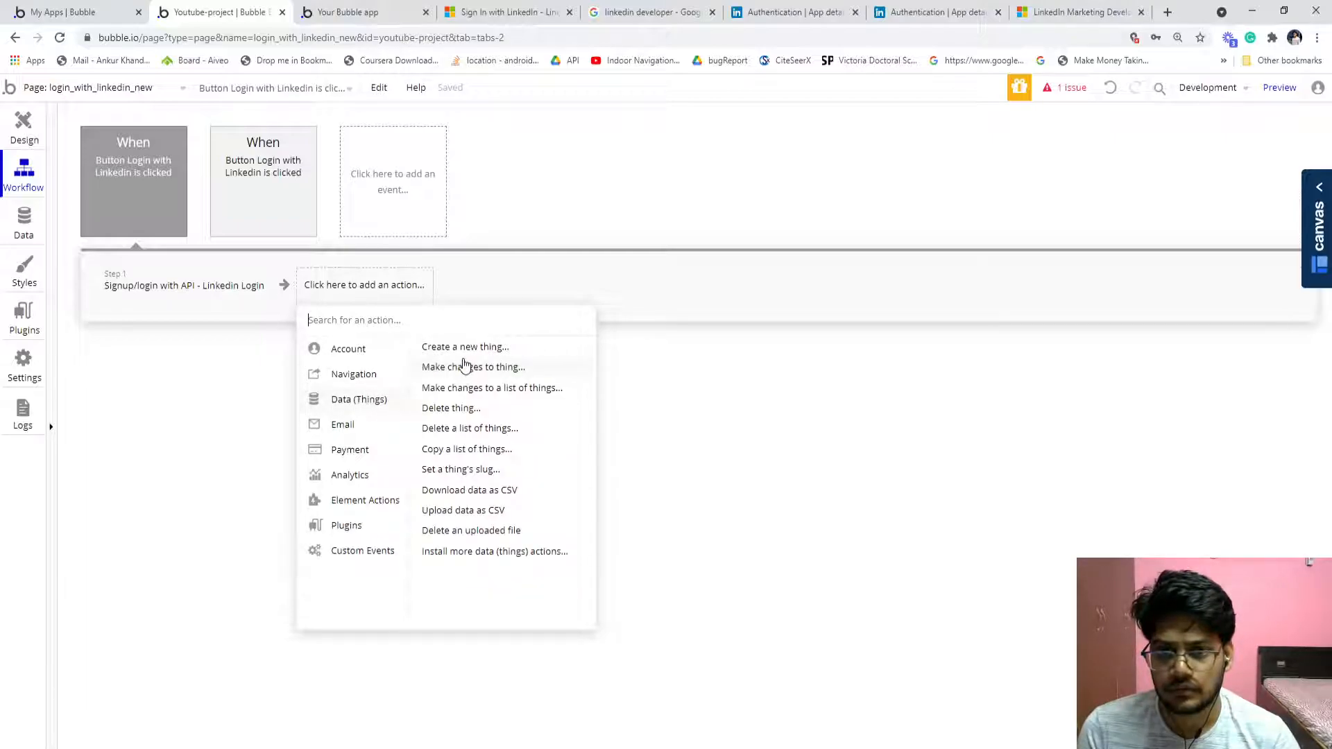
left_click(473, 367)
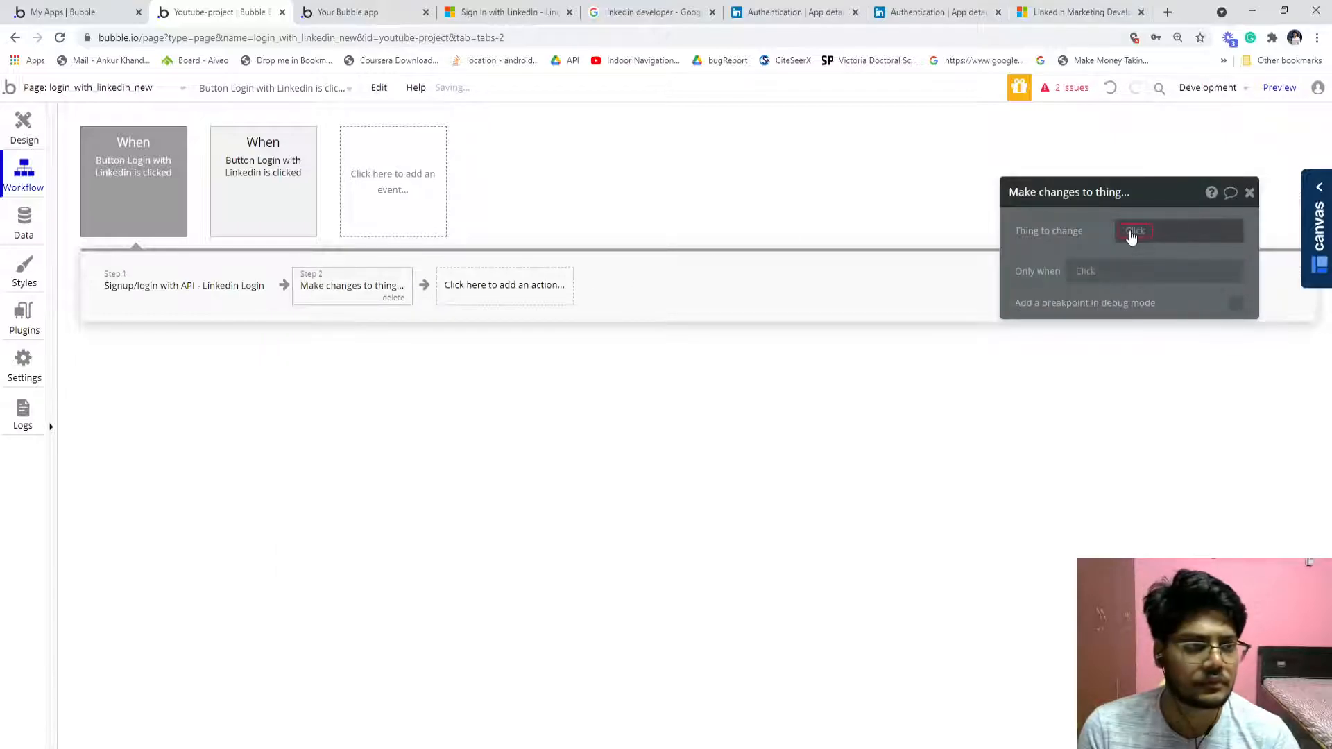
left_click(1177, 231)
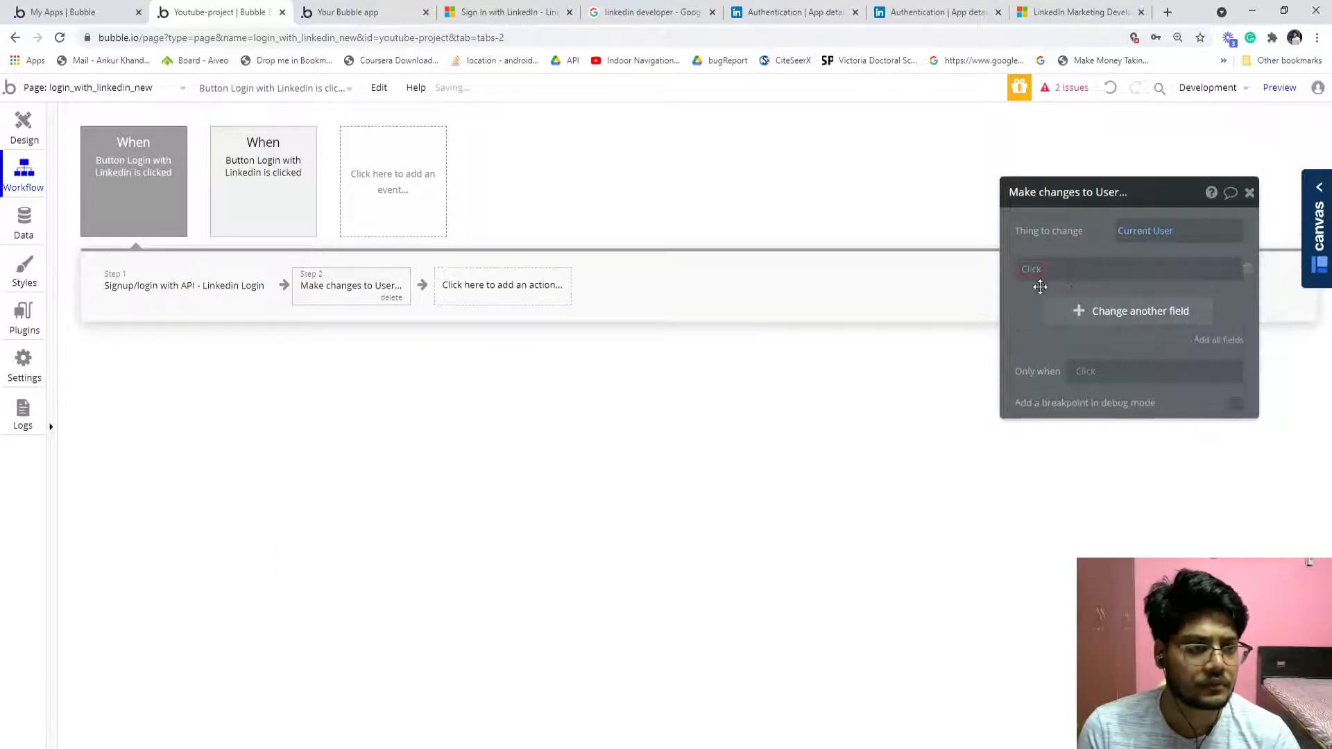
left_click(1156, 269)
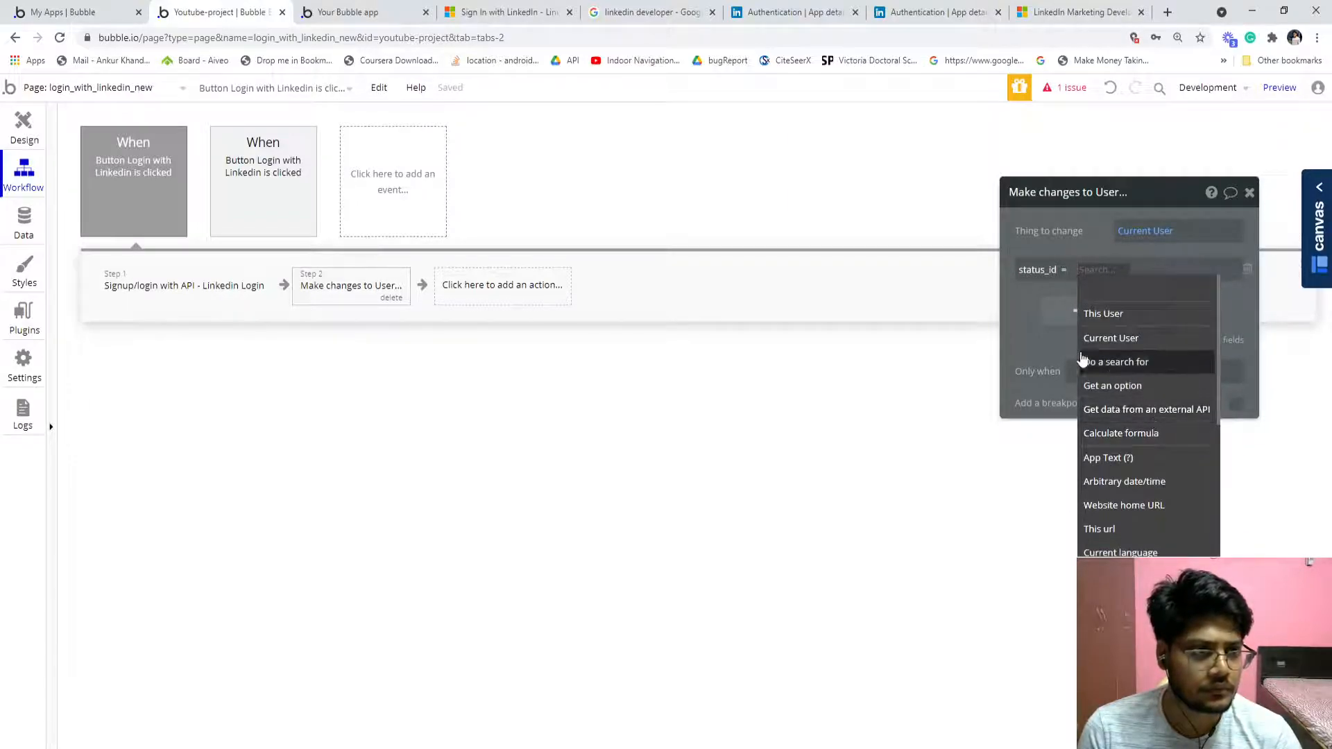
mouse_move(1103, 312)
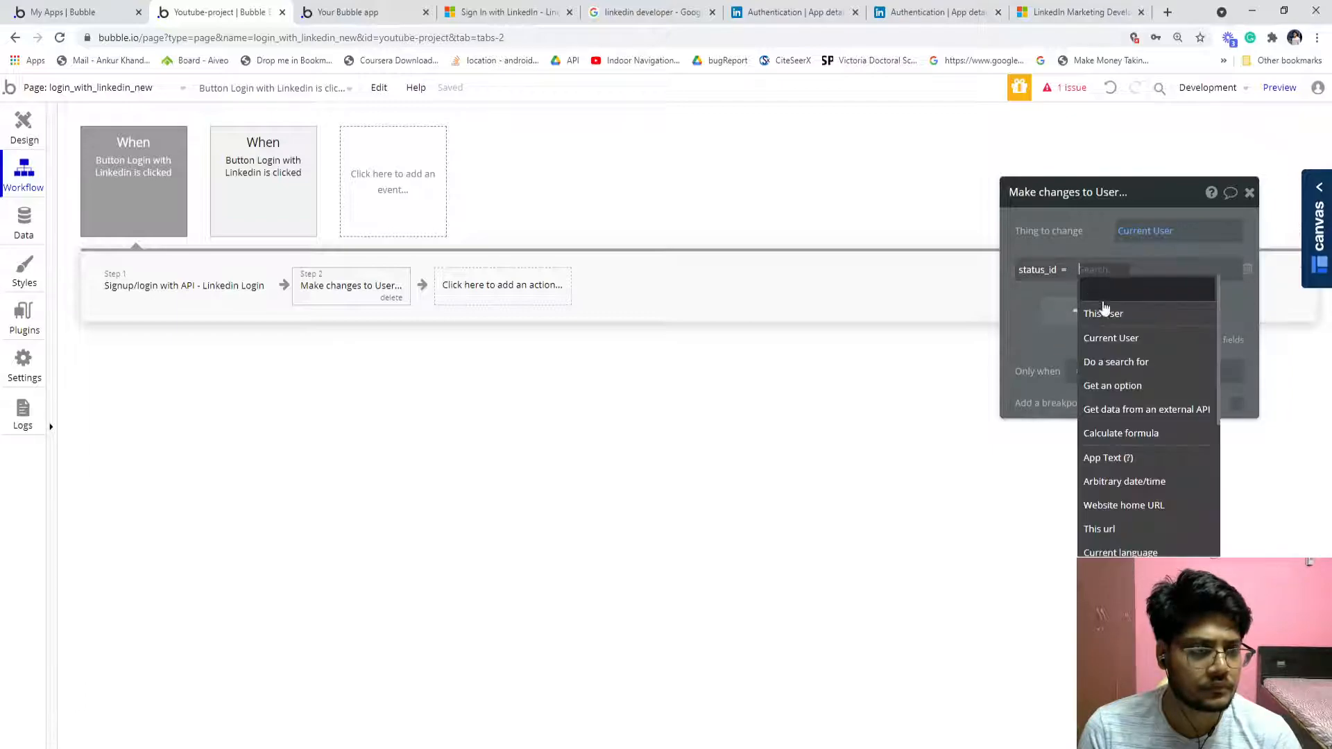
left_click(1103, 312)
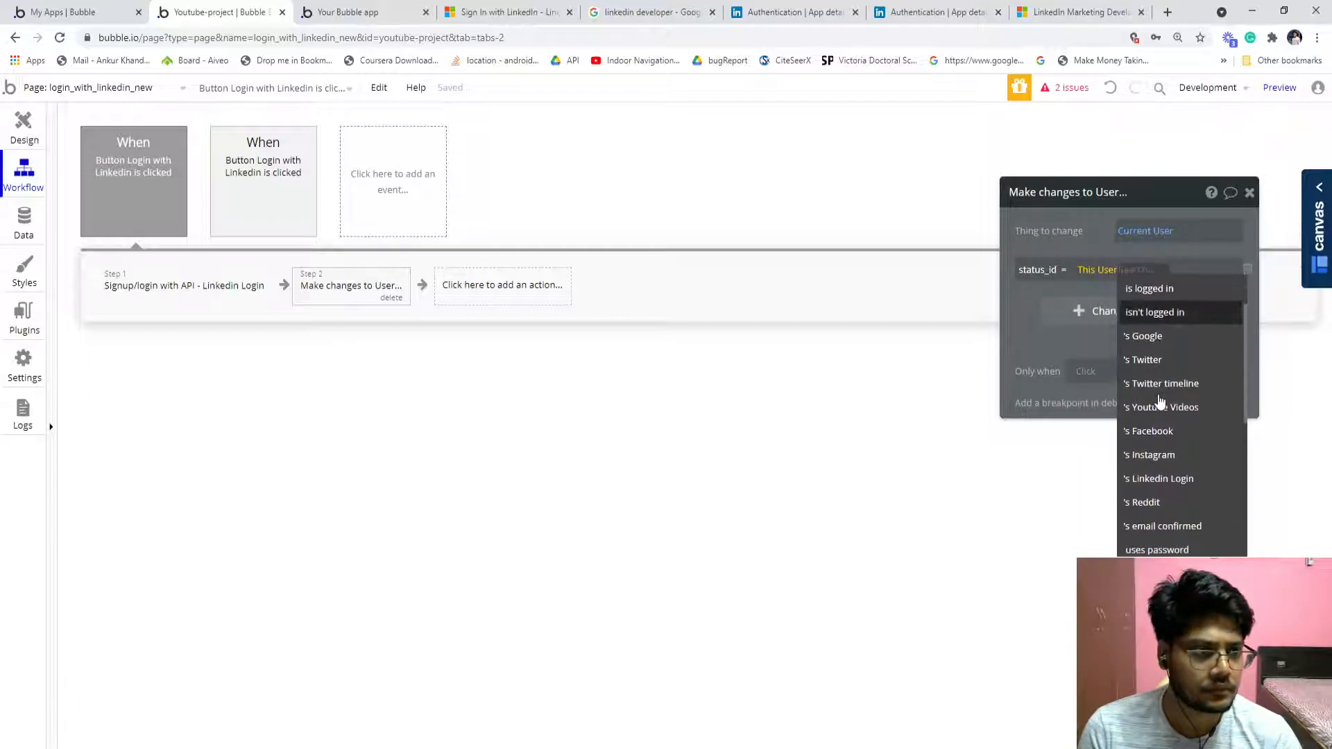
left_click(1157, 477)
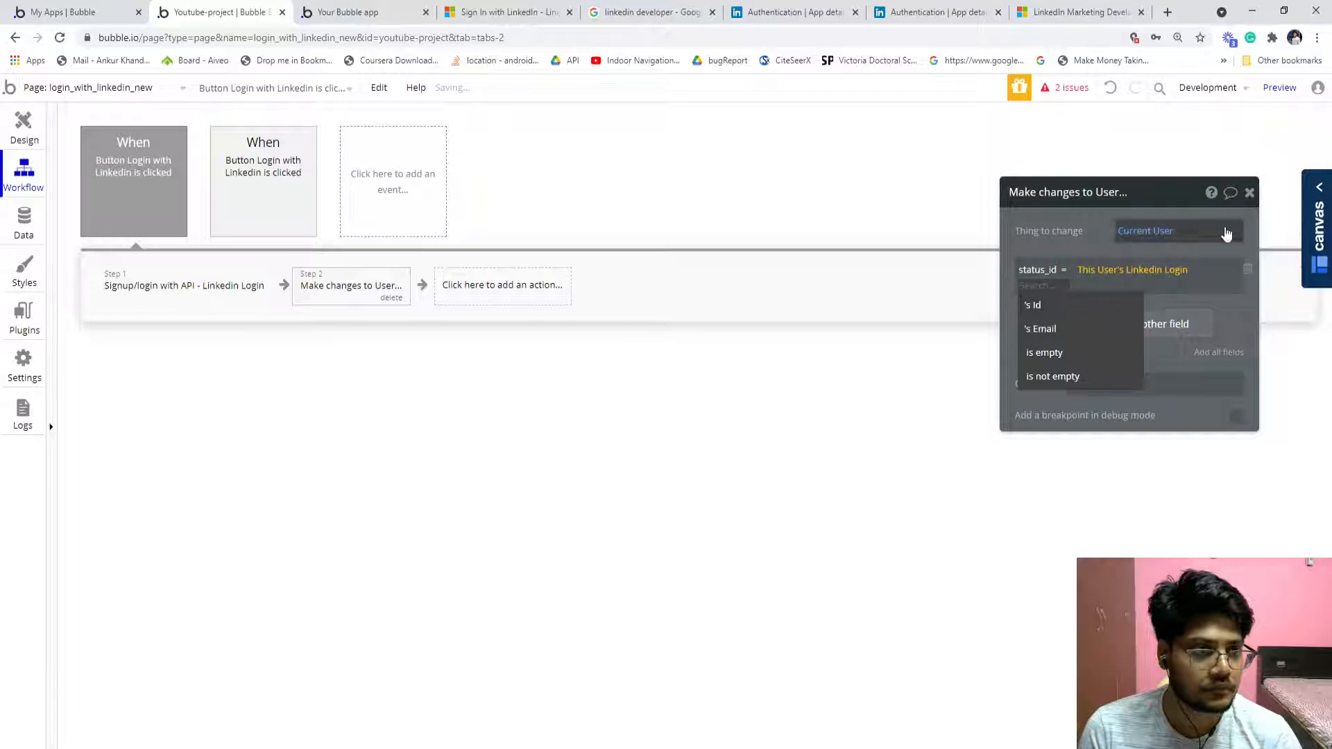
left_click(23, 125)
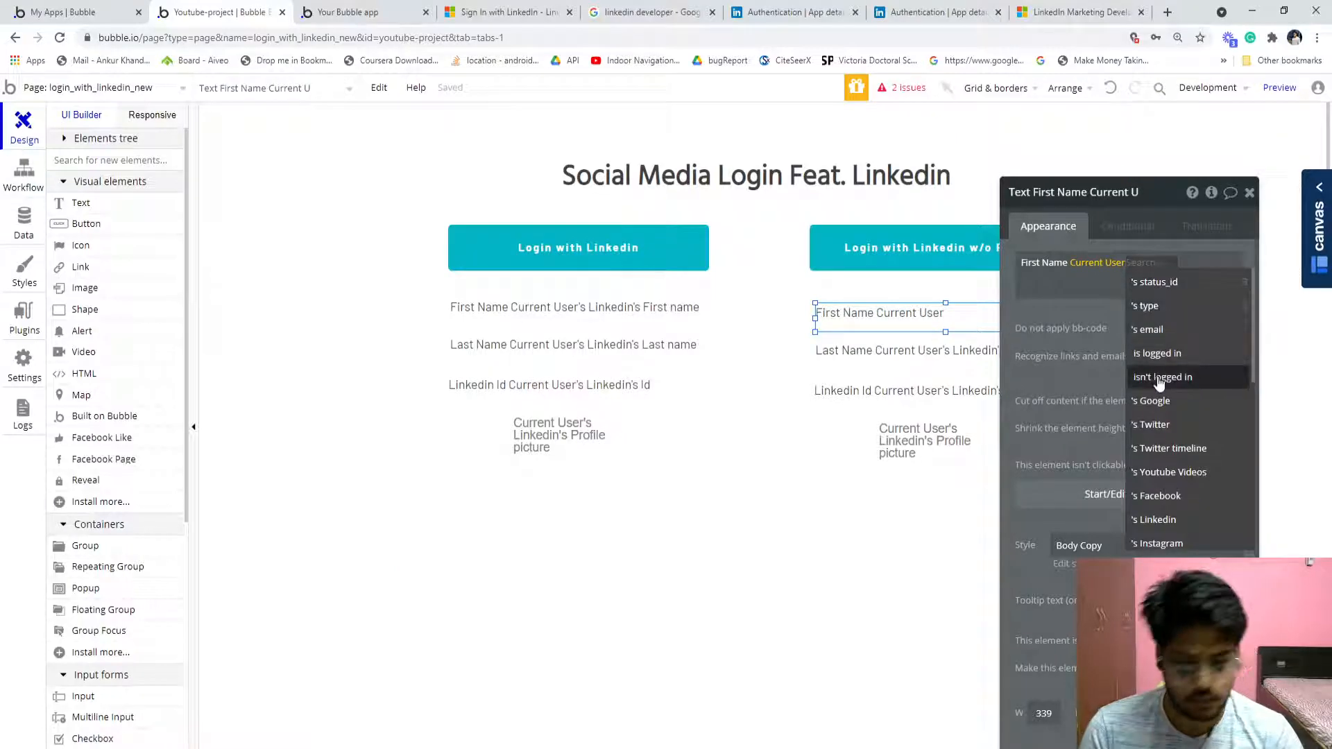
Bind the right-column email text to Current User's Linkedin Login's Email
type("link")
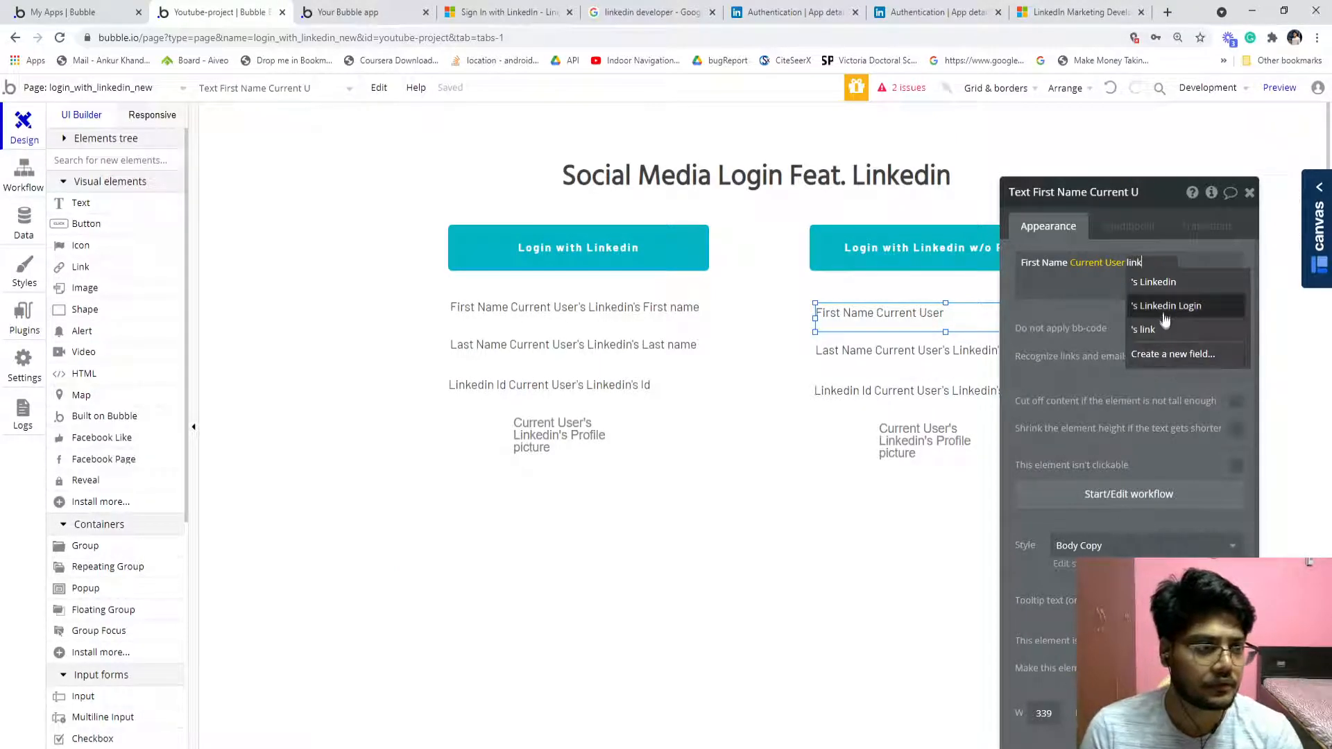
left_click(1166, 306)
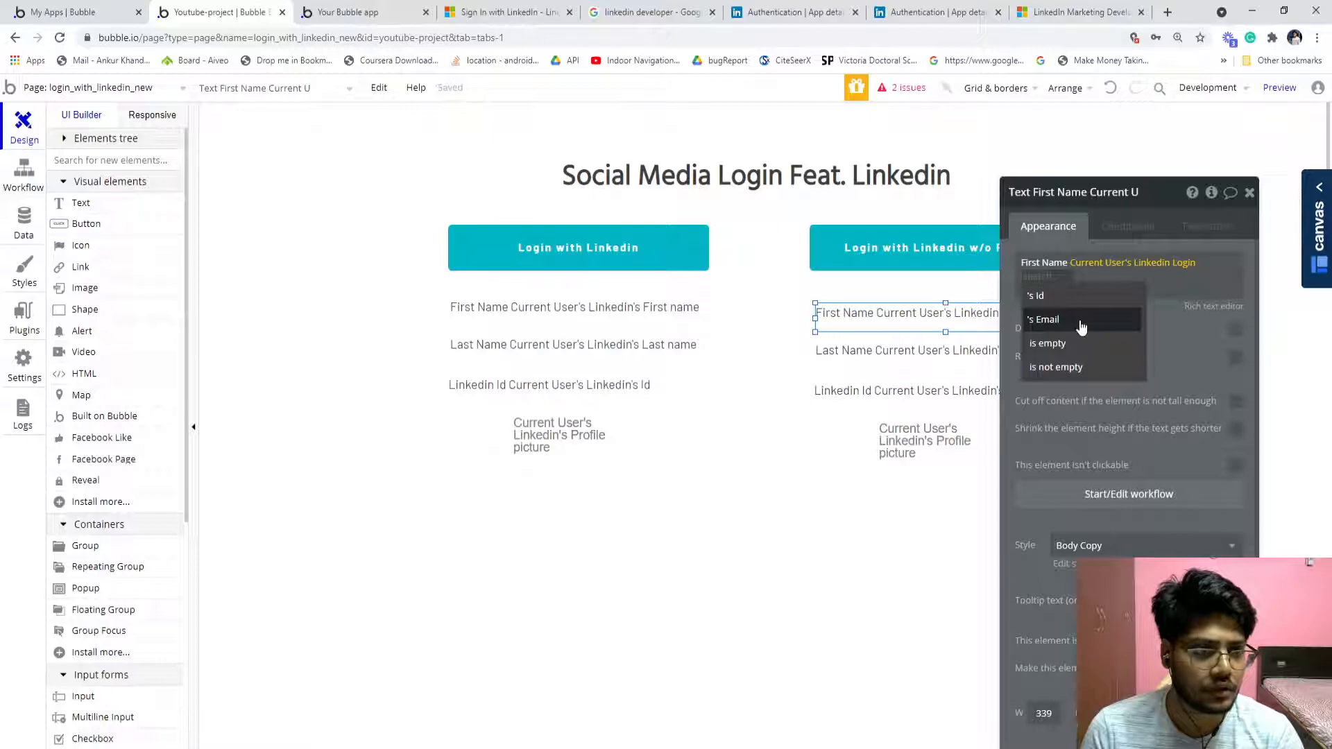
left_click(1043, 319)
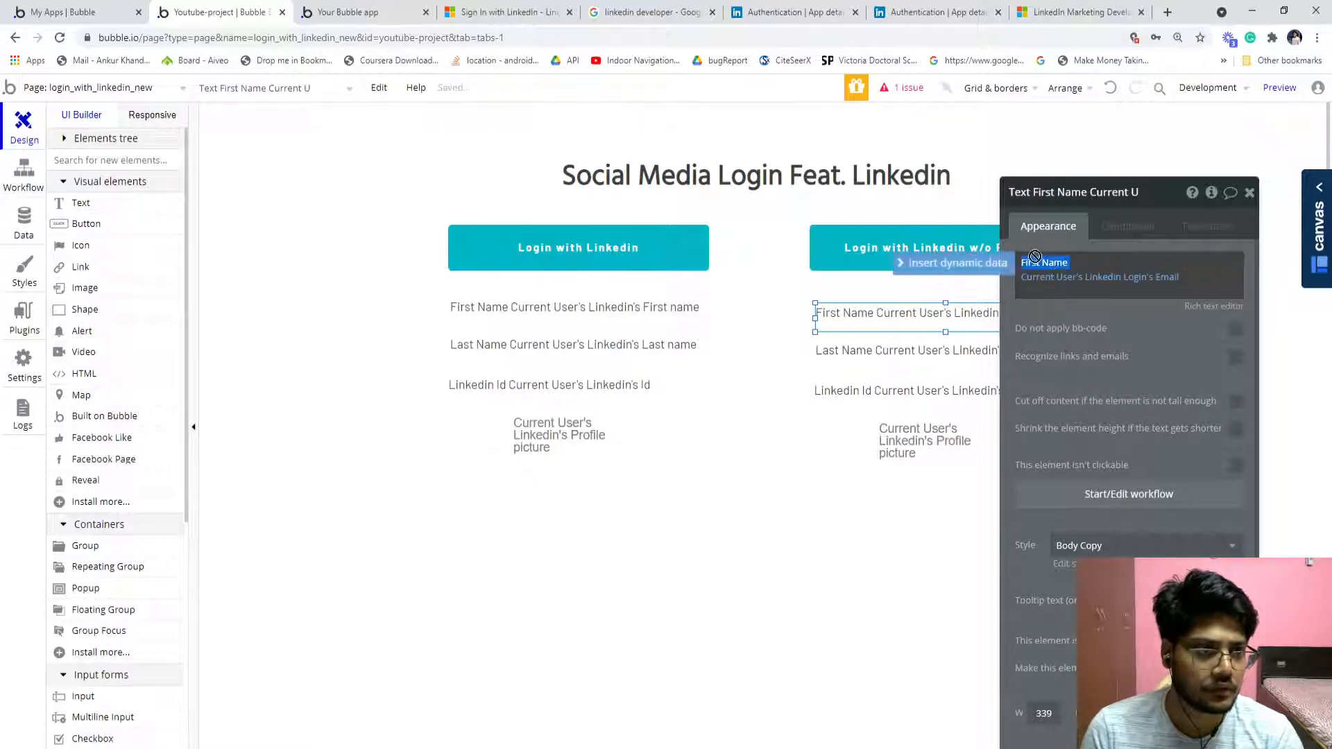
type("Email")
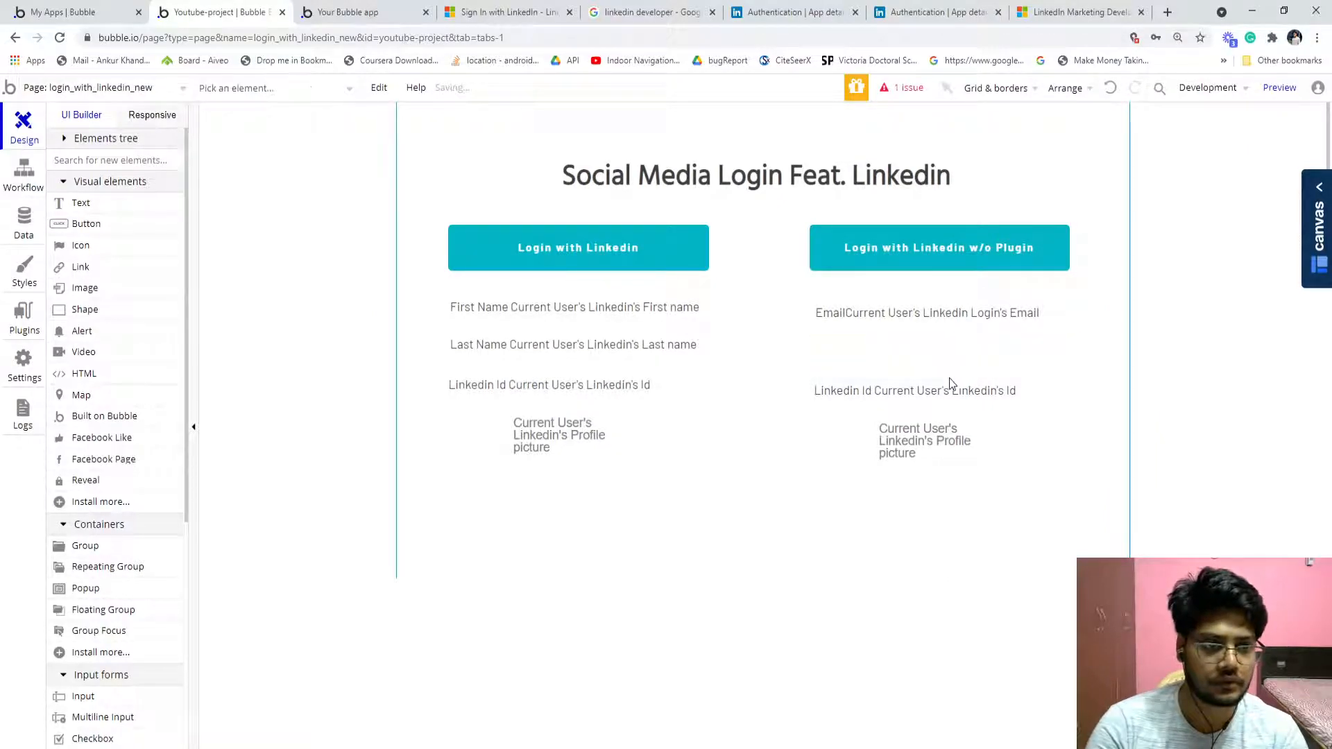
Bind the id text and the picture's dynamic source to Linkedin Login data, then preview the page
left_click(905, 389)
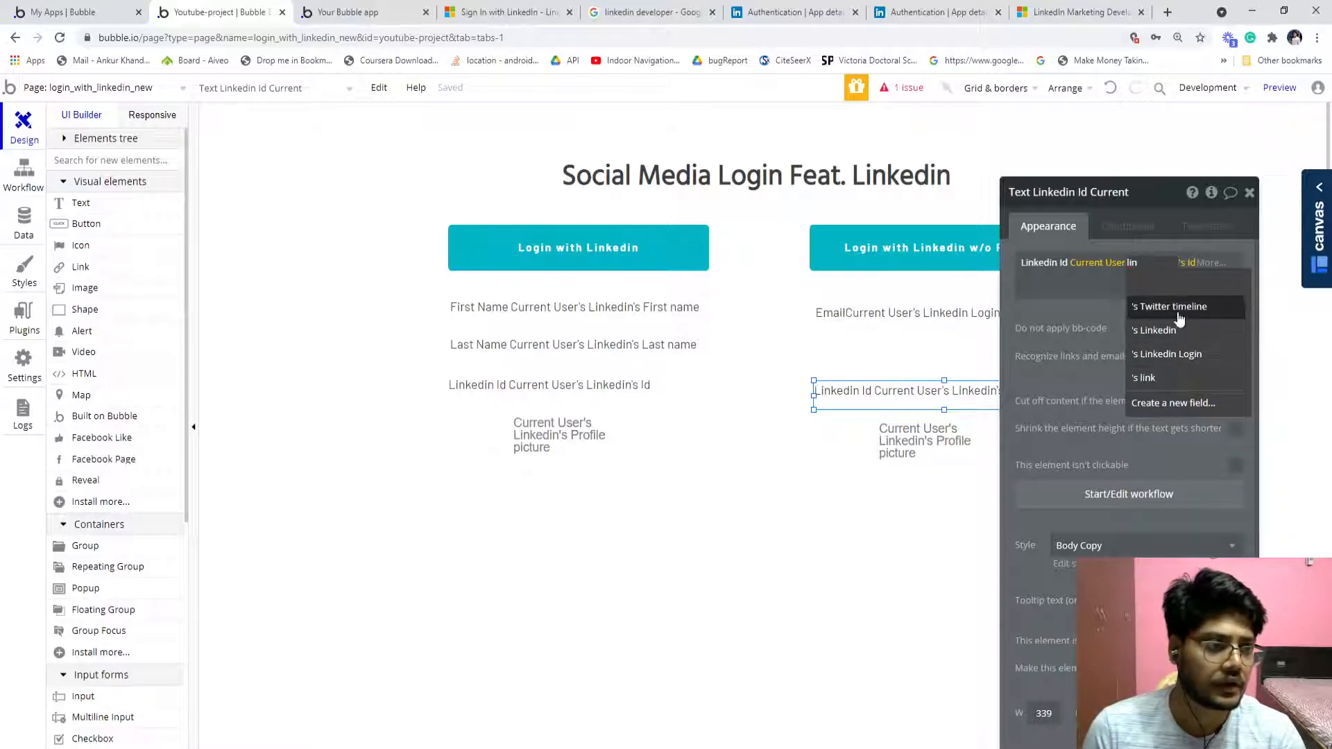
left_click(1167, 354)
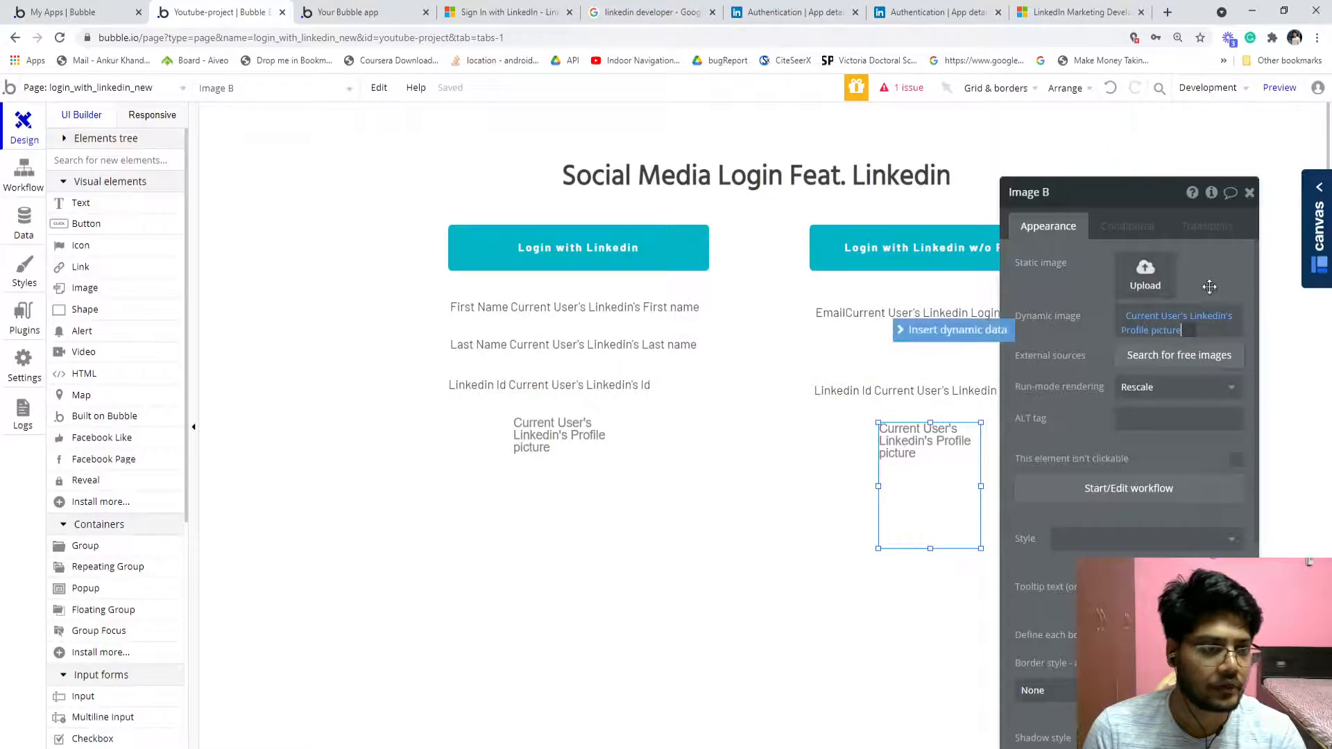
left_click(1176, 322)
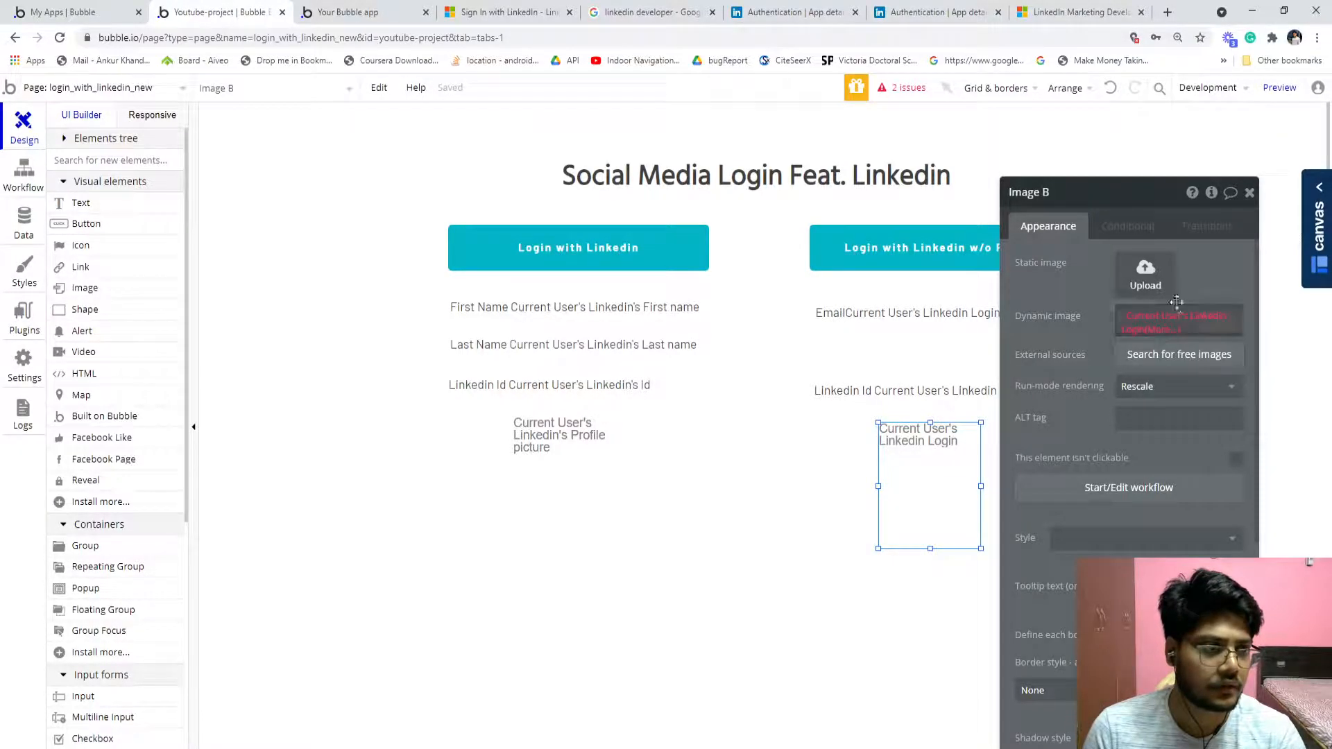
left_click(1176, 321)
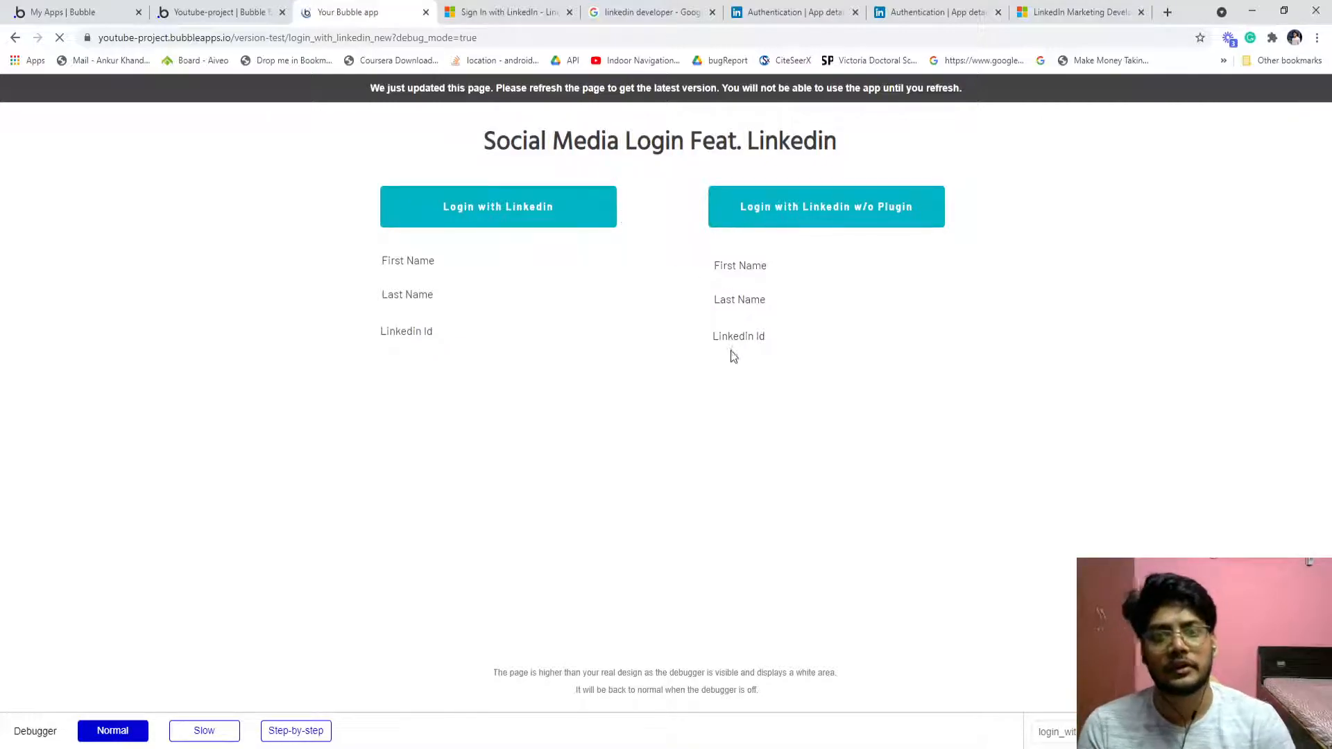
Refresh the preview, try Login with Linkedin w/o Plugin and dismiss the HTTP 401 revoked-token alert
left_click(58, 38)
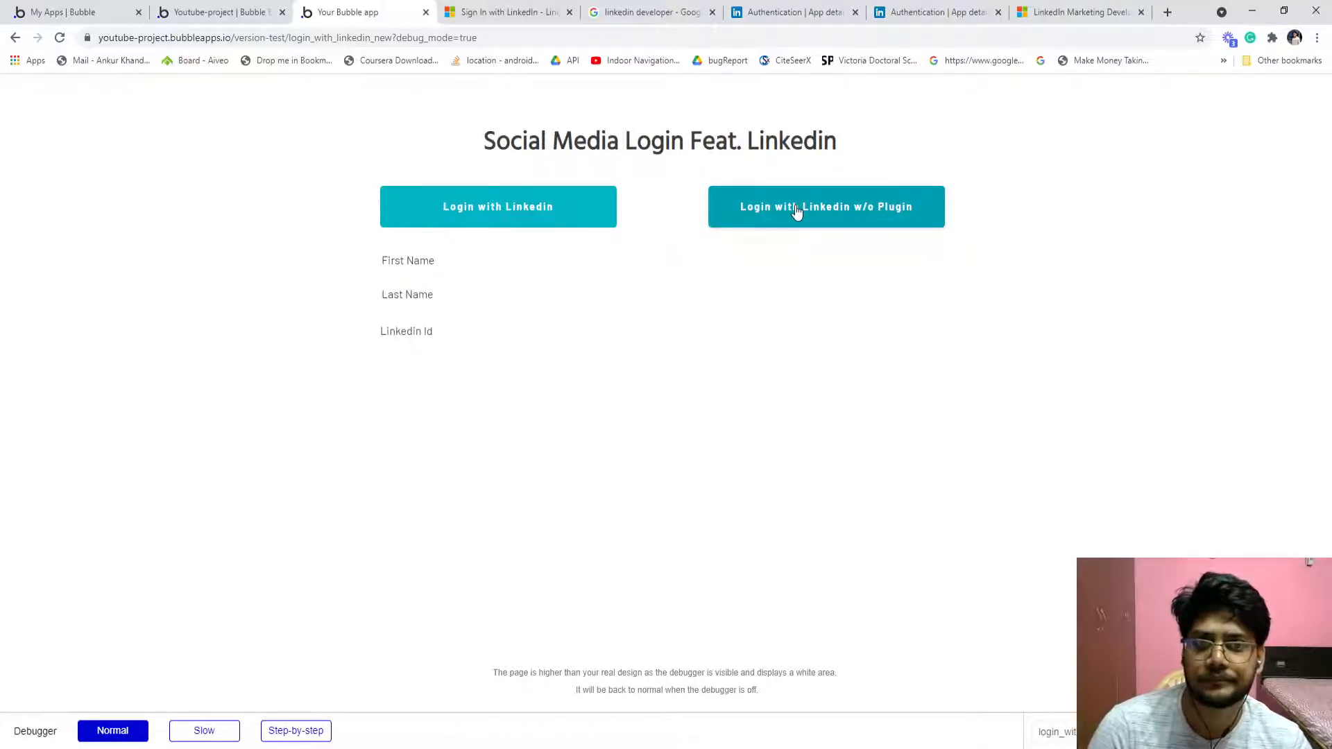
left_click(824, 207)
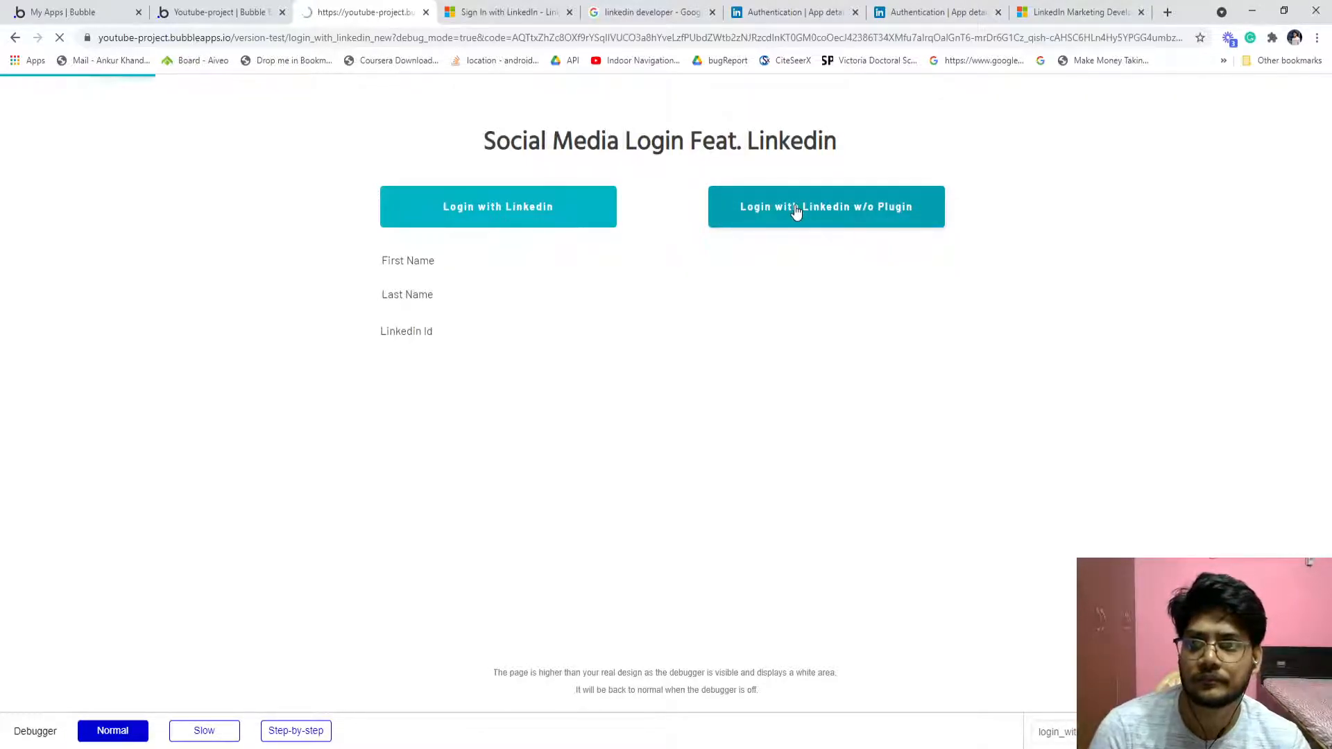
left_click(825, 207)
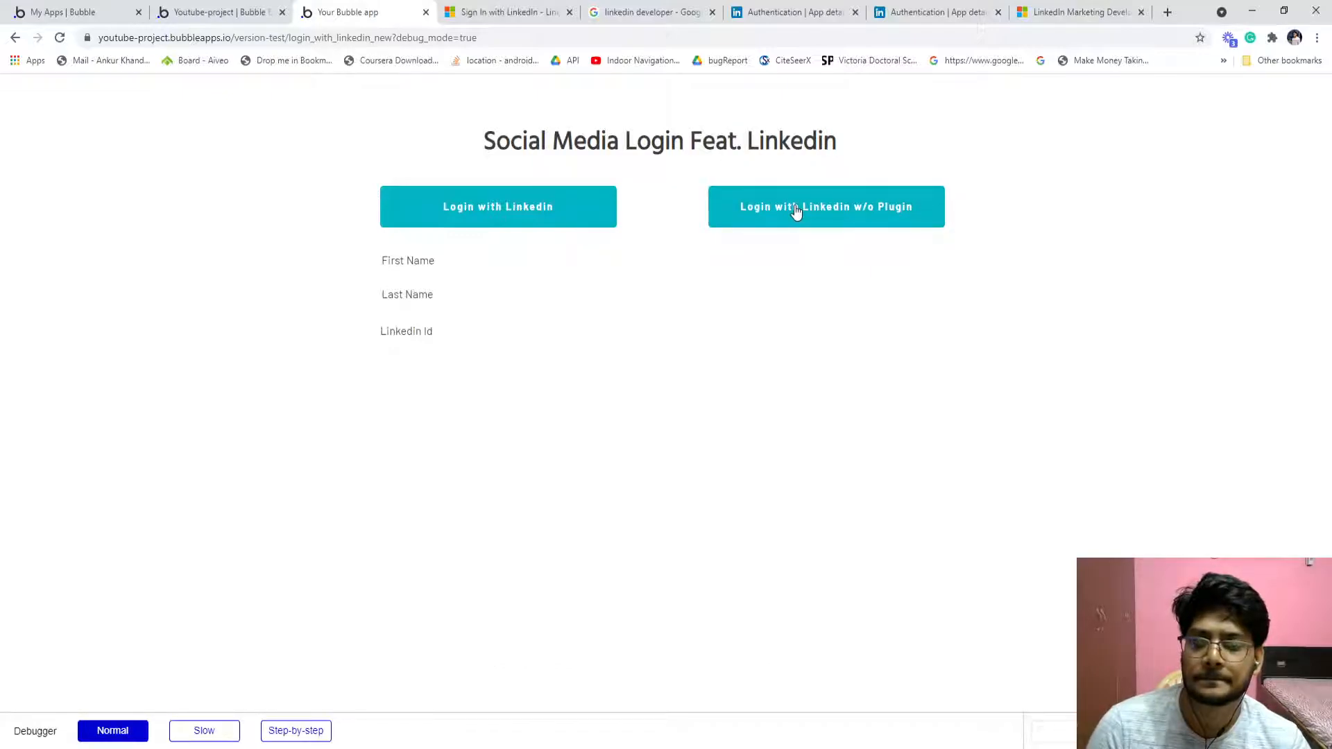
left_click(824, 207)
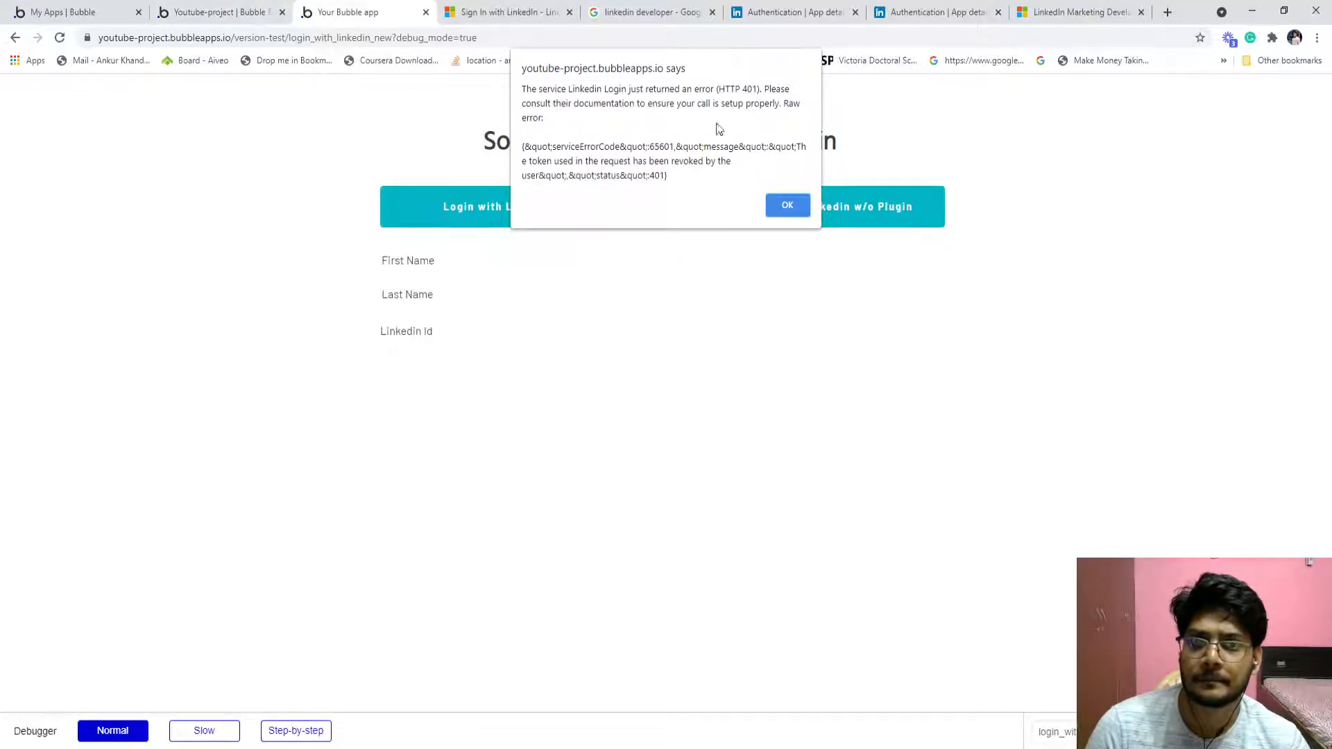
mouse_move(625, 169)
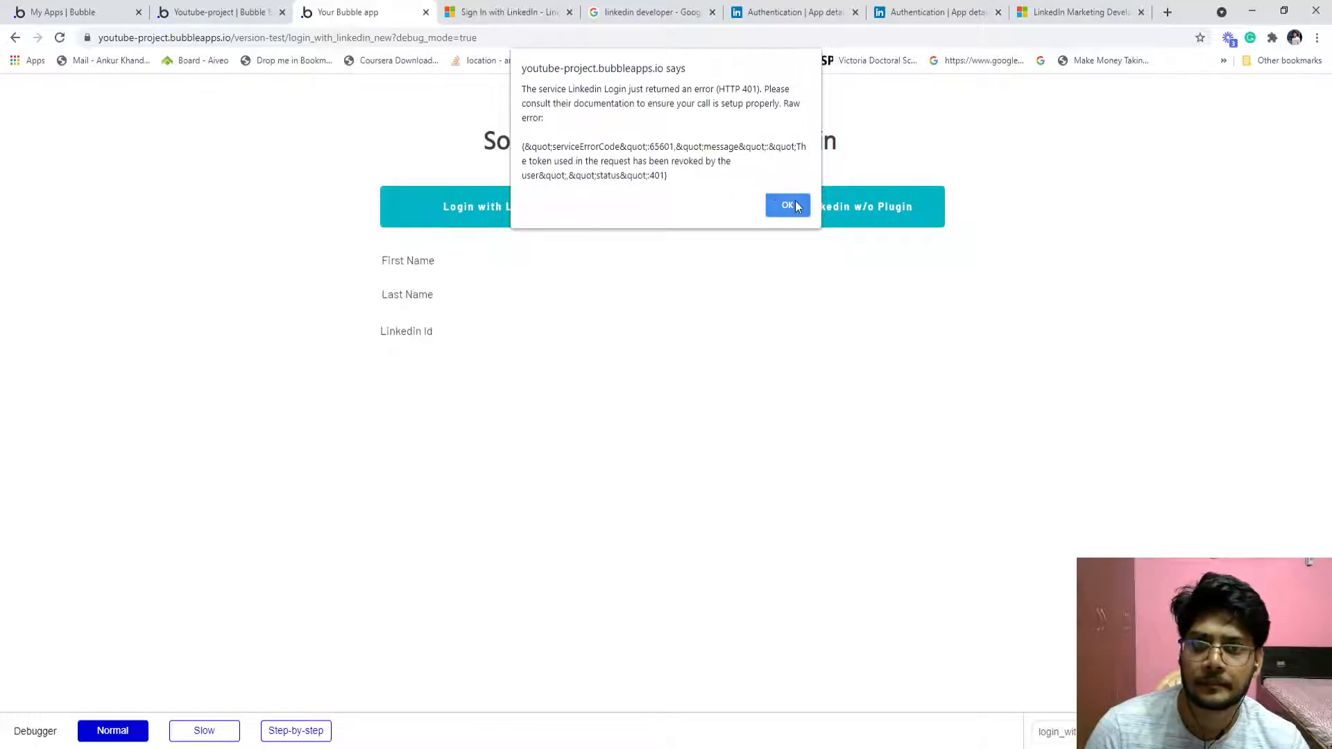
left_click(785, 205)
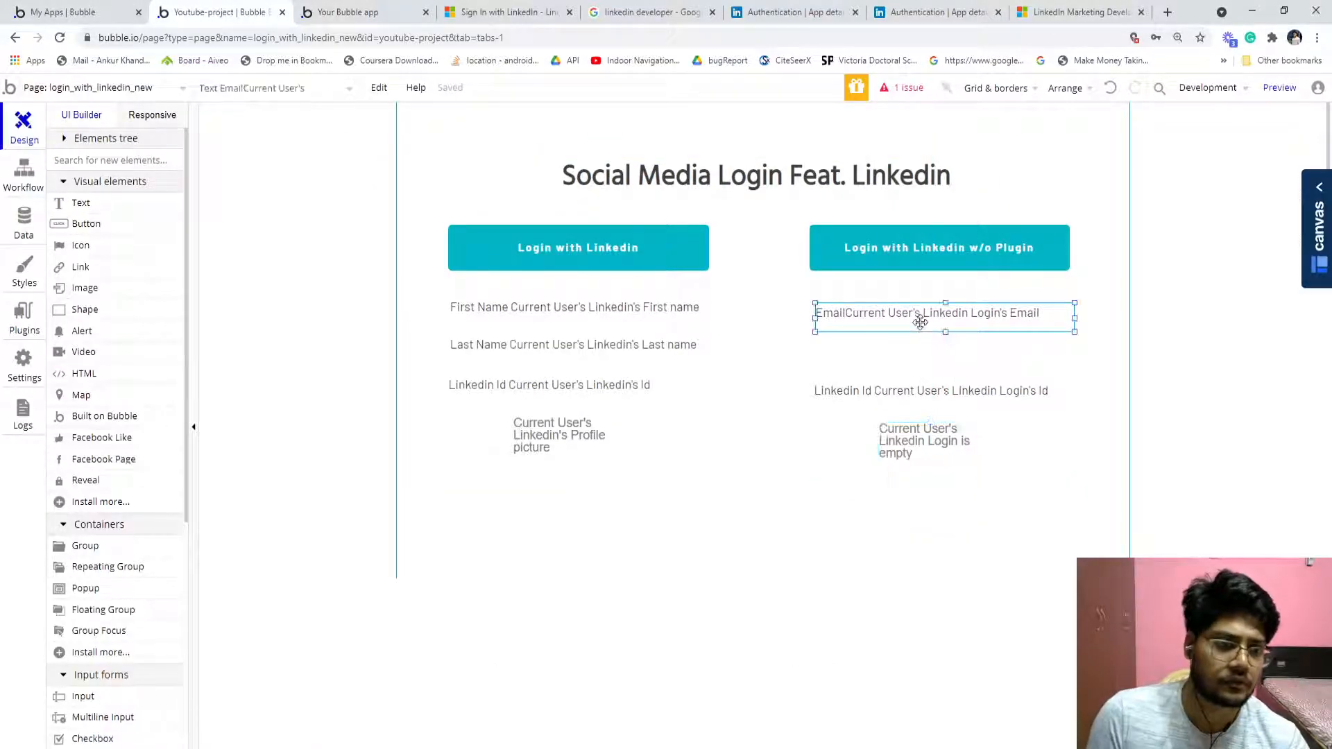
Move the LinkedIn Id text and profile picture up under the Email text, then go to the installed plugins
left_click(929, 355)
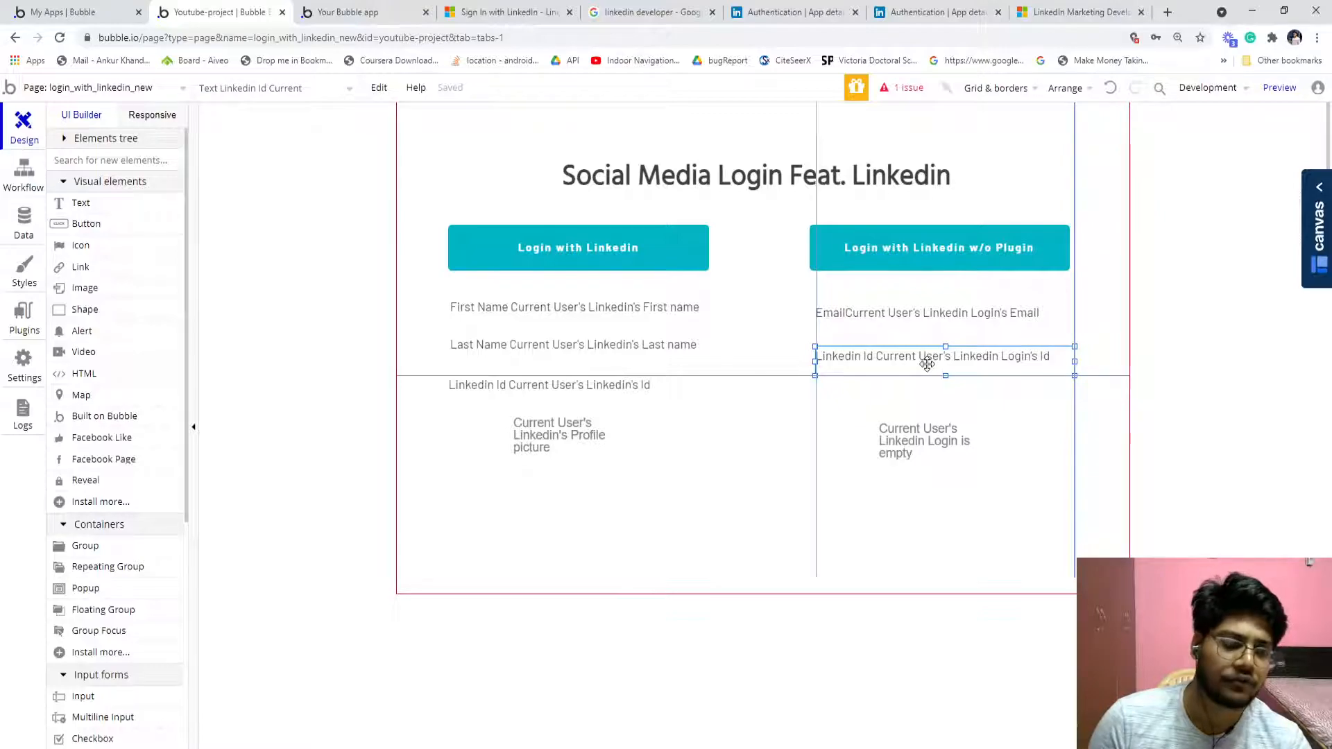
left_click(926, 312)
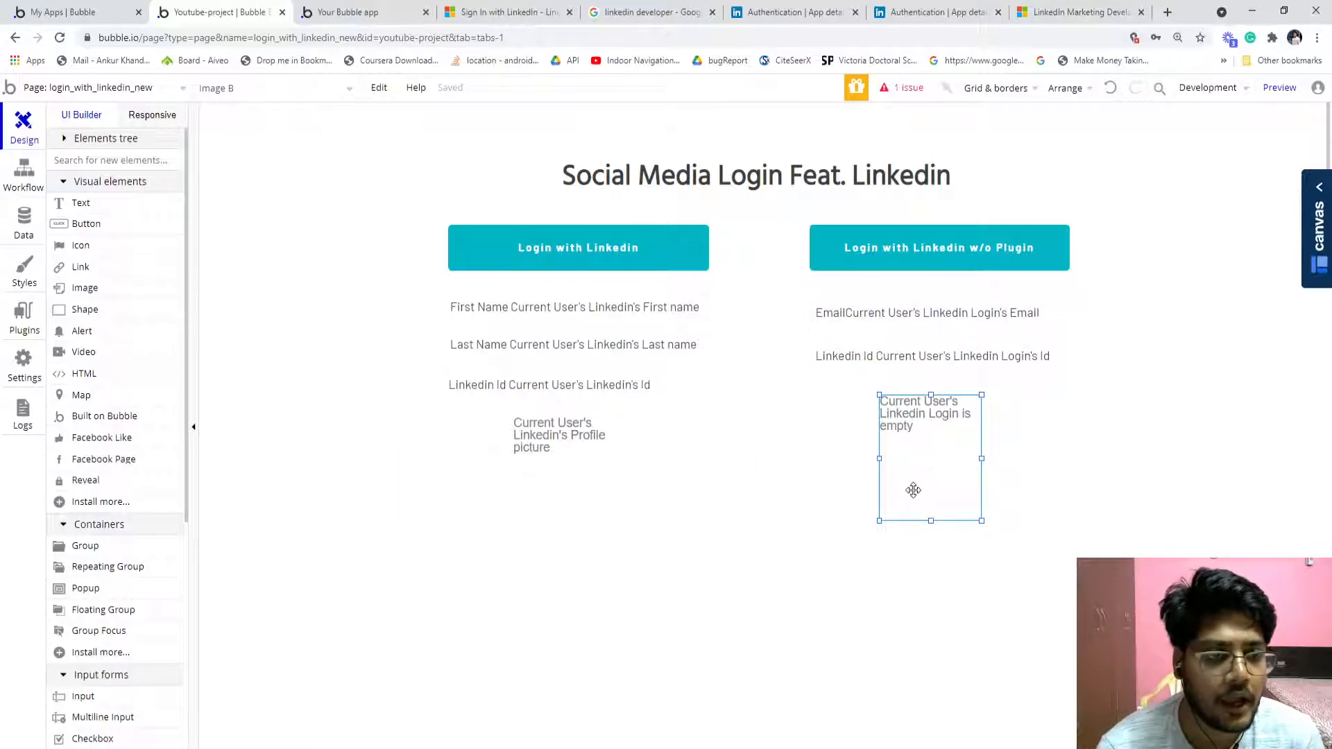
left_click(904, 312)
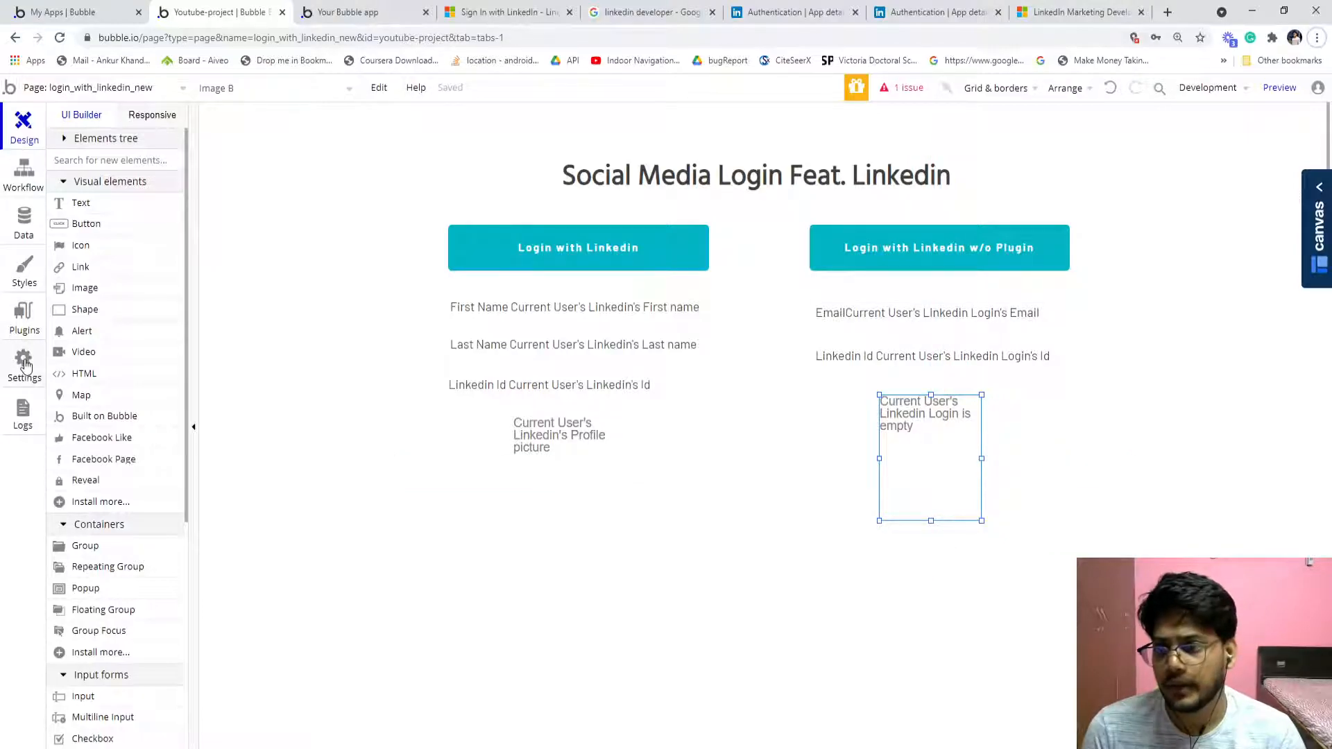
left_click(23, 315)
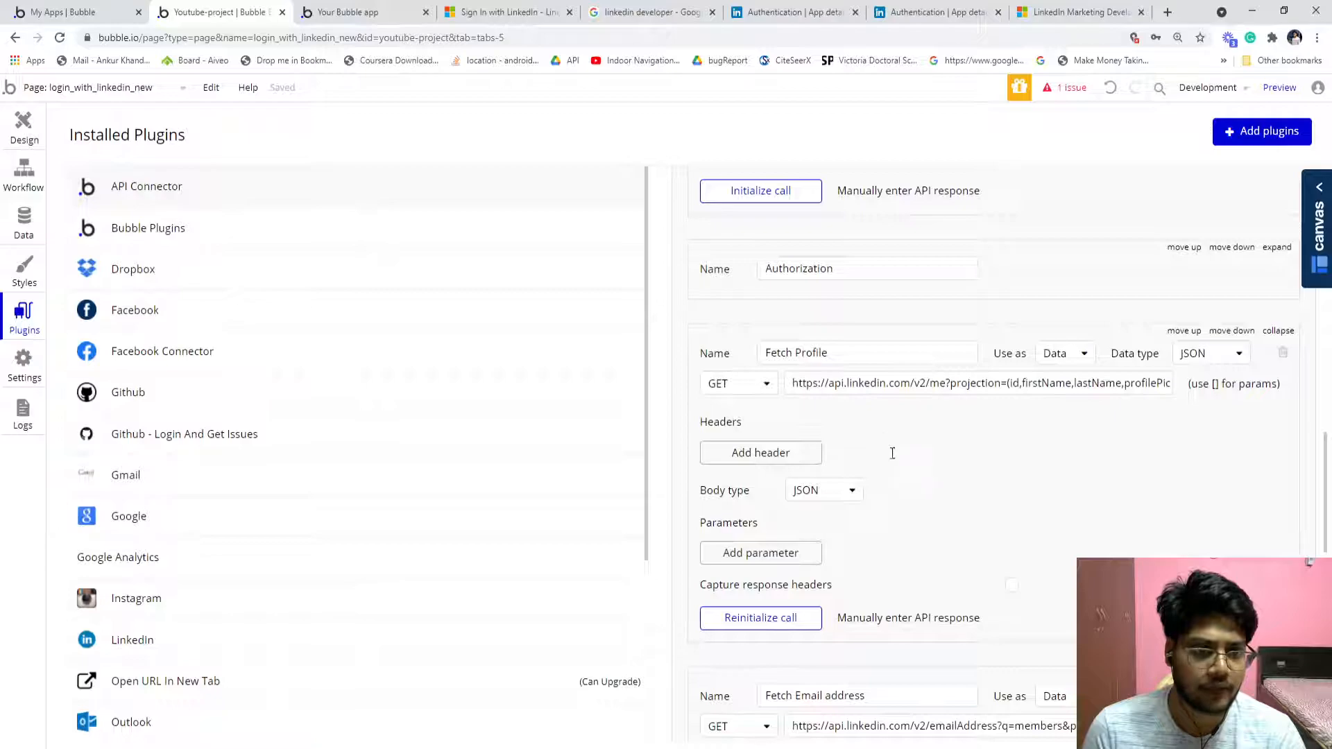
Select the Fetch Email address call's request URL and switch to LinkedIn's Sign In documentation tab
scroll("down", 3)
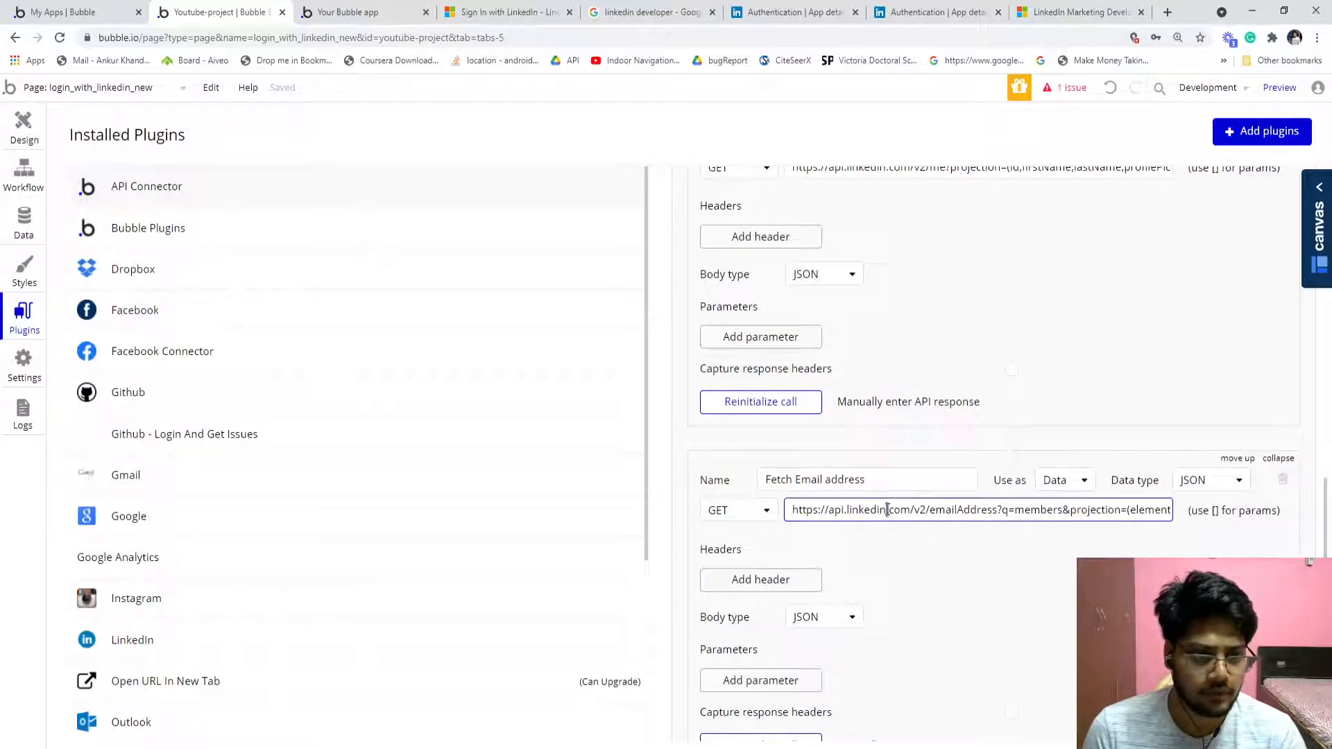
triple_click(977, 509)
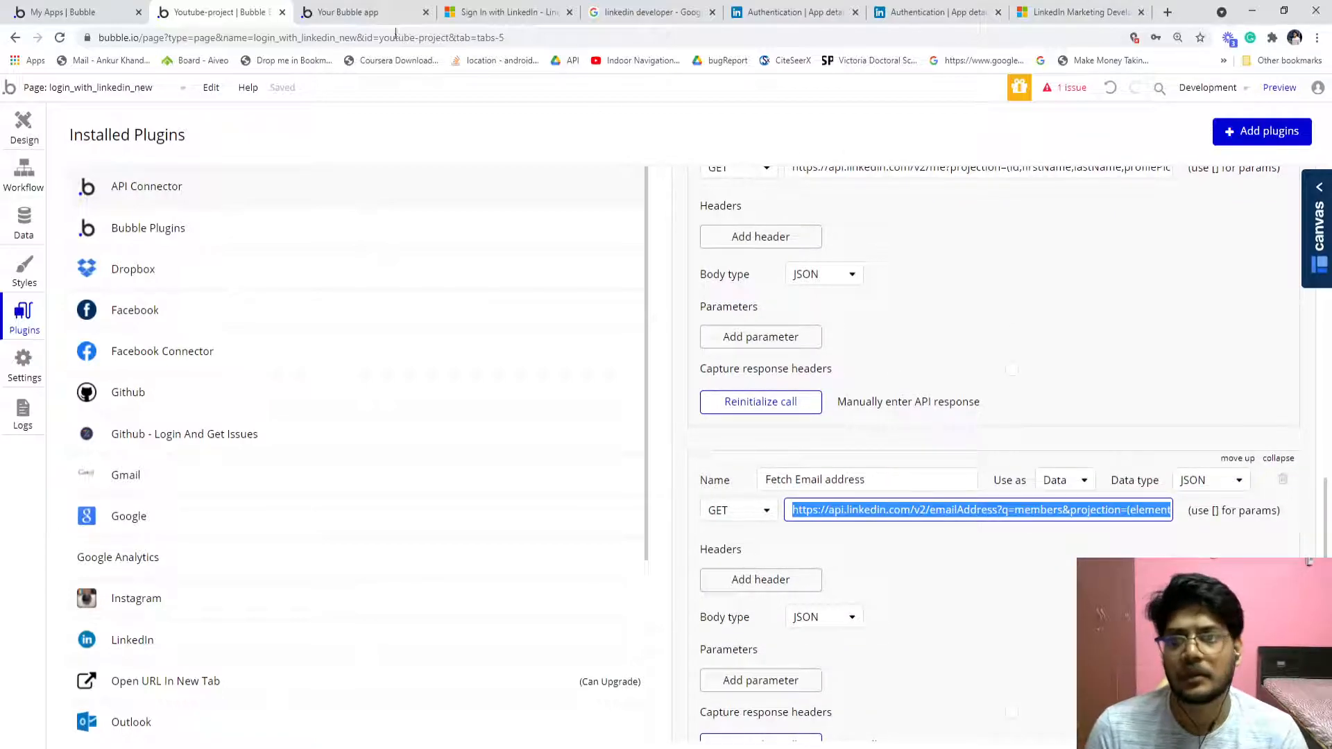
left_click(505, 13)
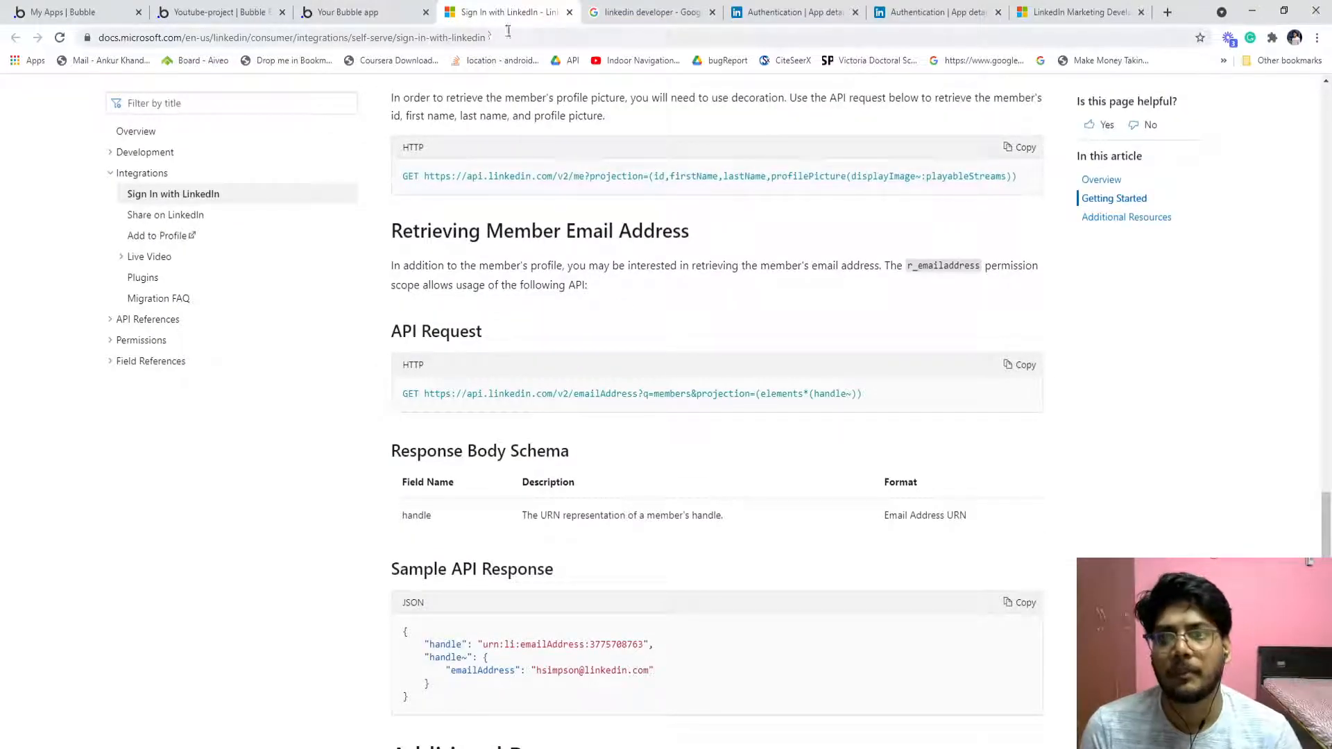
left_click(293, 38)
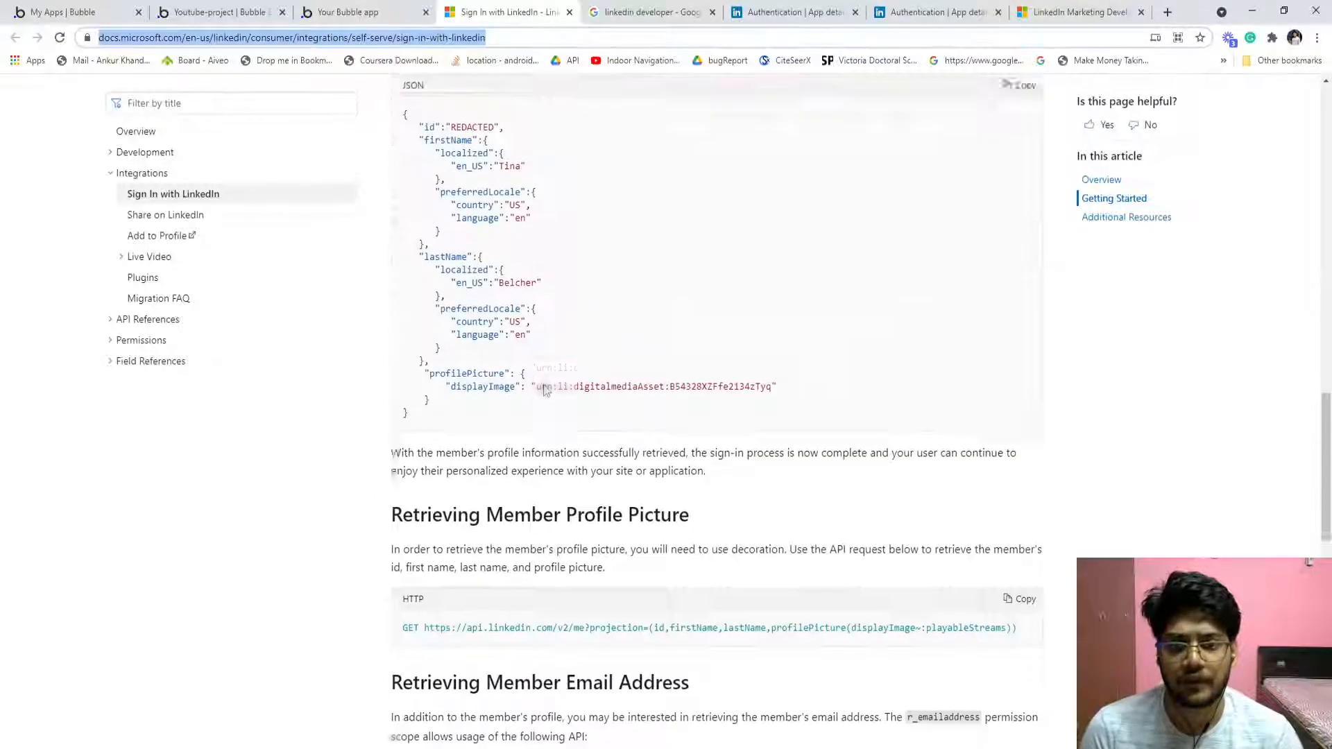
scroll("down", 3)
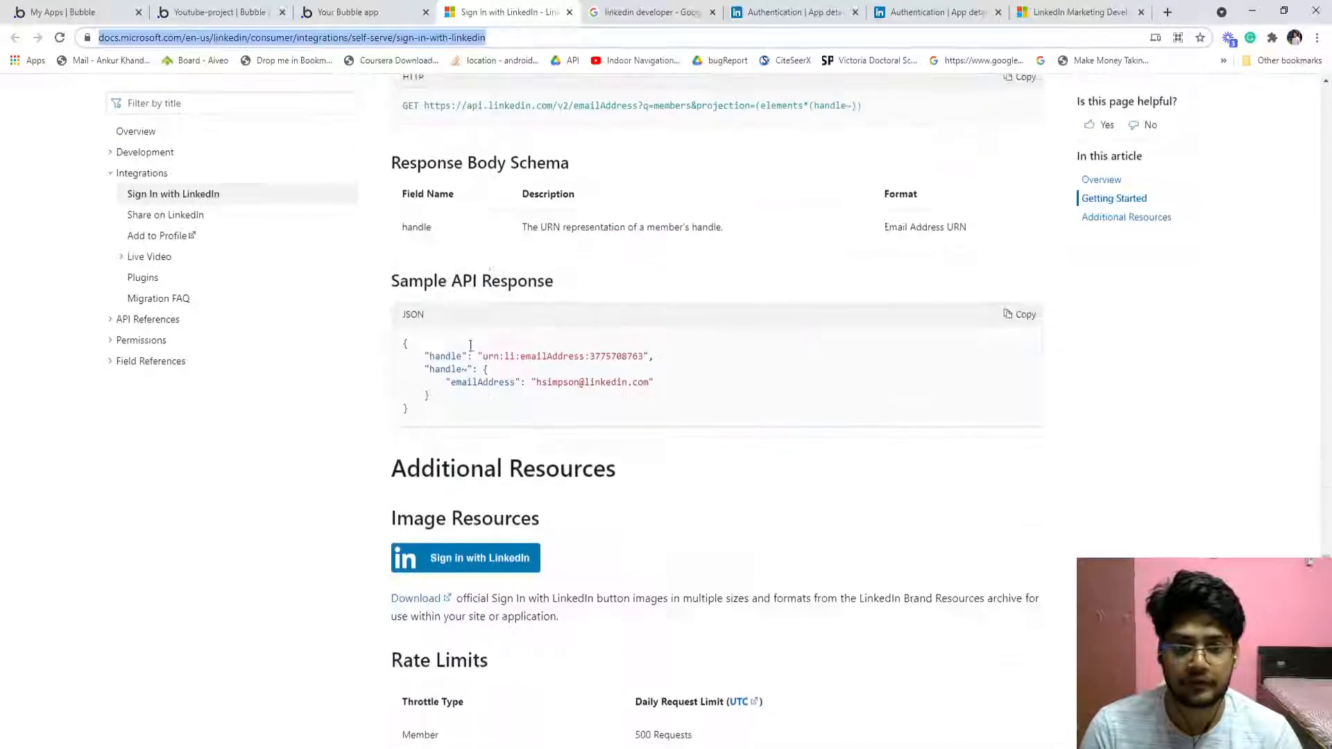